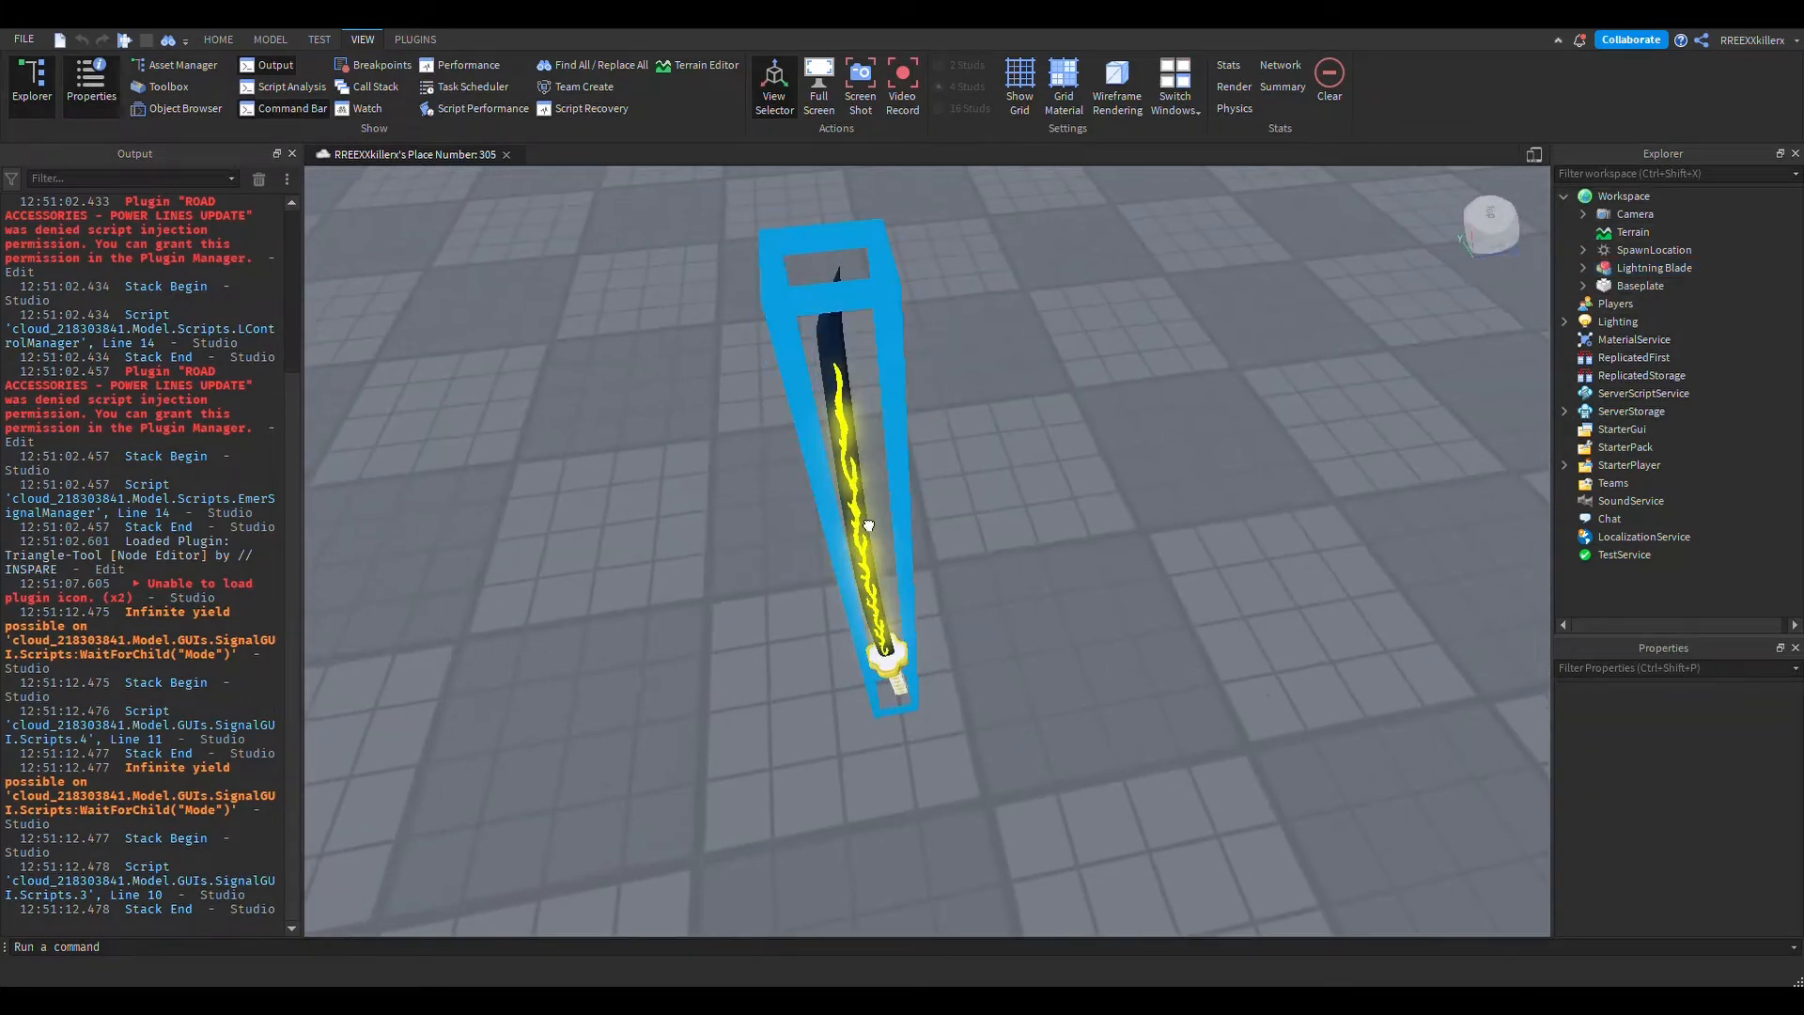
Step: Select the new block and rename it Handle
left_click(1654, 267)
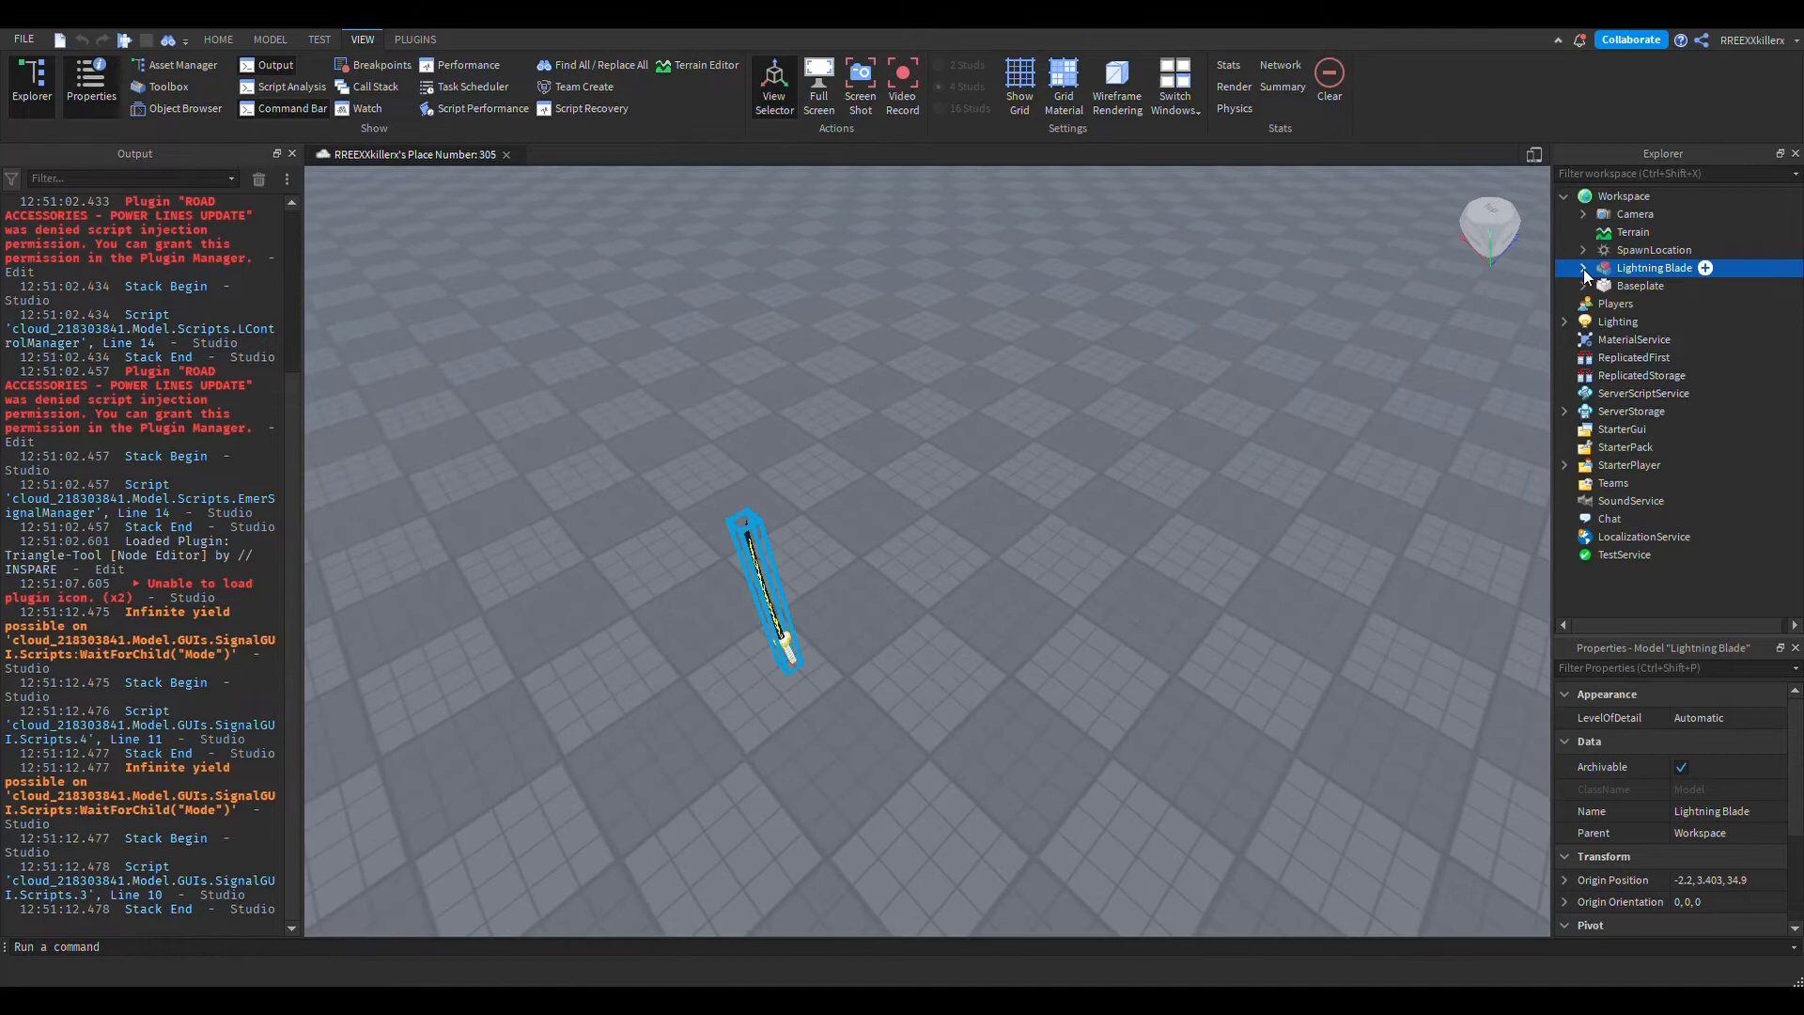
left_click(1583, 266)
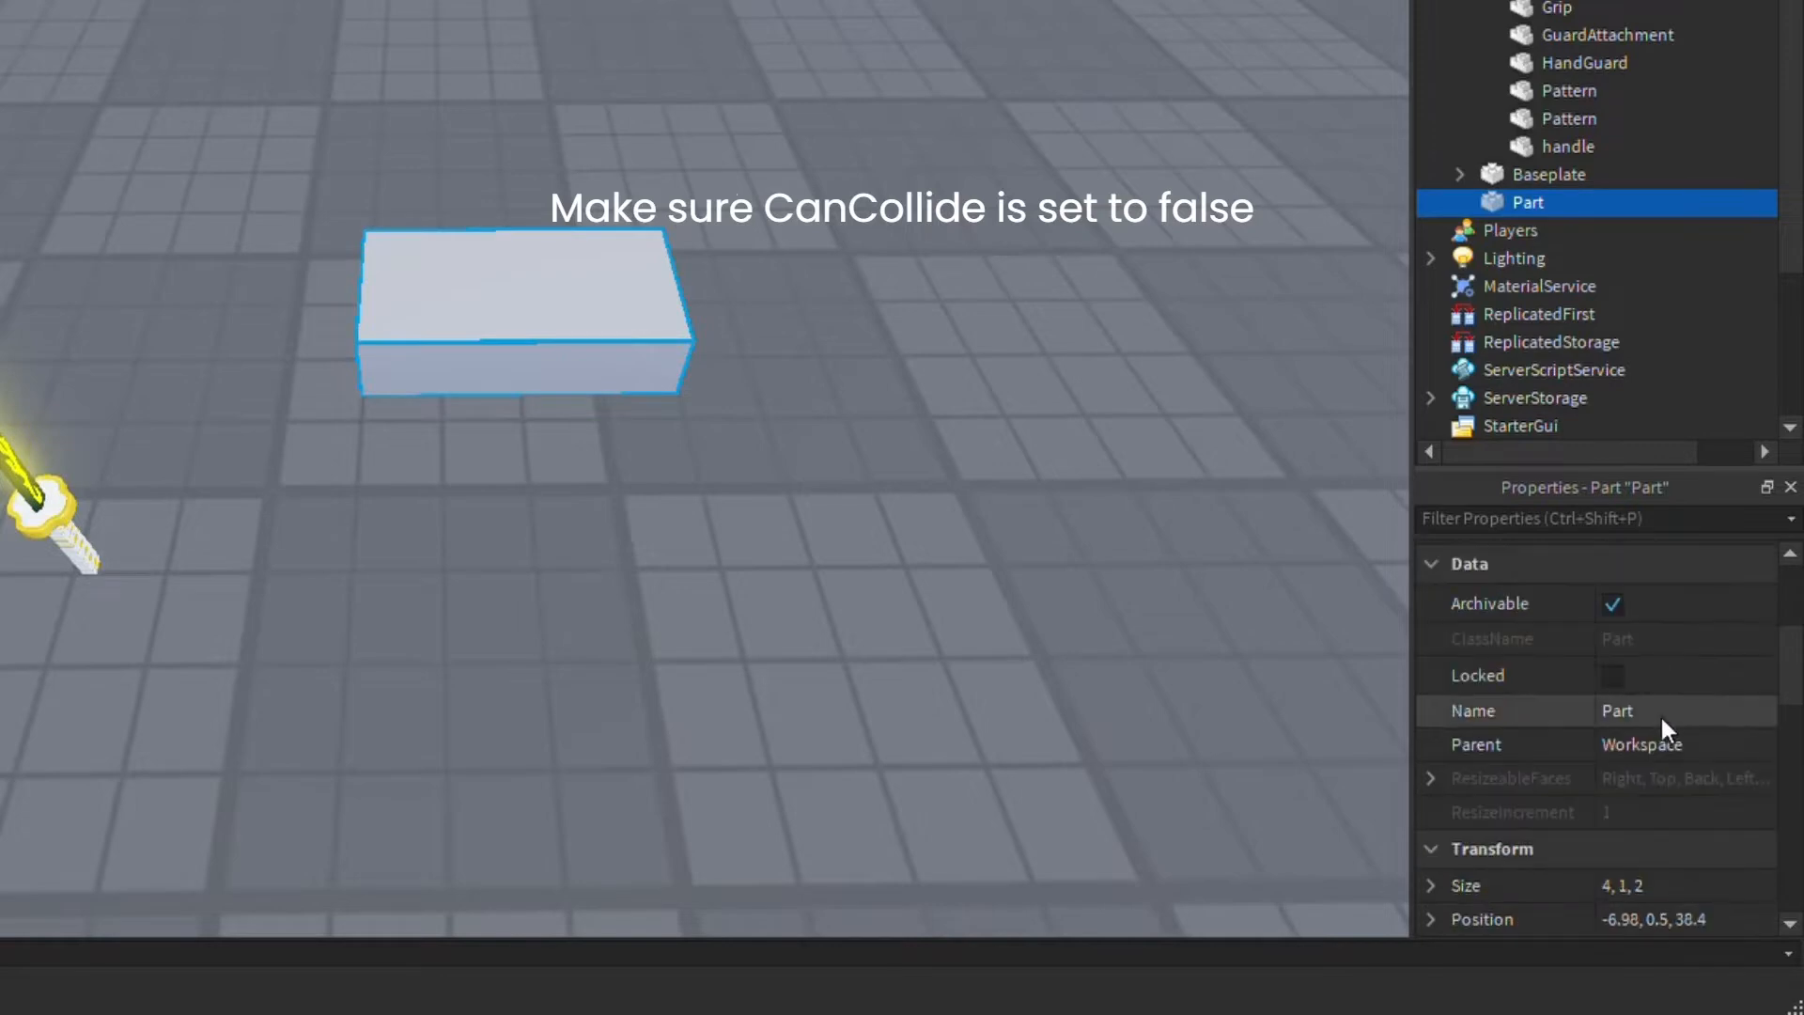
type("Handle")
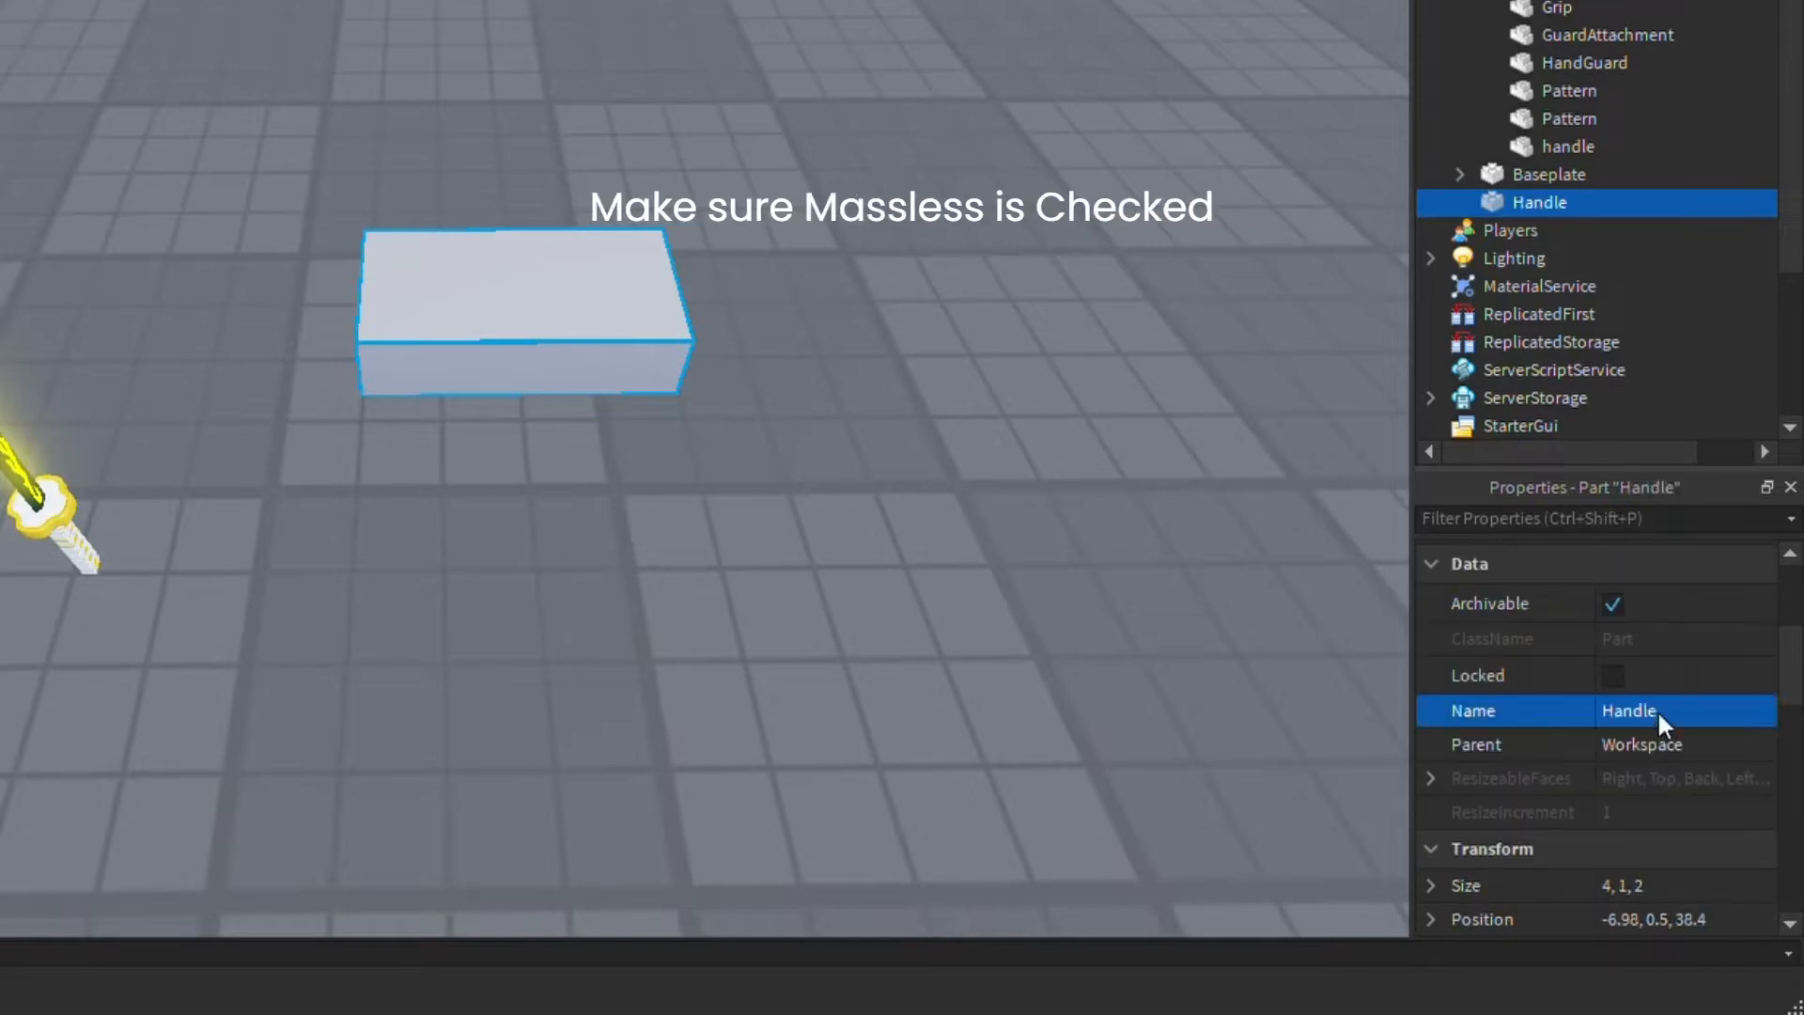
scroll("down", 3)
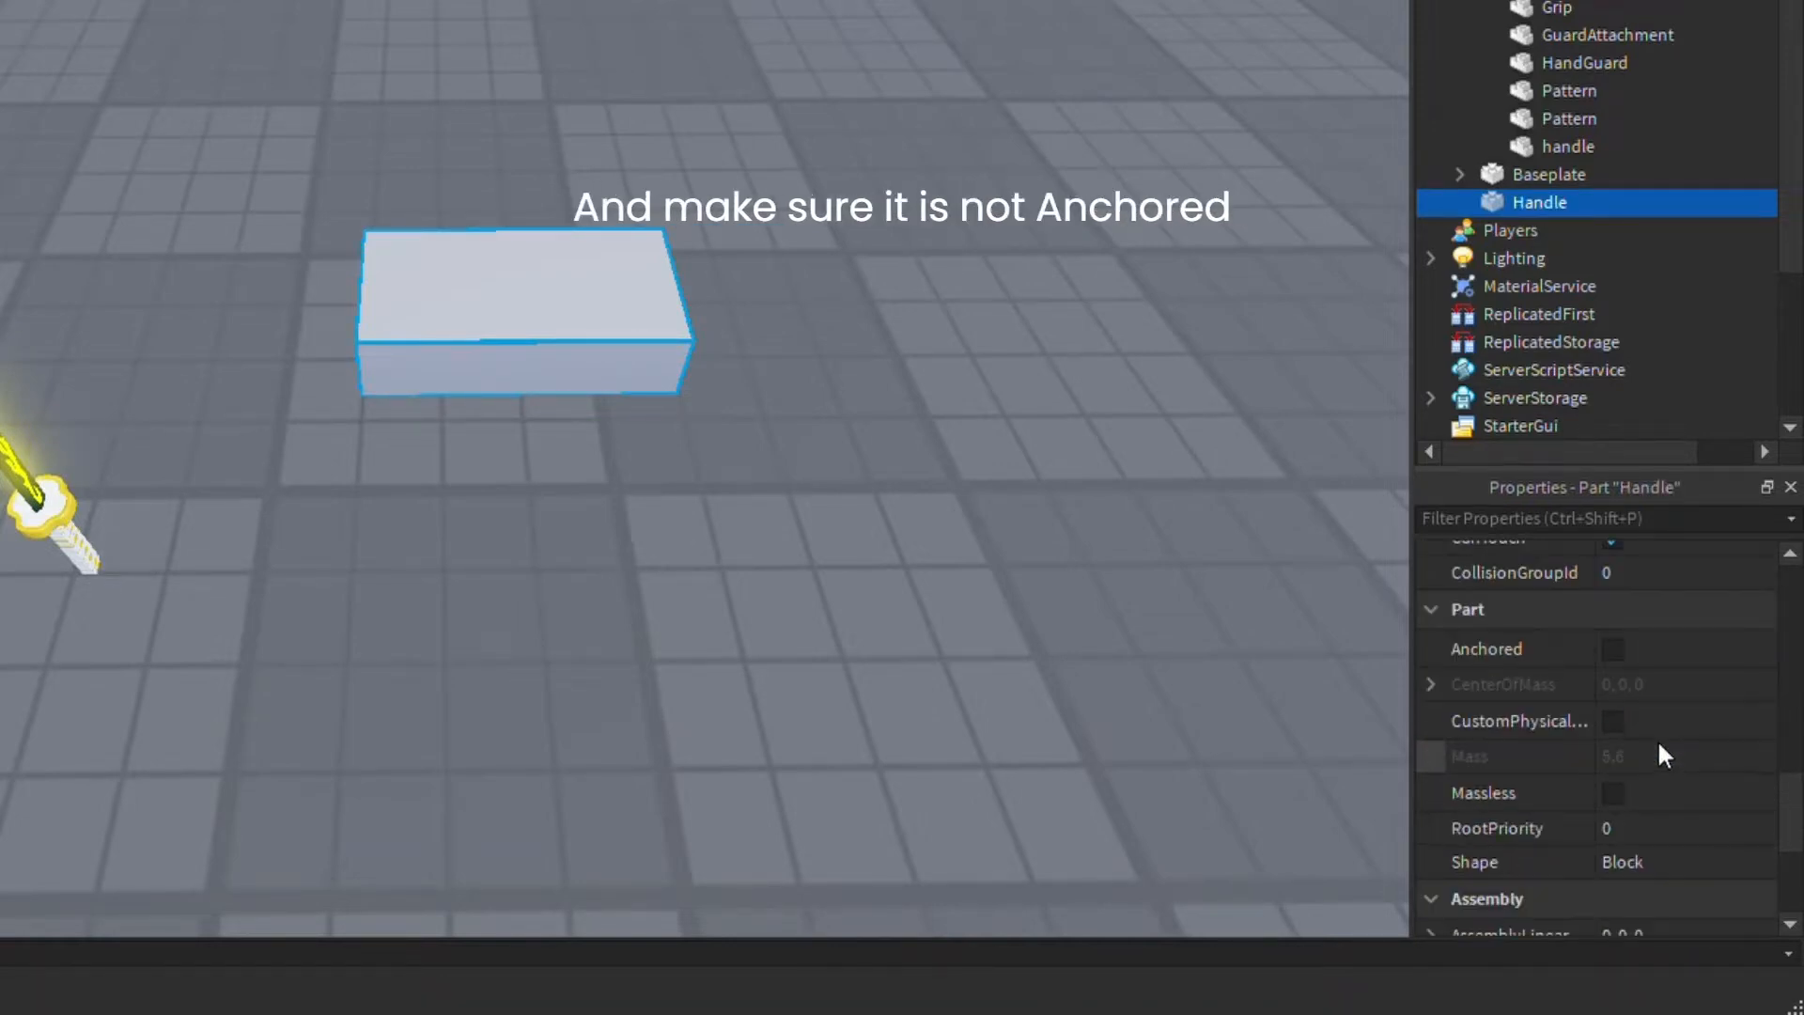
scroll("down", 3)
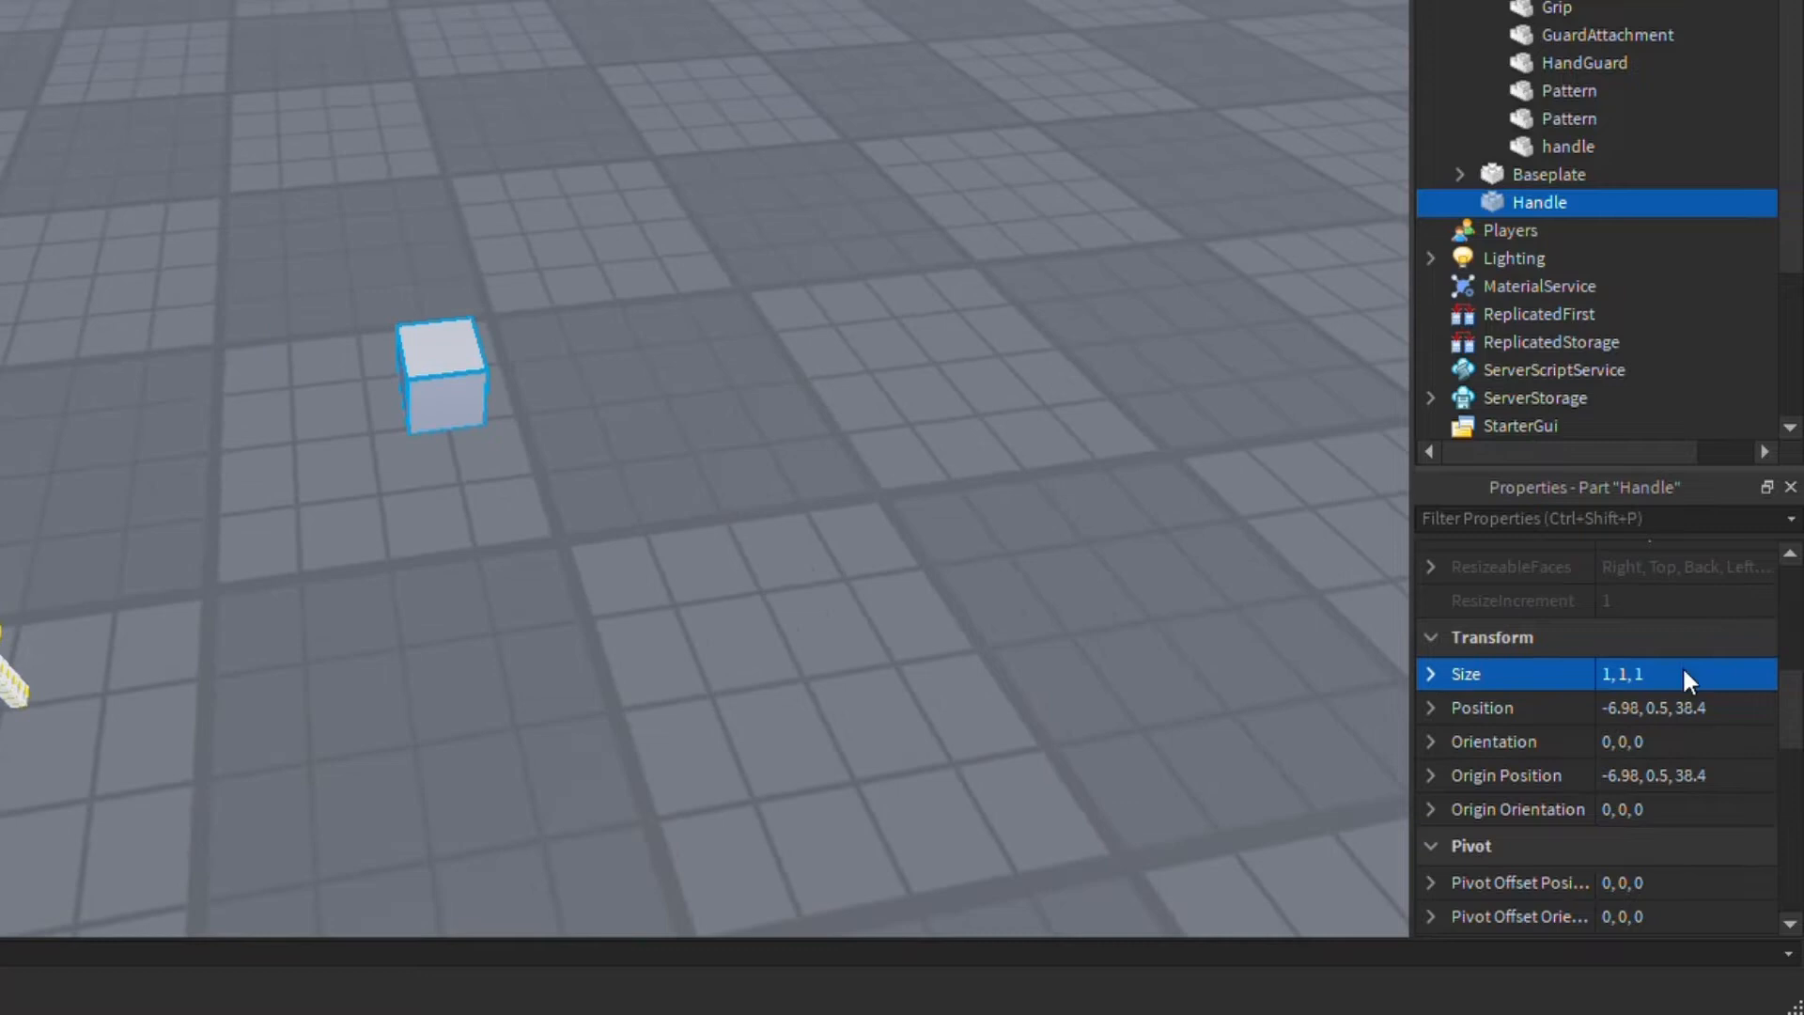
Step: Set Handle's Size to 1, 1, 0.5 and make it Massless
left_click(1686, 672)
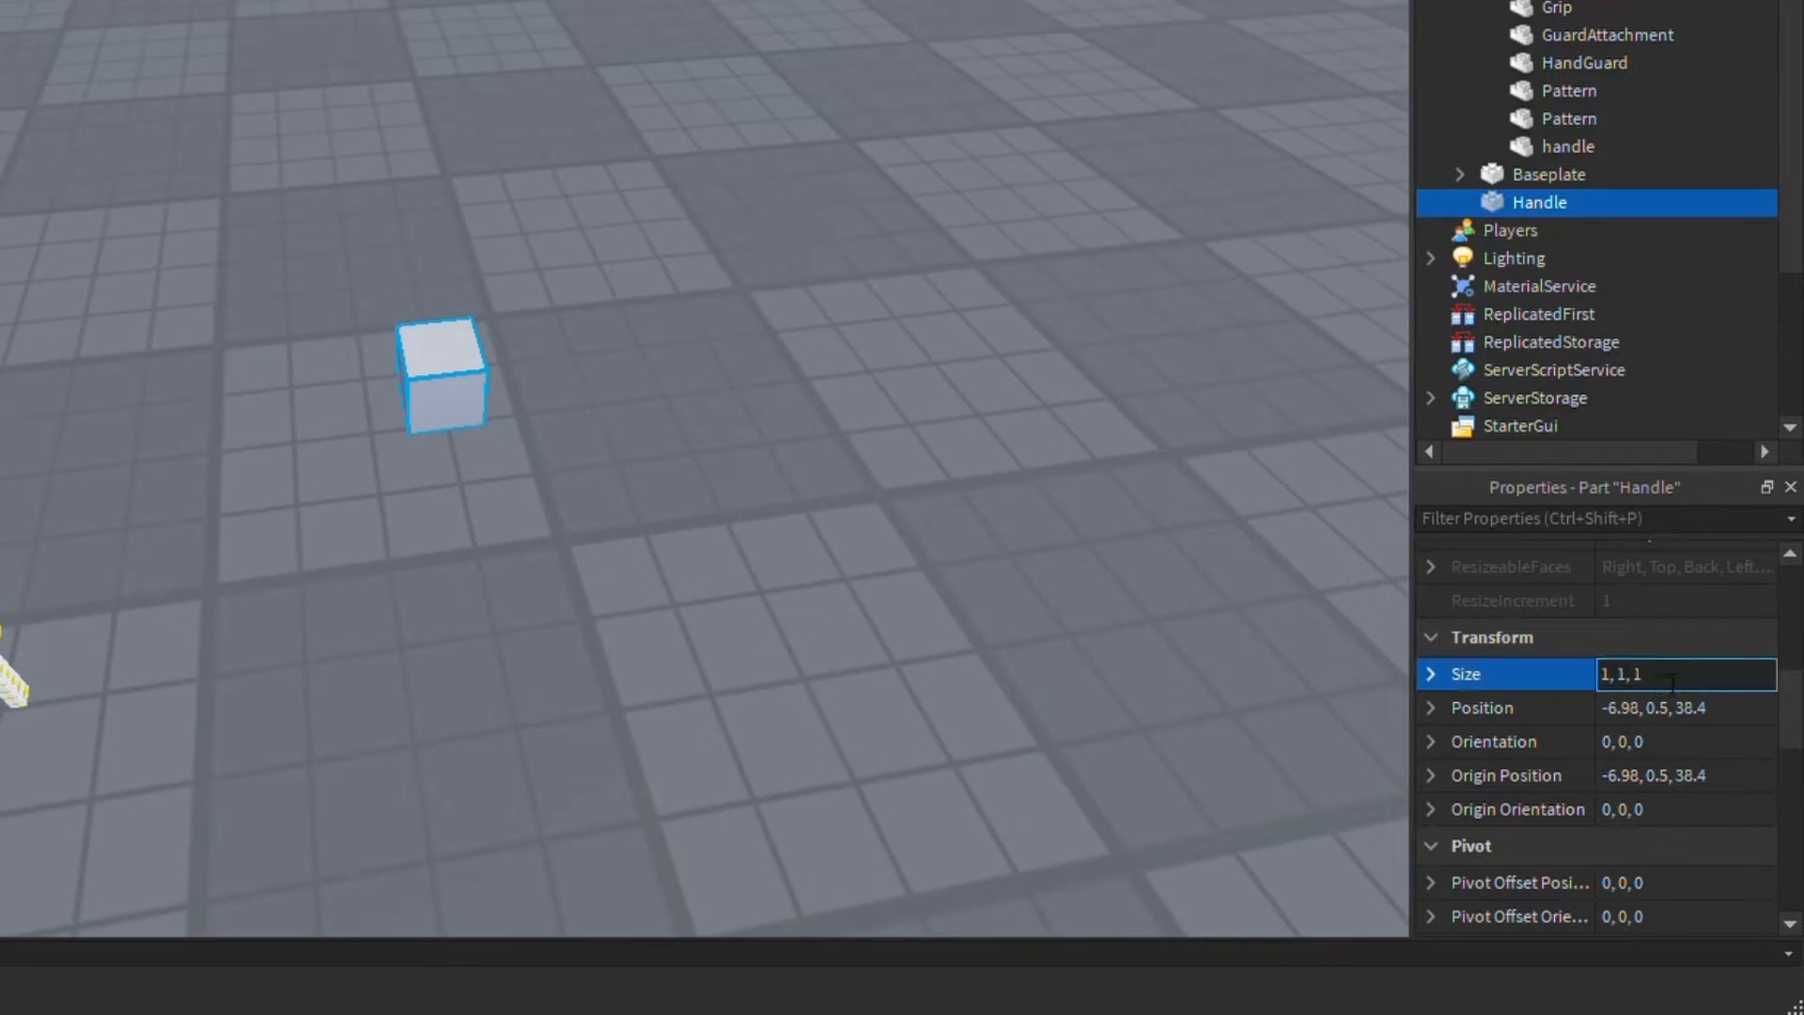
type("1, 1, 0.5")
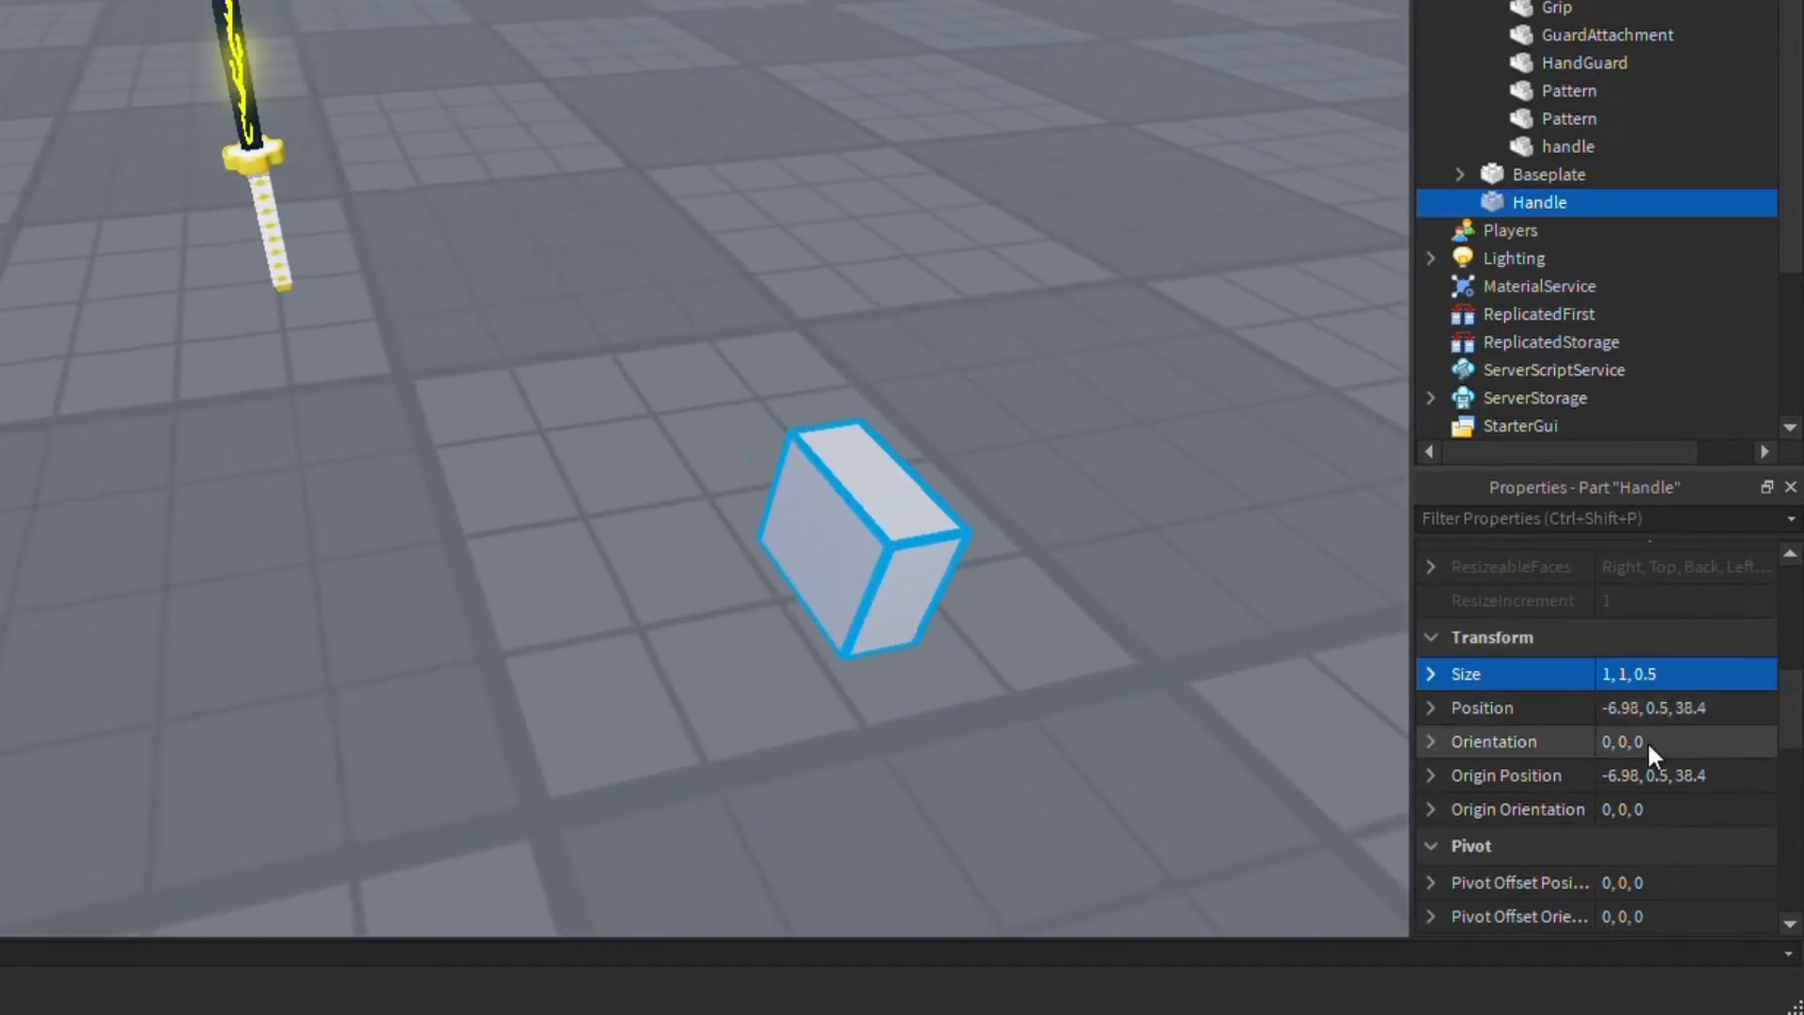
scroll("down", 3)
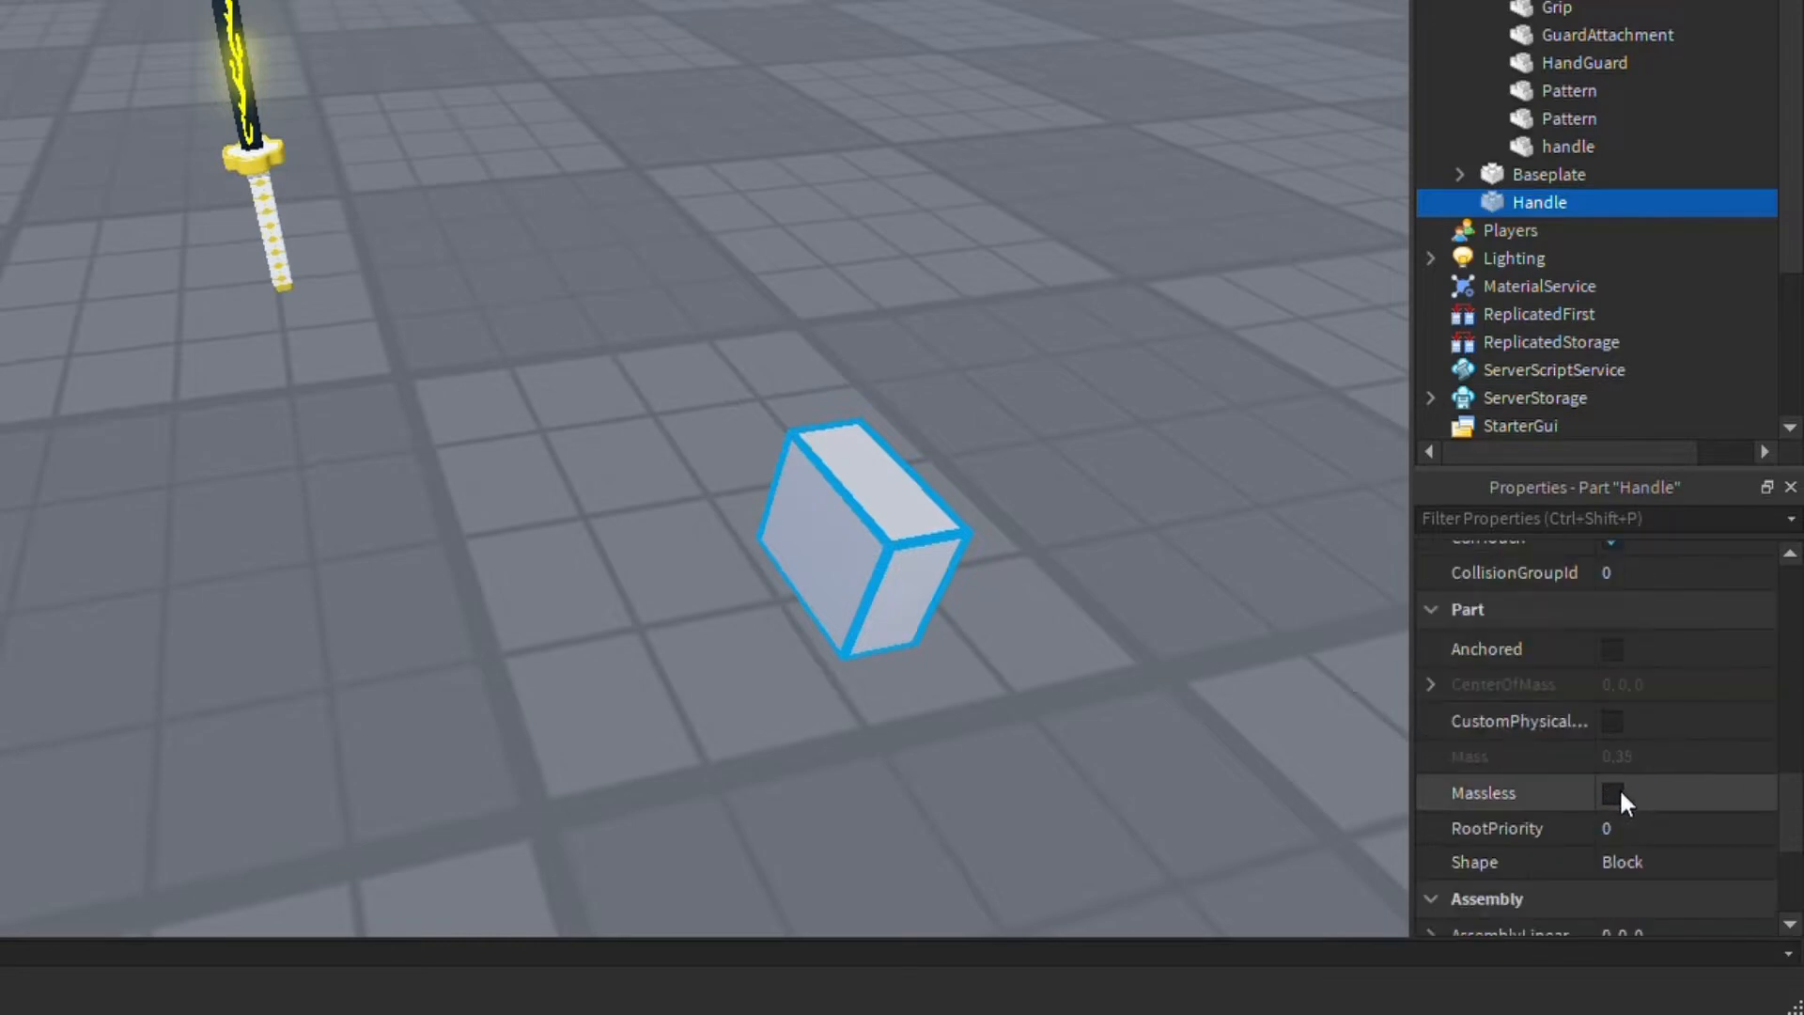
left_click(1613, 791)
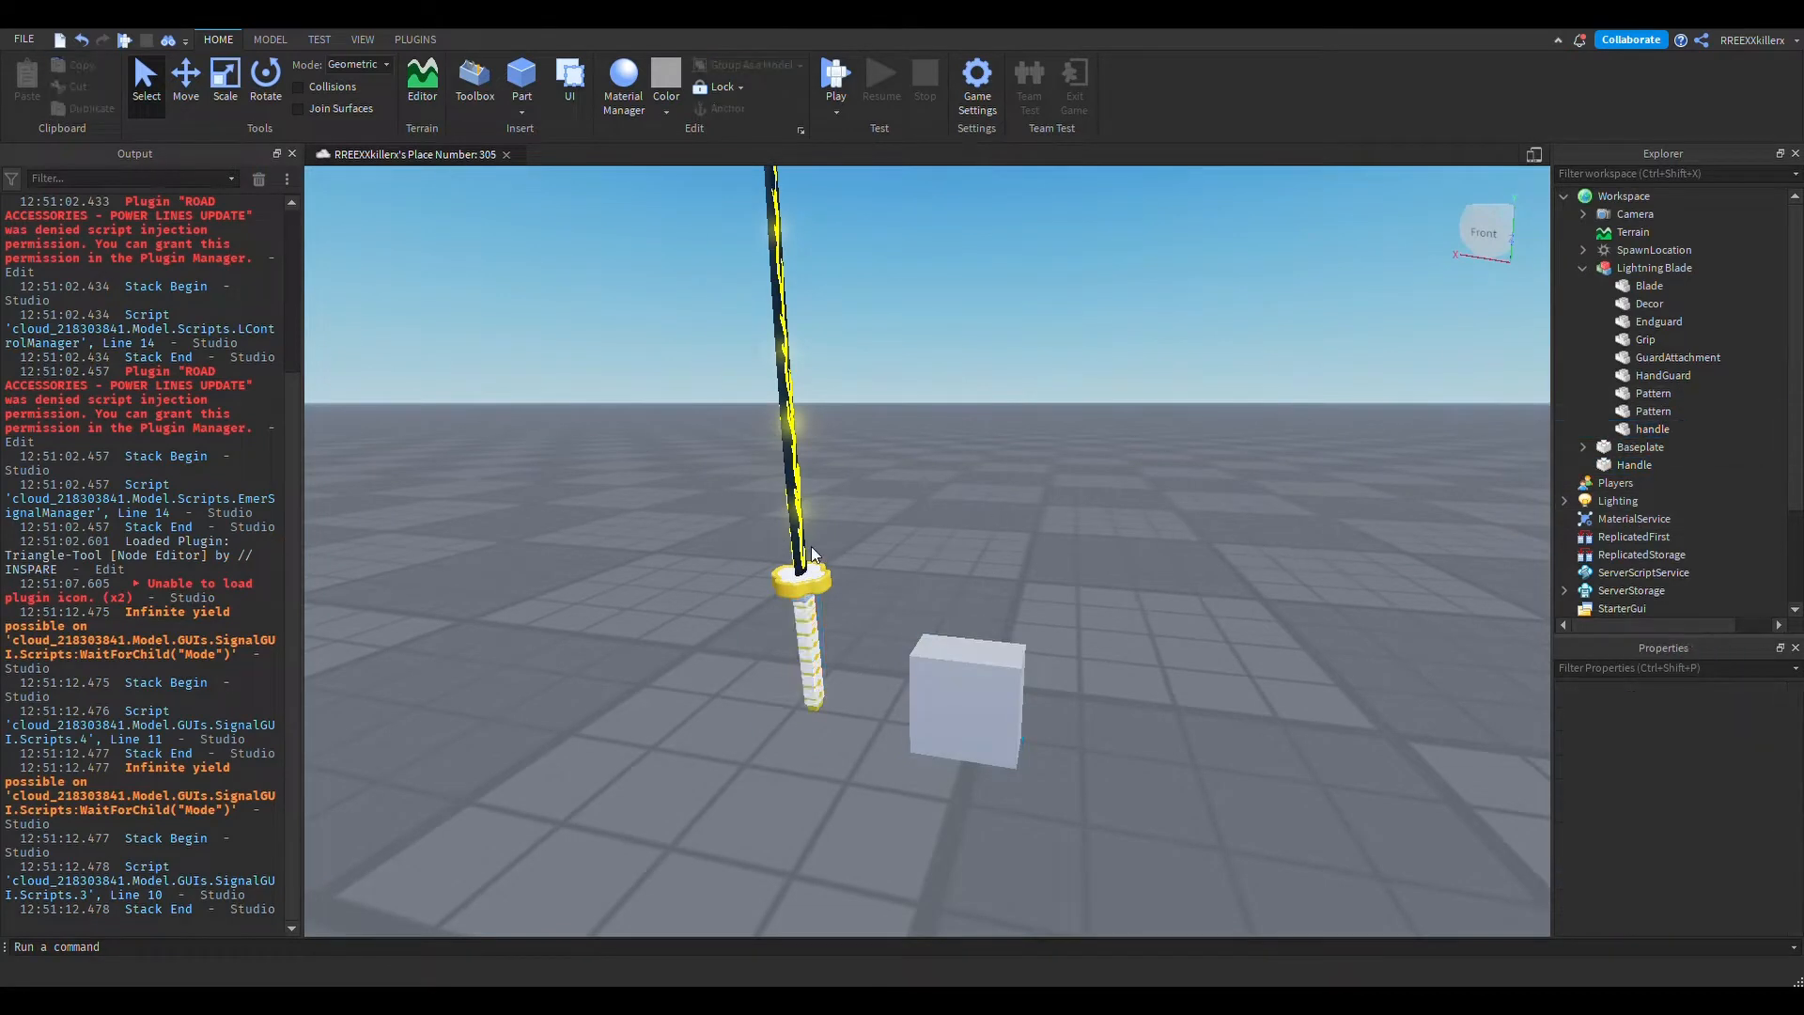
Step: Select all nine sword parts, make them non-colliding and massless, and rename handle to handlePart
left_click(1654, 267)
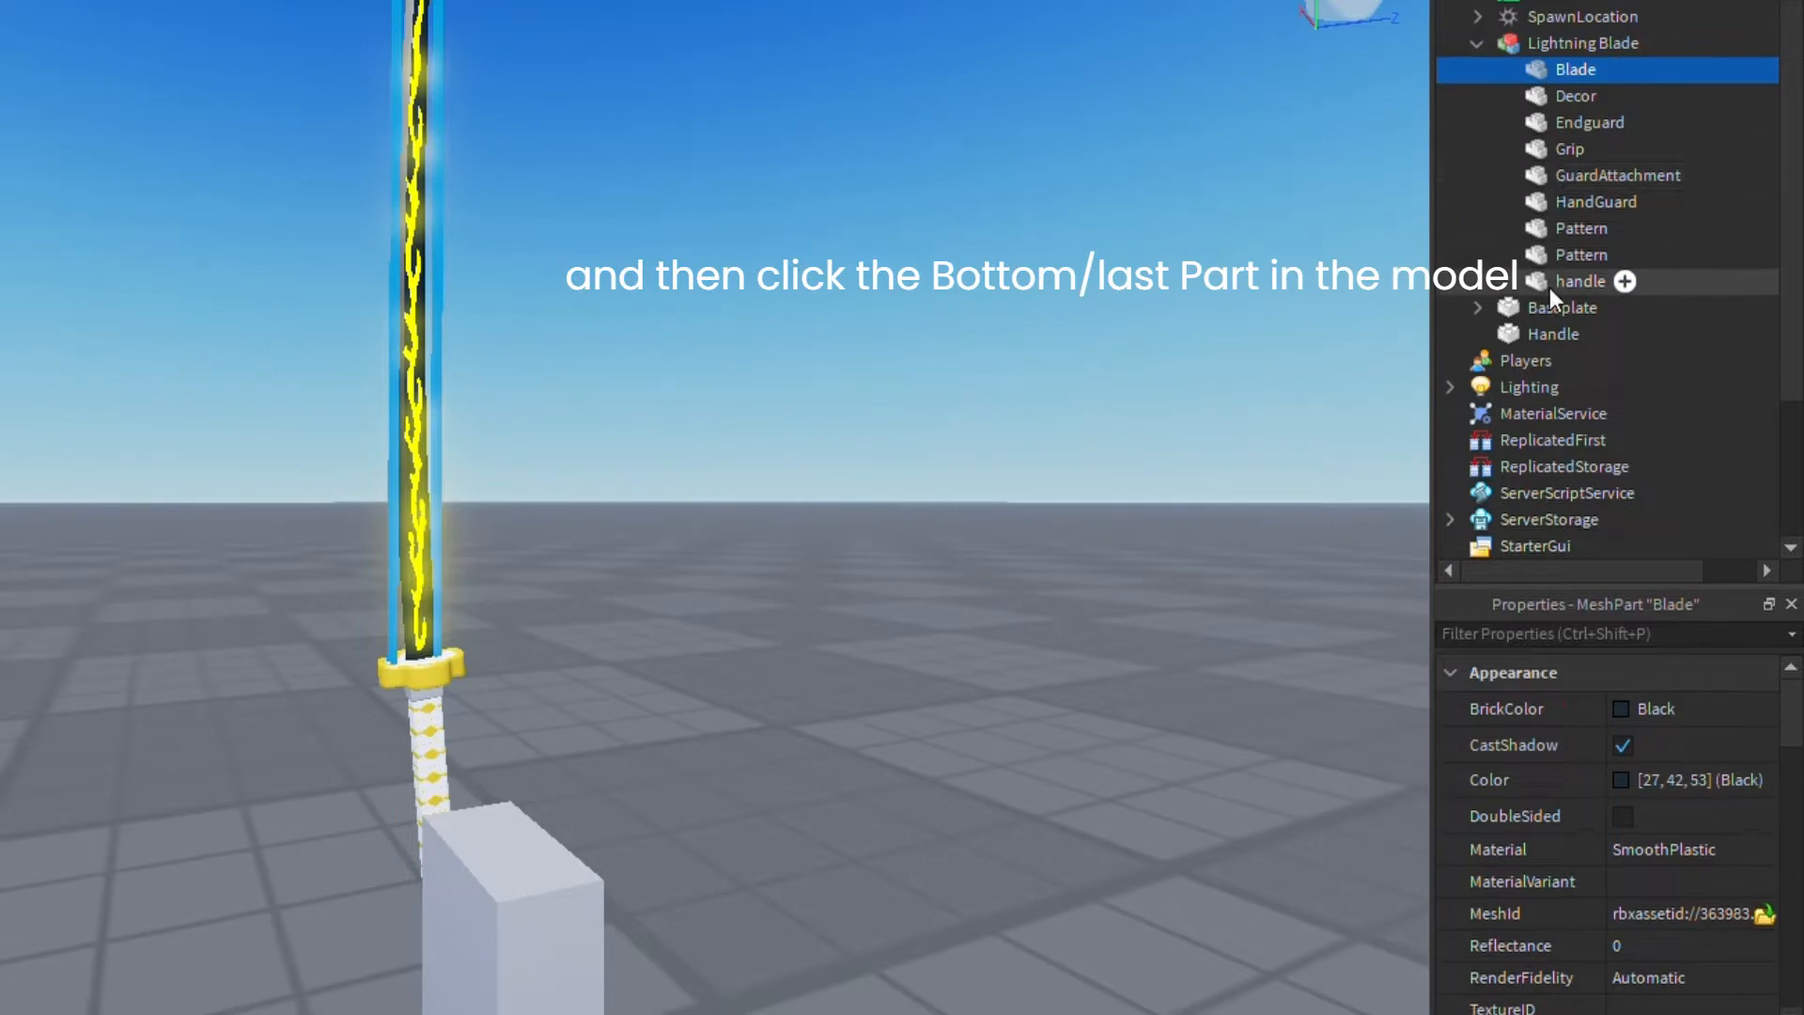
left_click(1580, 280)
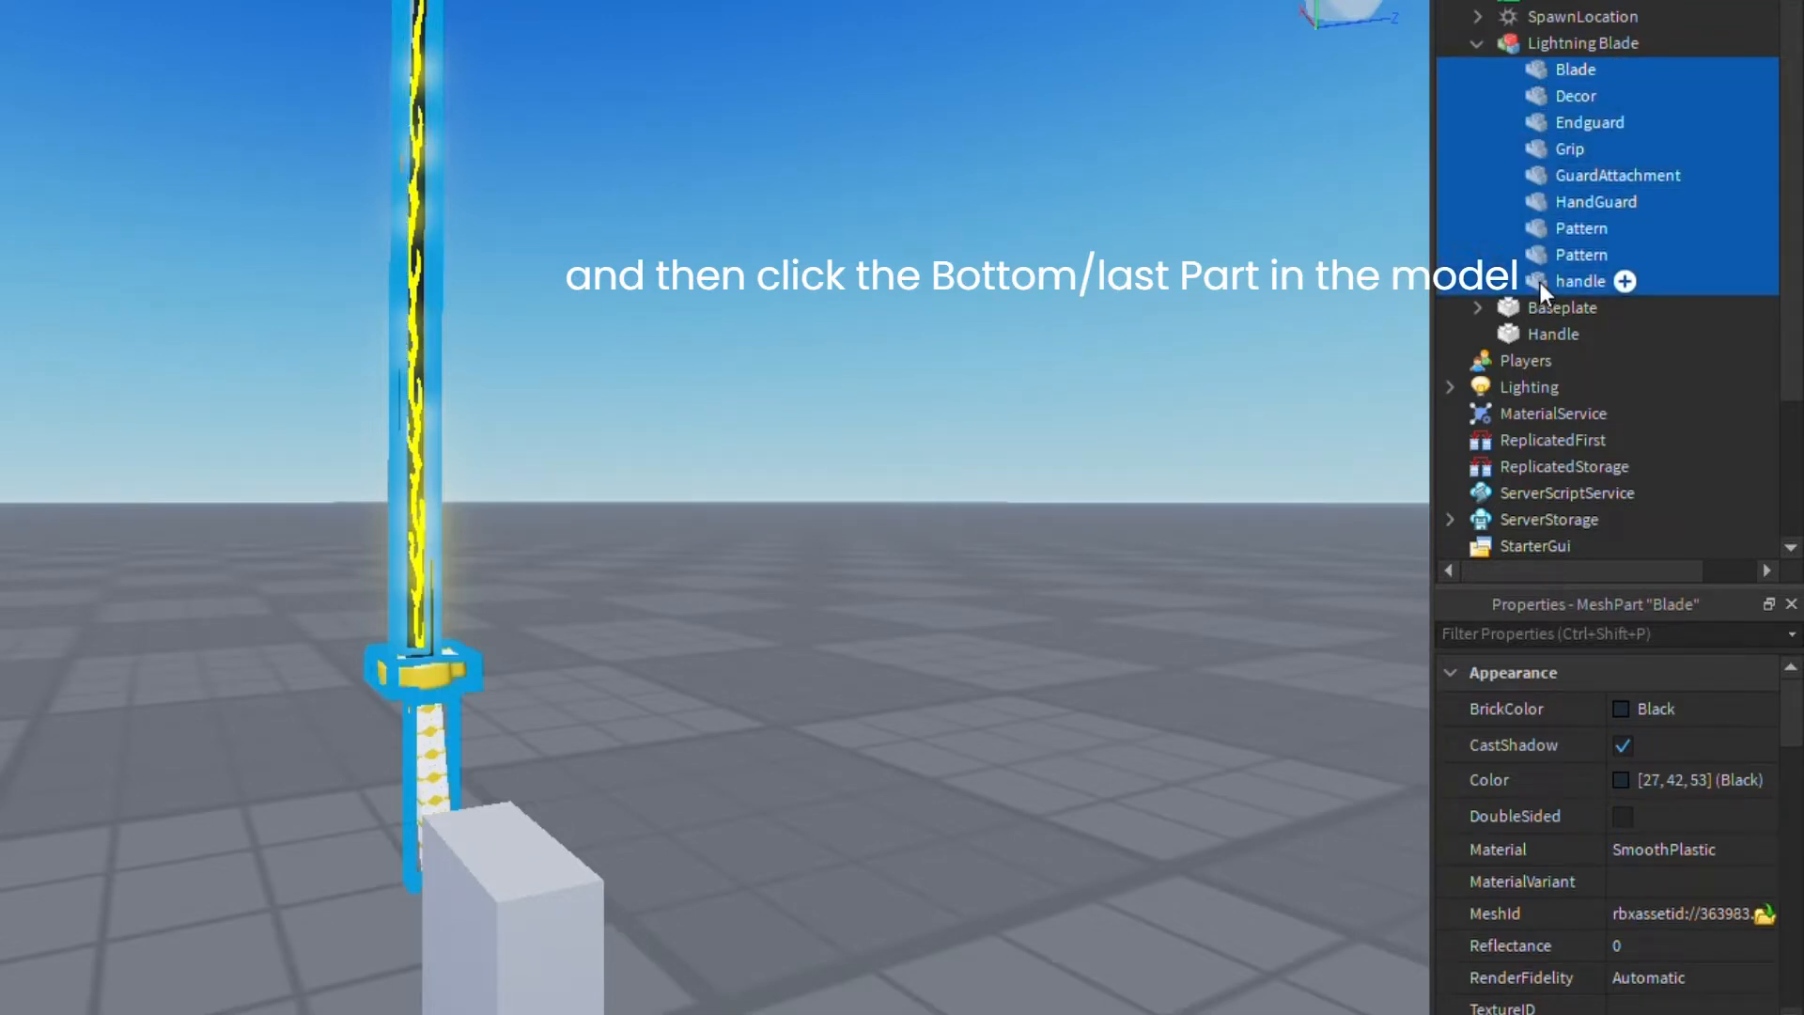
left_click(1581, 280)
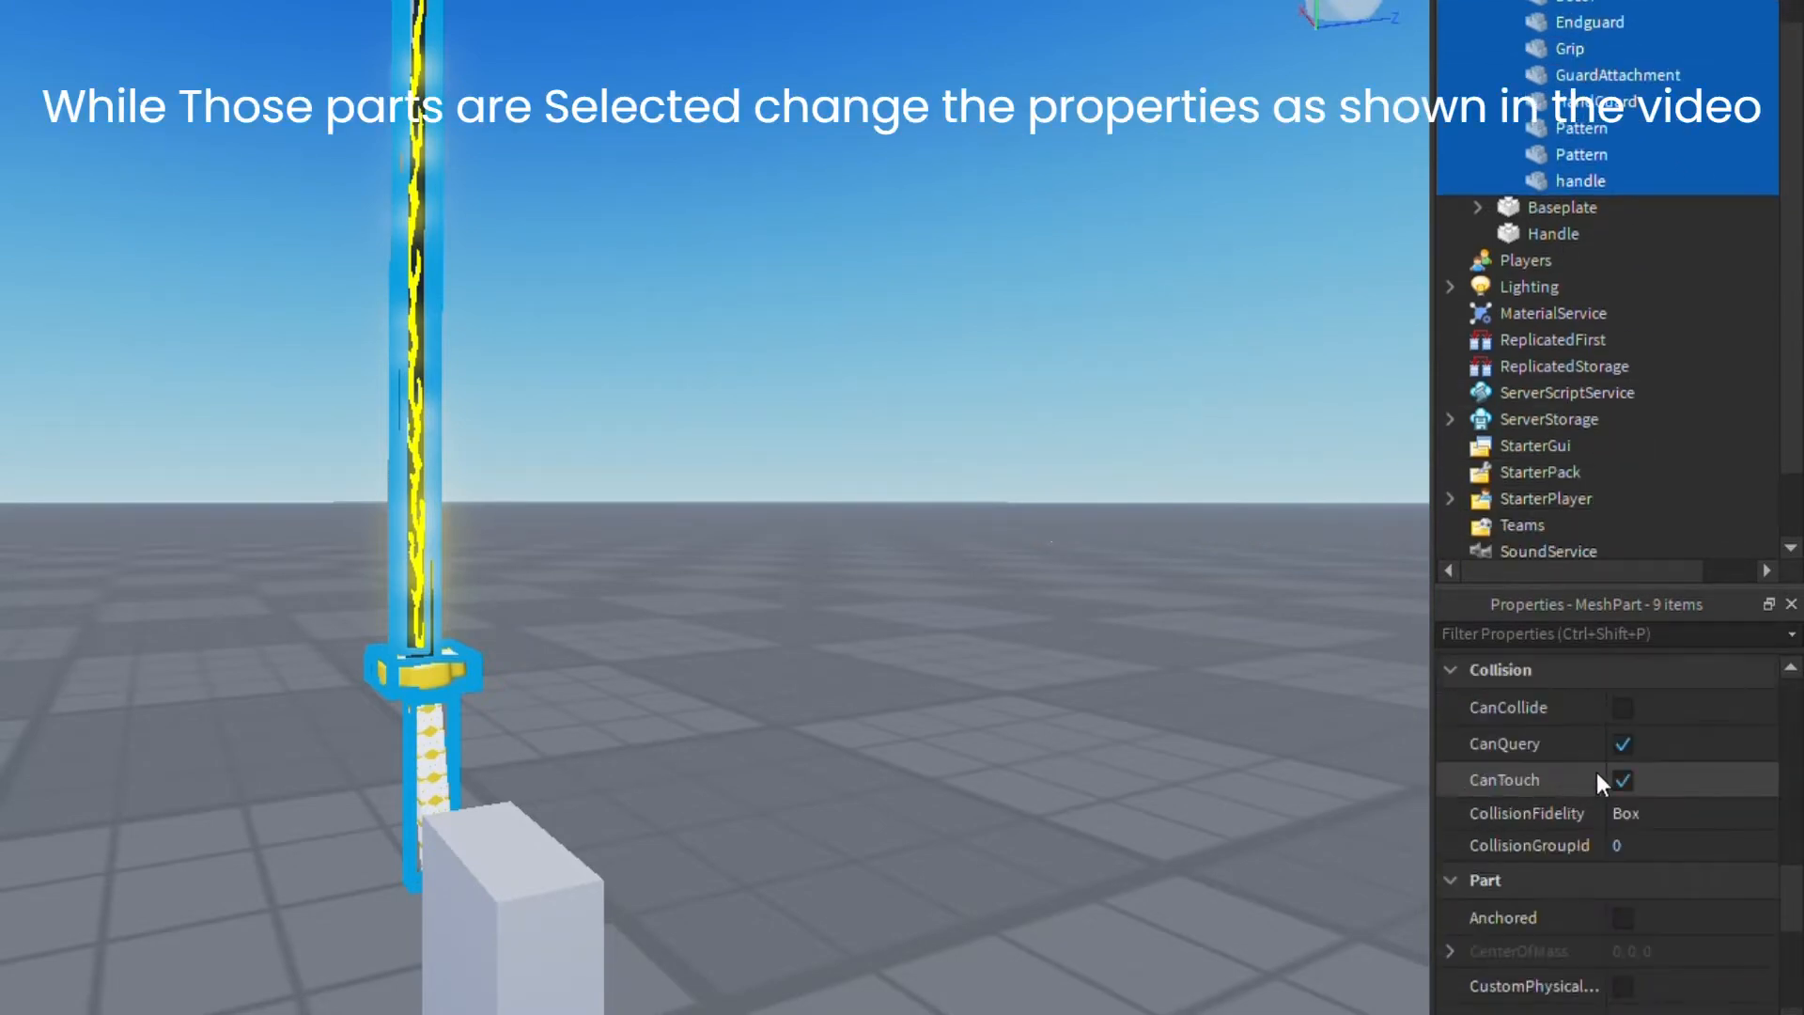
scroll("down", 3)
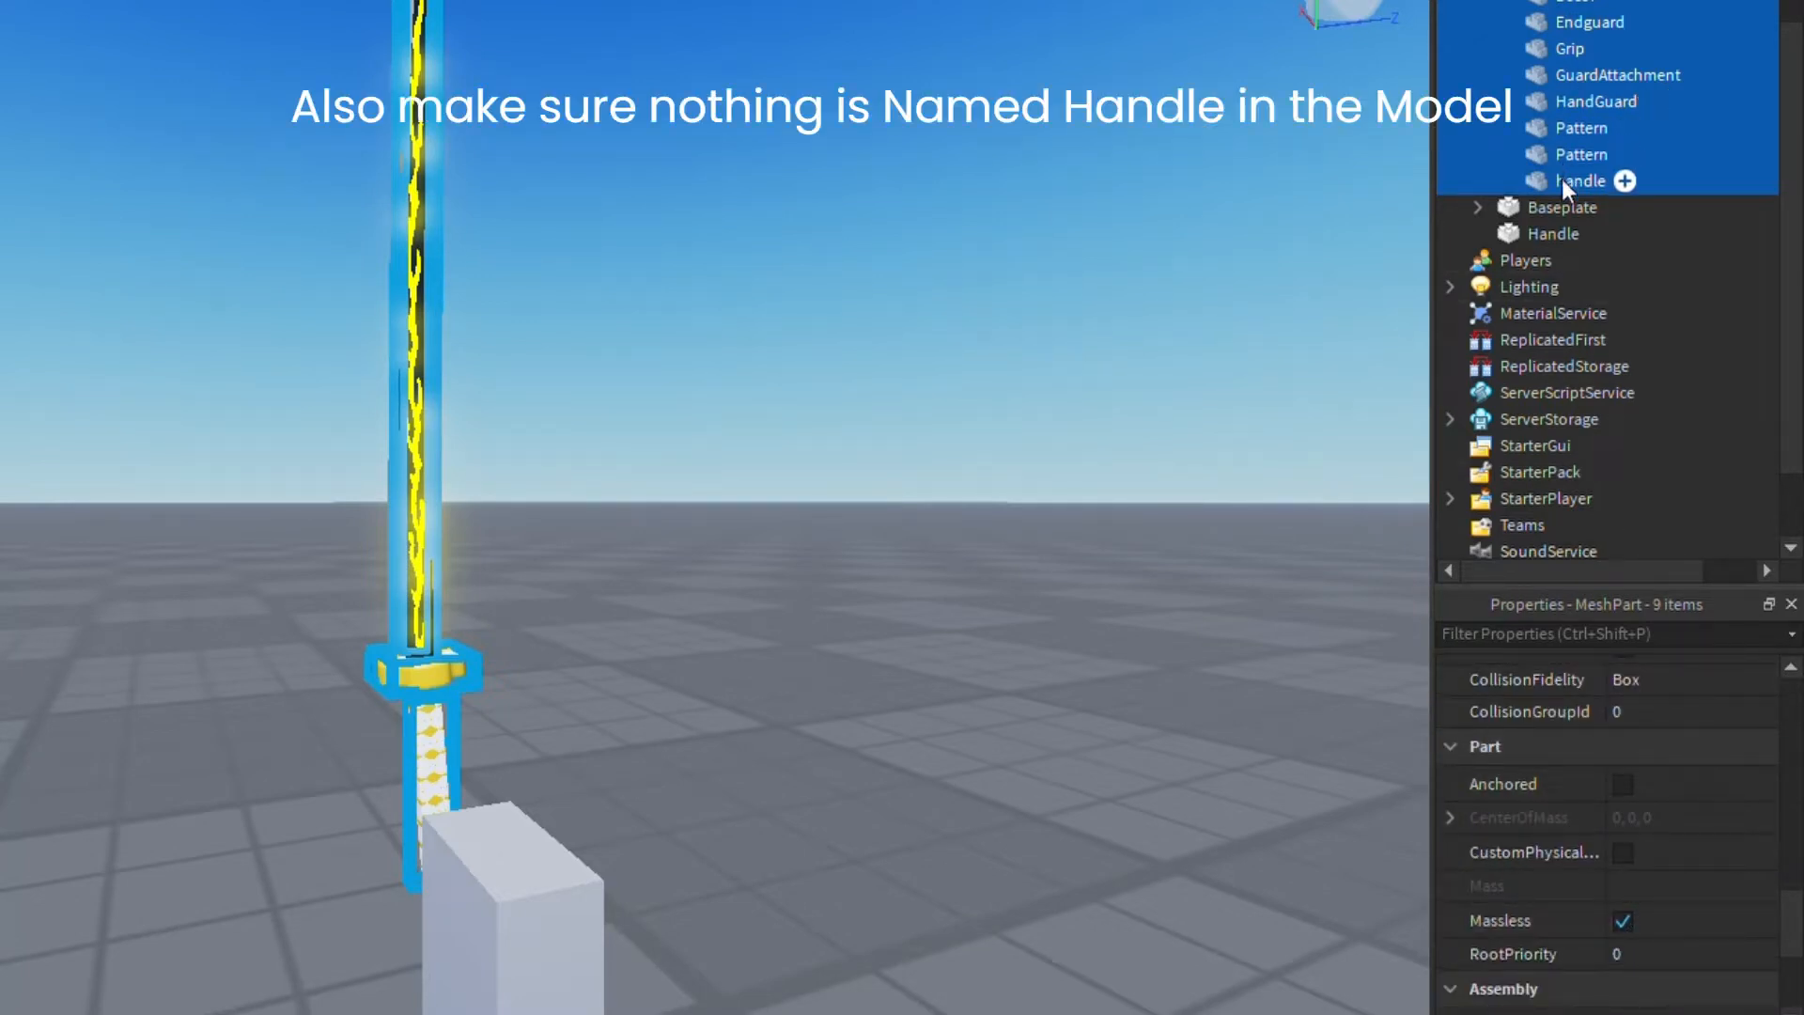
left_click(1580, 180)
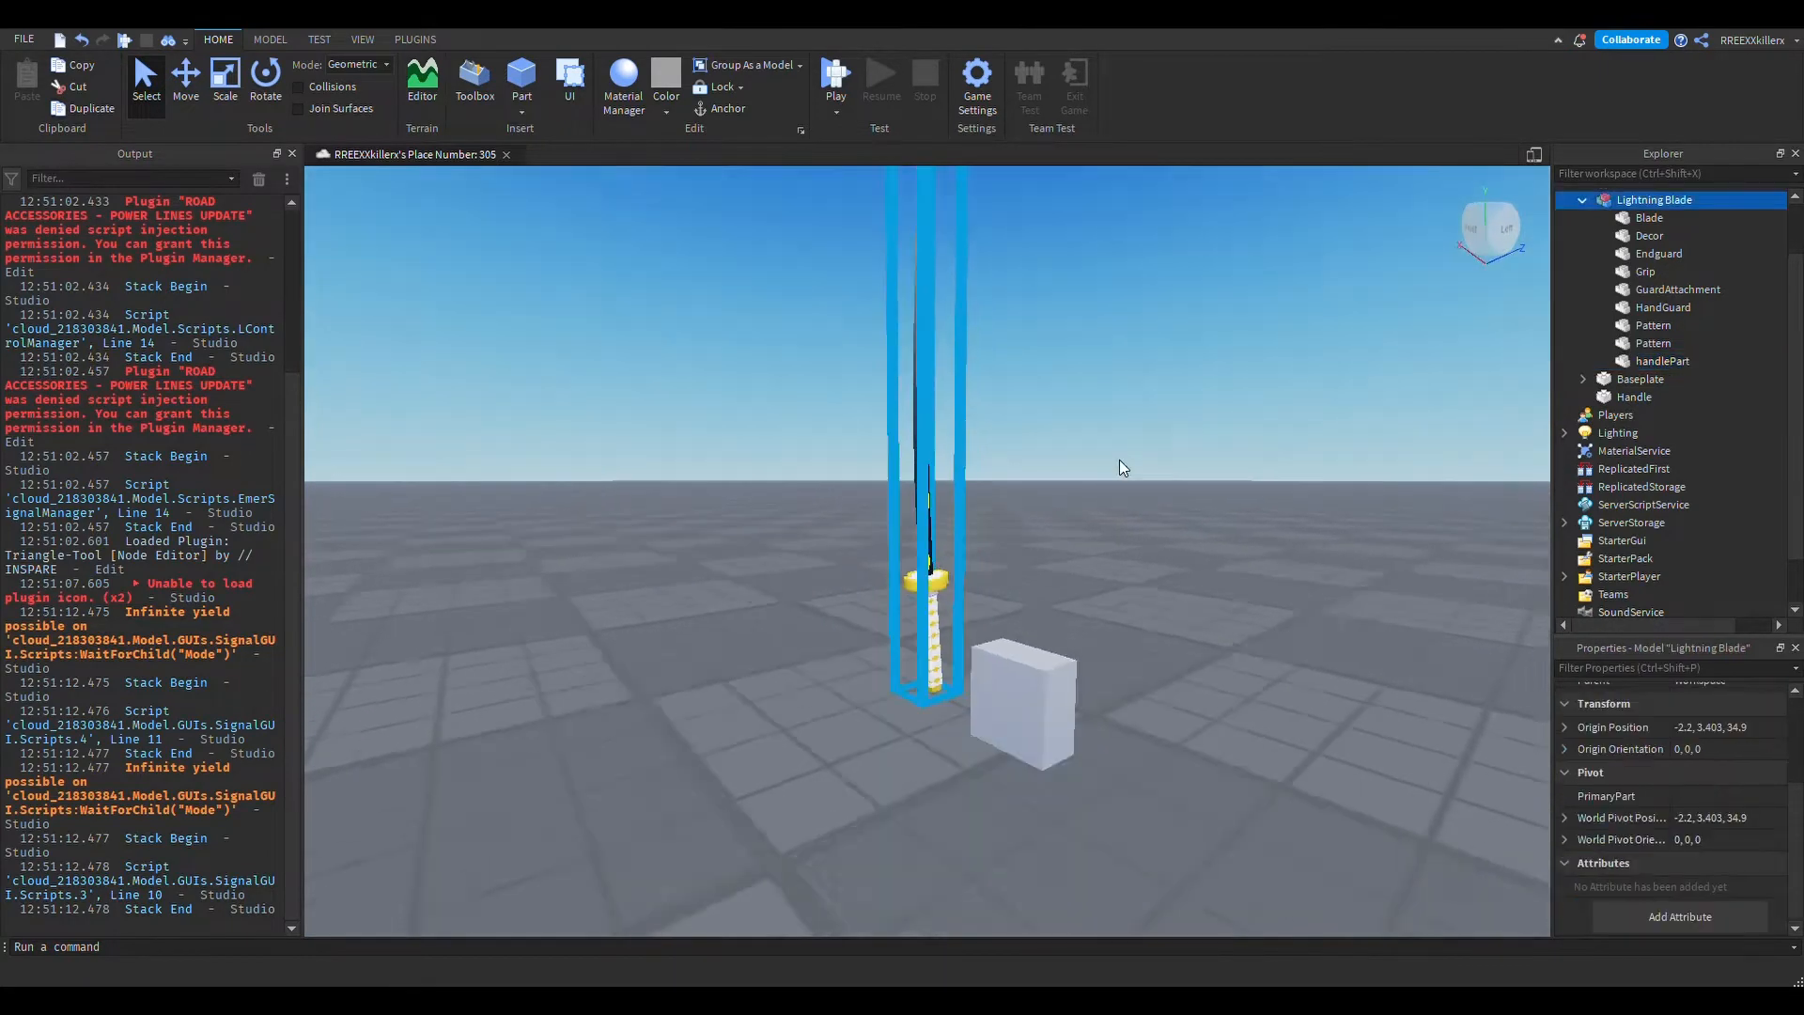
Step: Copy handlePart's Position value for reuse on the Handle block
left_click_drag(1122, 468, 1019, 624)
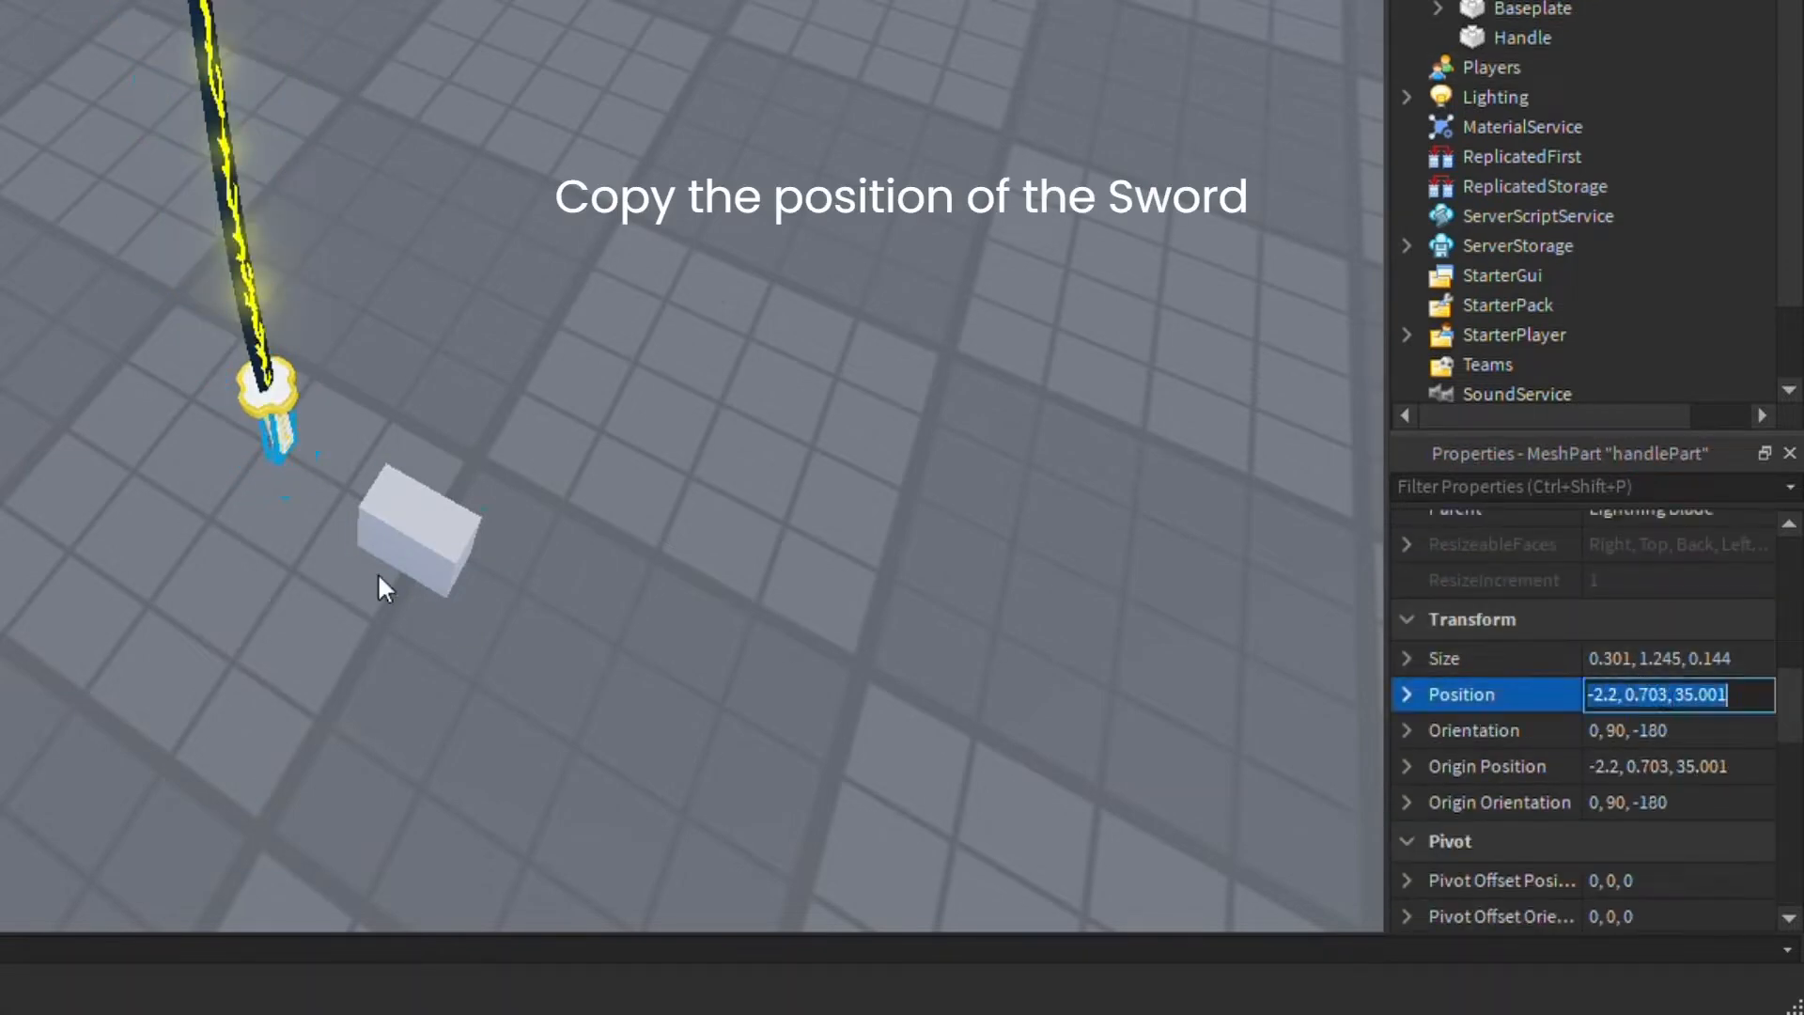
left_click(1522, 38)
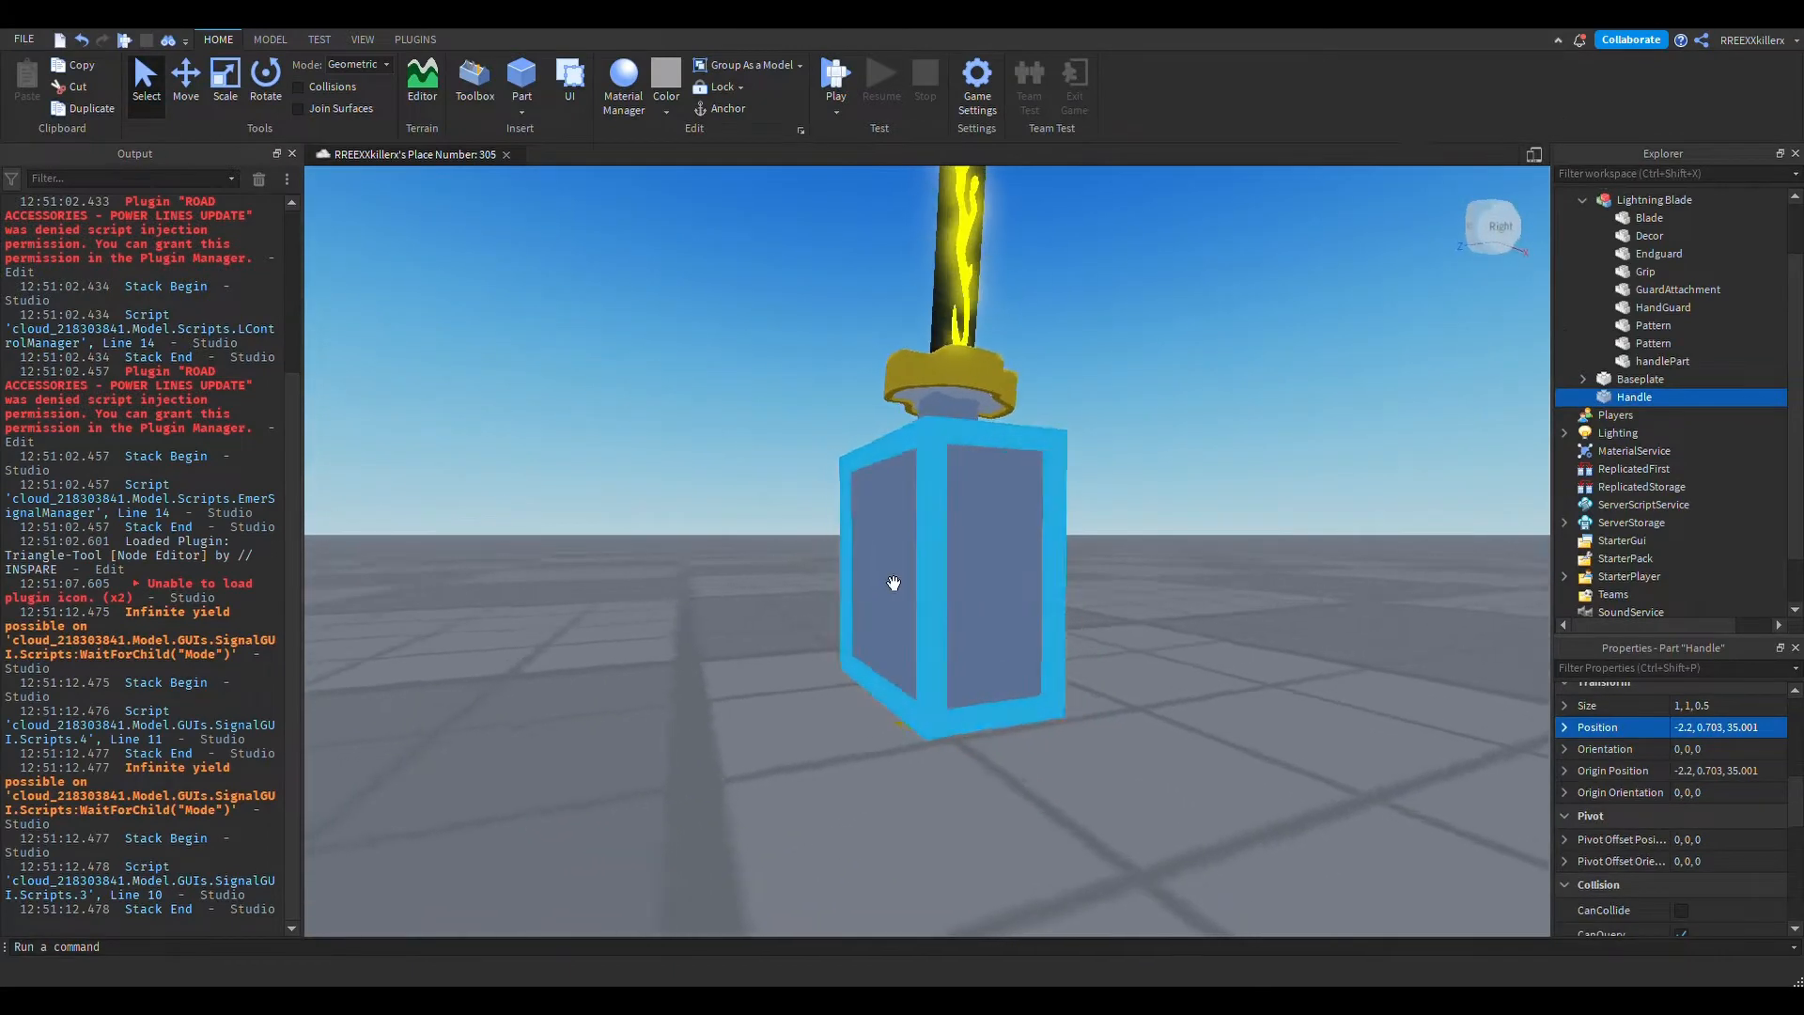
left_click(265, 79)
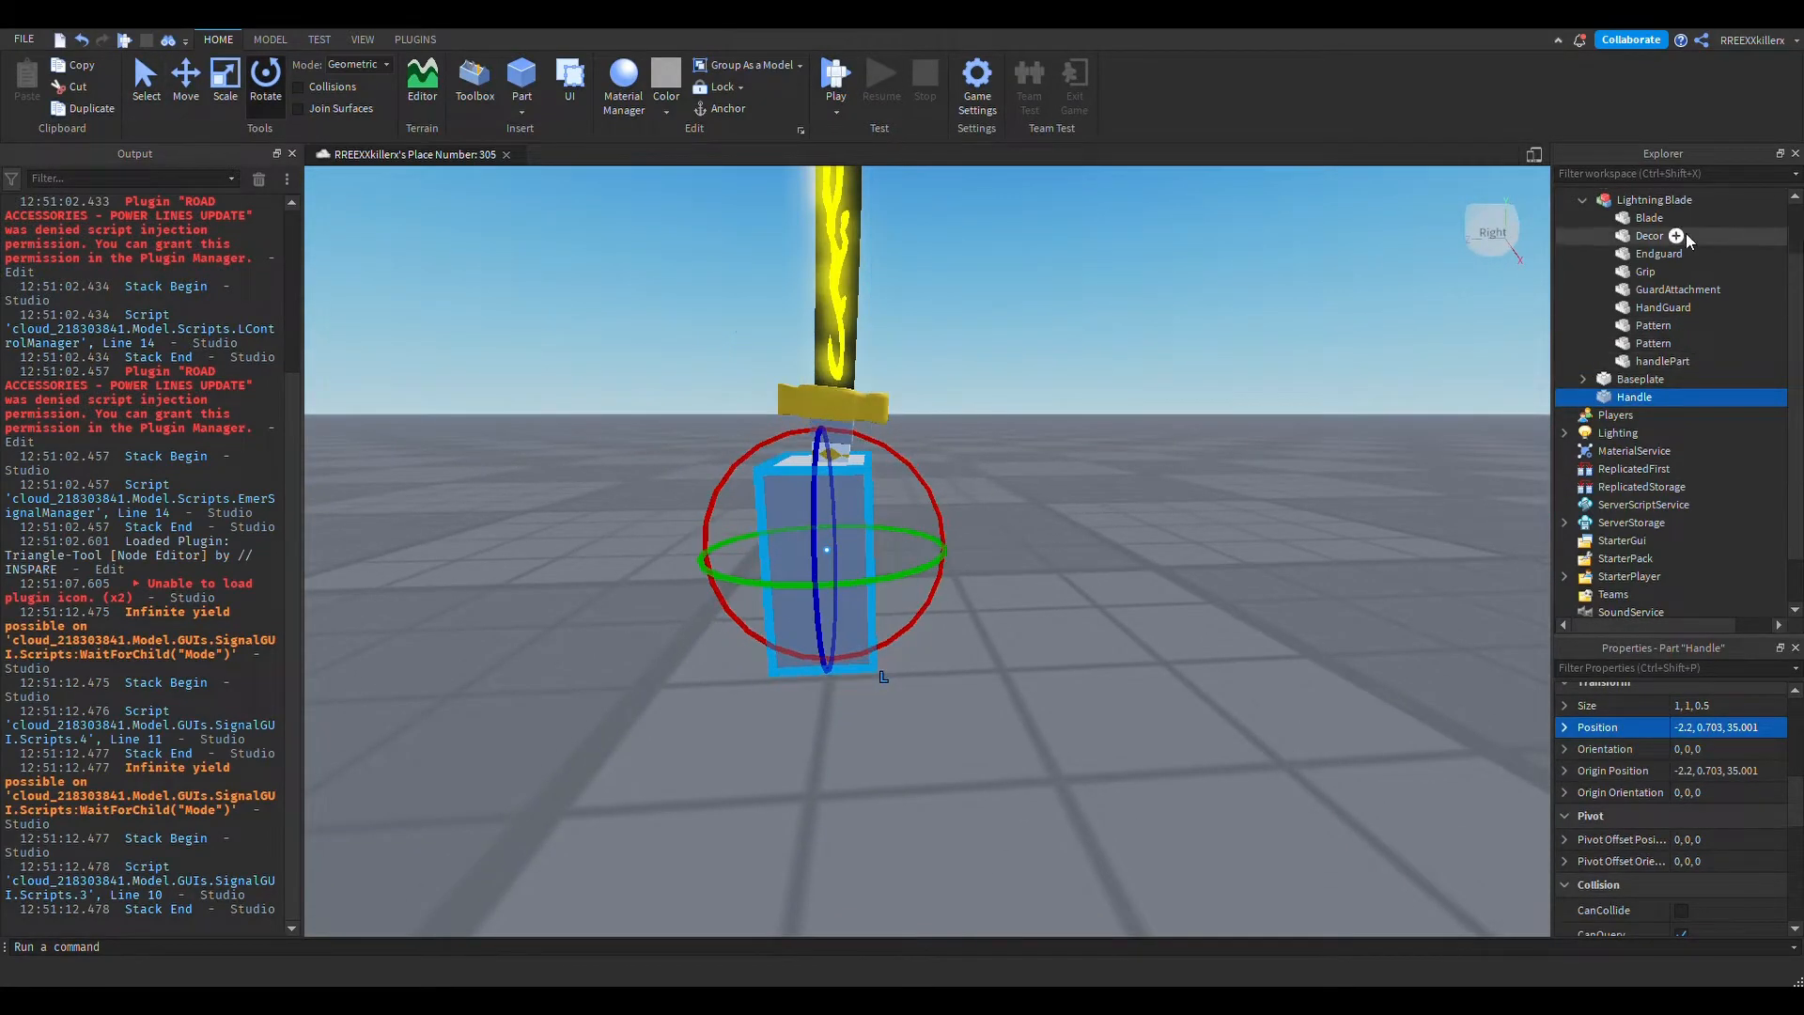
left_click(1648, 218)
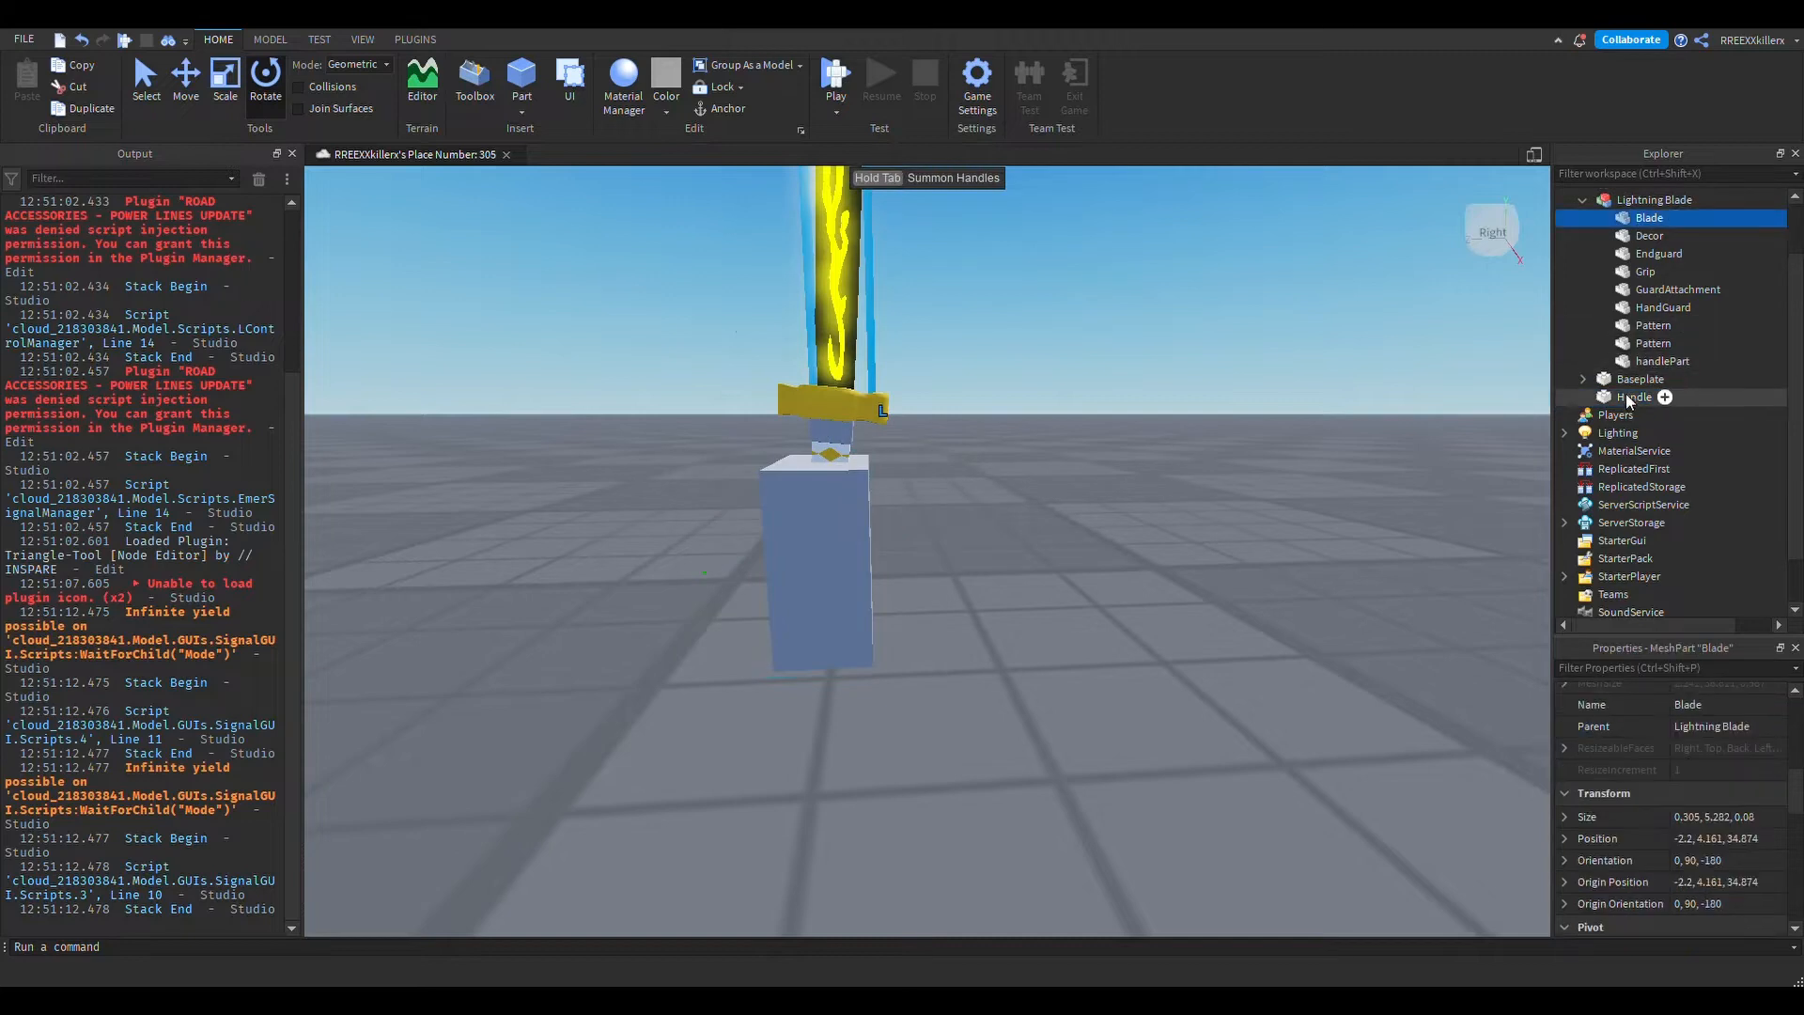
Step: Paste the position into Handle so it encloses the grip and raise its Transparency
left_click(1633, 396)
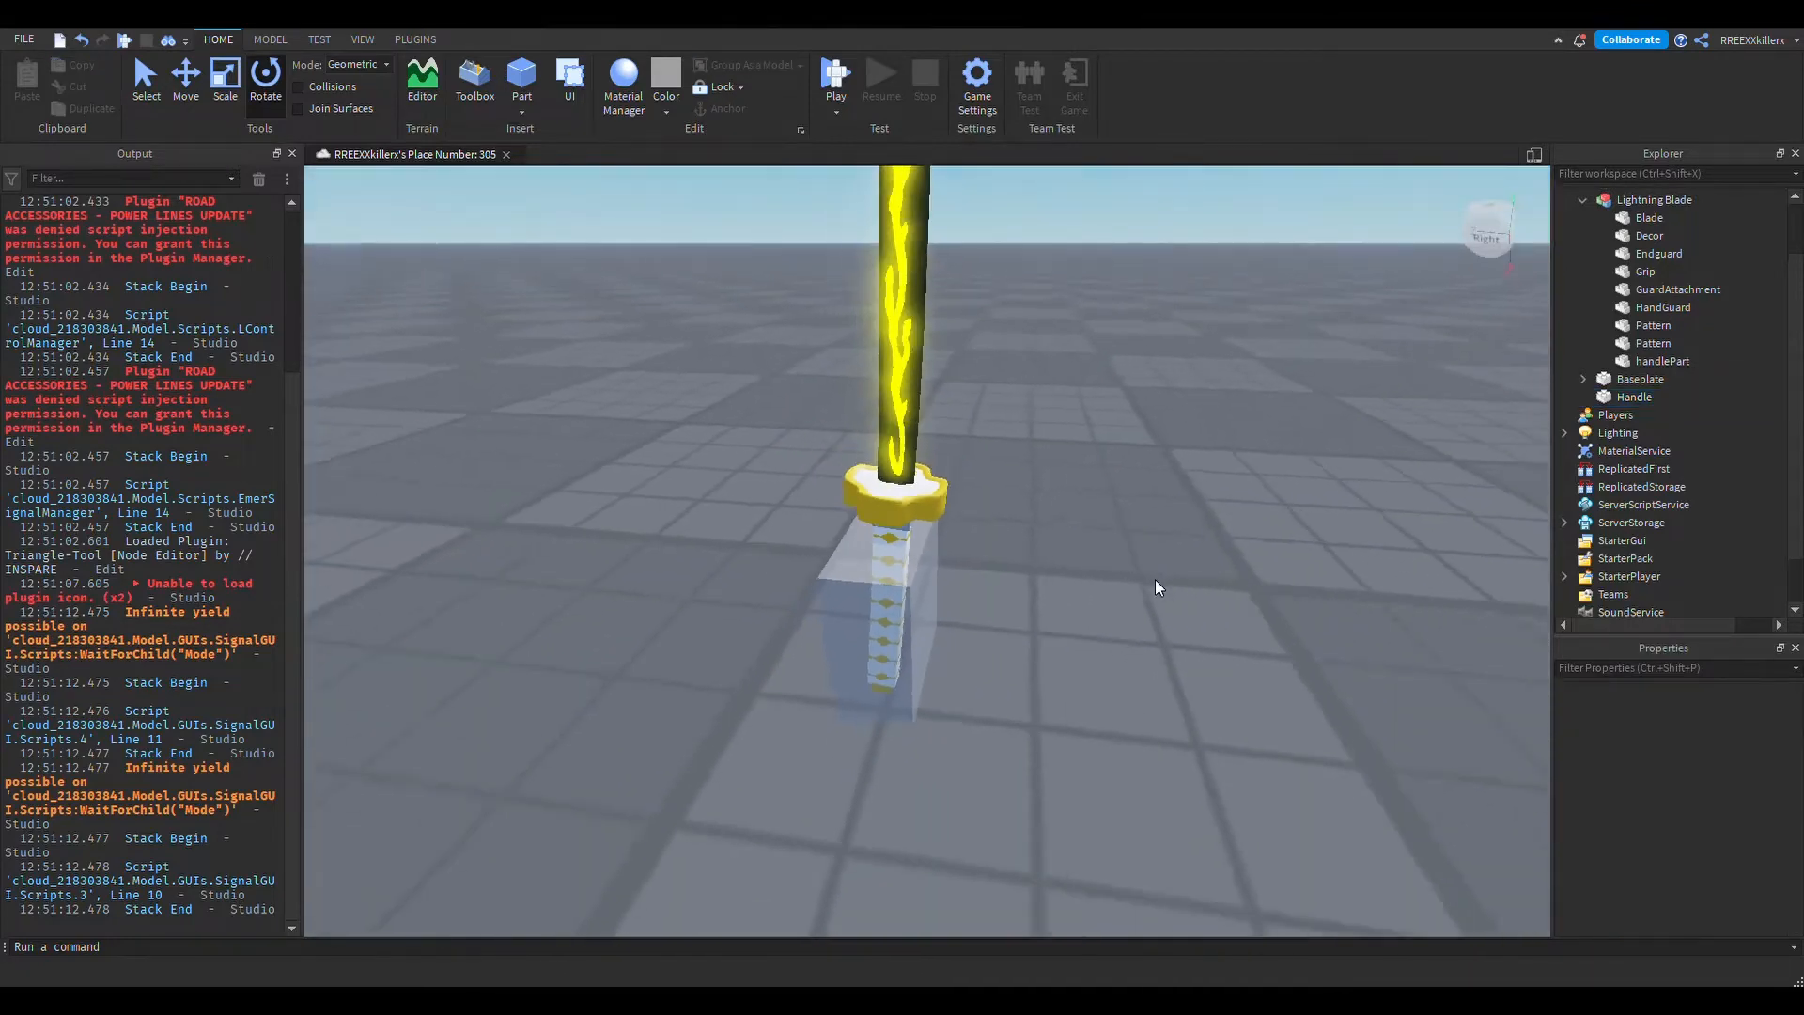
left_click(1649, 218)
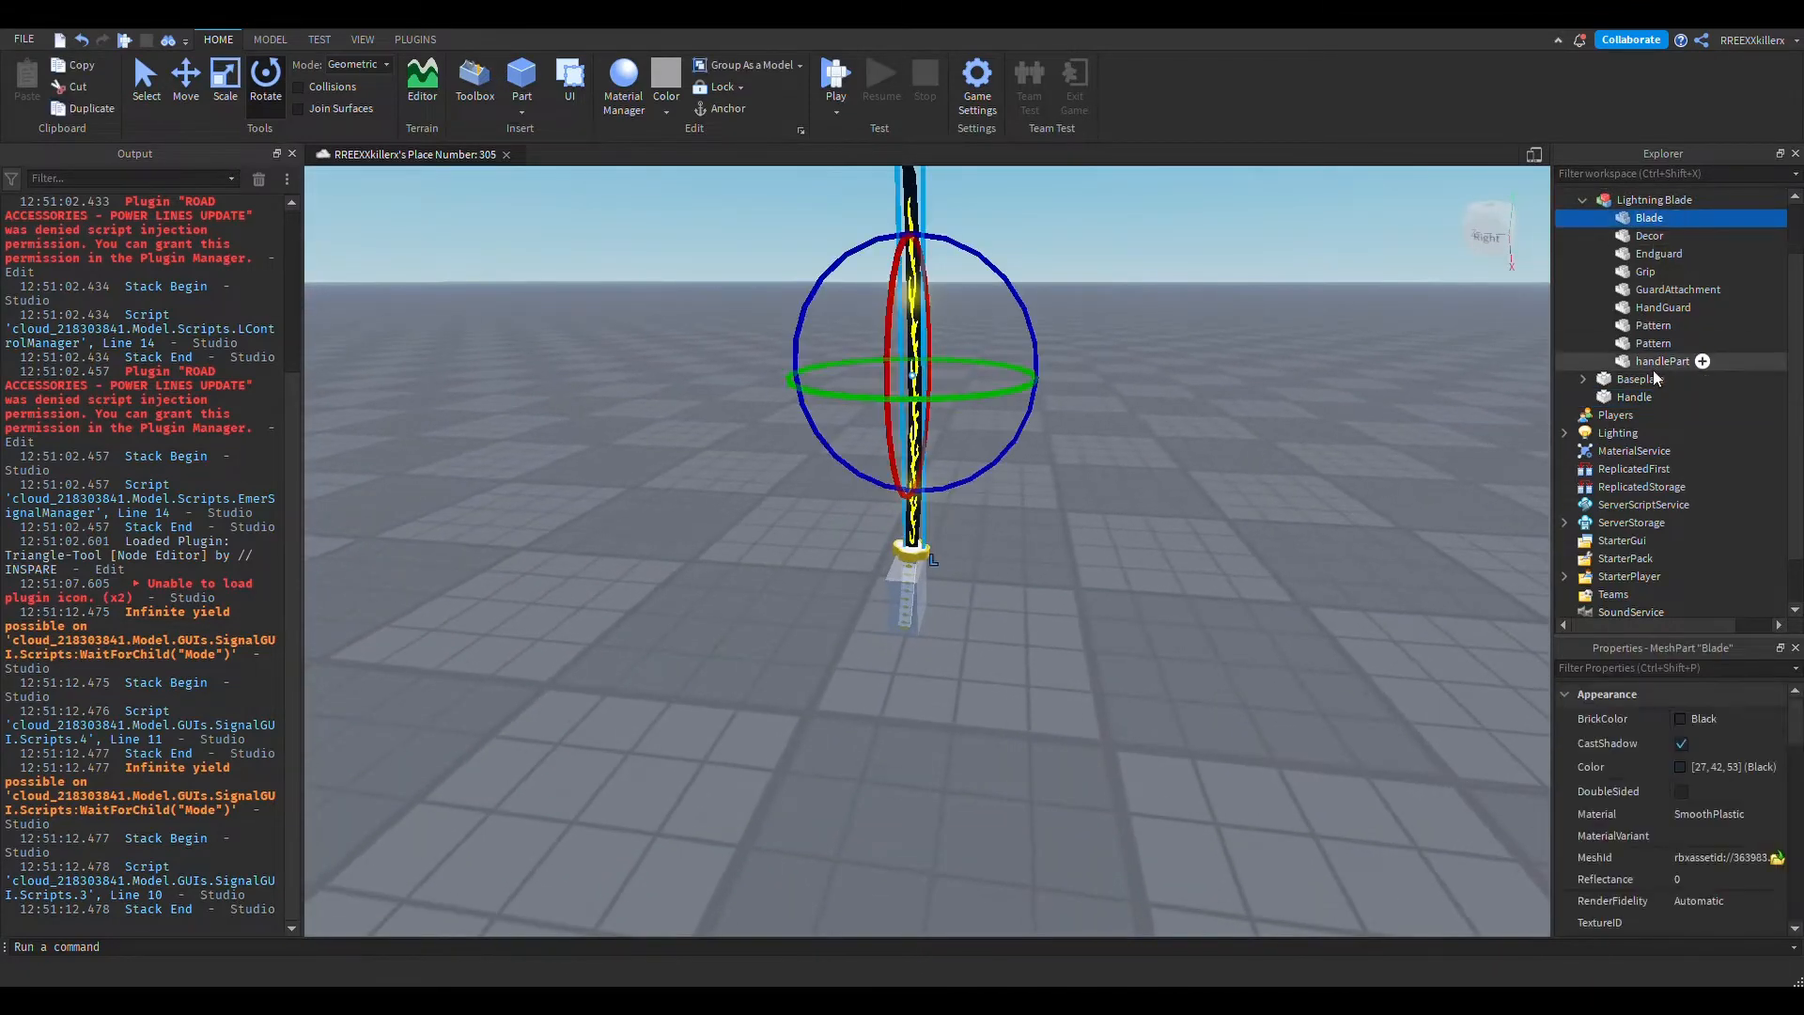
left_click(1654, 199)
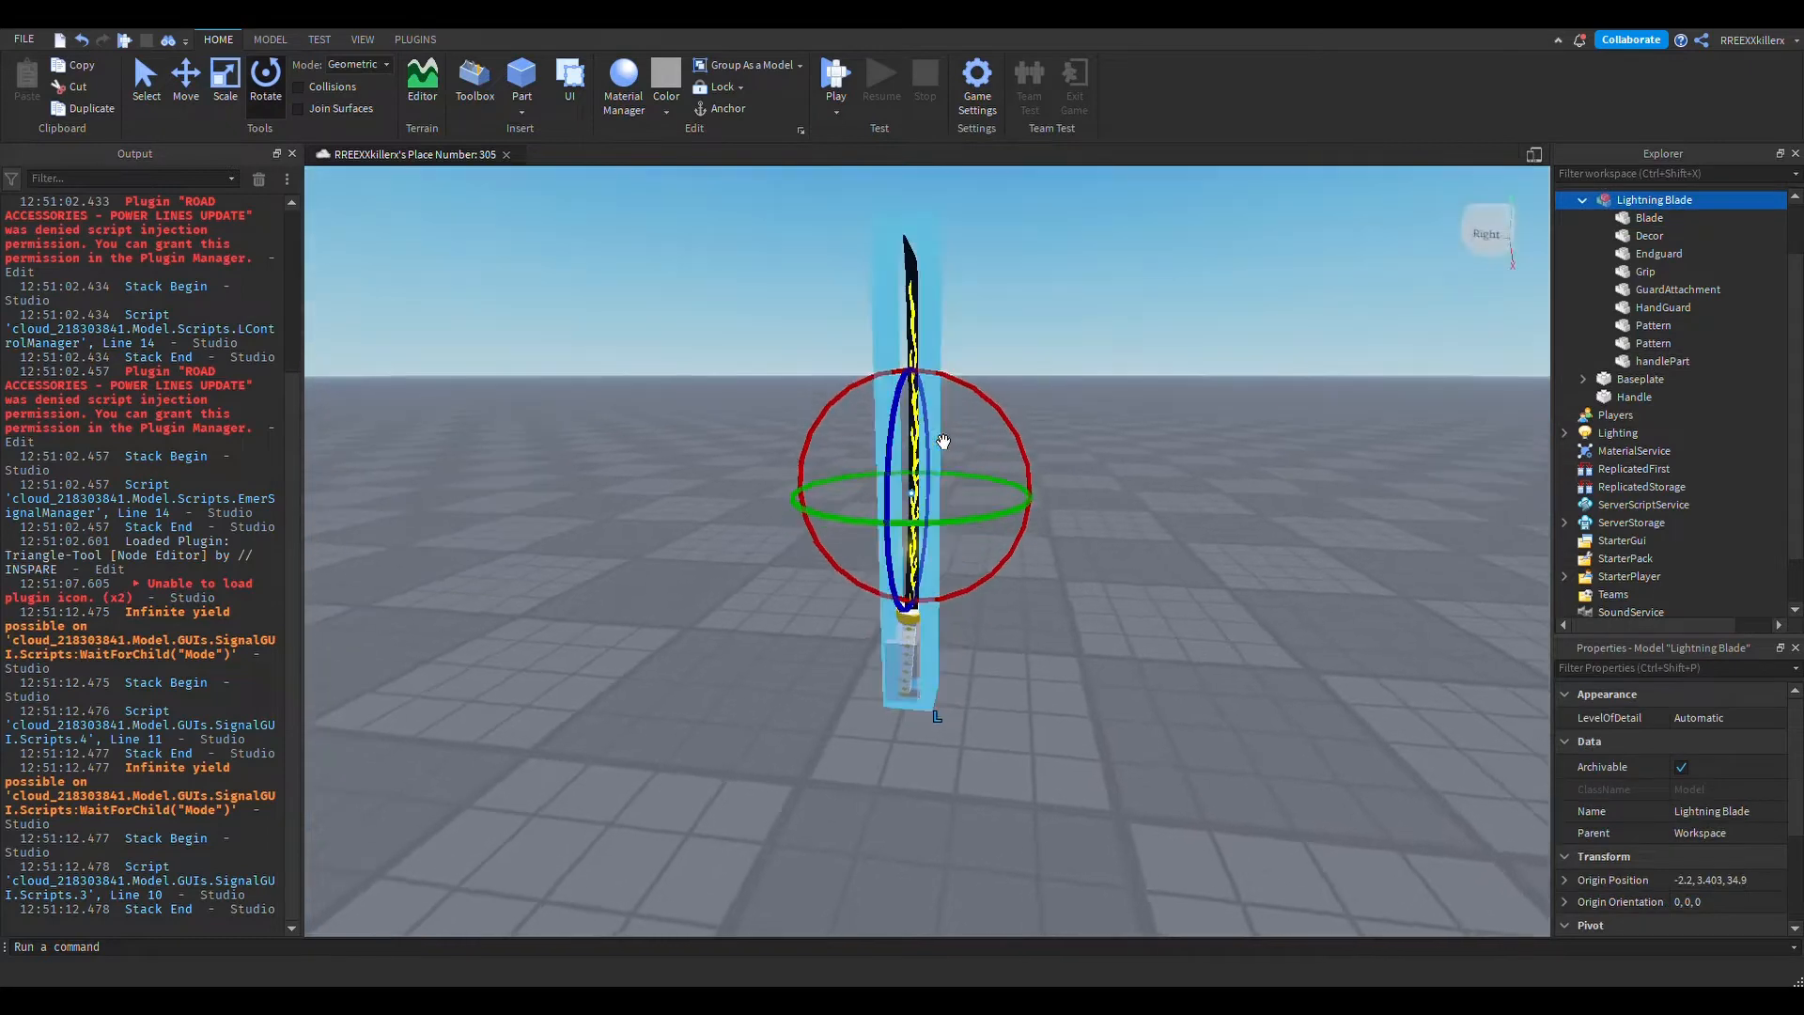
left_click(268, 38)
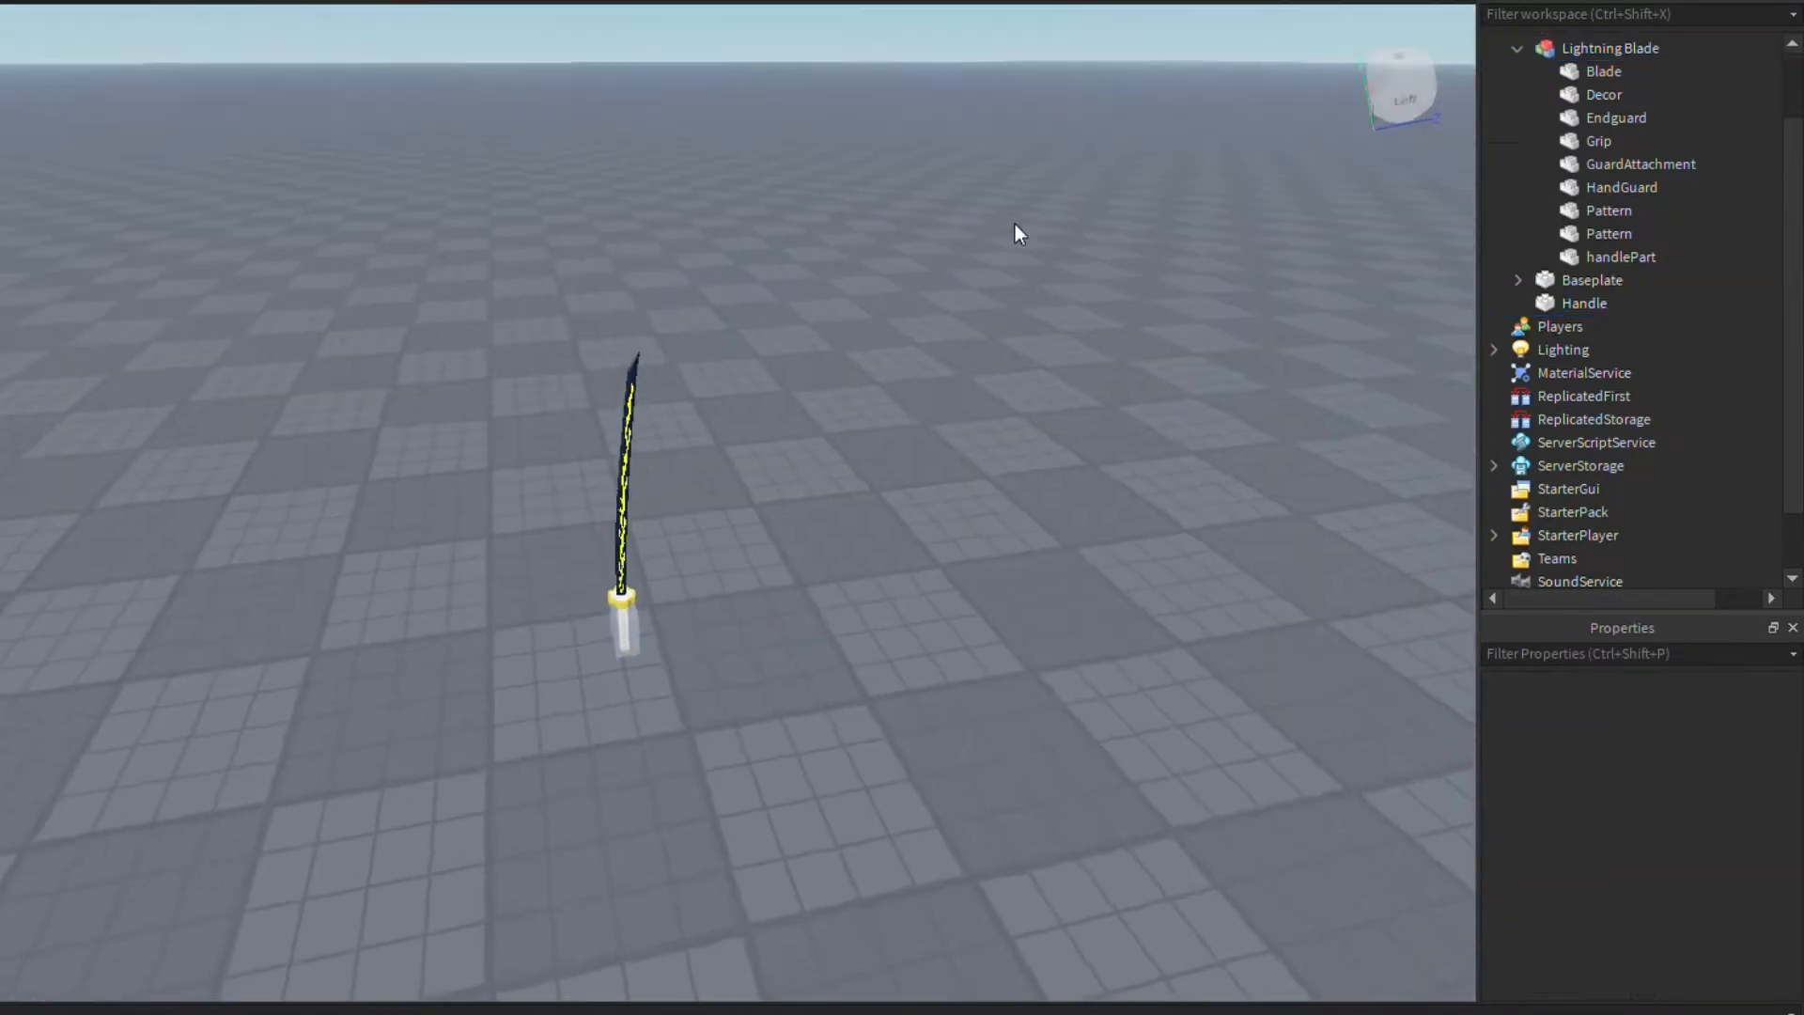
left_click(1608, 47)
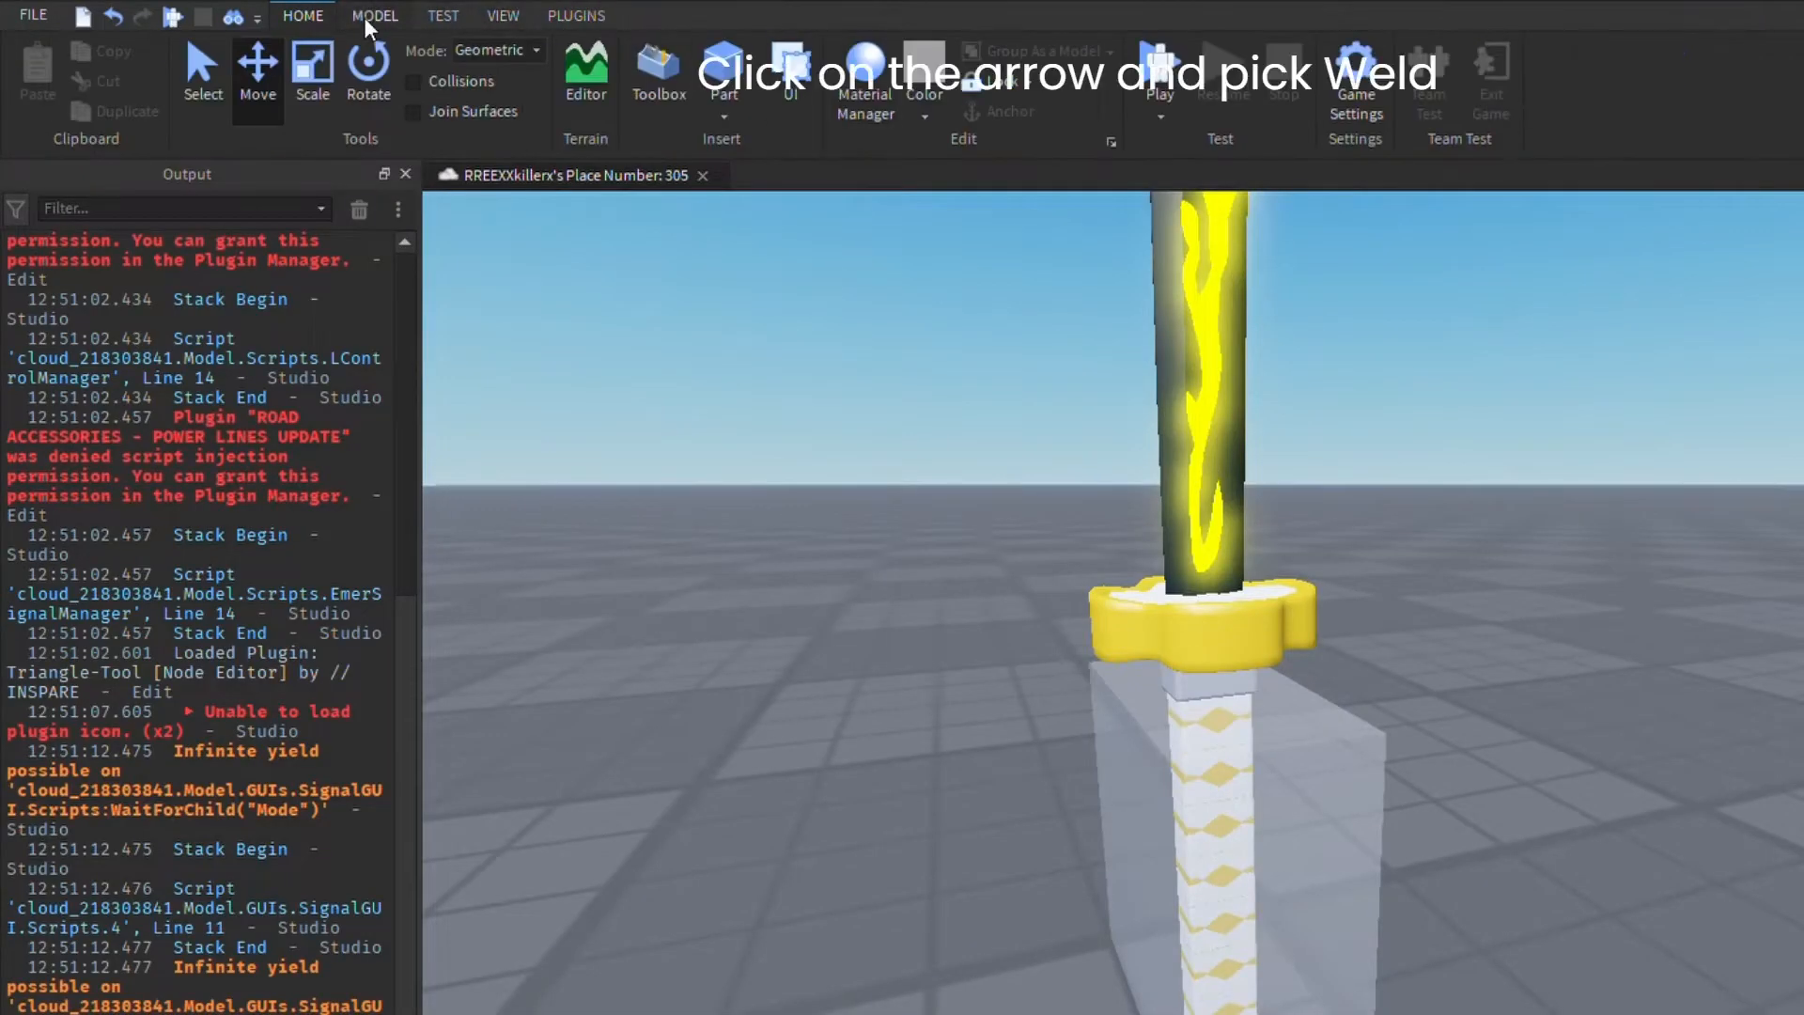
Step: Weld Handle to each sword part with Weld constraints and verify Part0/Part1 on the welds
left_click(376, 15)
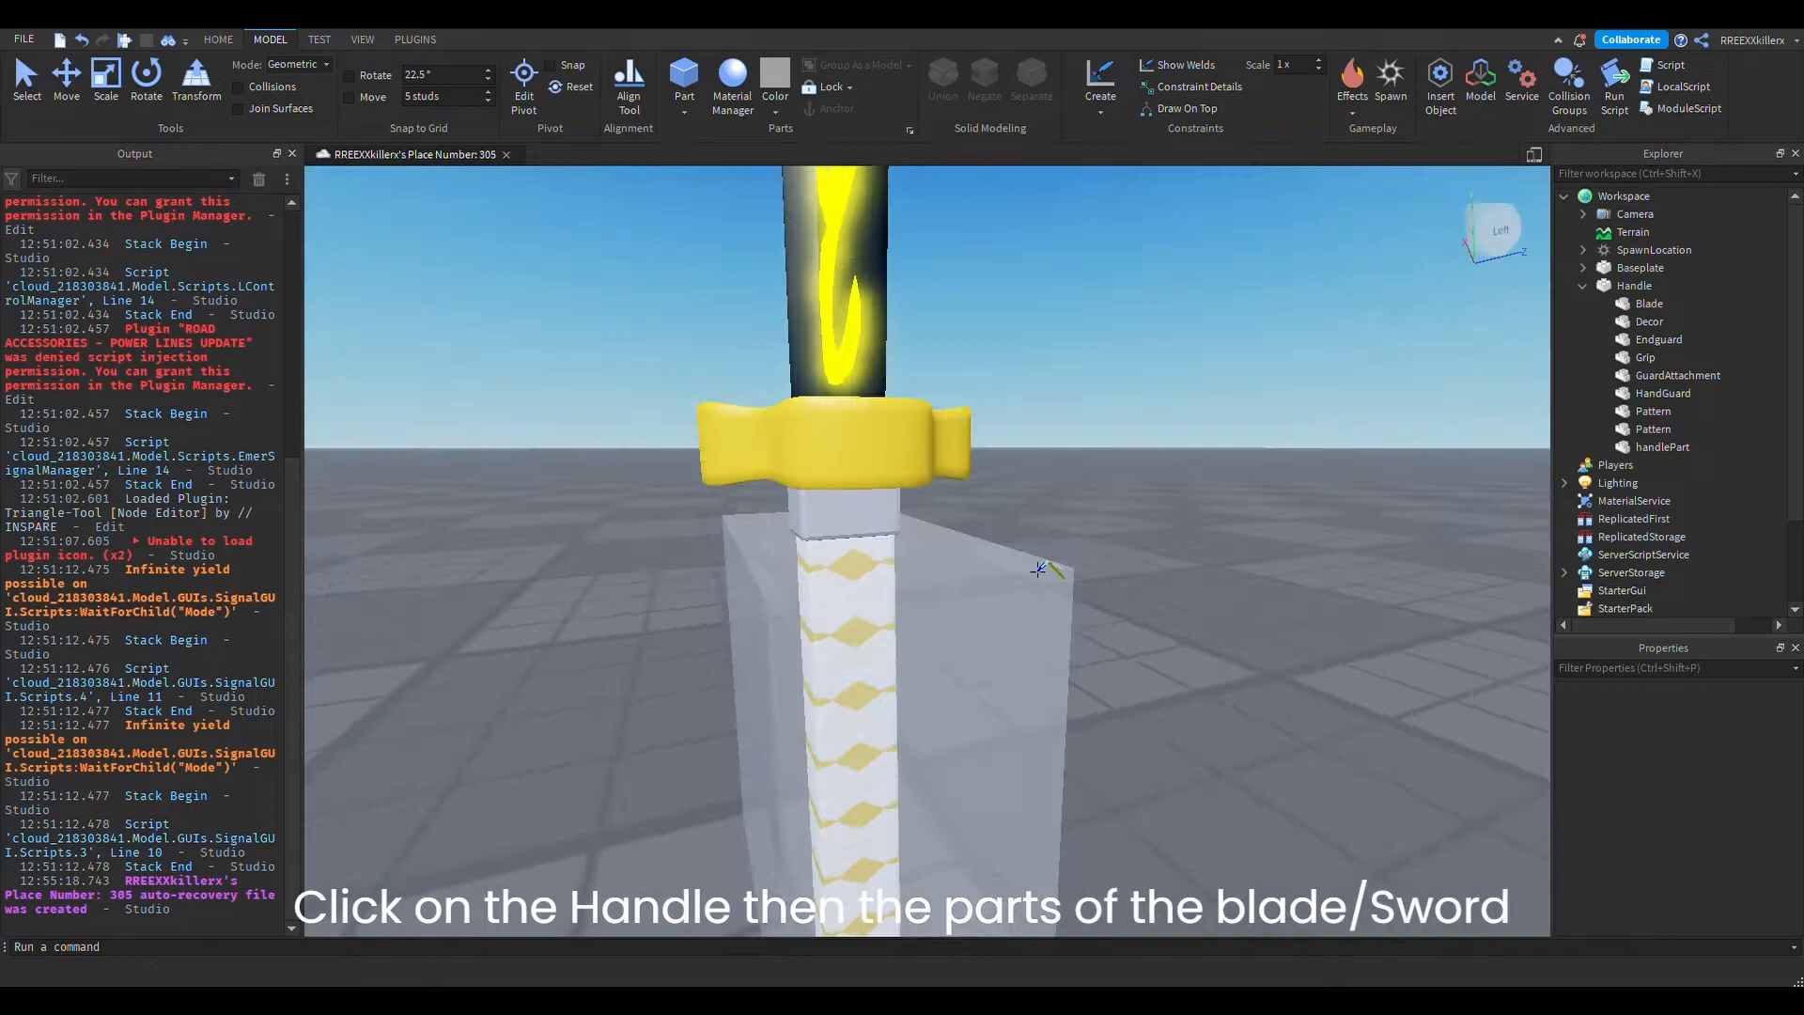
left_click(899, 689)
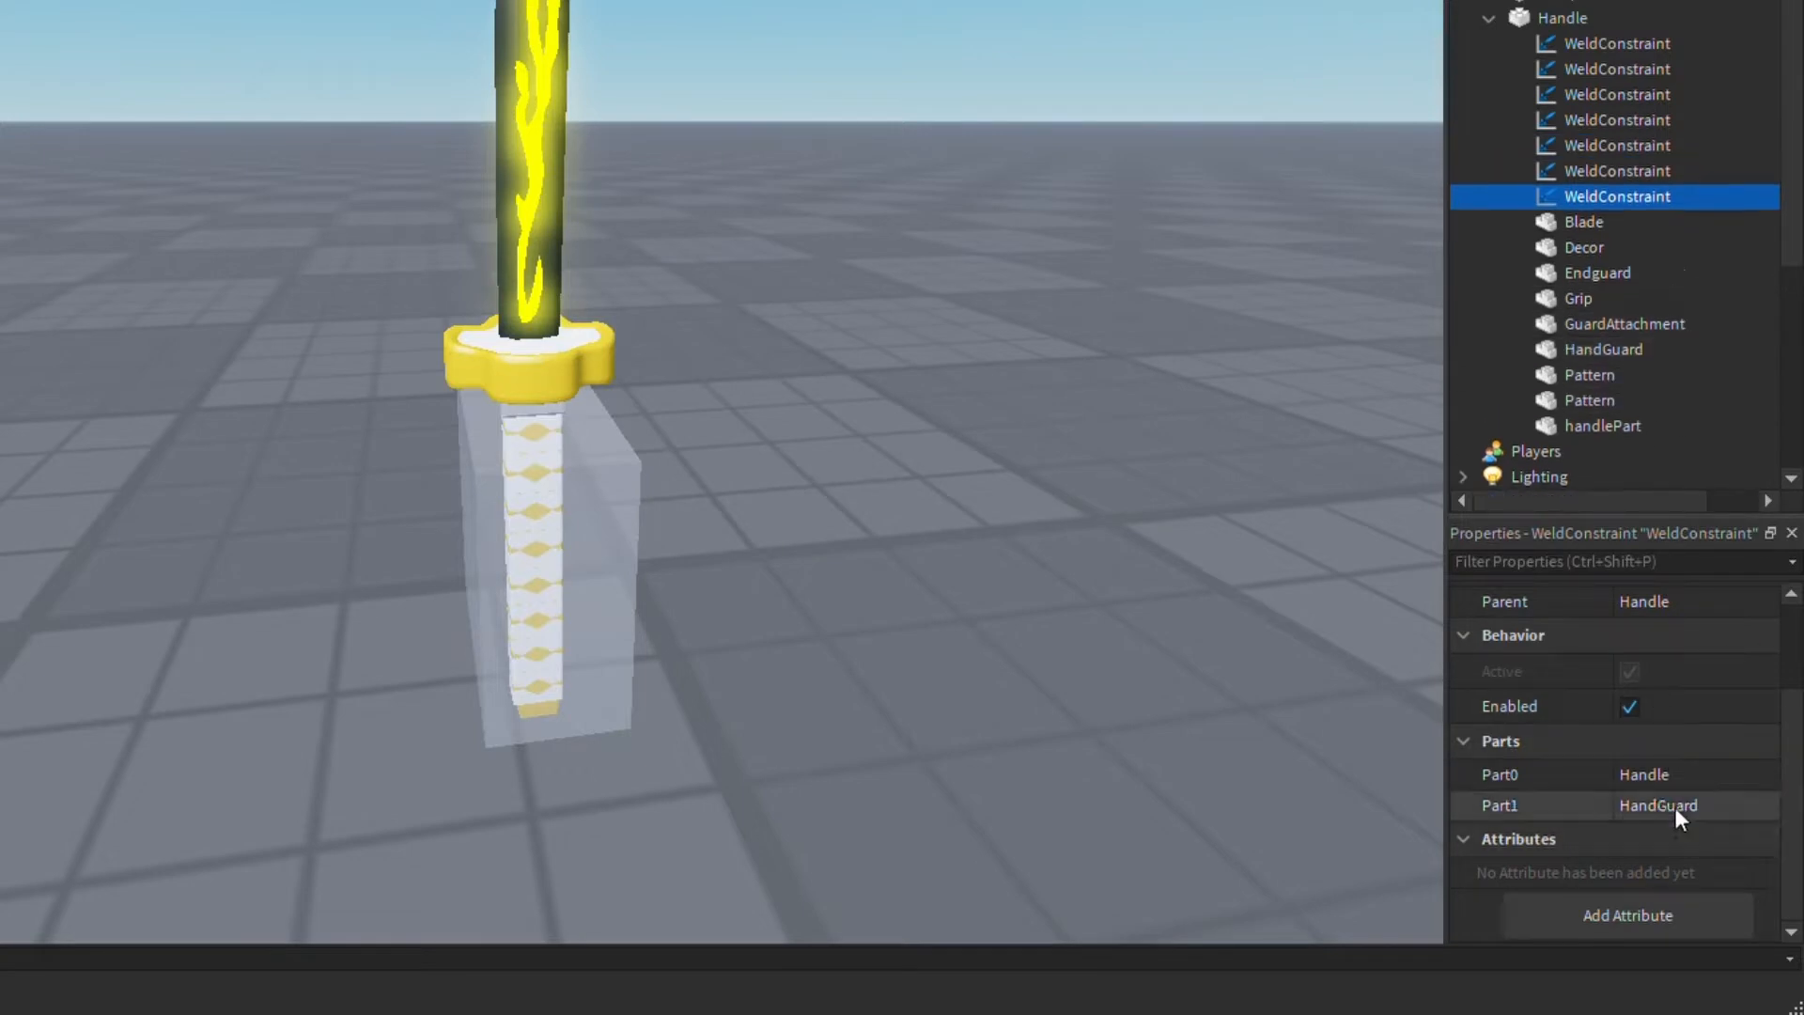
left_click(1691, 806)
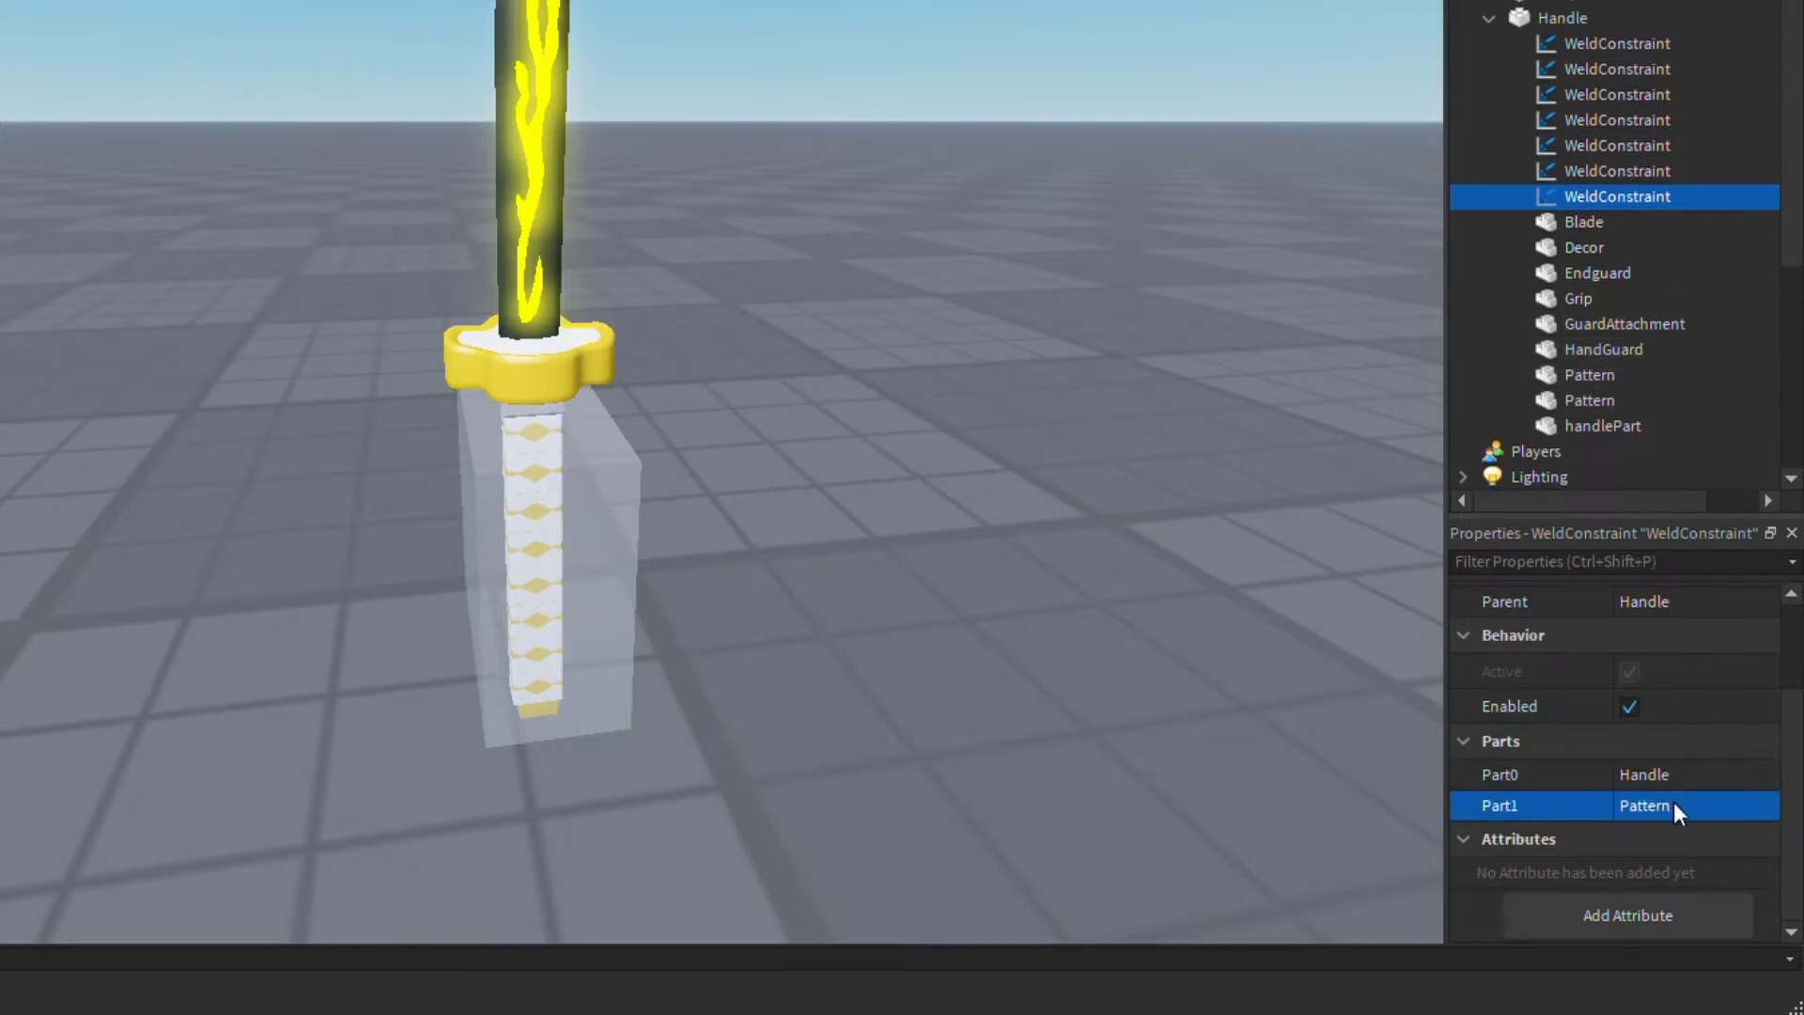
left_click(1590, 399)
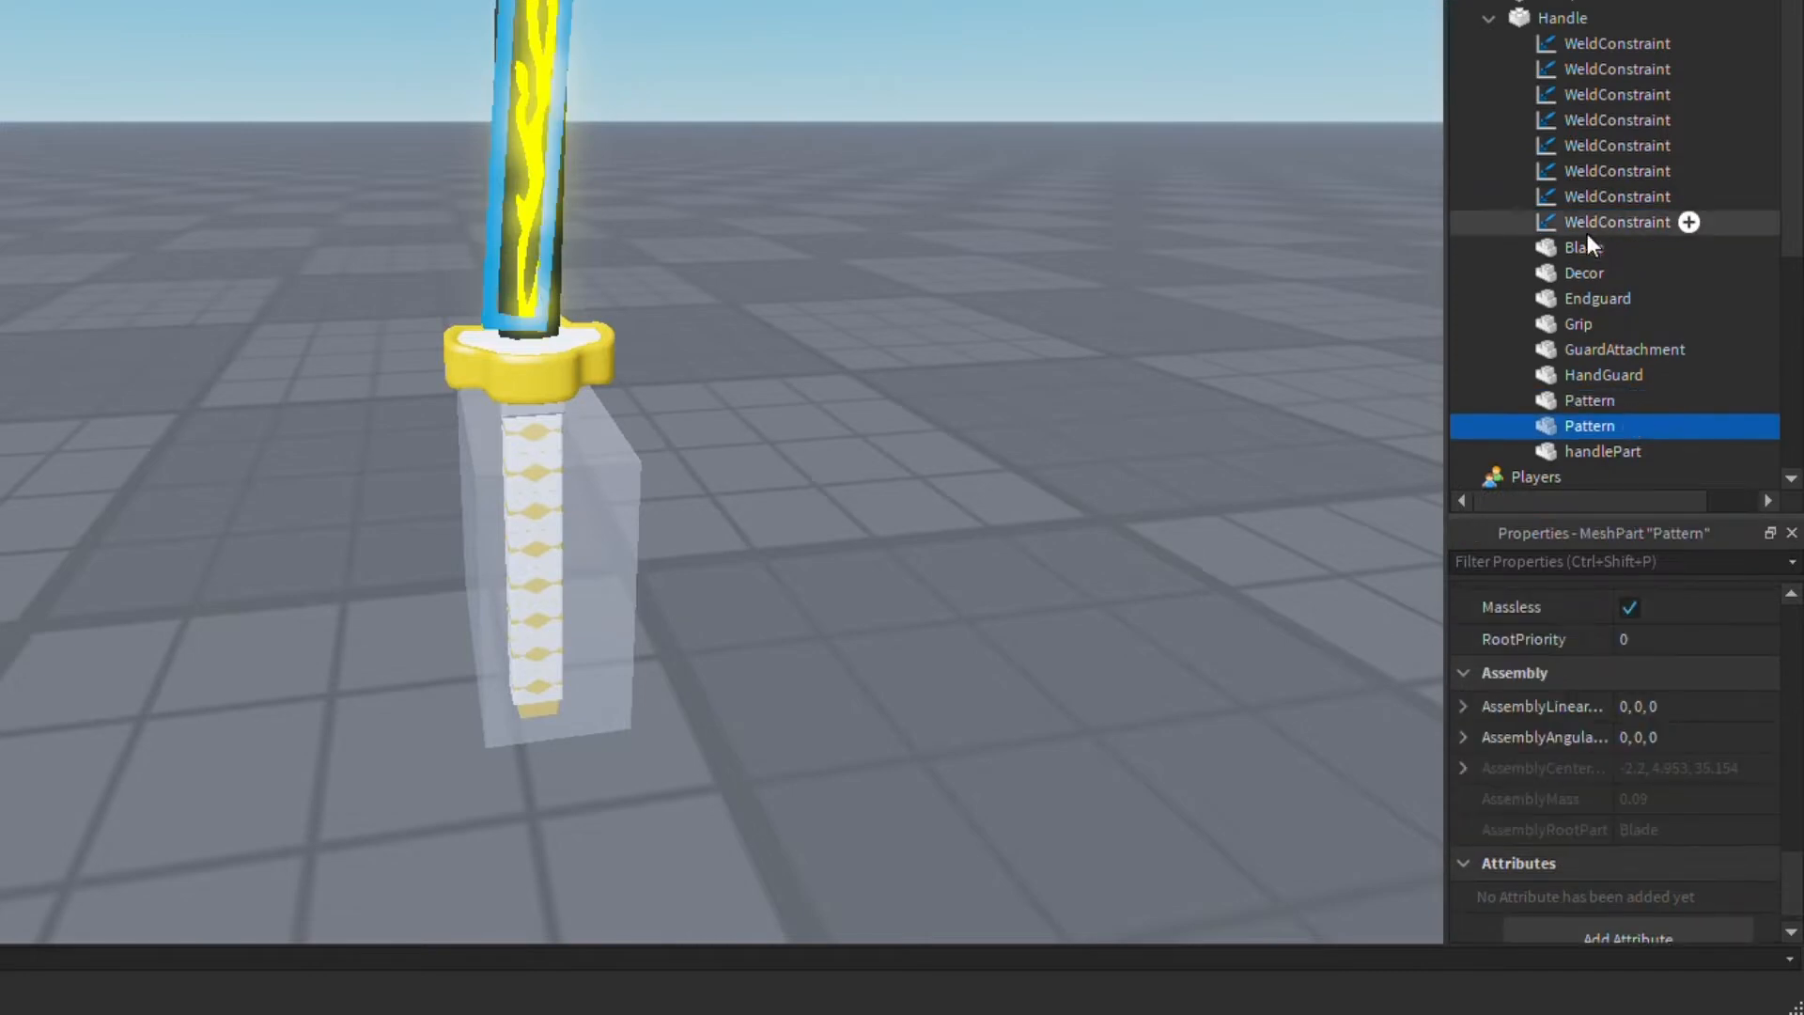
left_click(1616, 222)
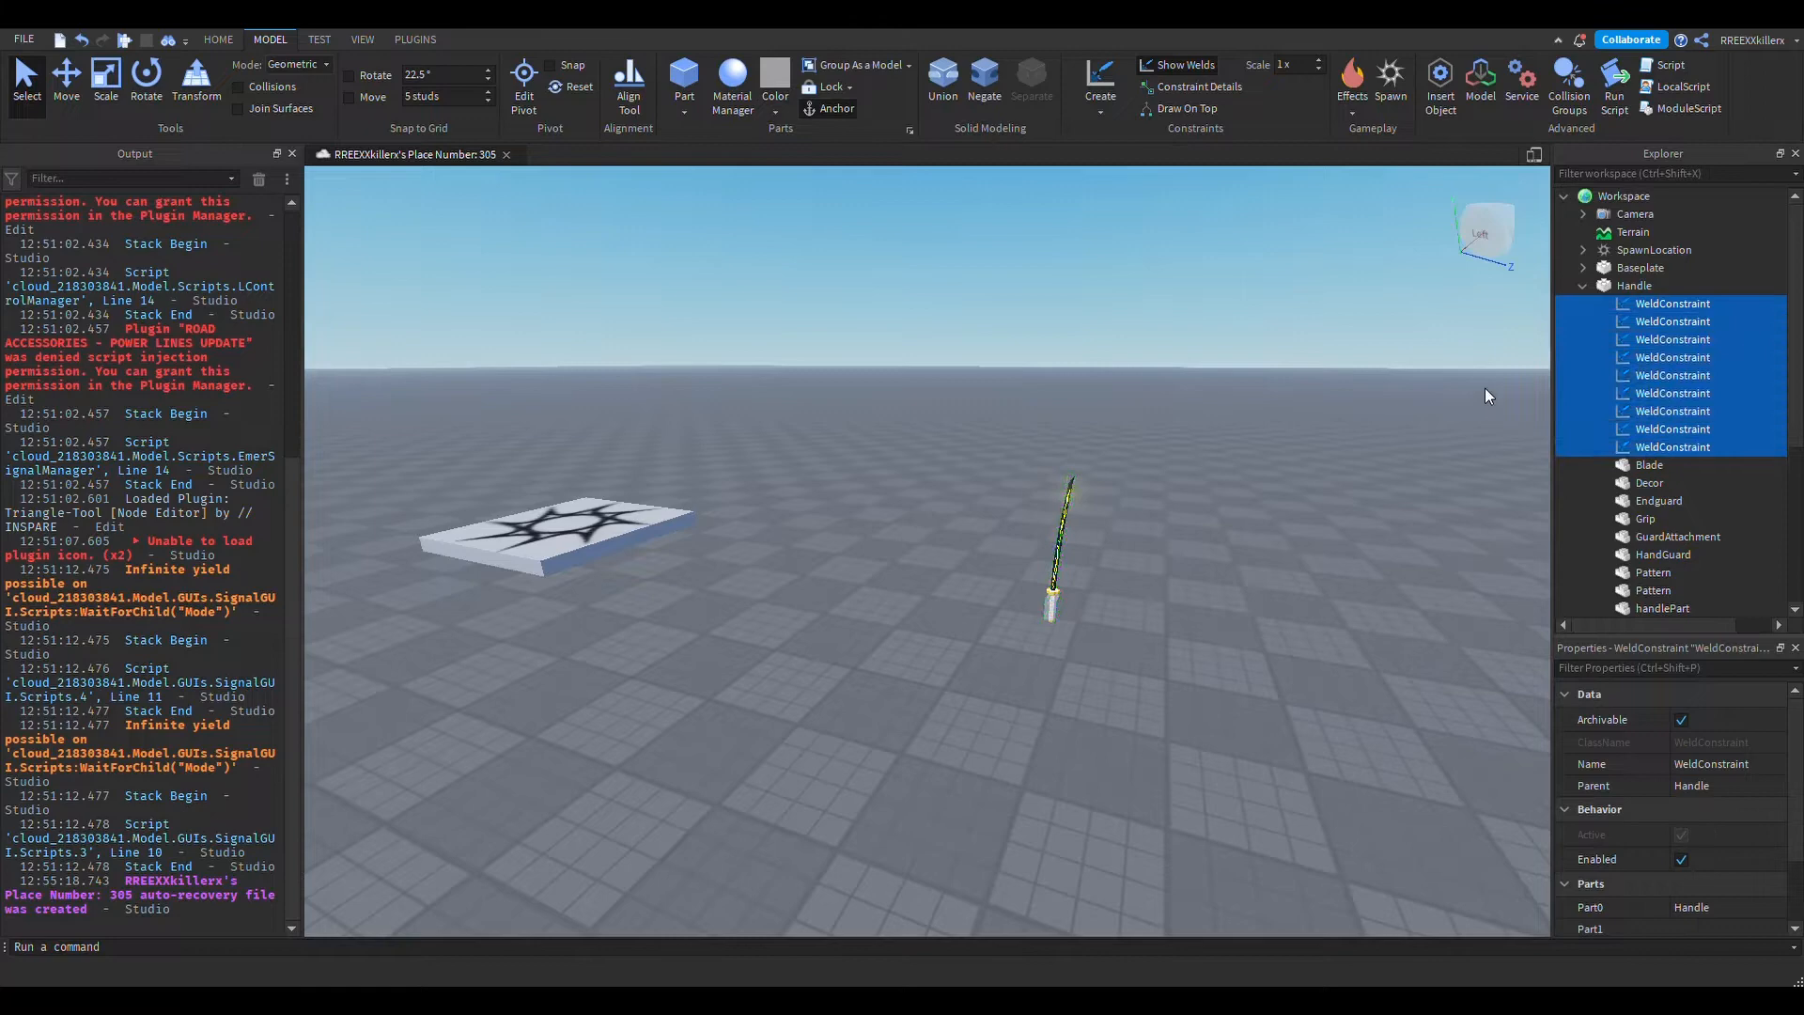
Step: Insert a Tool into the Workspace and move the welded Handle inside it
left_click(1582, 286)
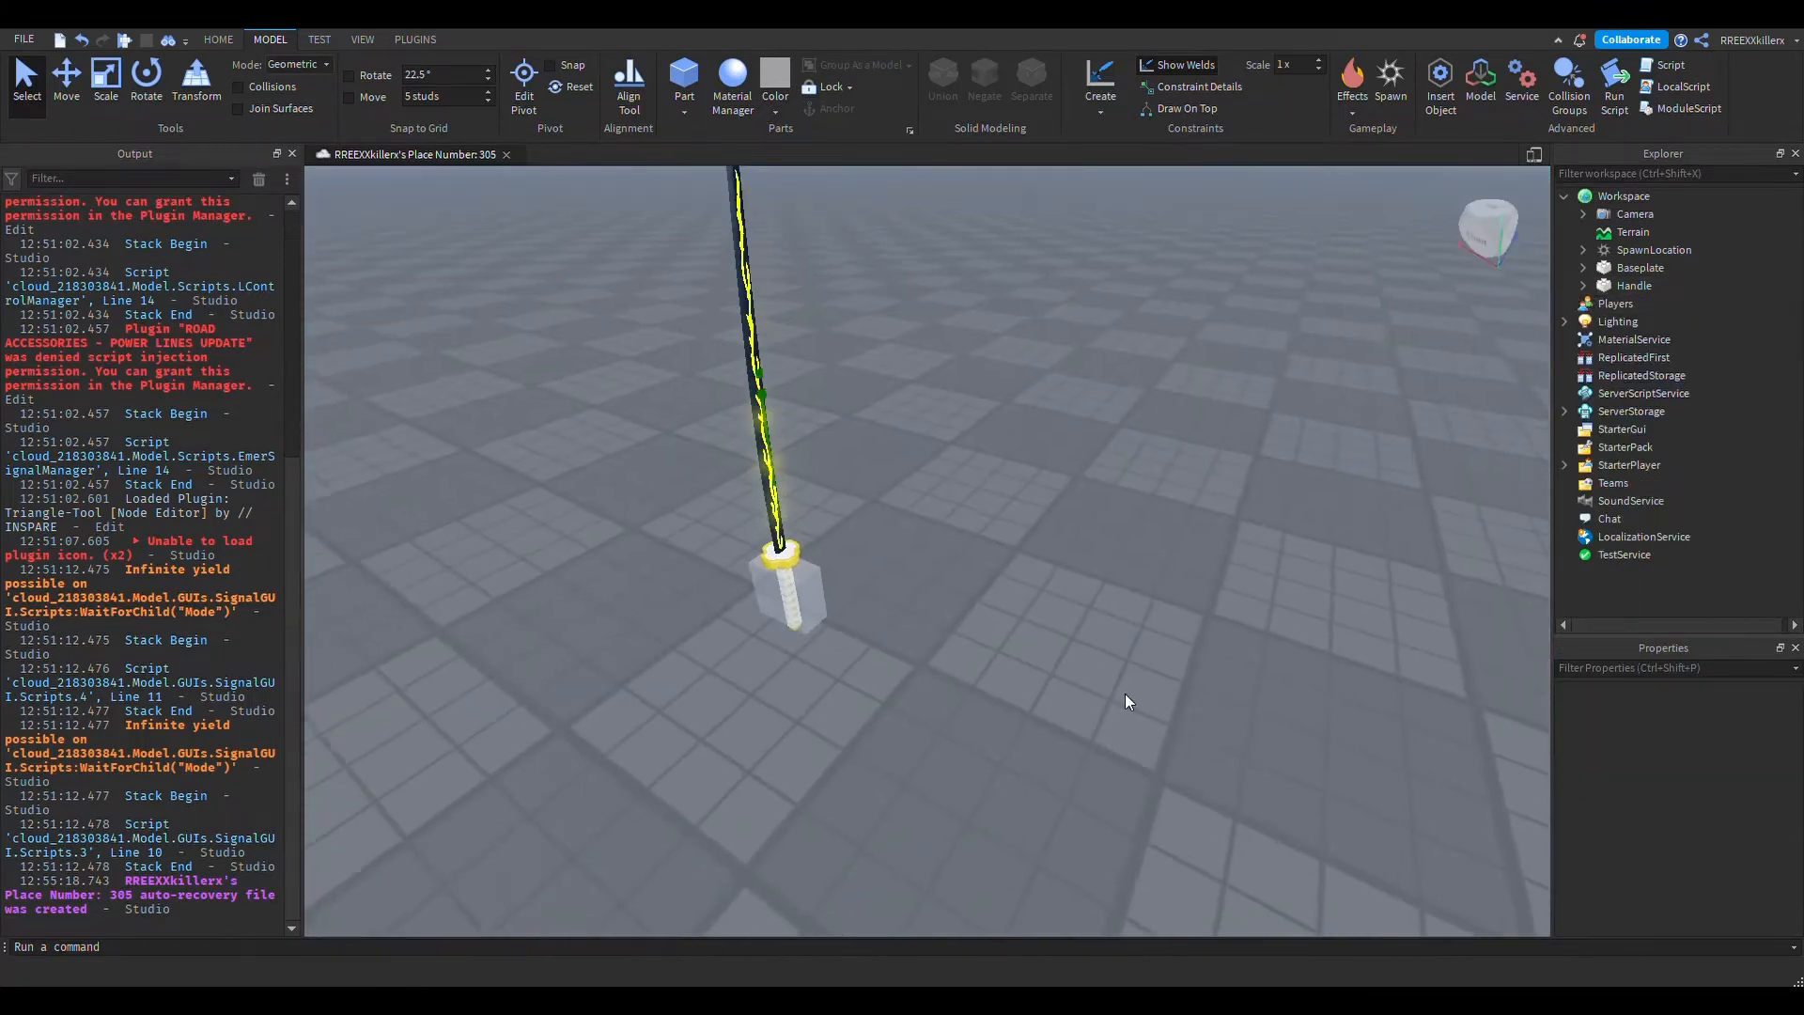
left_click(1633, 285)
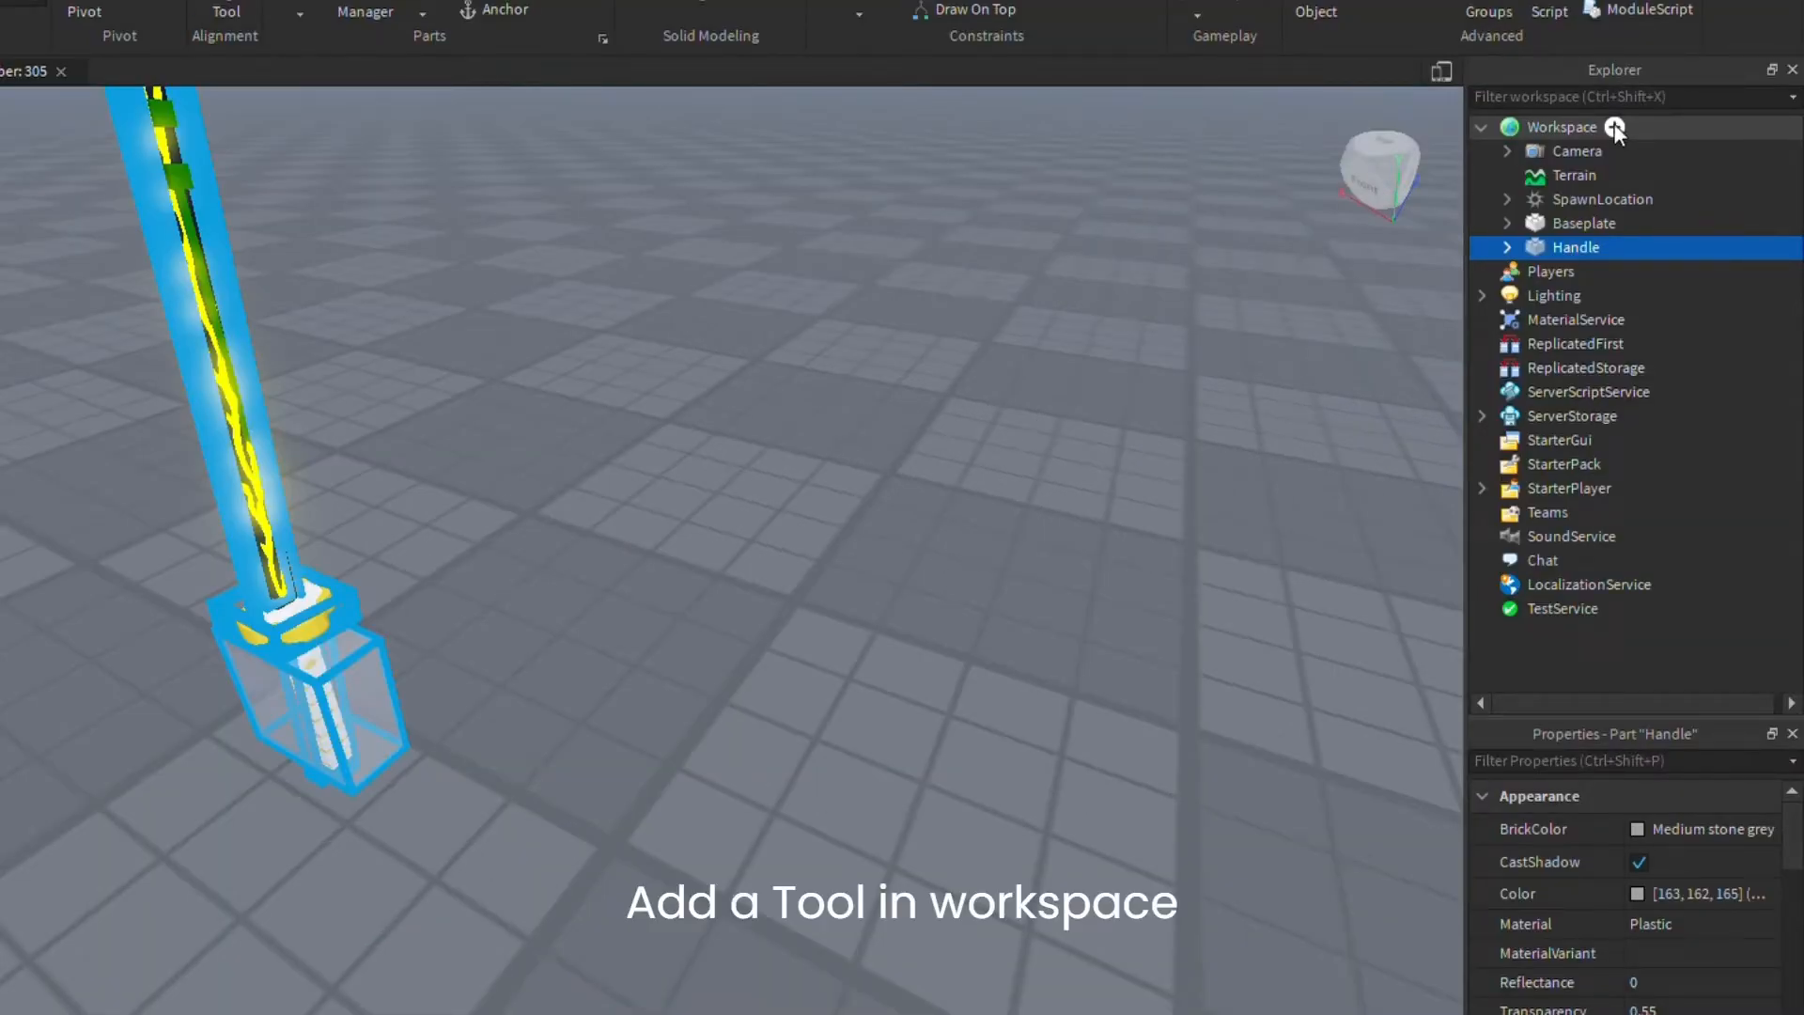
left_click(1561, 126)
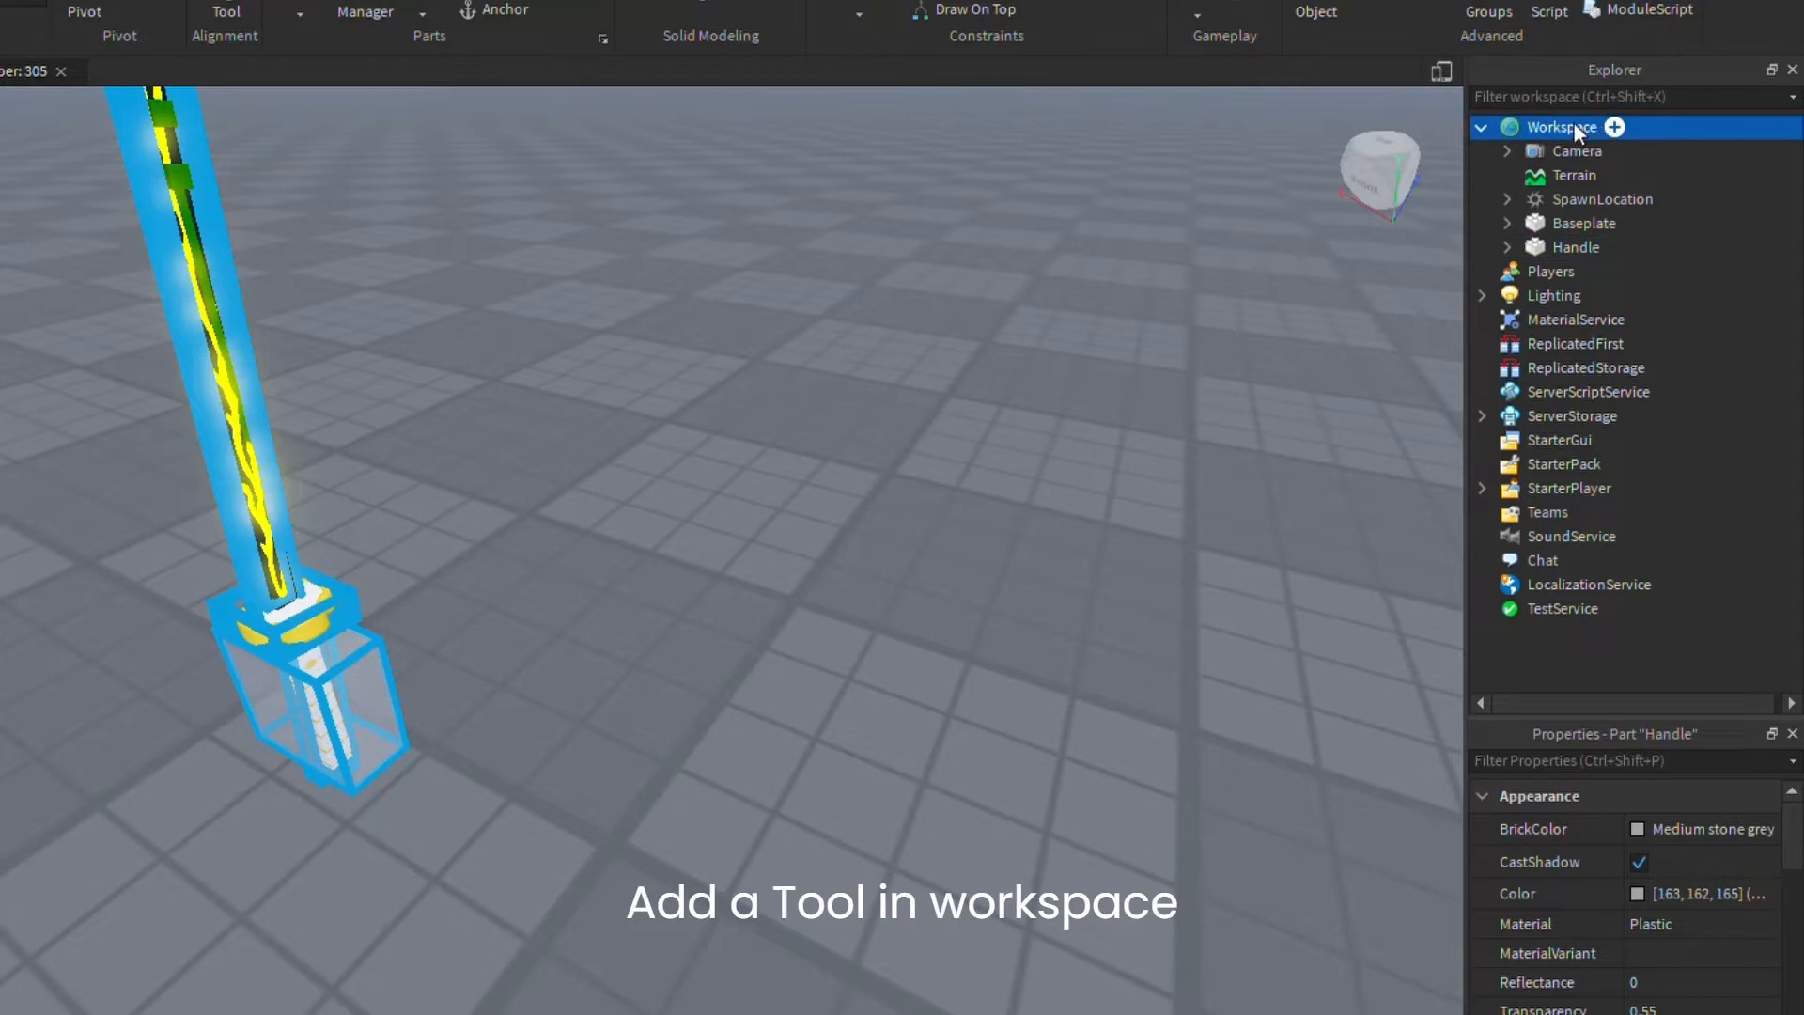
left_click(1562, 126)
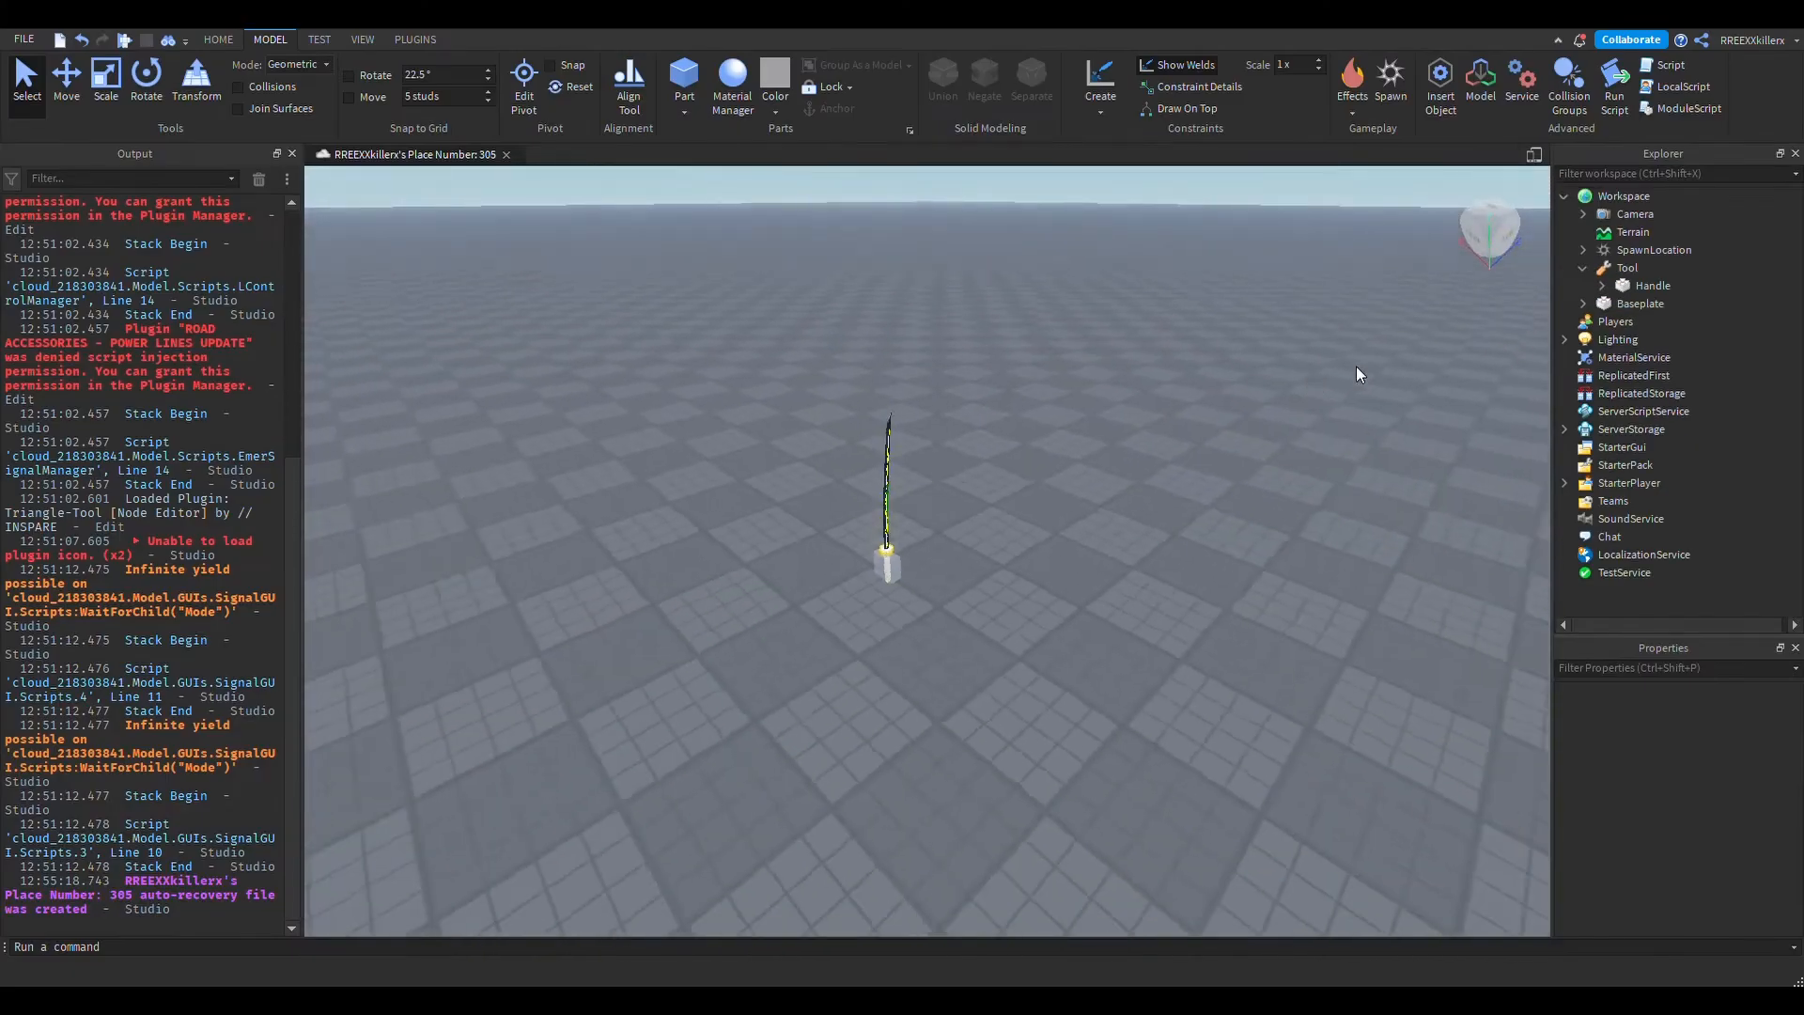
Step: Rename the Tool to Zenitsu's Blade
left_click(1628, 266)
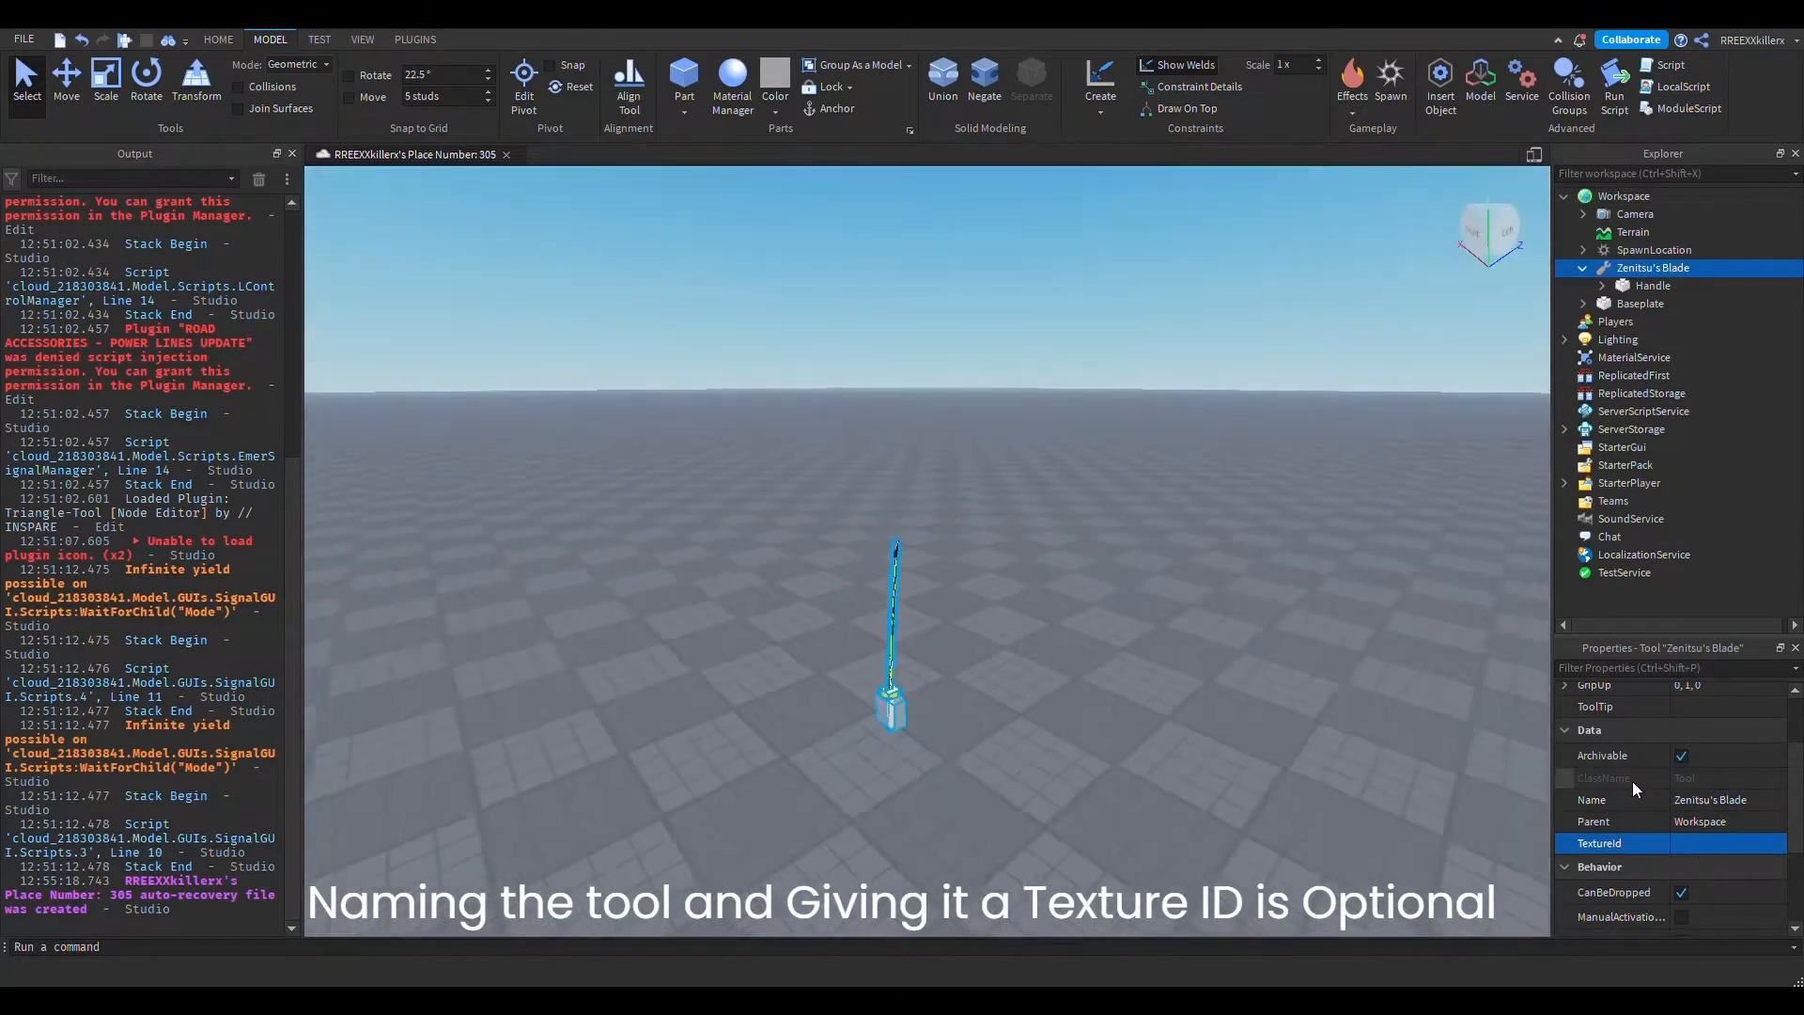
left_click(218, 39)
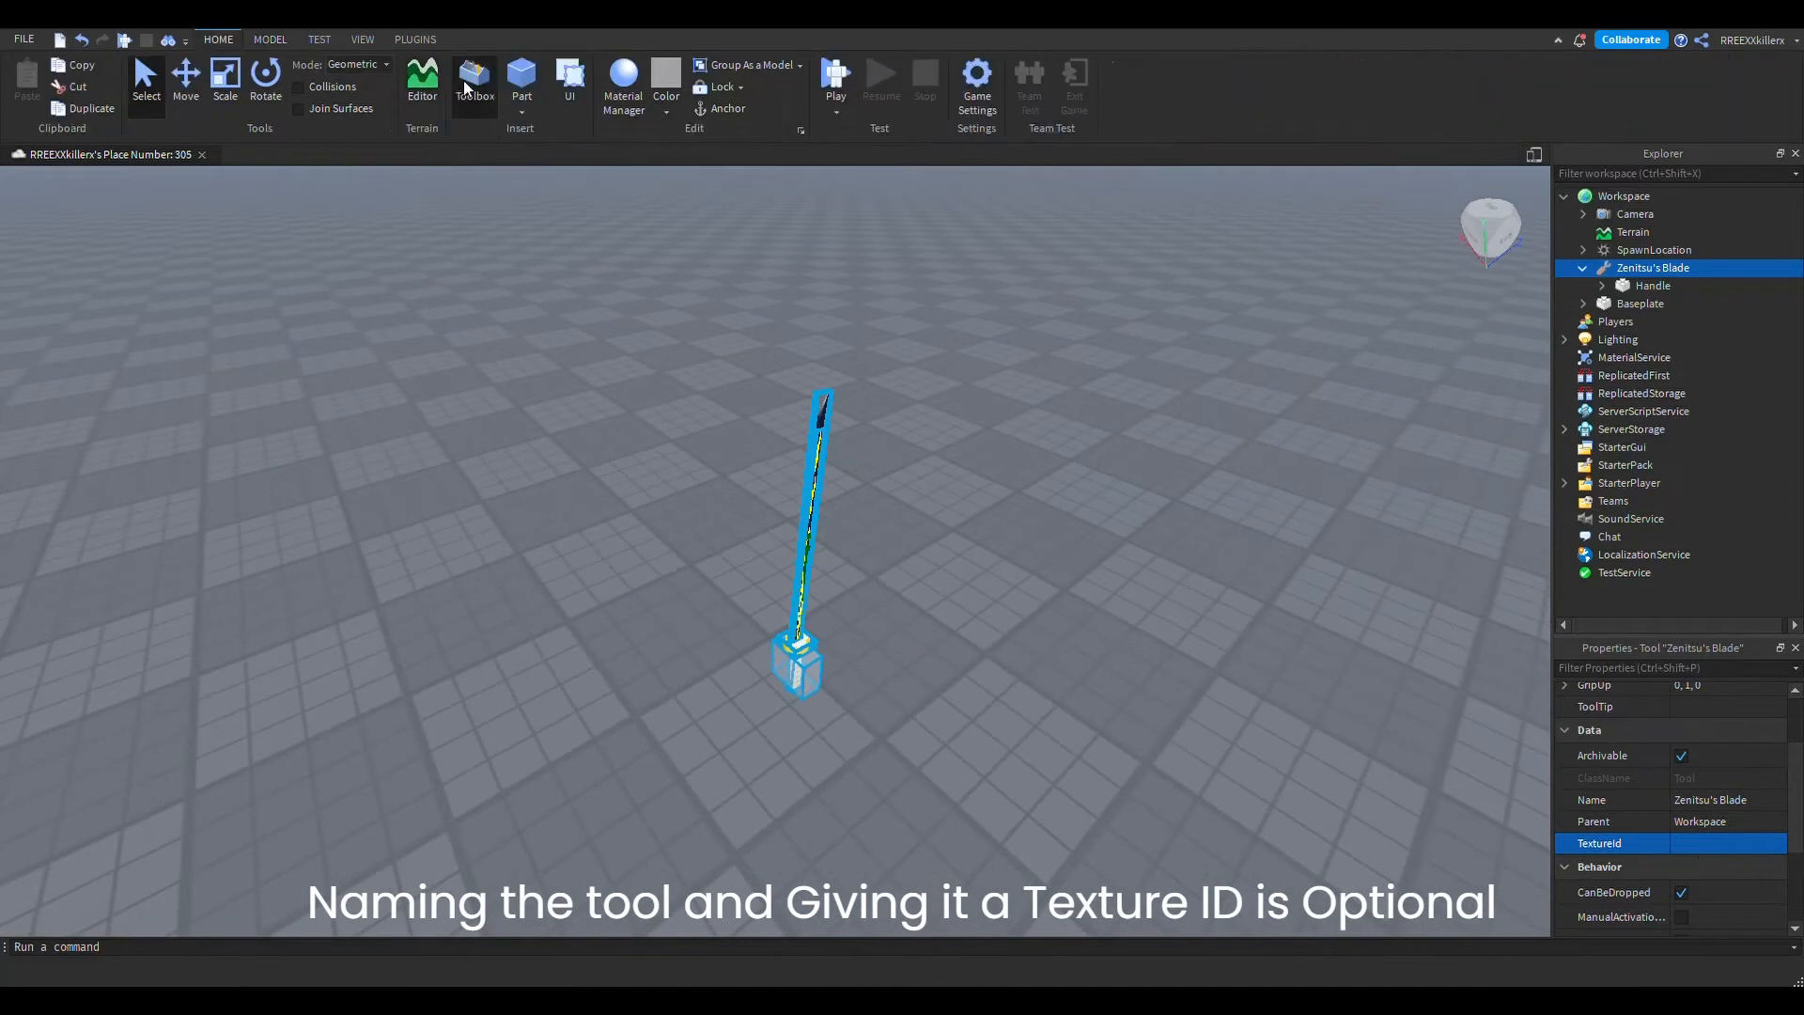
left_click(473, 81)
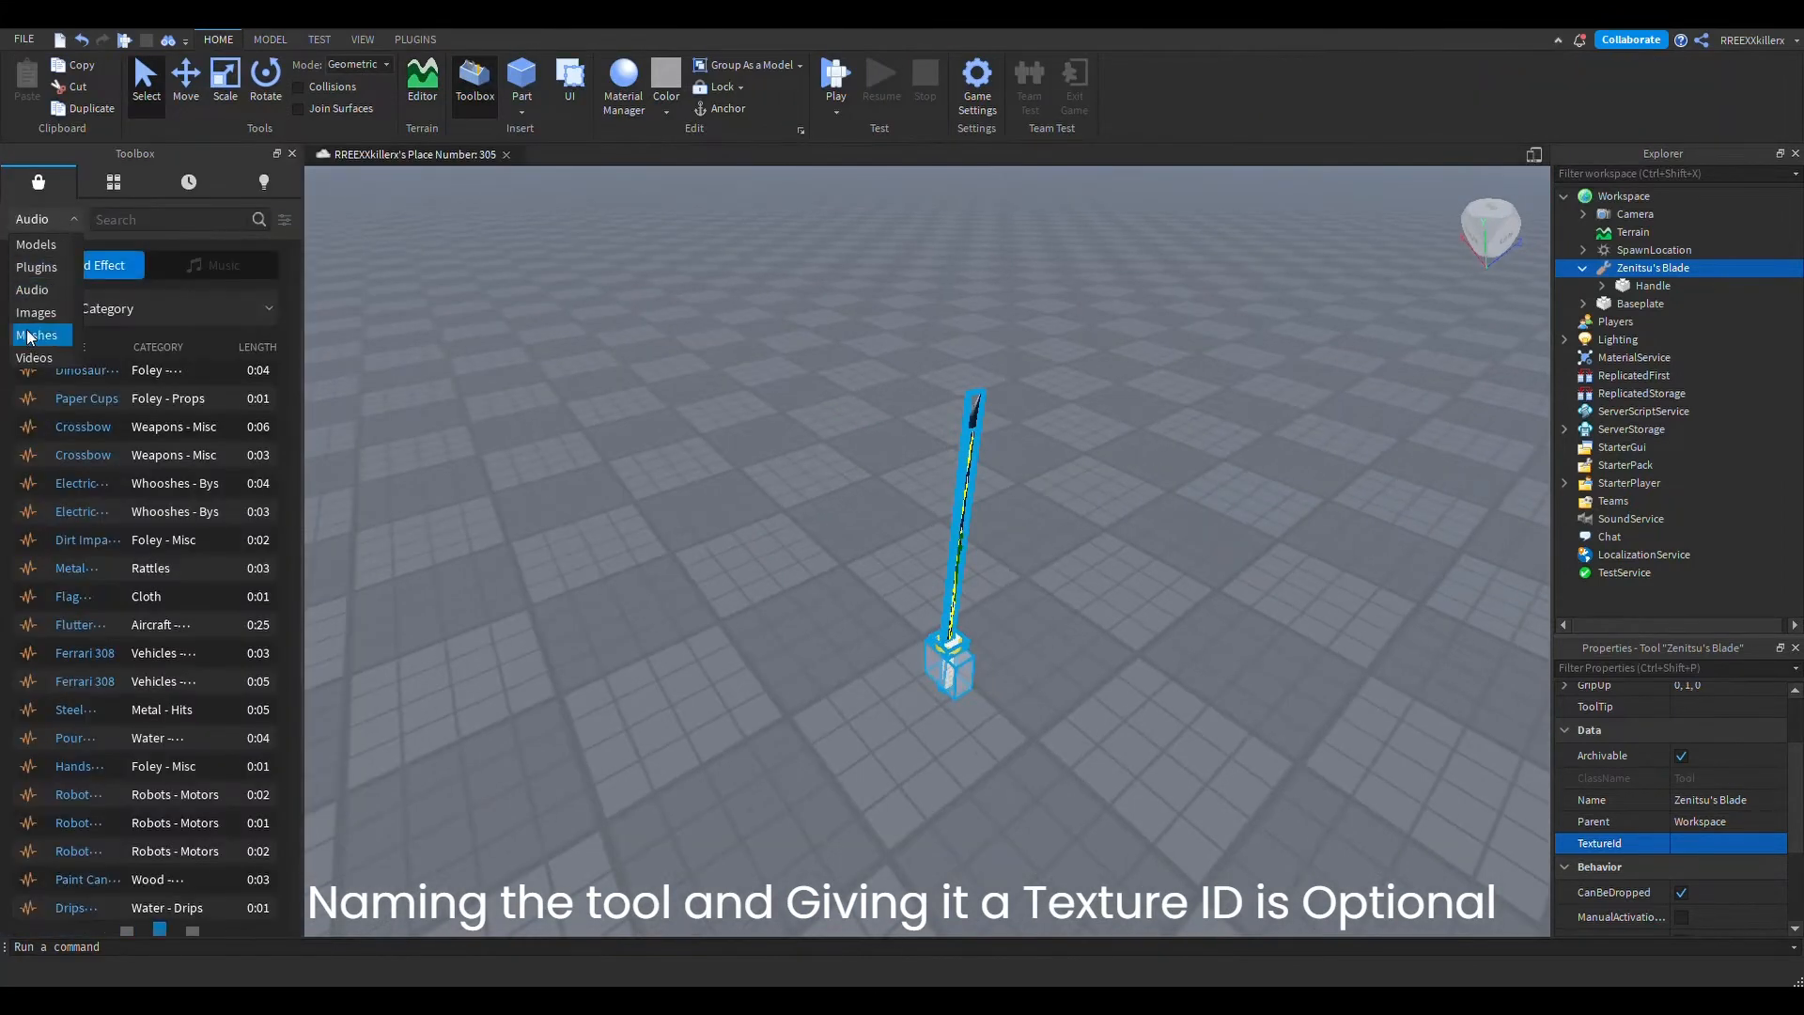
Step: Search the Toolbox Images category for Zenitsu textures
left_click(36, 312)
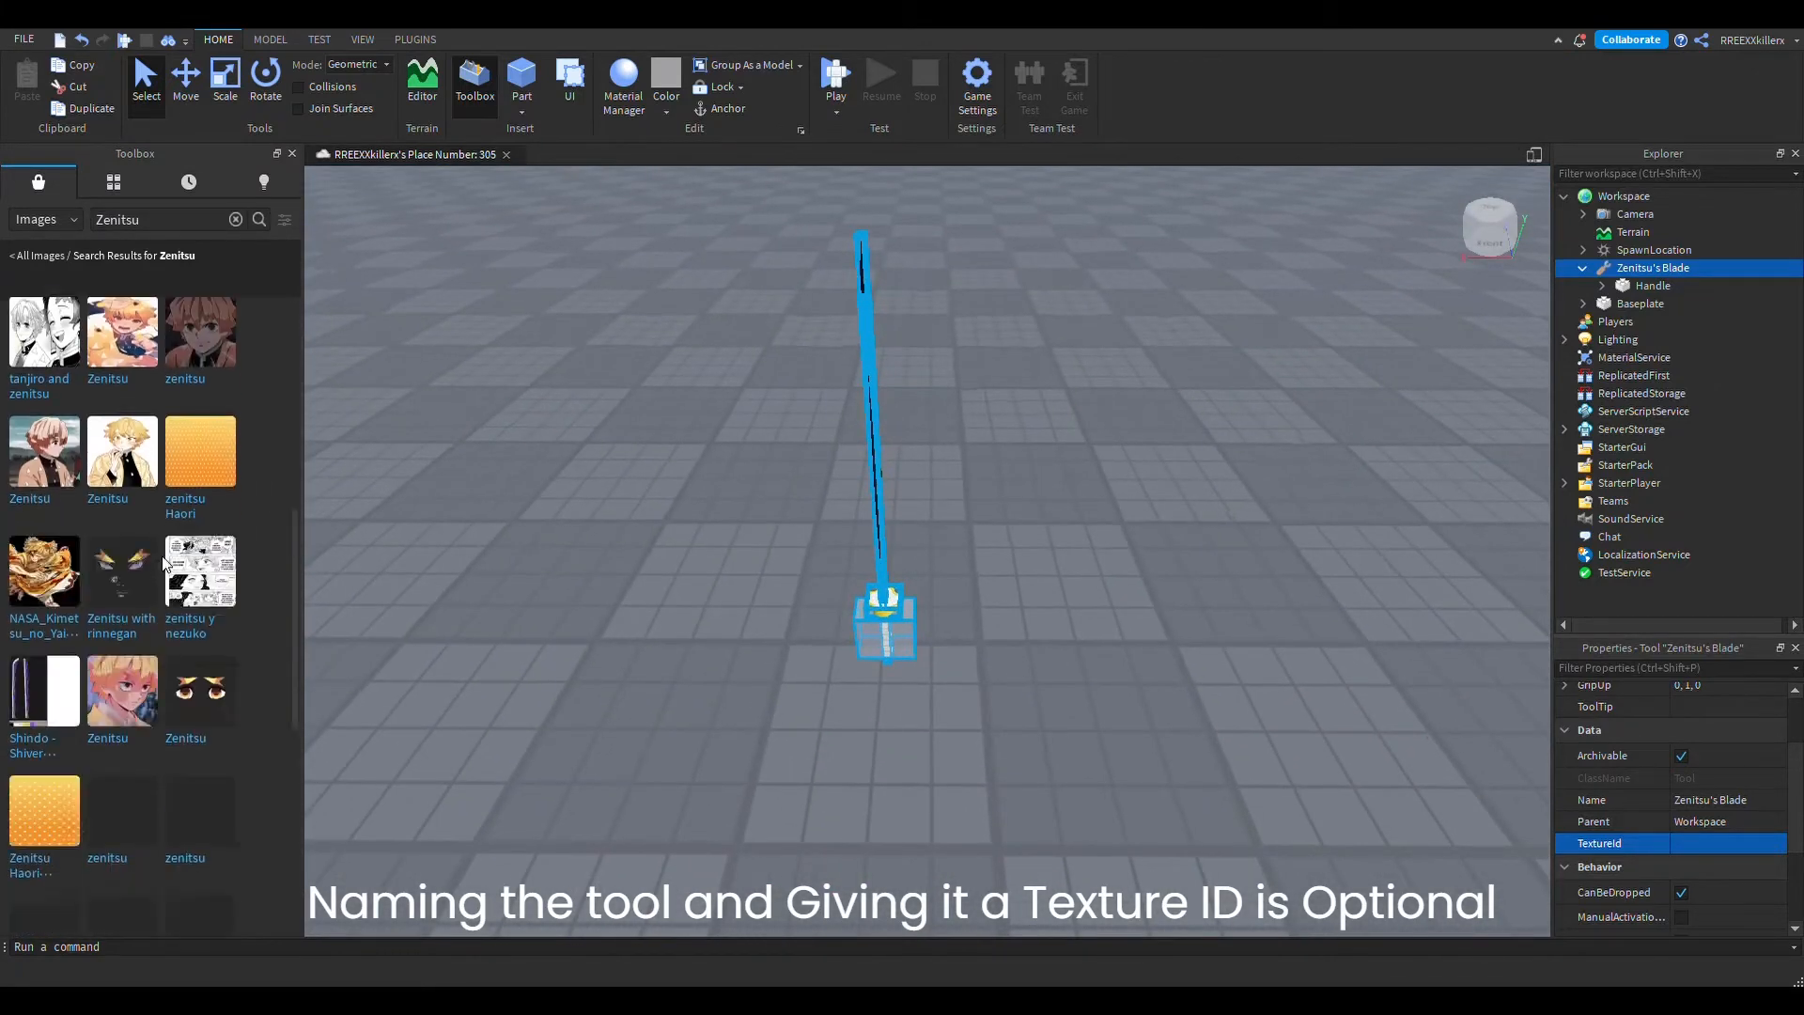
scroll("down", 3)
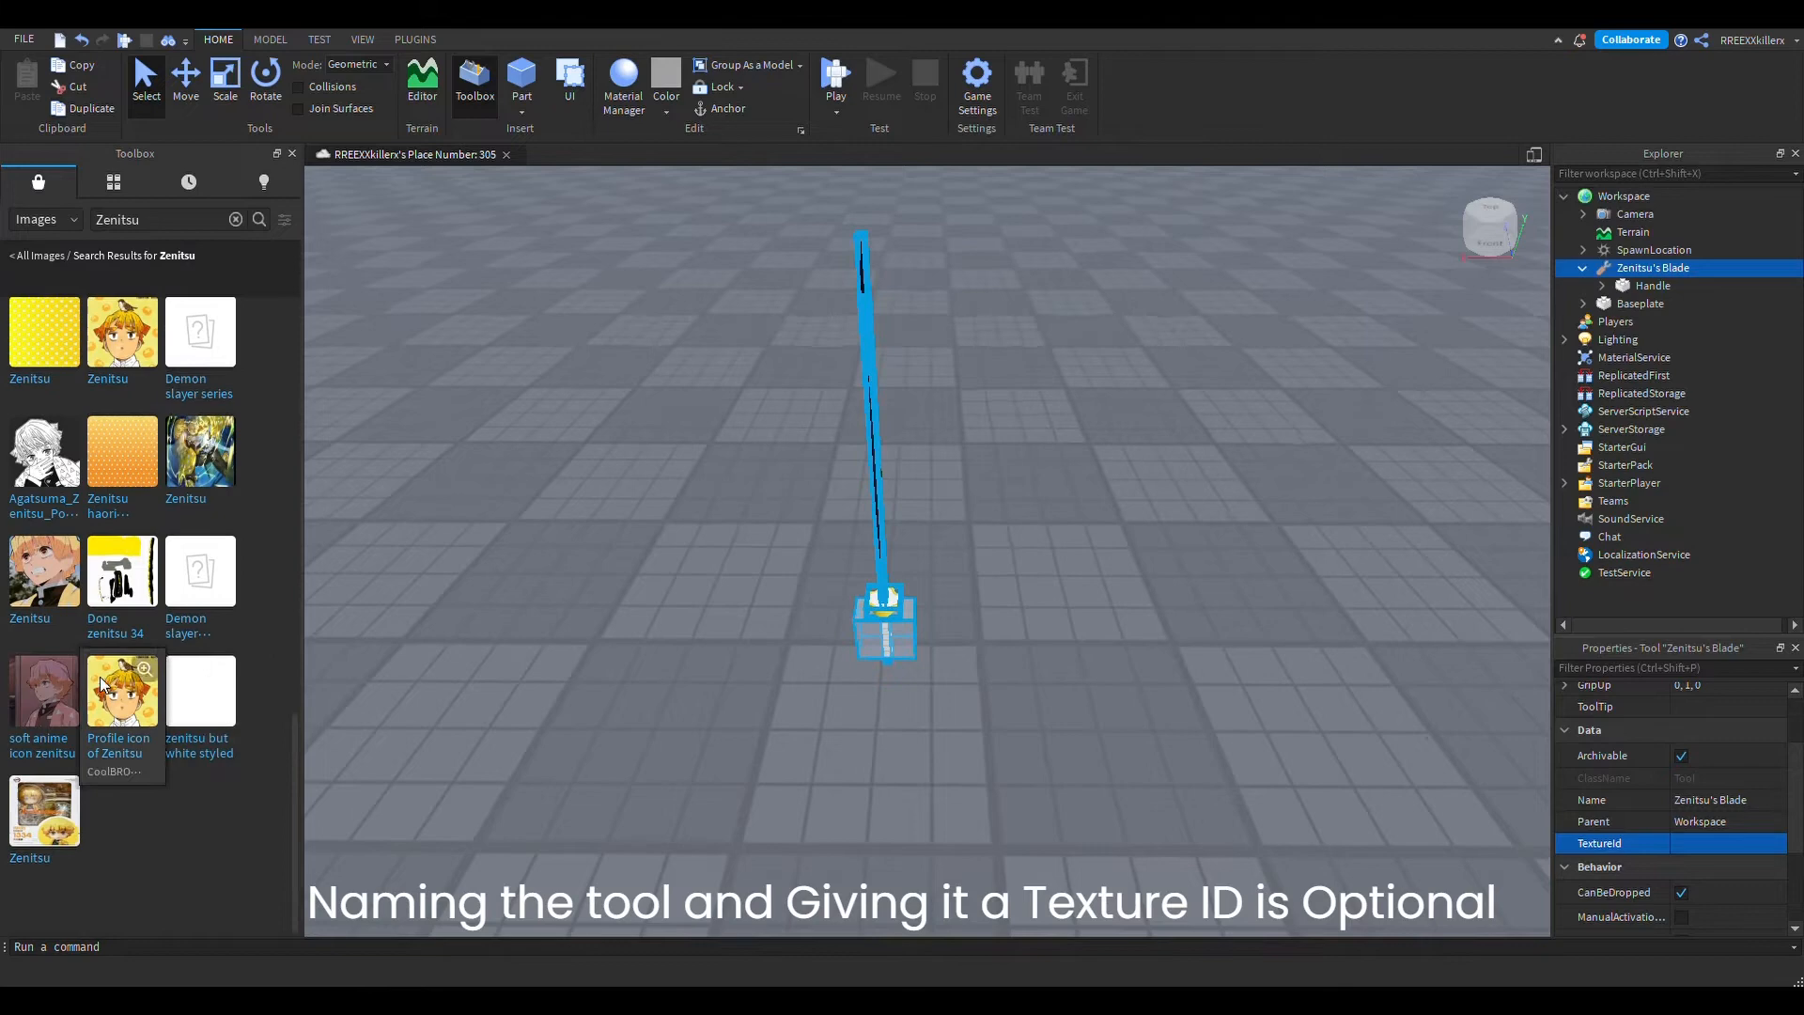
mouse_move(131, 791)
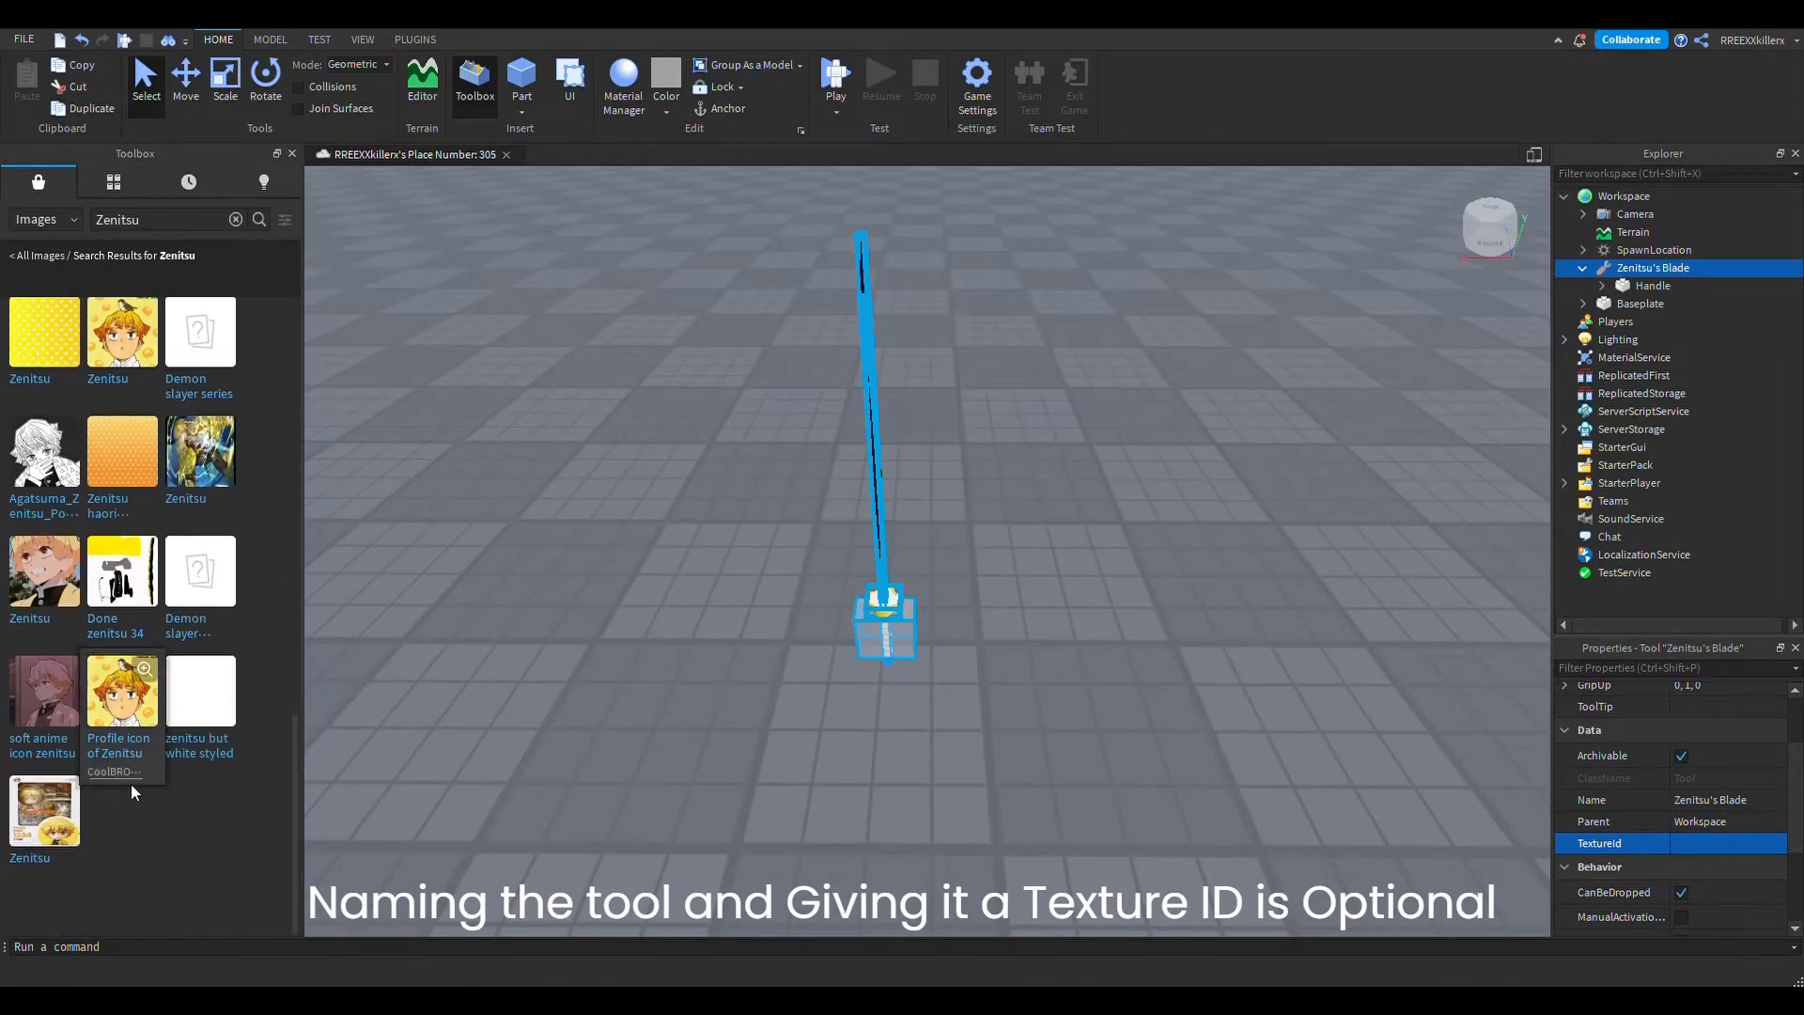
scroll("down", 3)
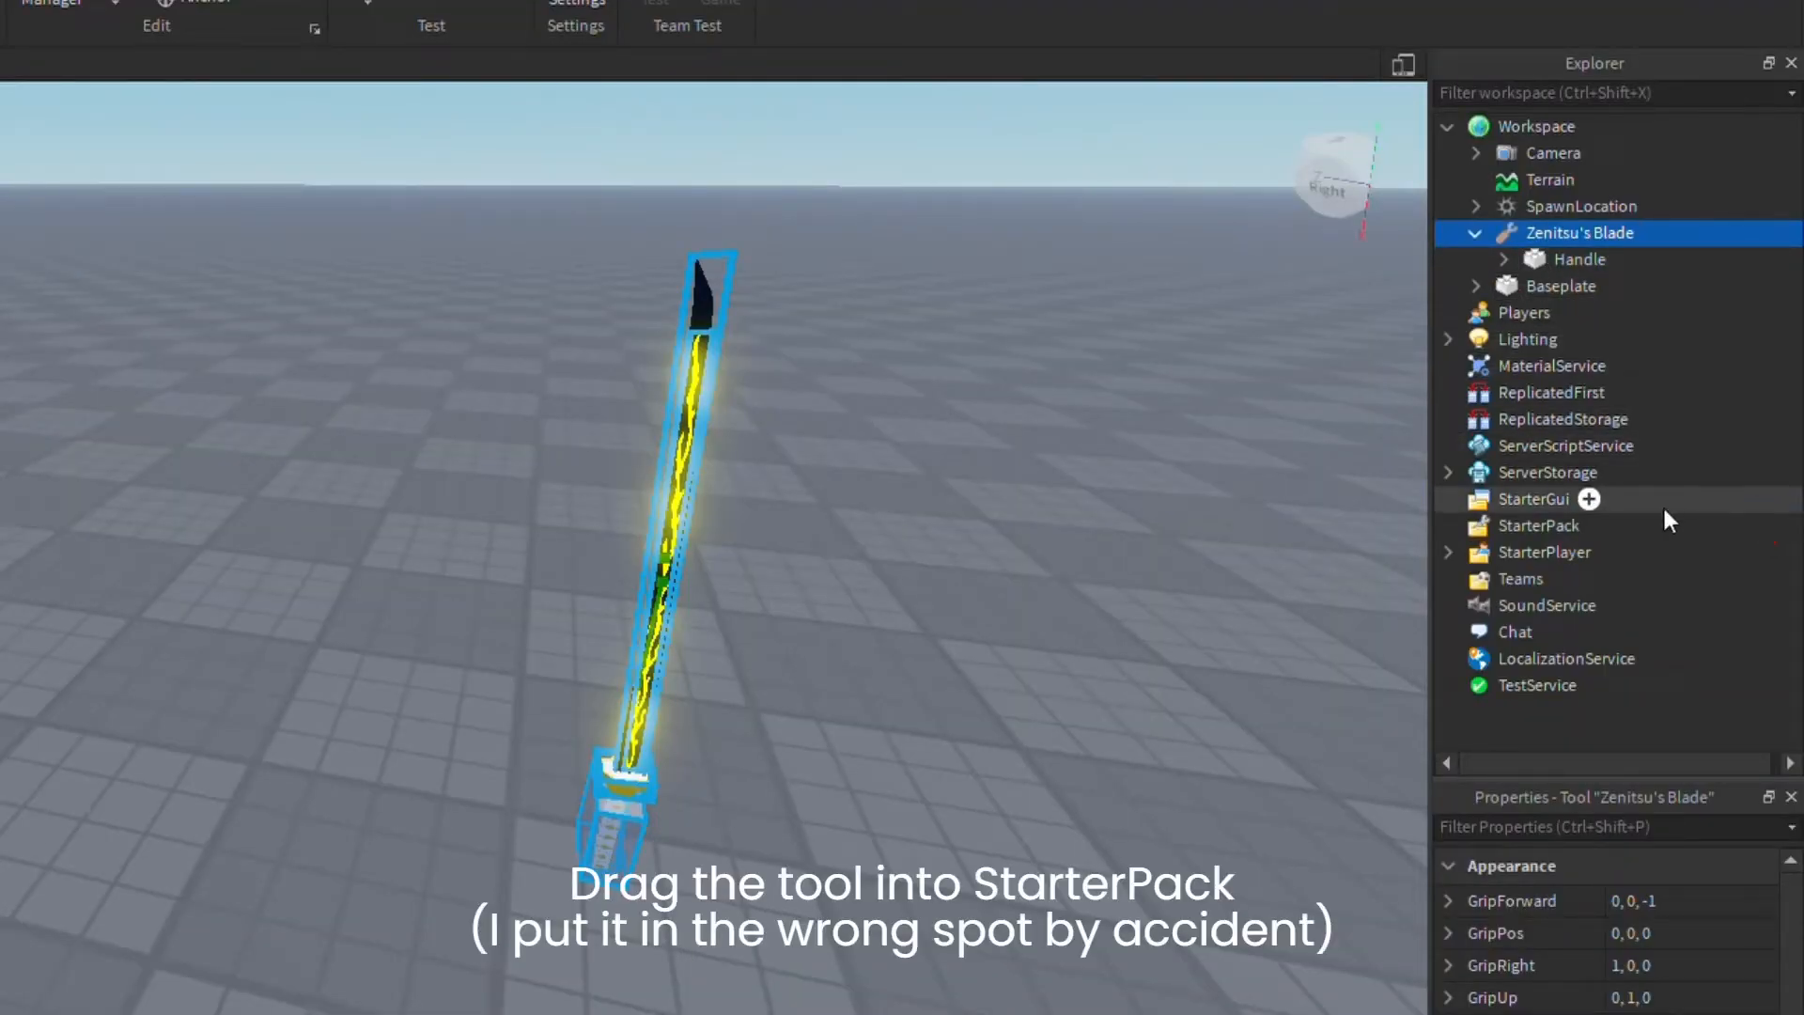
Step: Move Zenitsu's Blade into StarterPack and insert a Dummy rig into the Workspace
left_click_drag(1578, 231, 1579, 470)
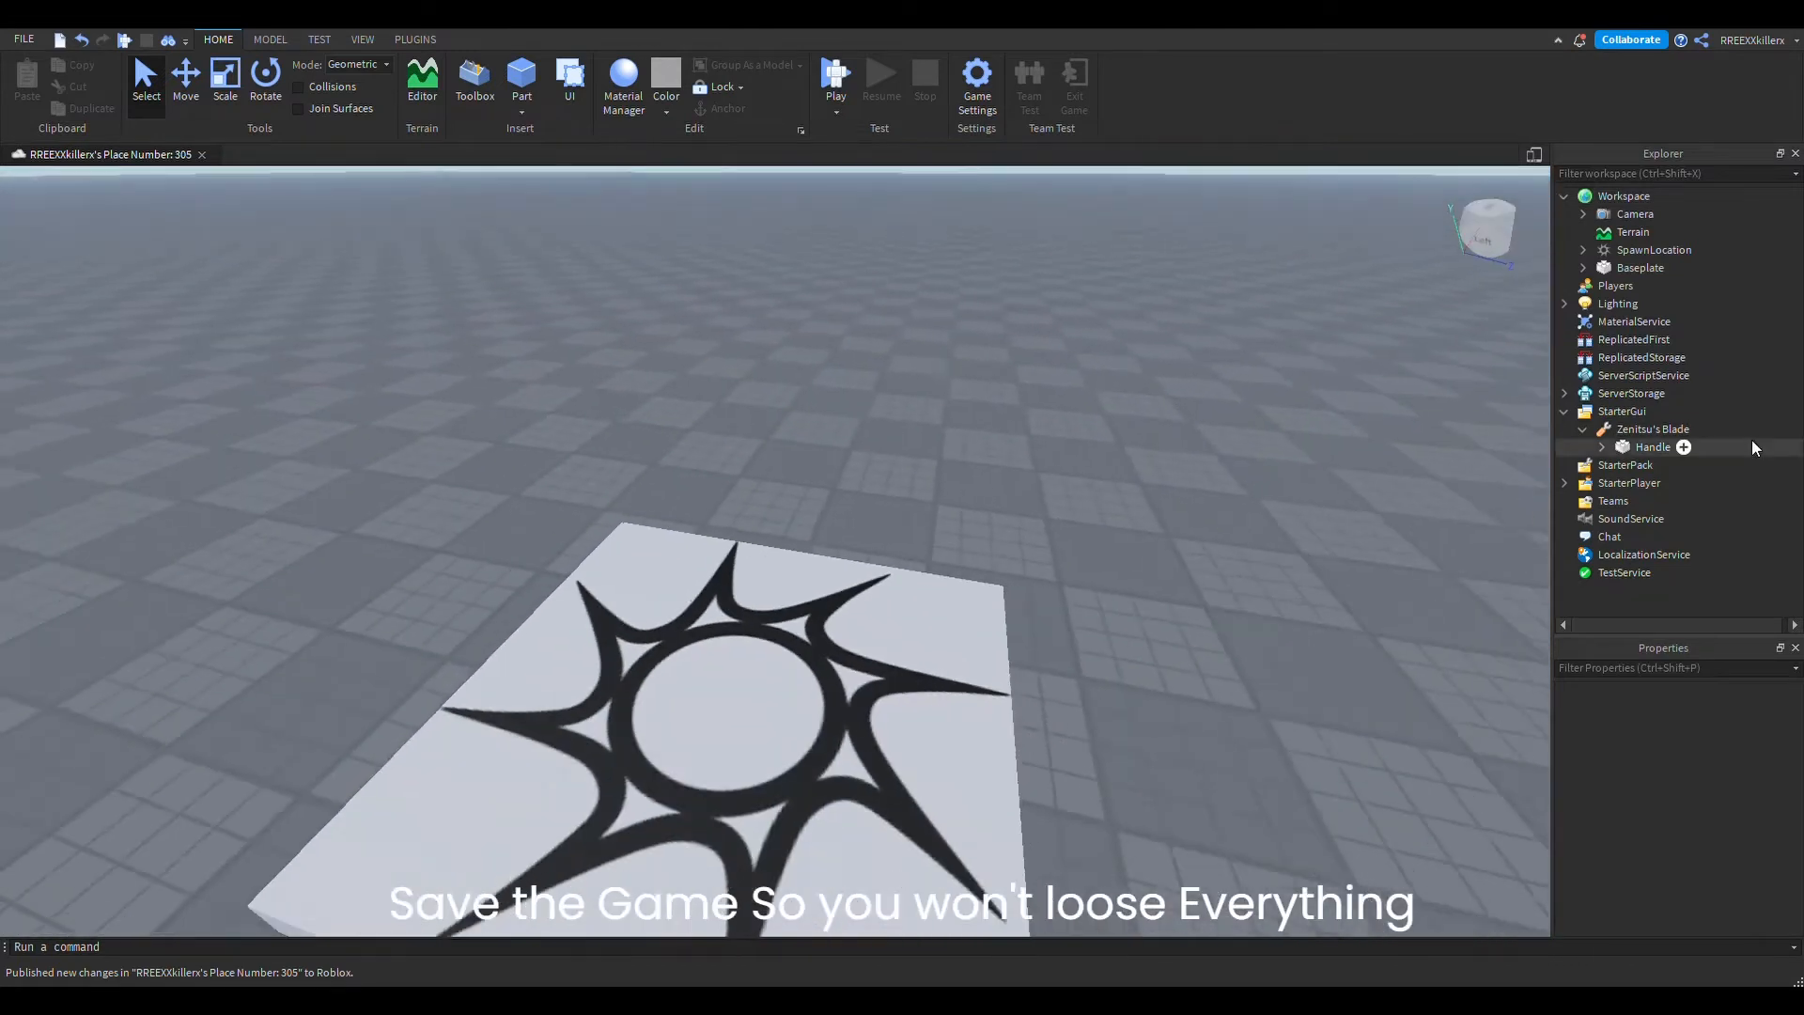
left_click(1652, 428)
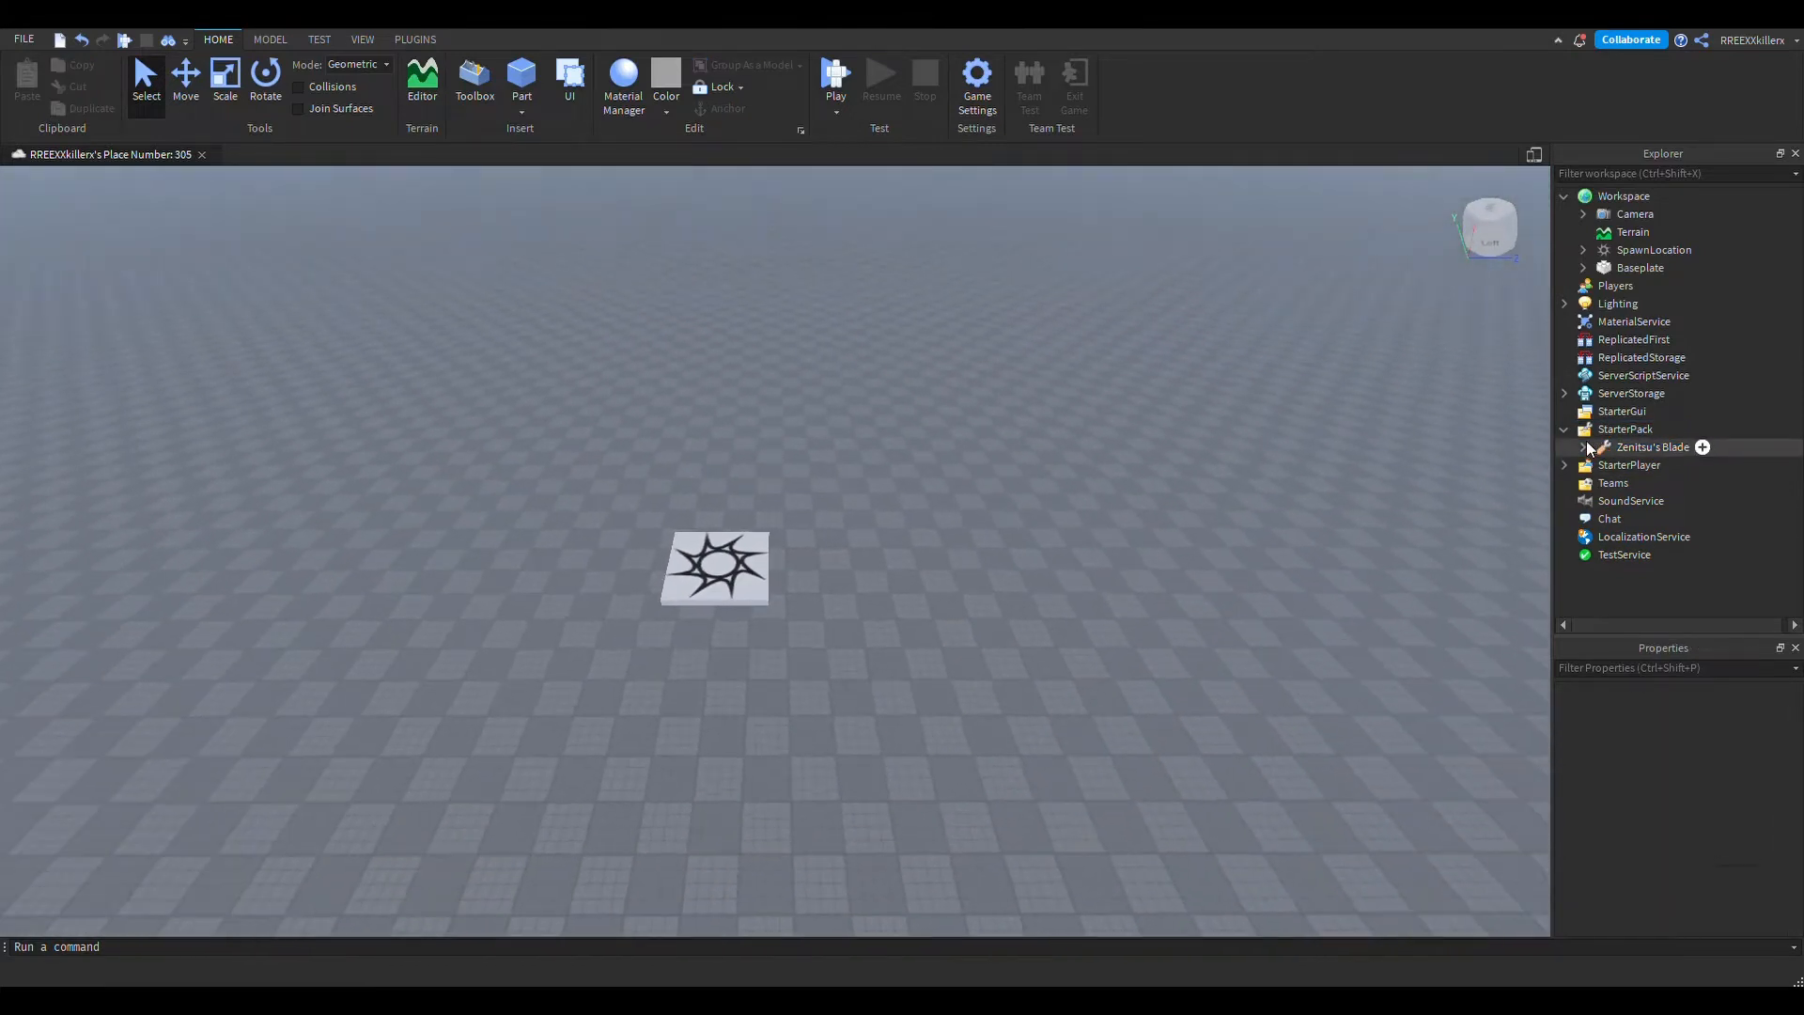
left_click(1584, 447)
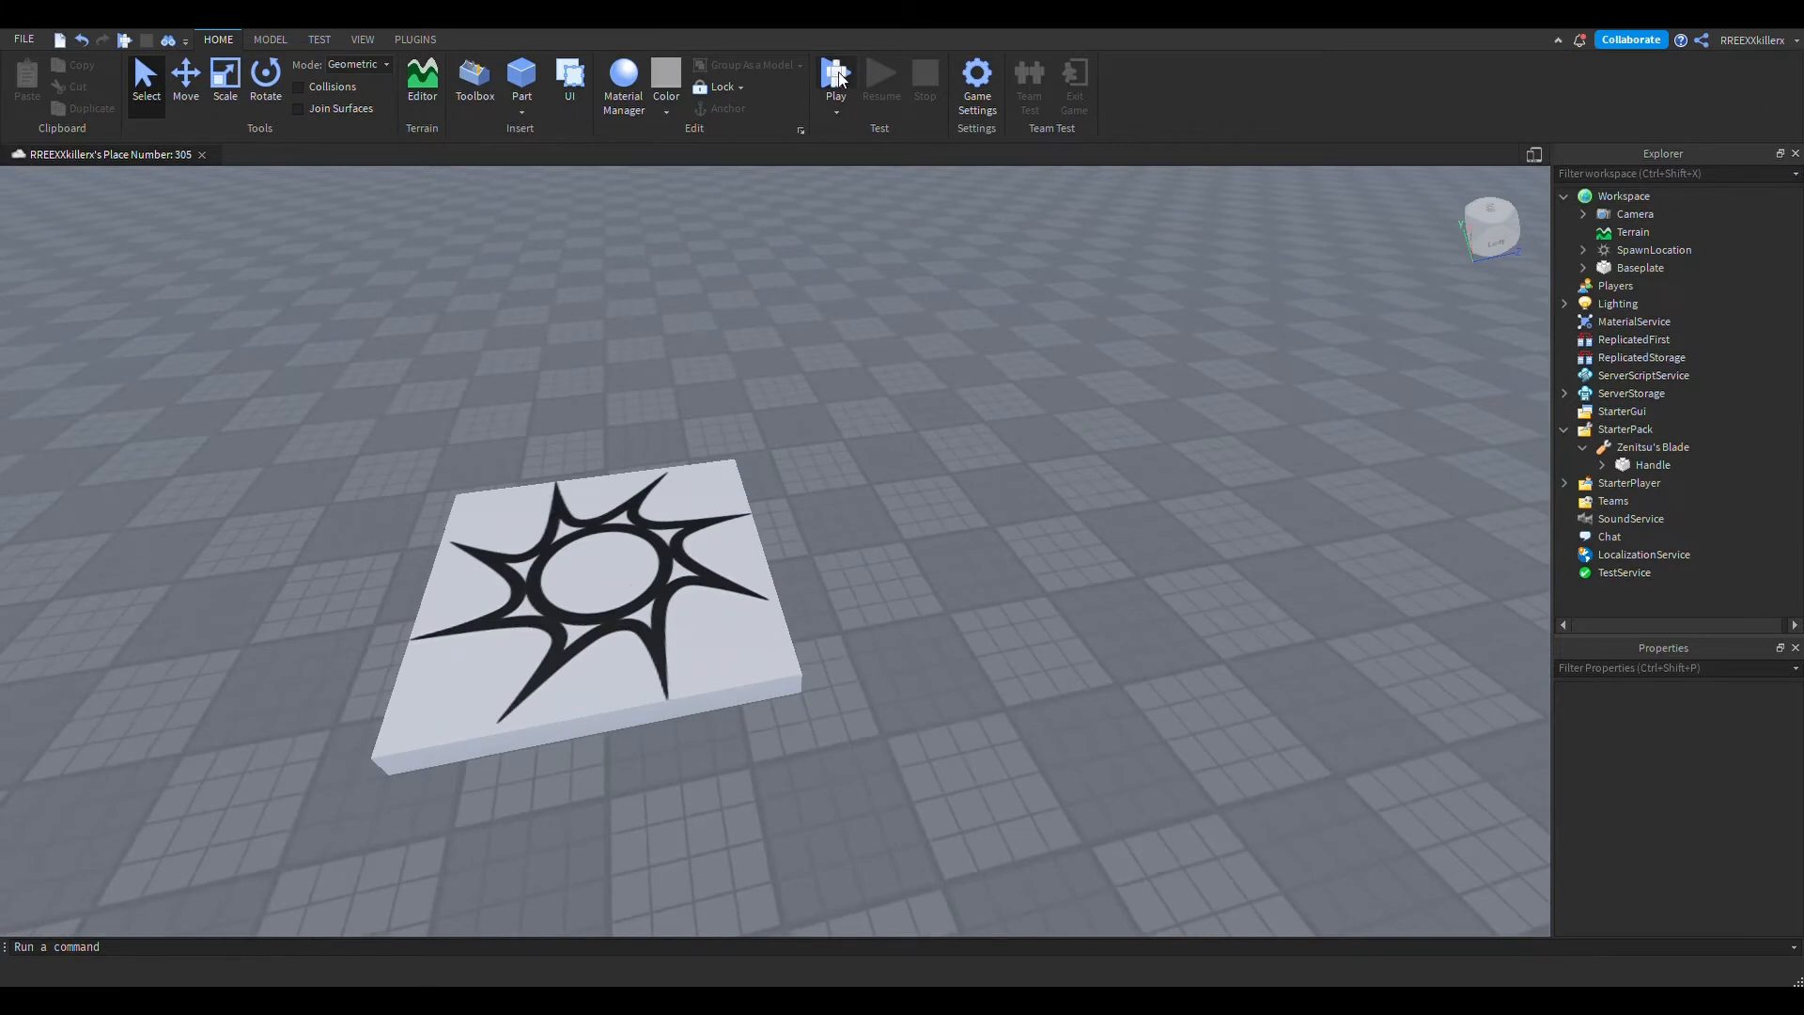
left_click(834, 80)
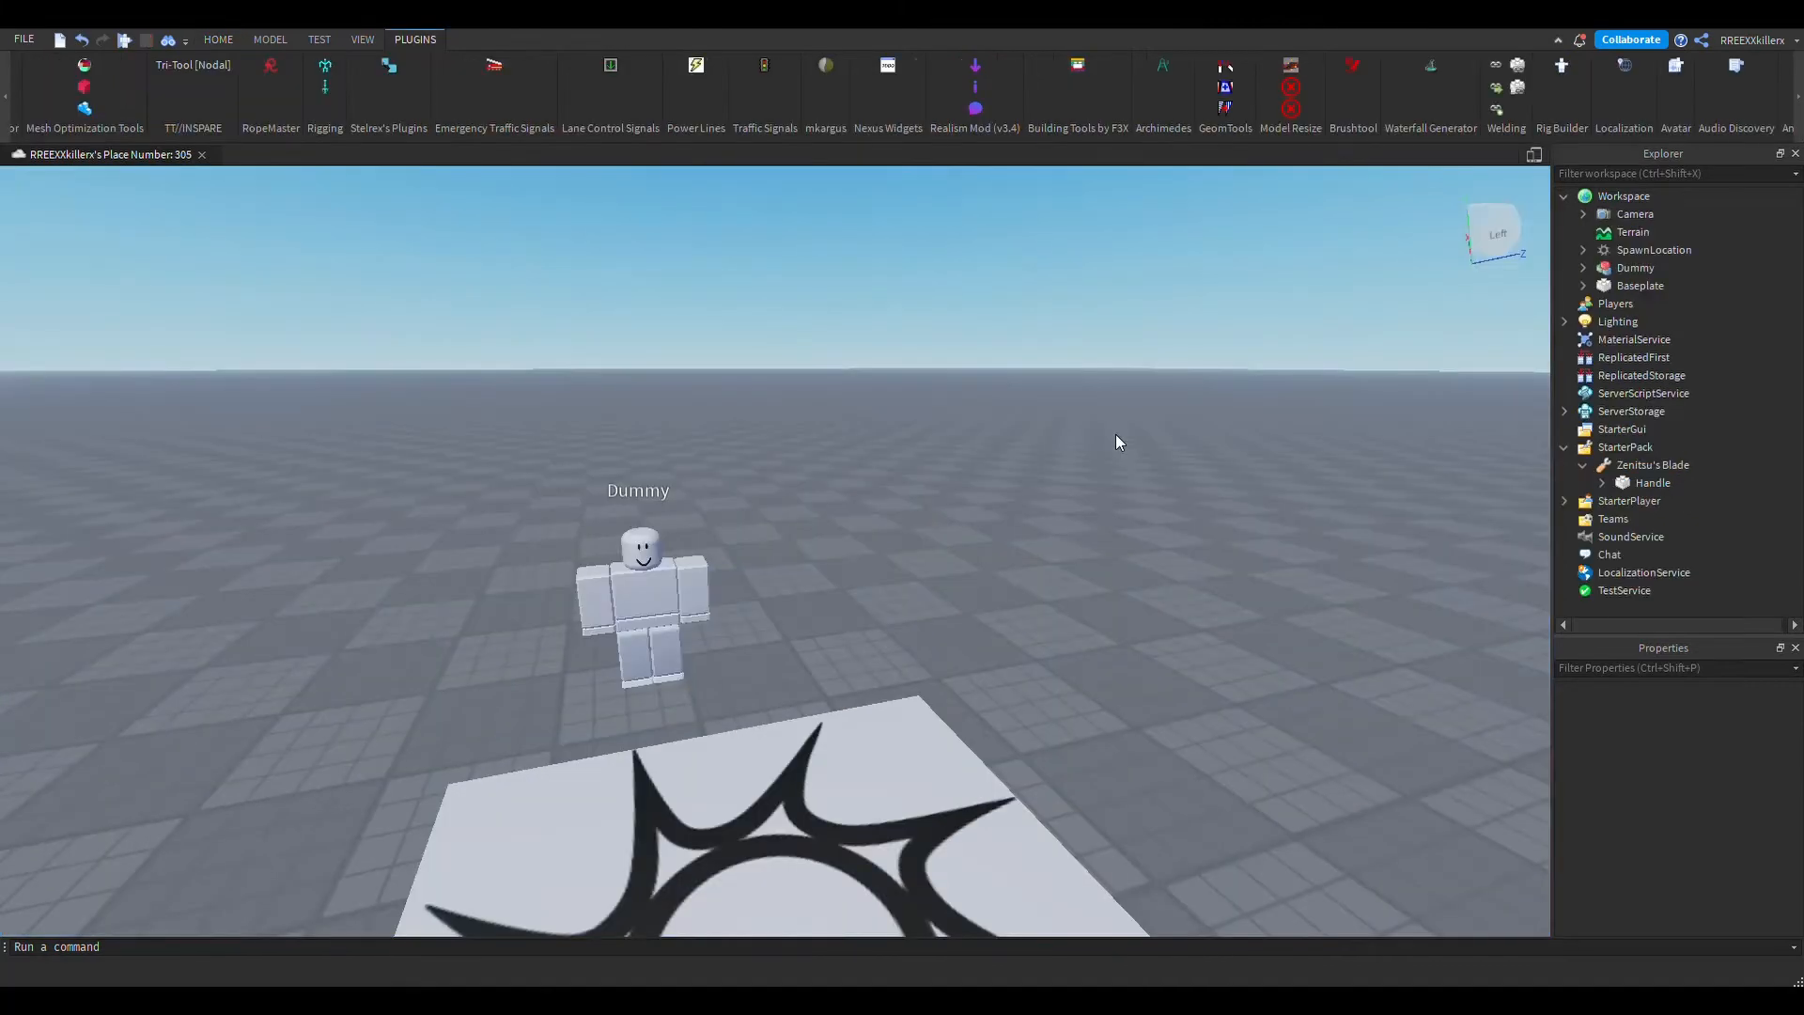
mouse_move(1137, 468)
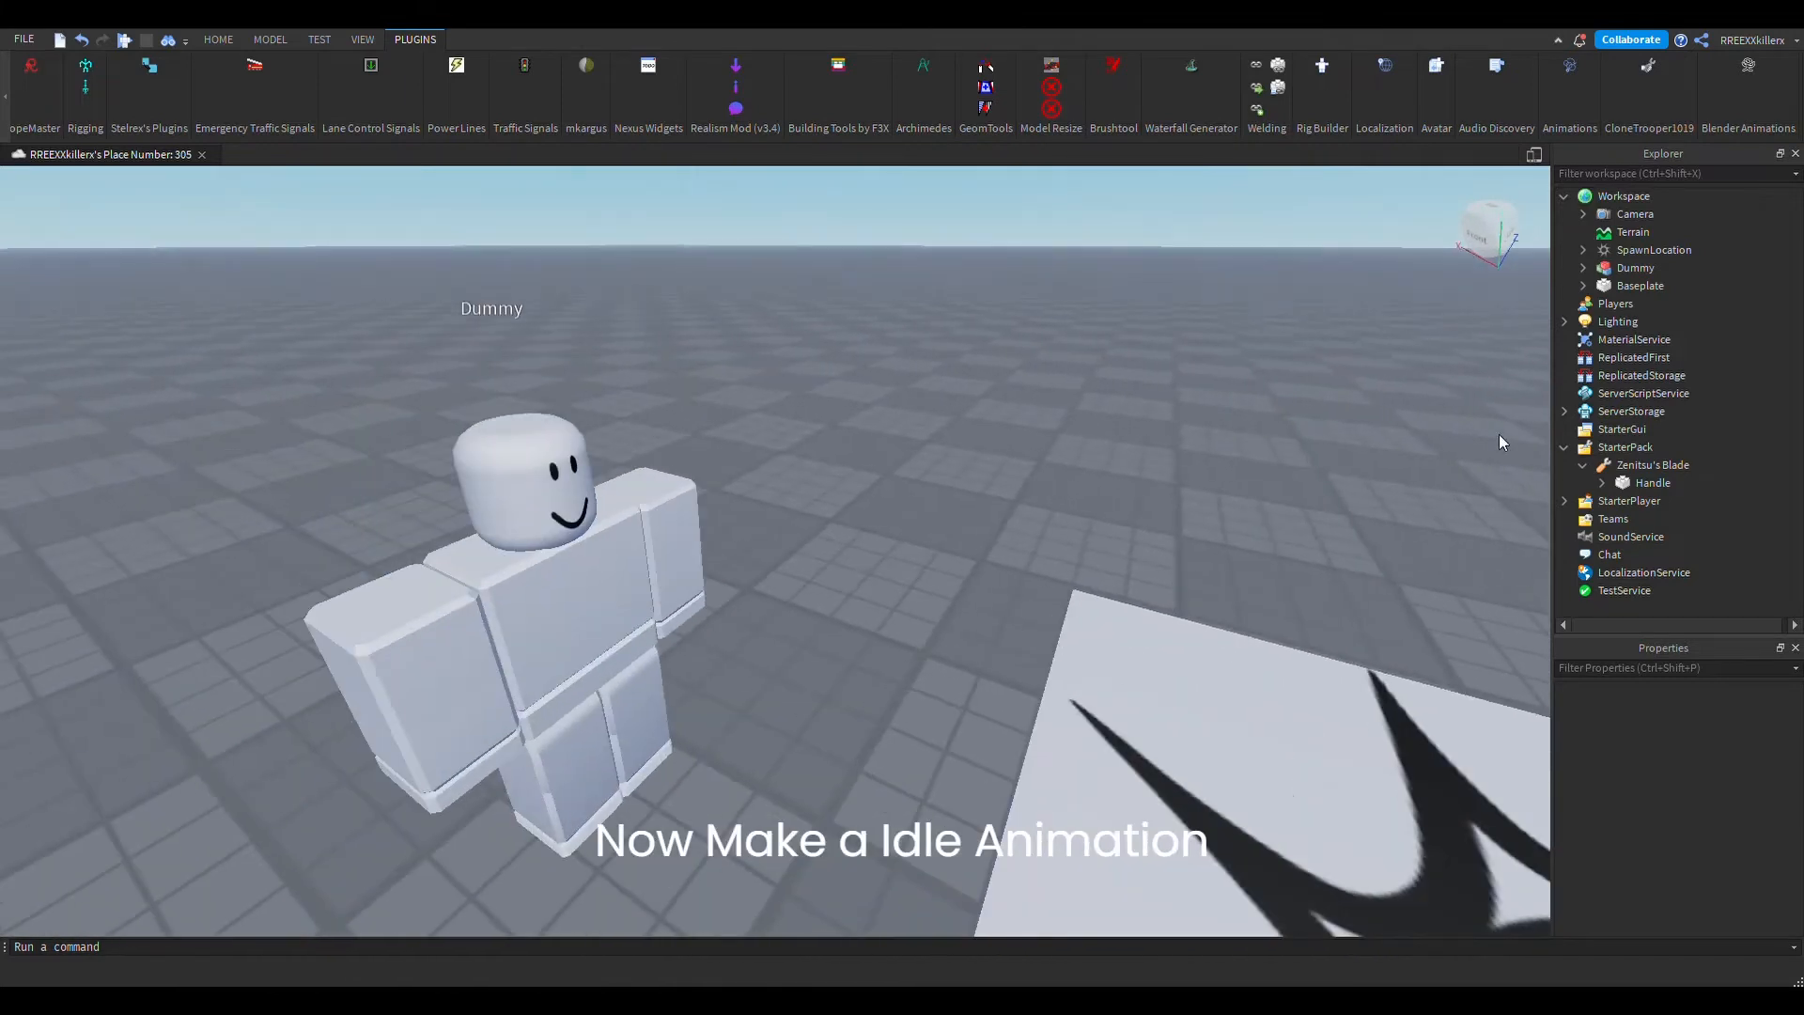
Step: Duplicate Zenitsu's Blade from StarterPack and place the copy inside the Dummy
left_click(1654, 464)
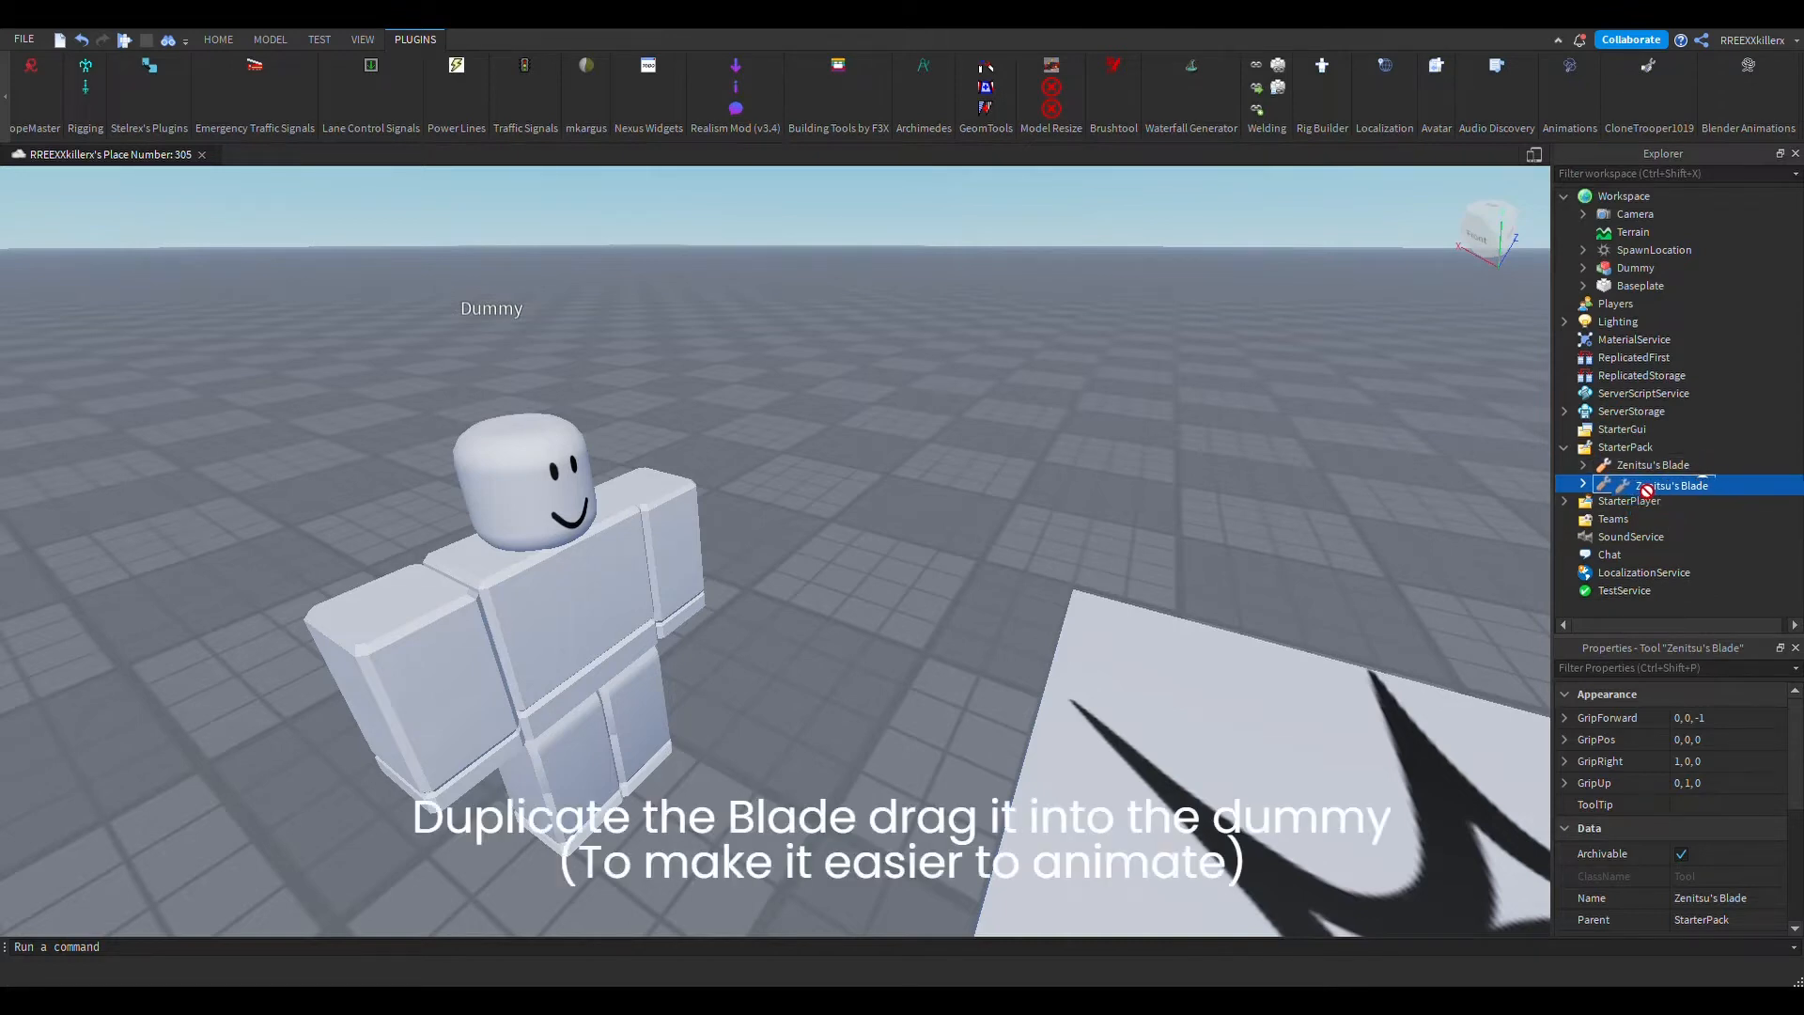
left_click_drag(1675, 485, 1667, 266)
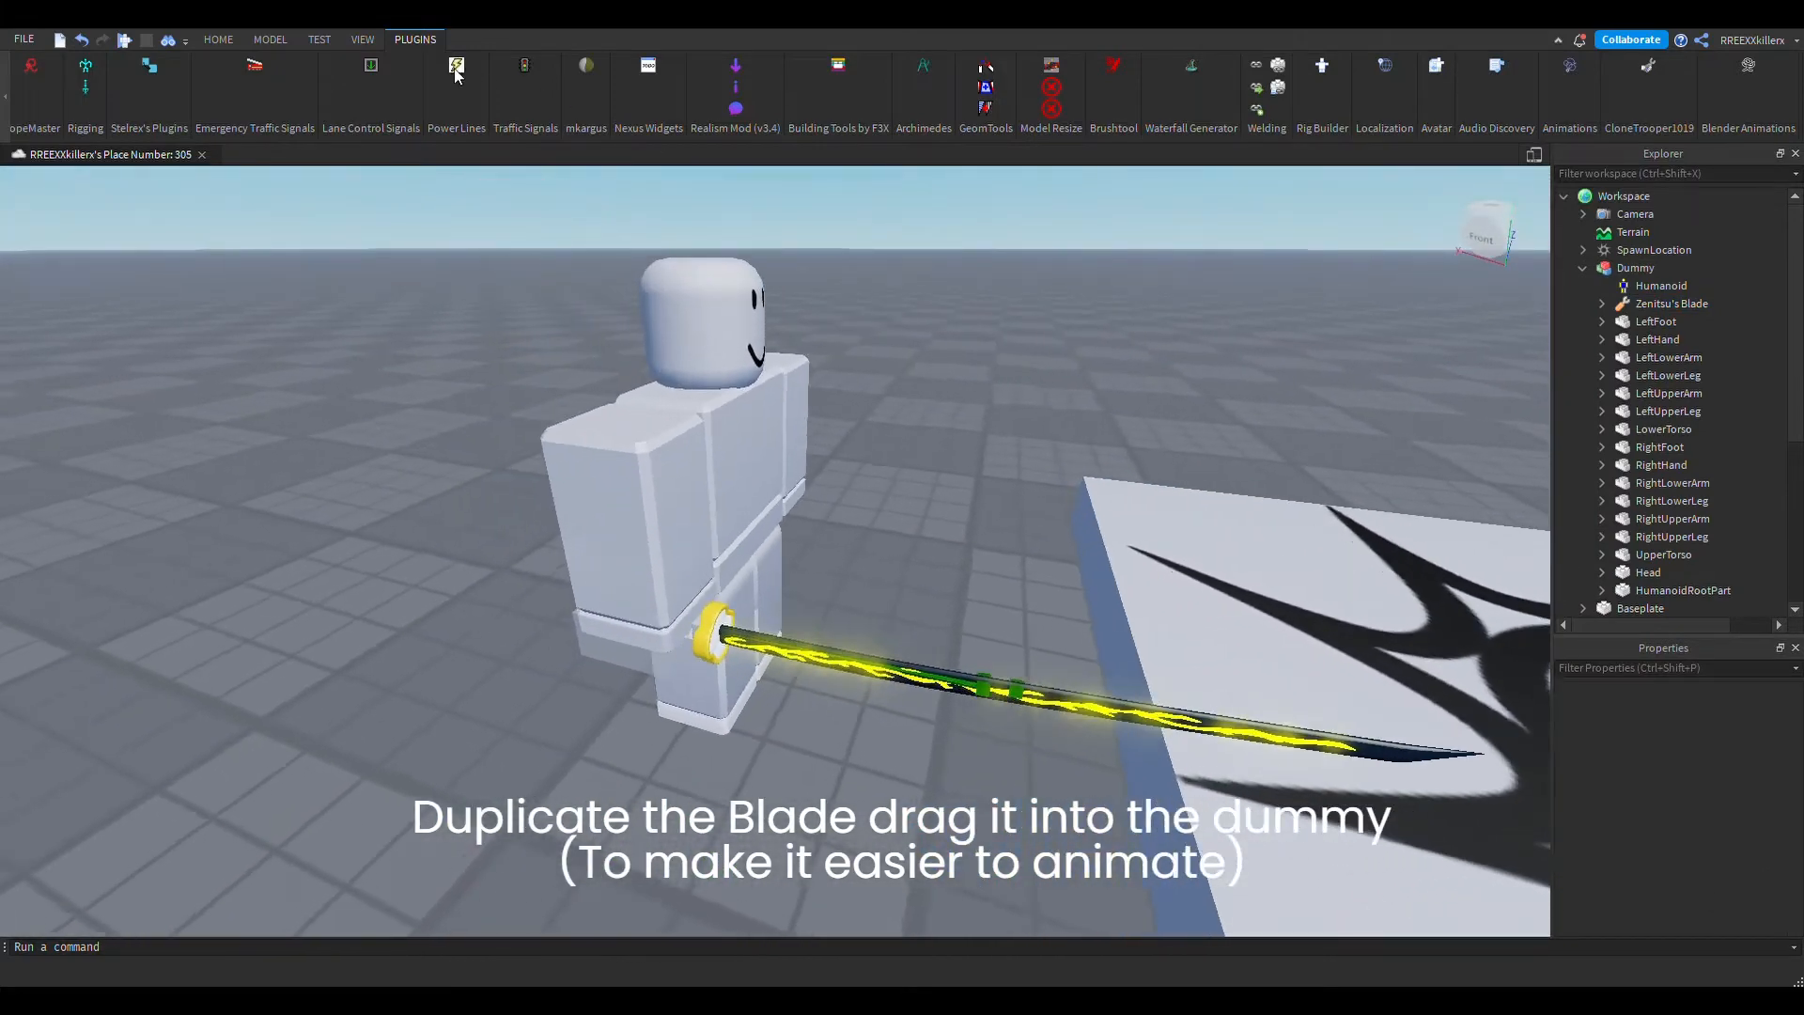
left_click(269, 38)
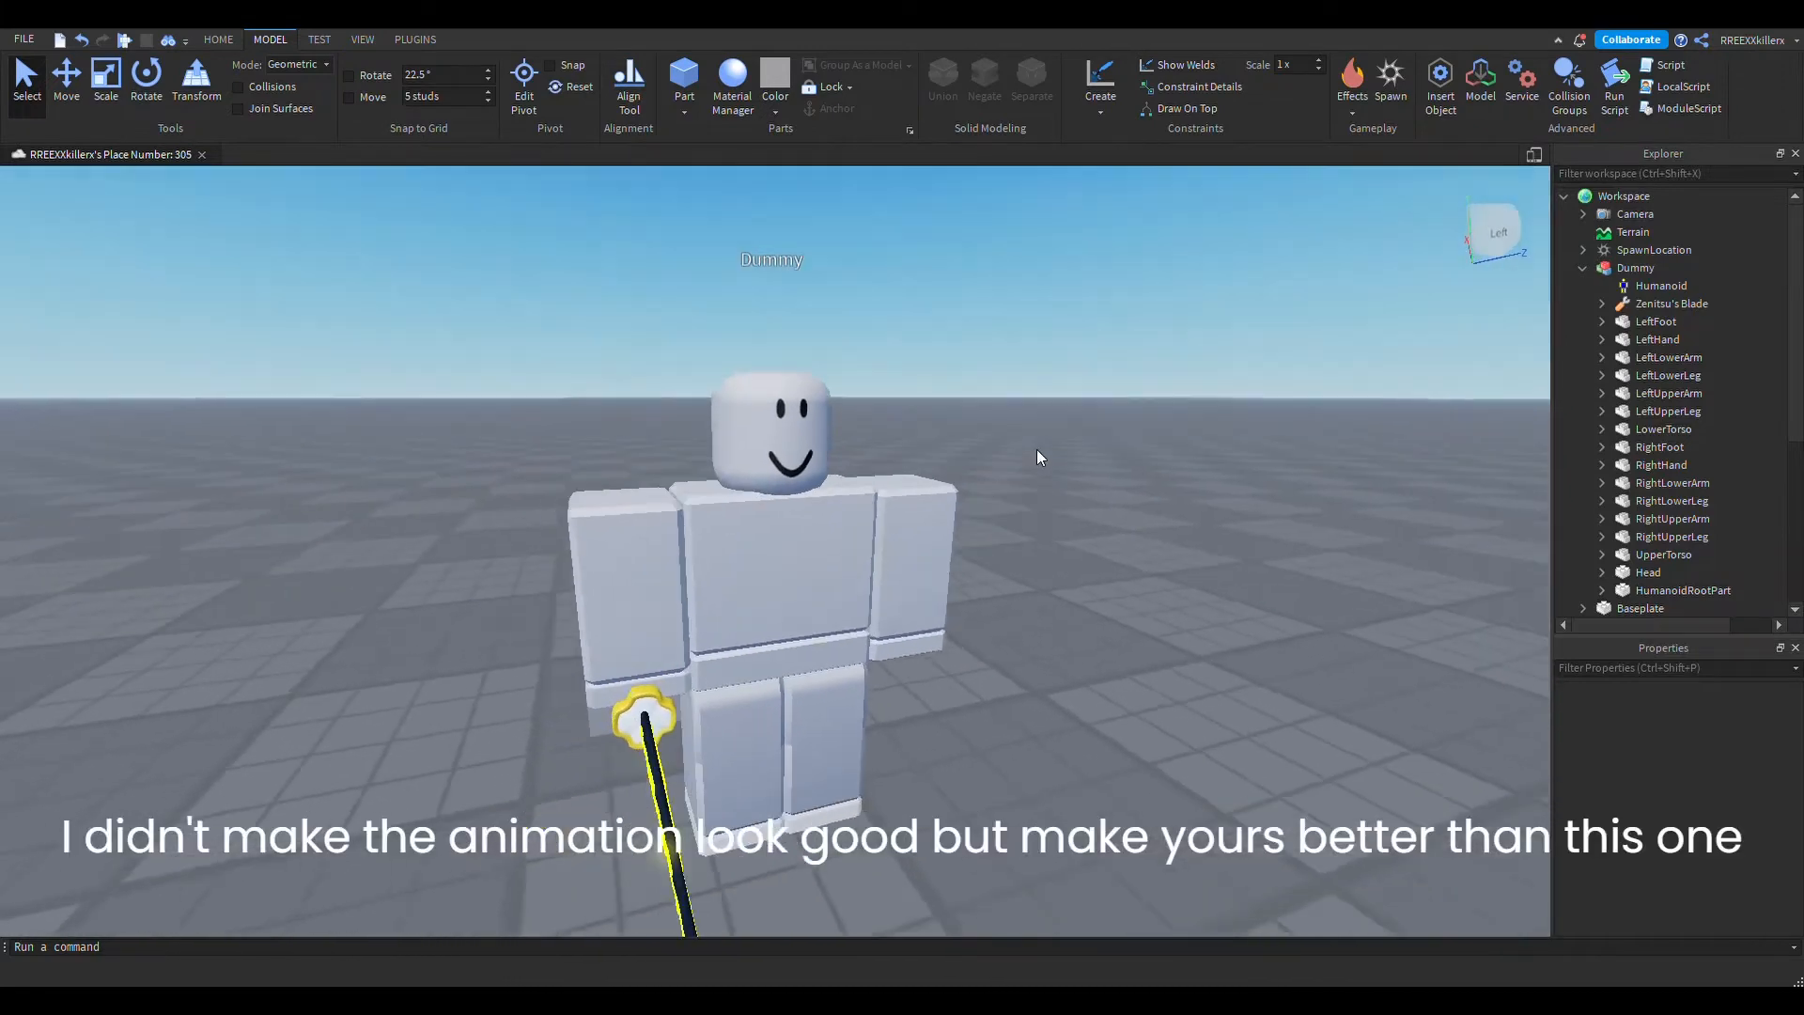
left_click(413, 37)
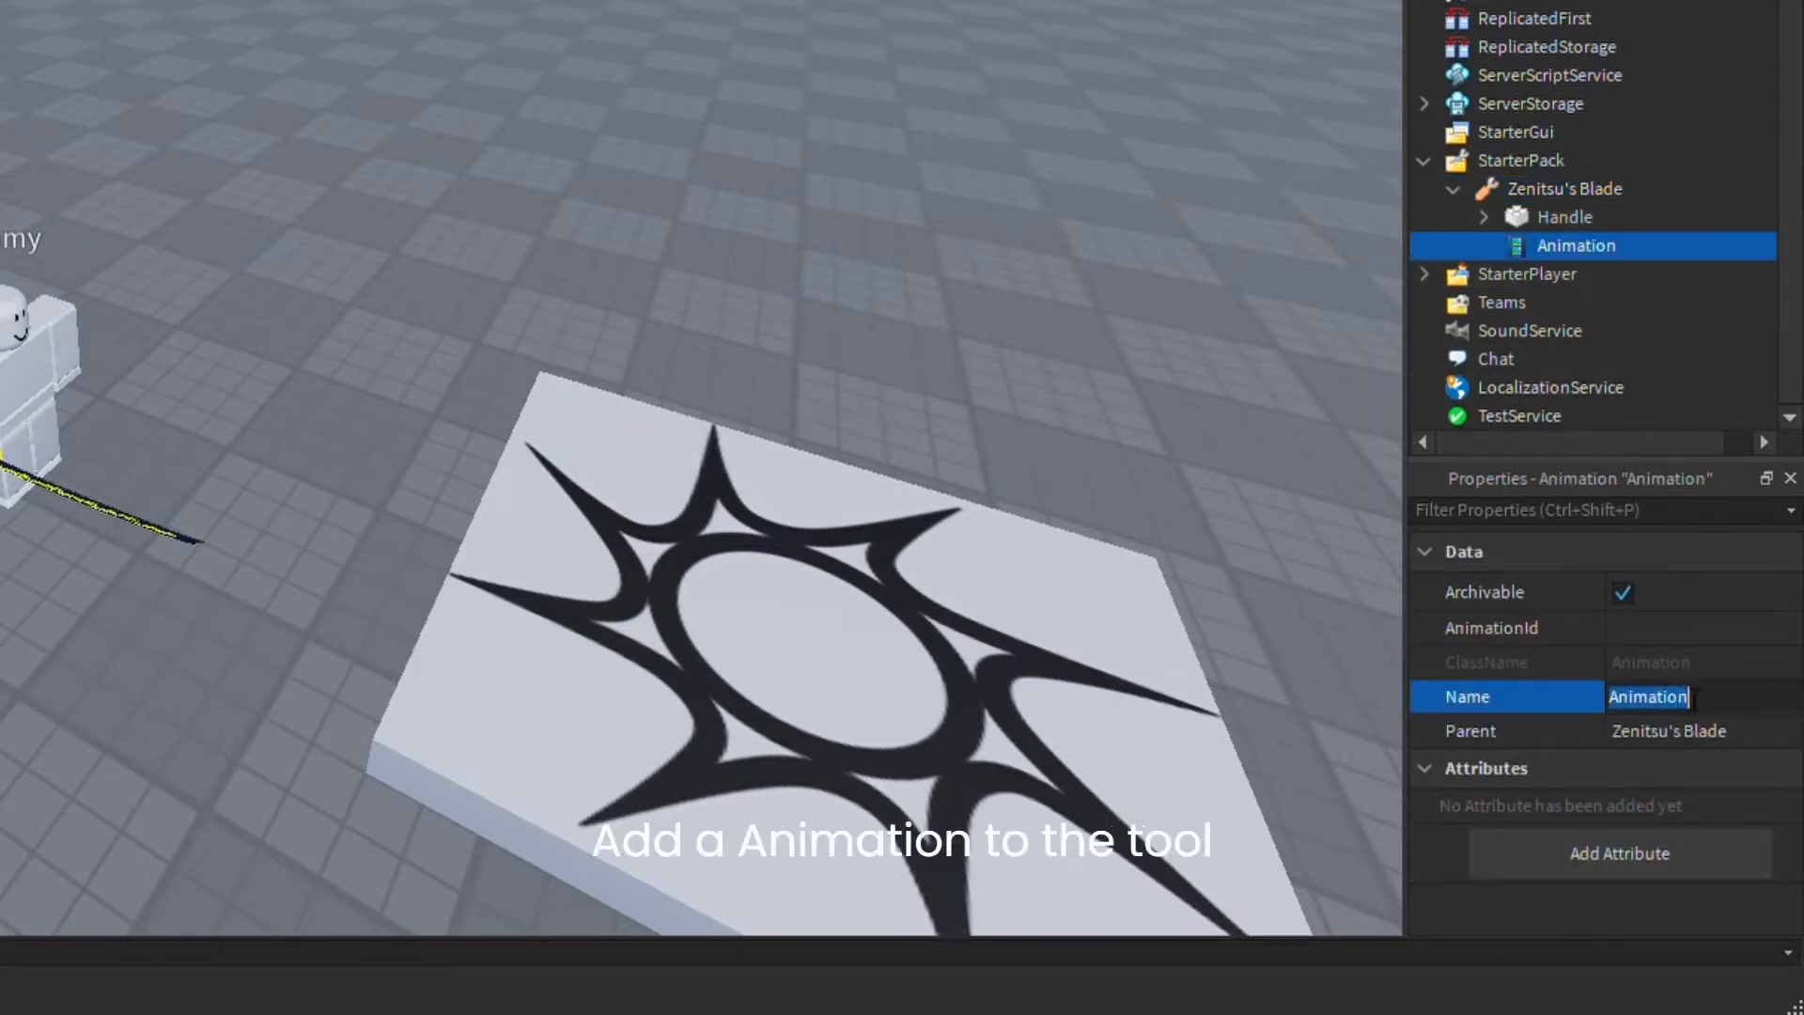
type("IDl")
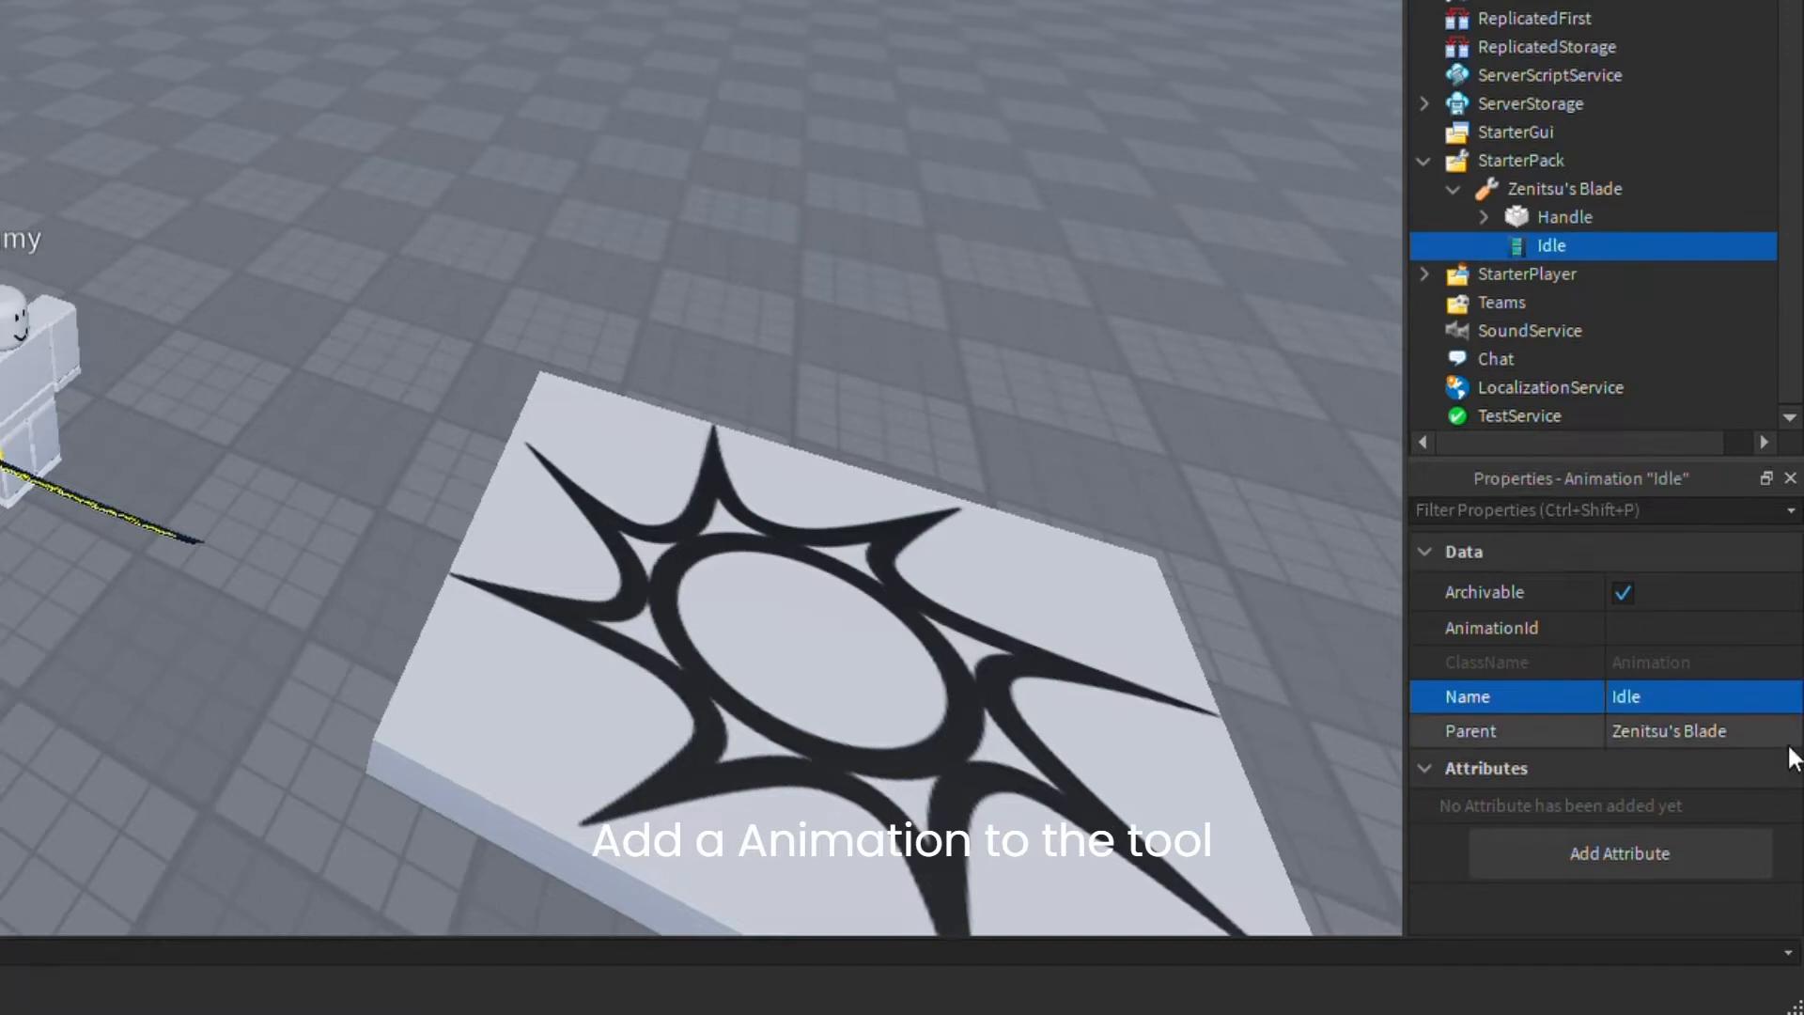
type("10922742912")
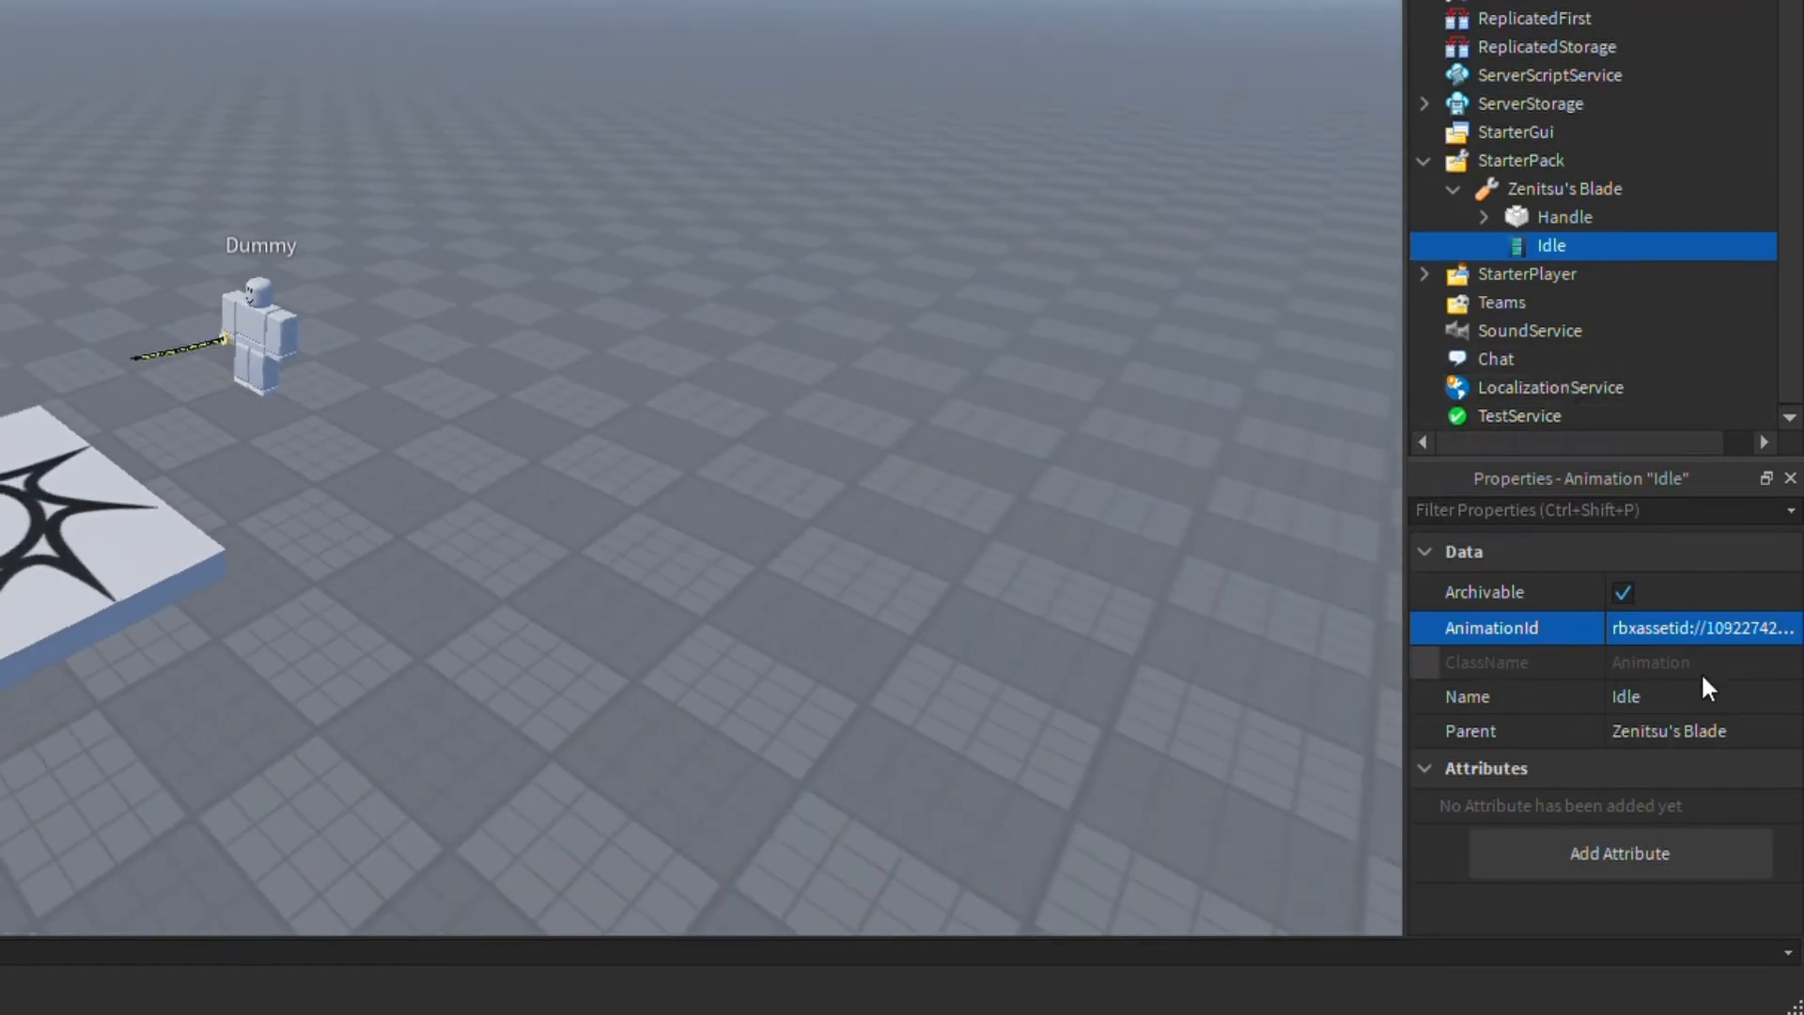
mouse_move(956, 494)
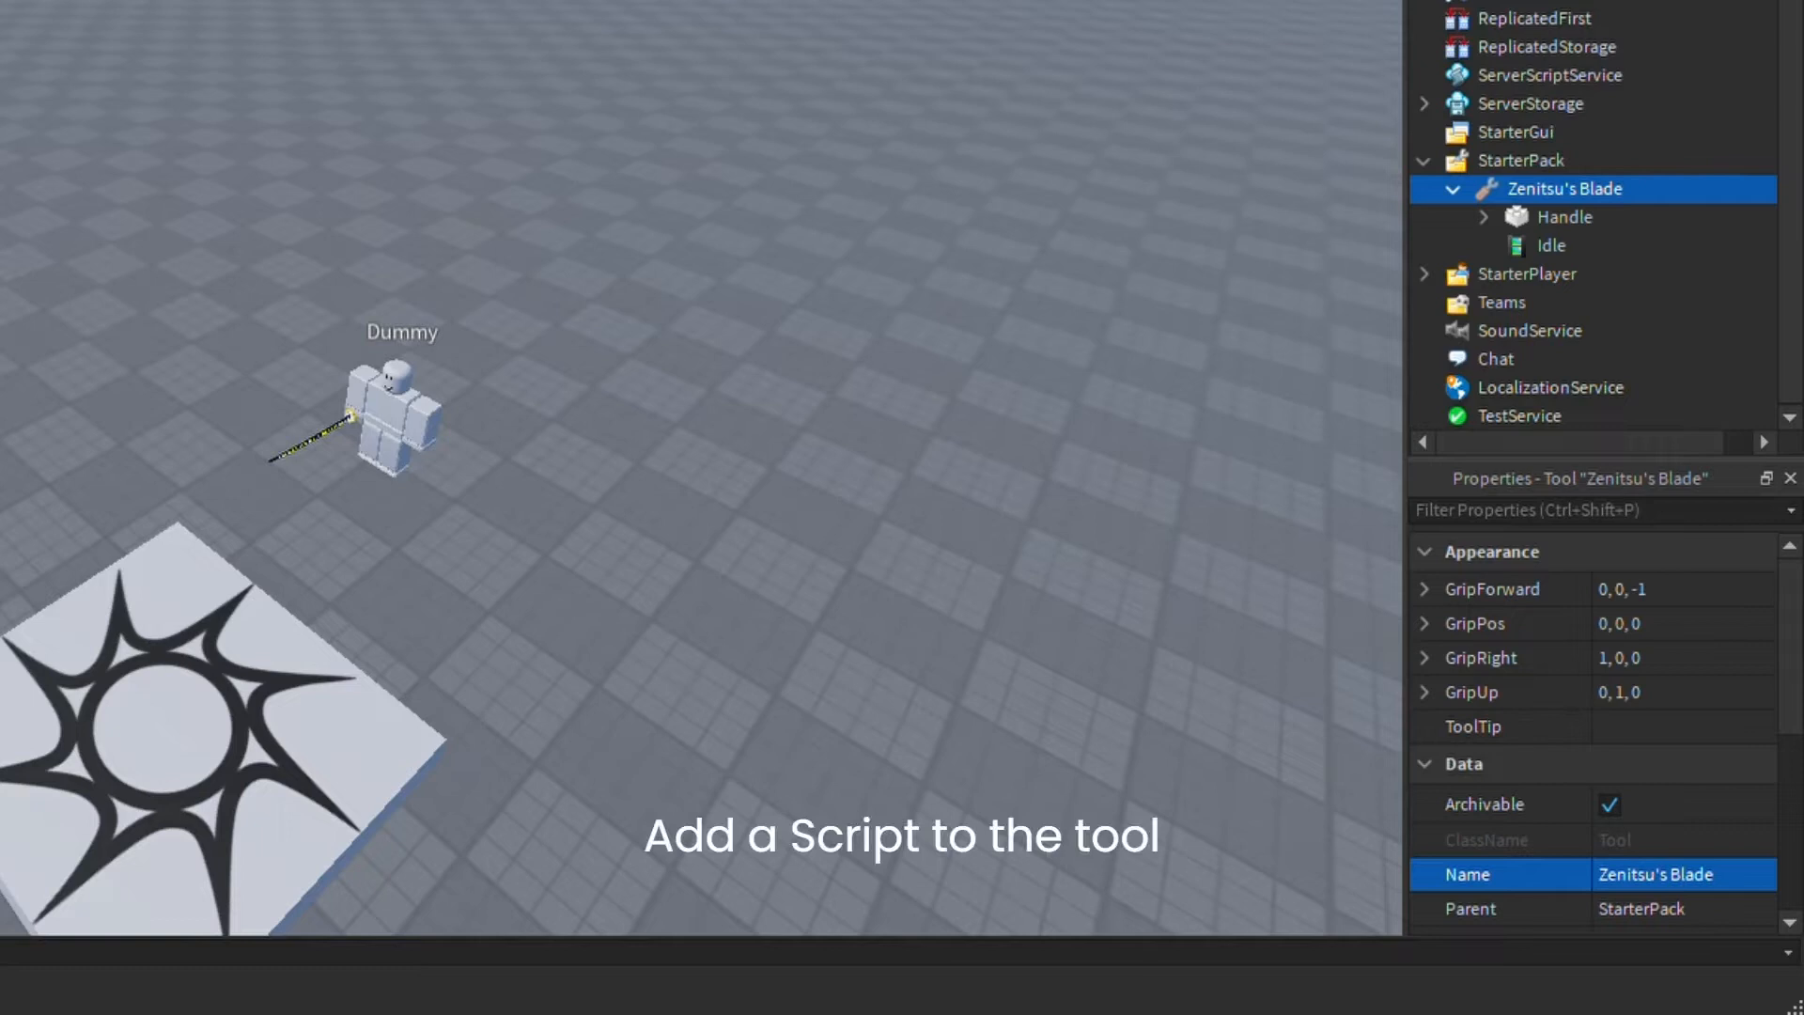
mouse_move(1100, 190)
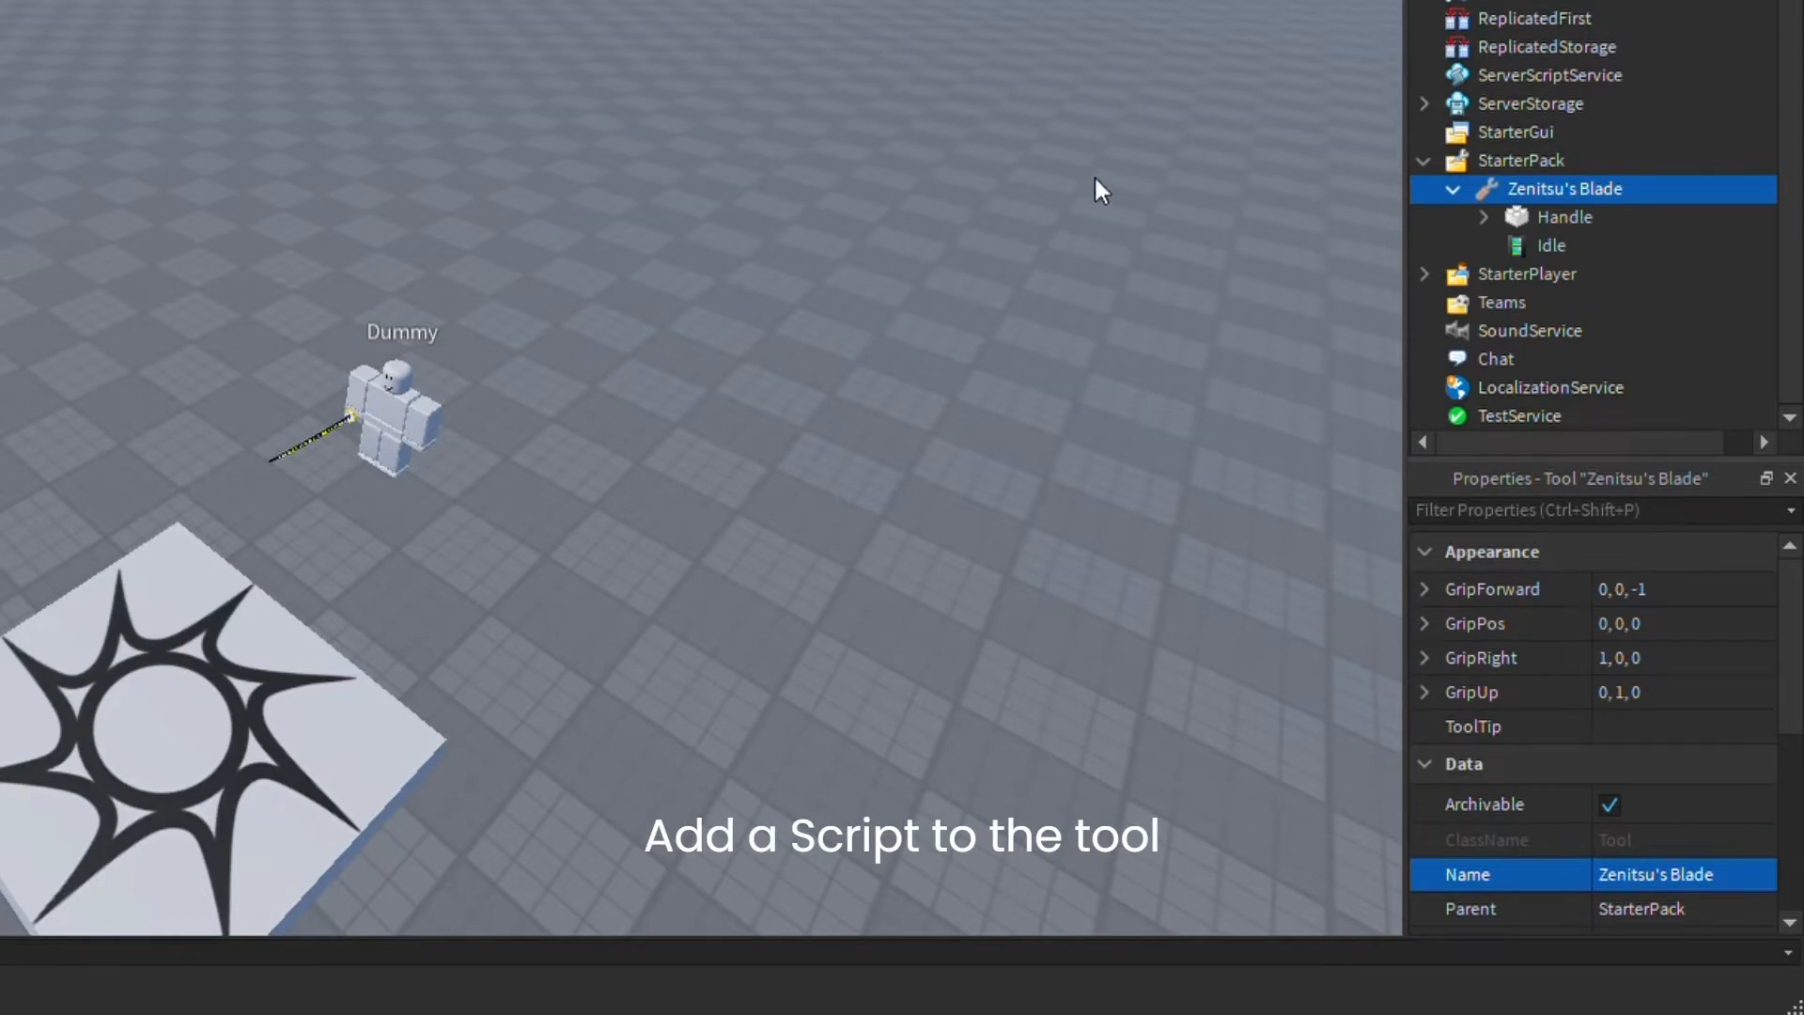
mouse_move(1545, 229)
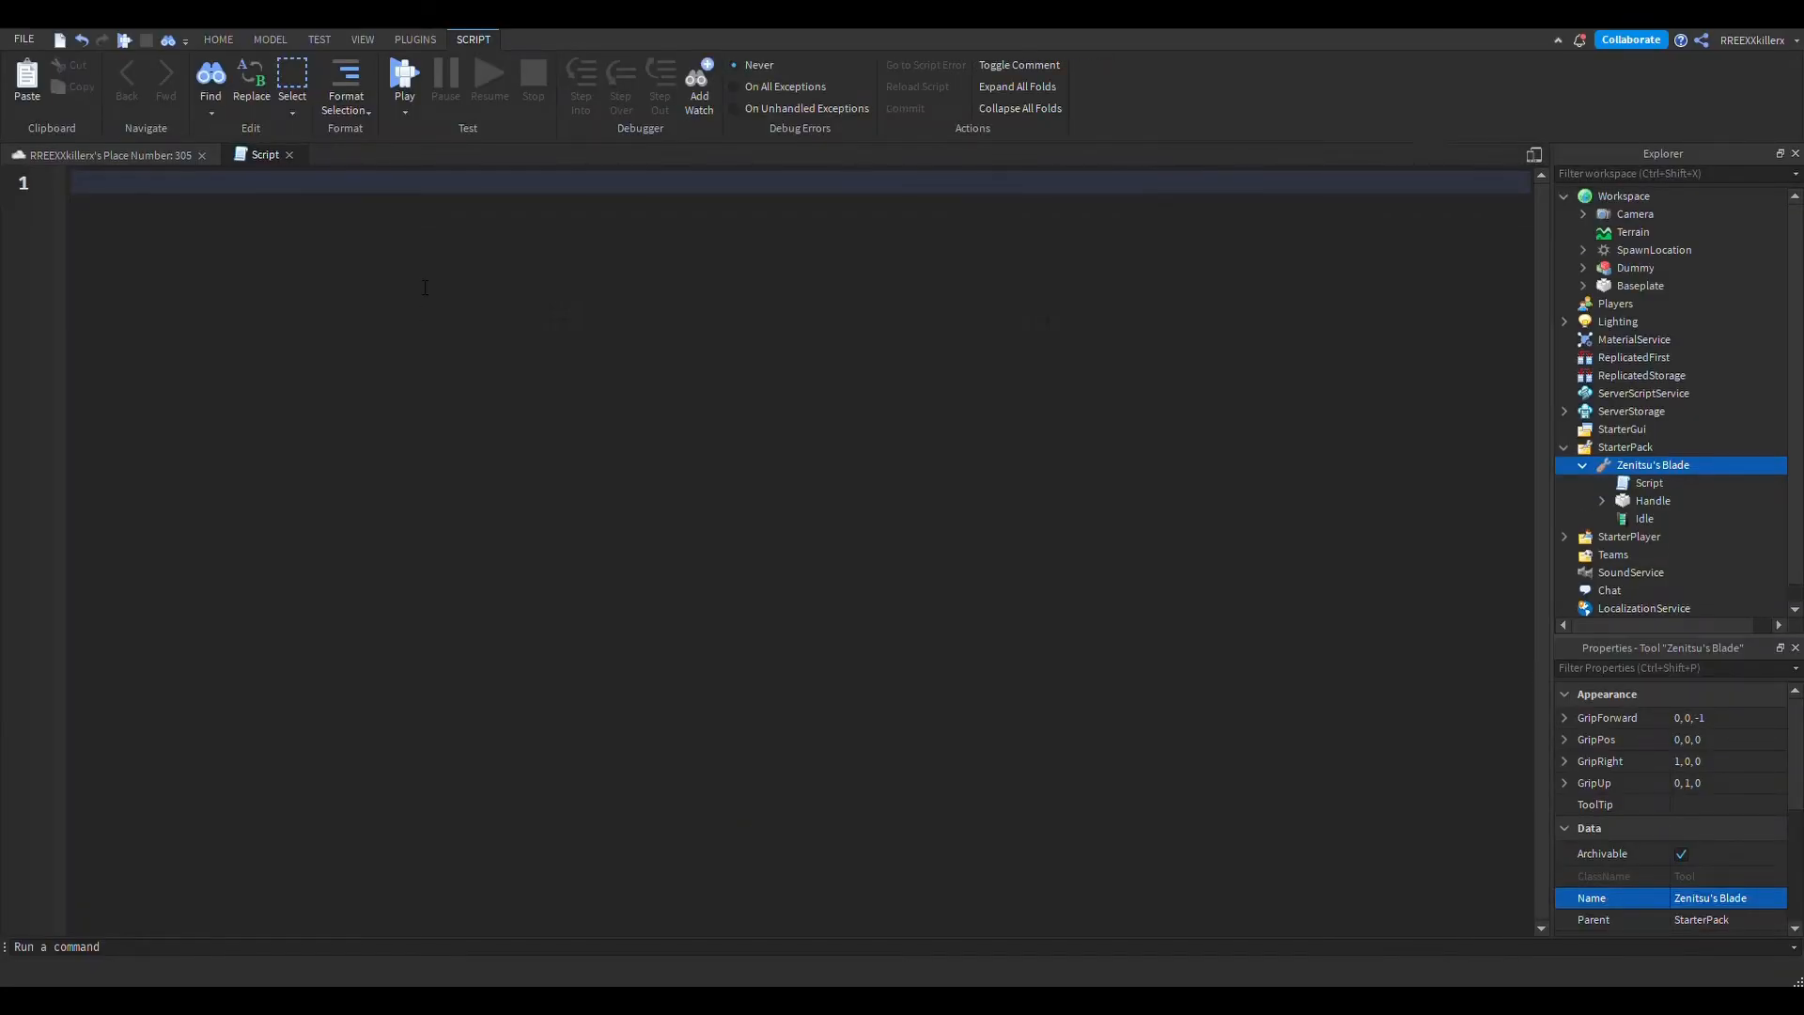
Step: Declare 'local tool = script.Parent' and a local Anim variable in the Script
type("local tool = script.p")
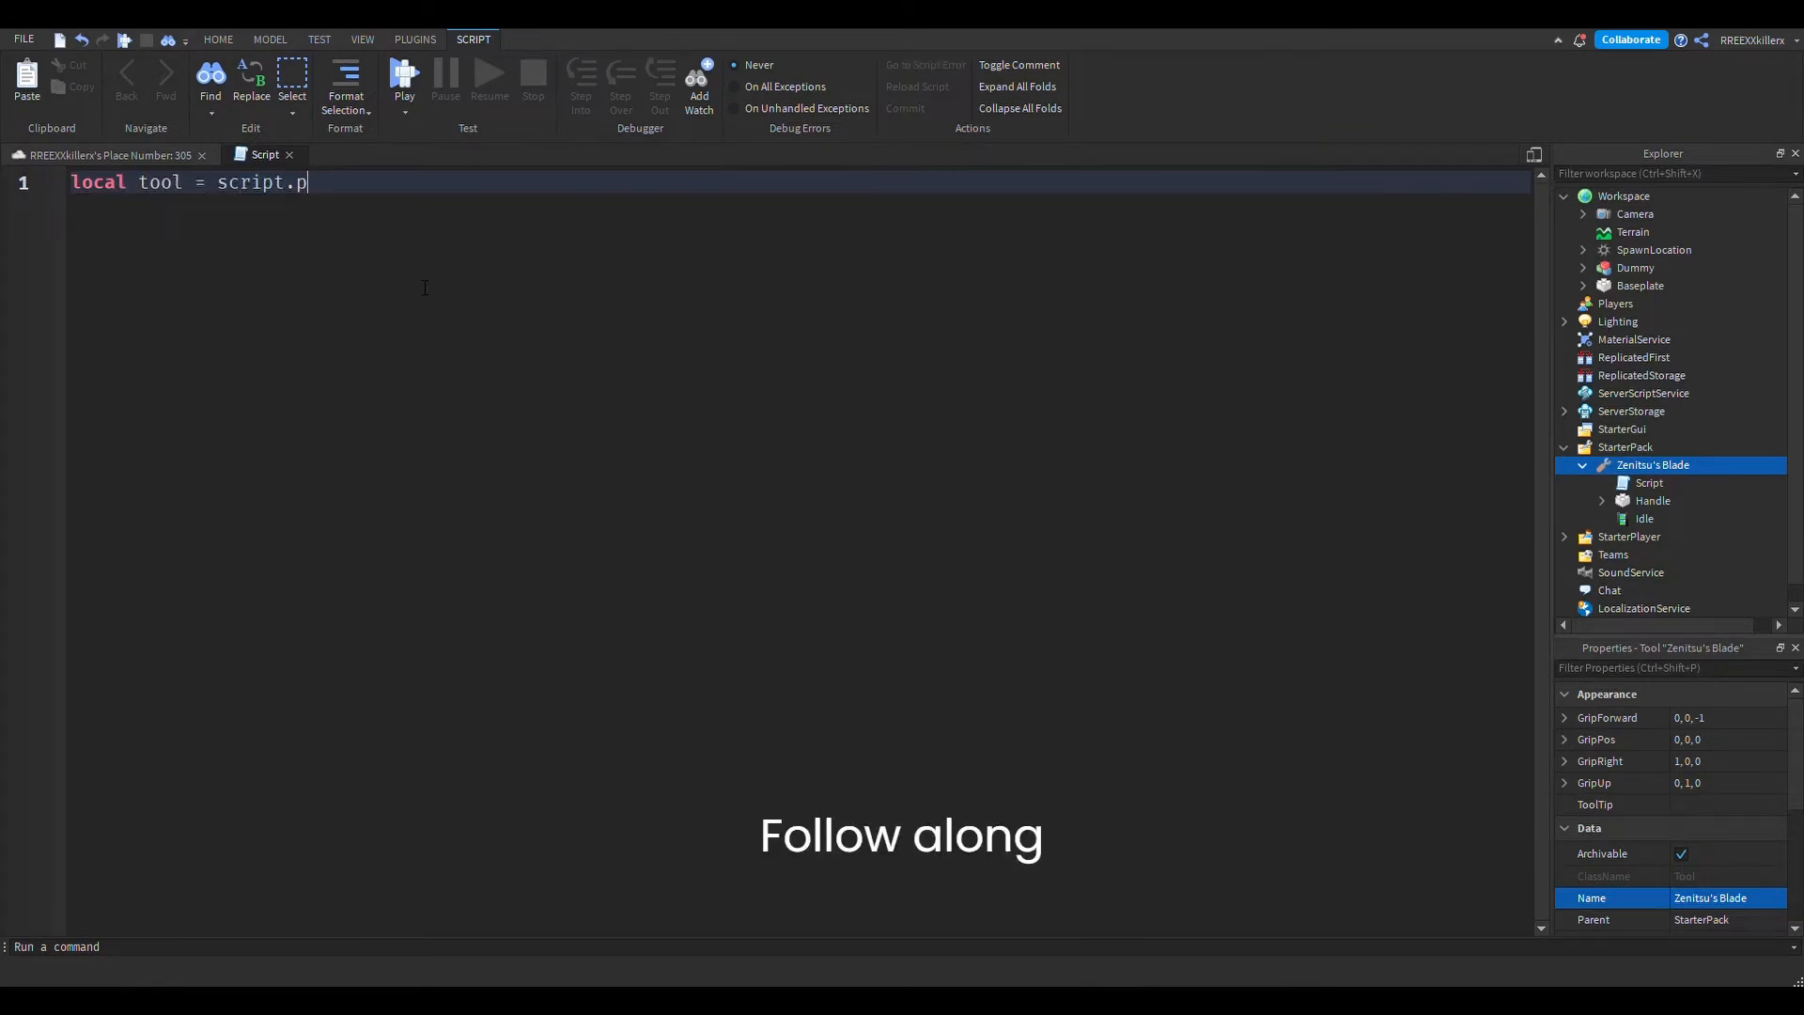
type("arent")
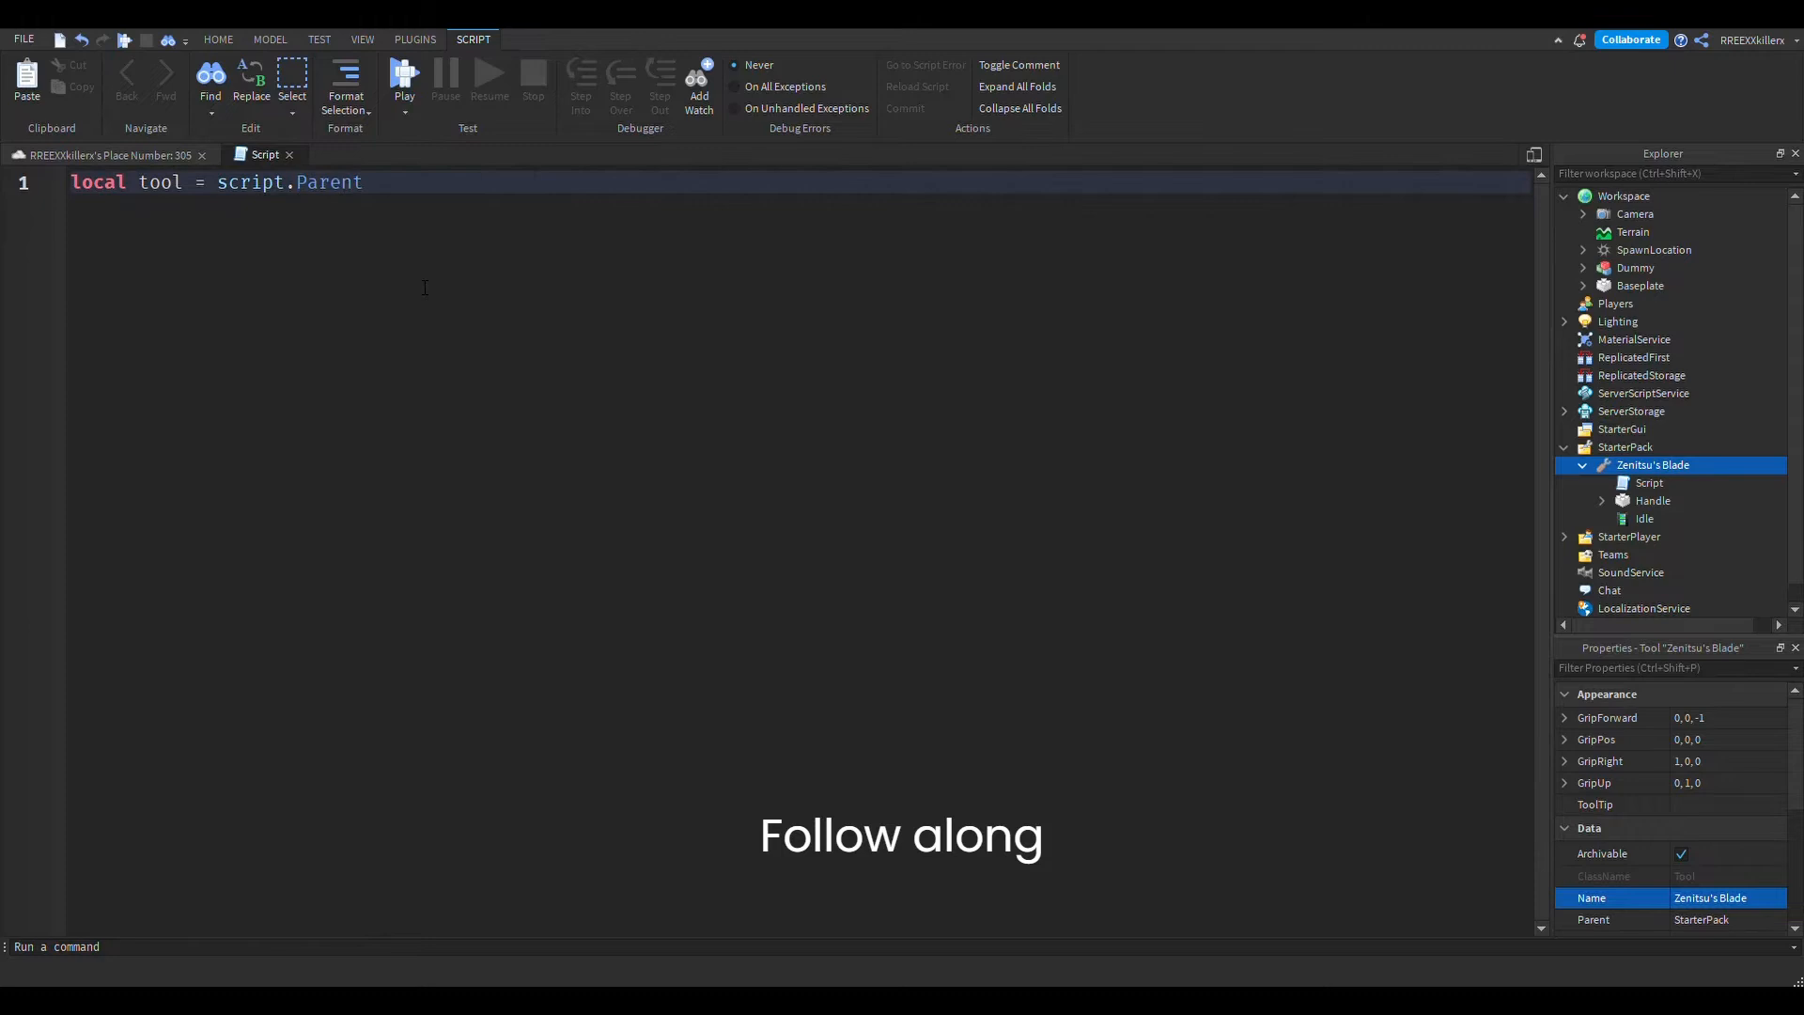
type("tool")
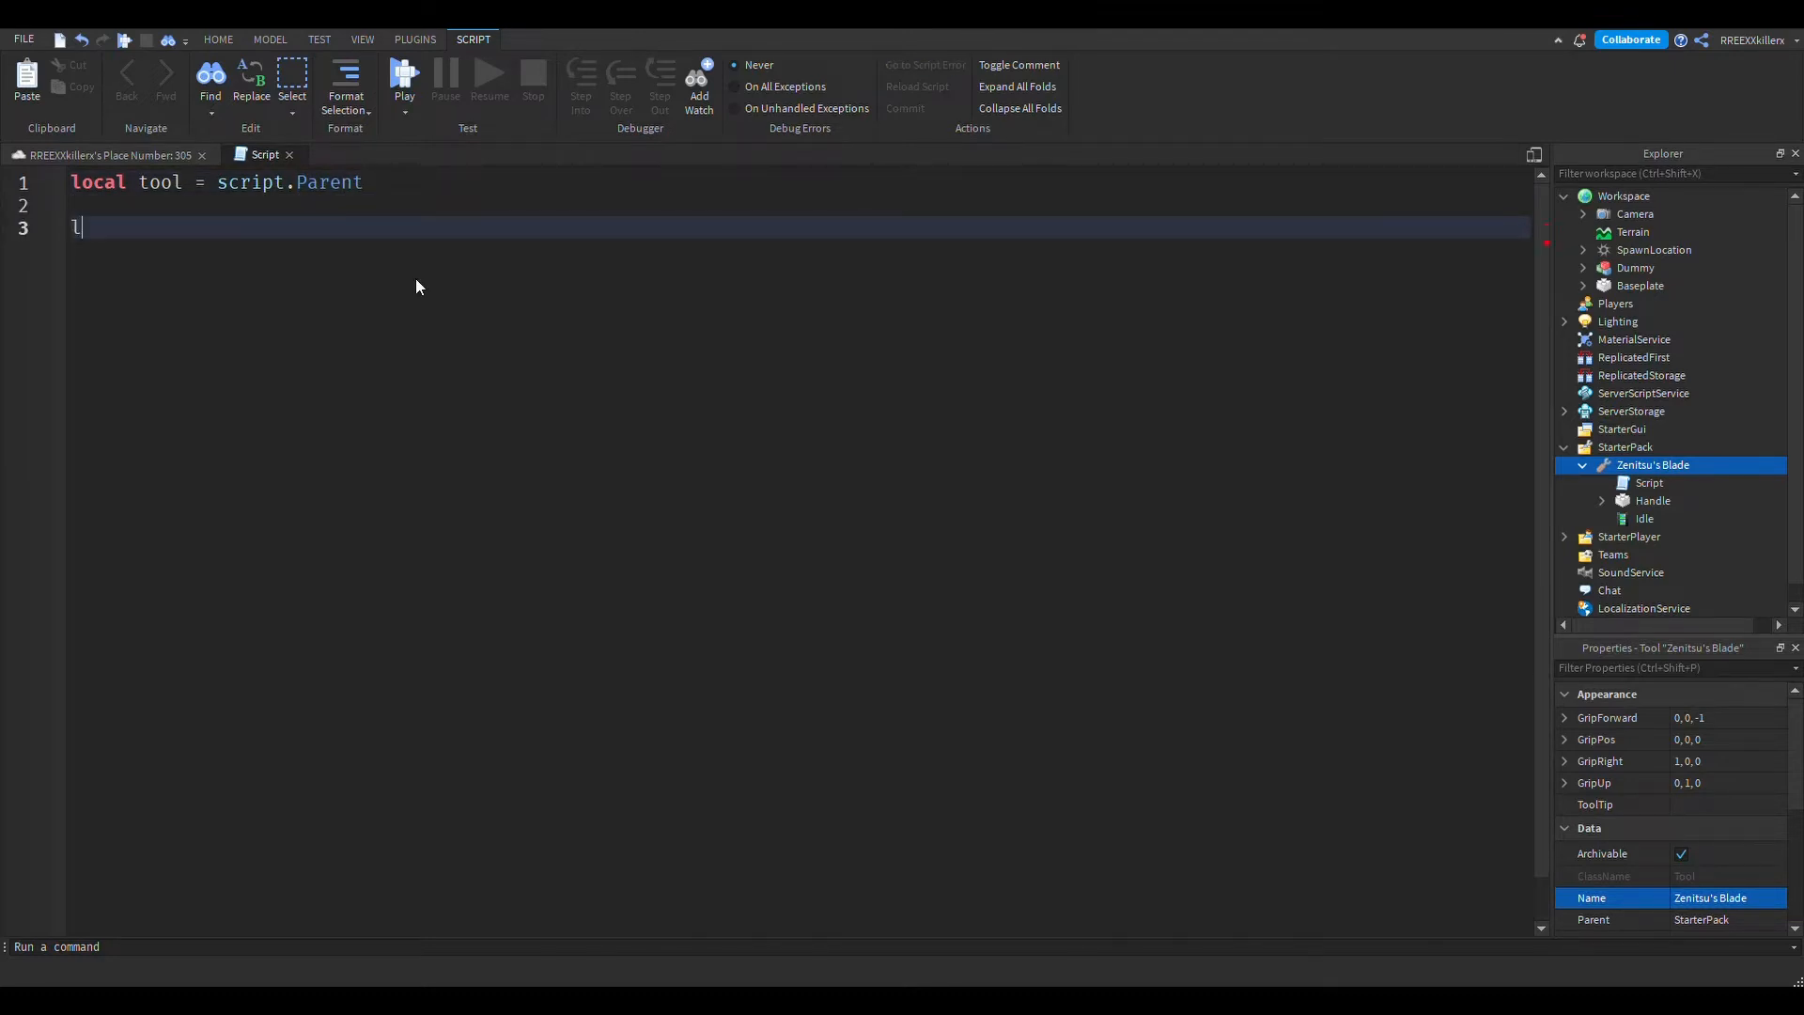
type("ocal Ani")
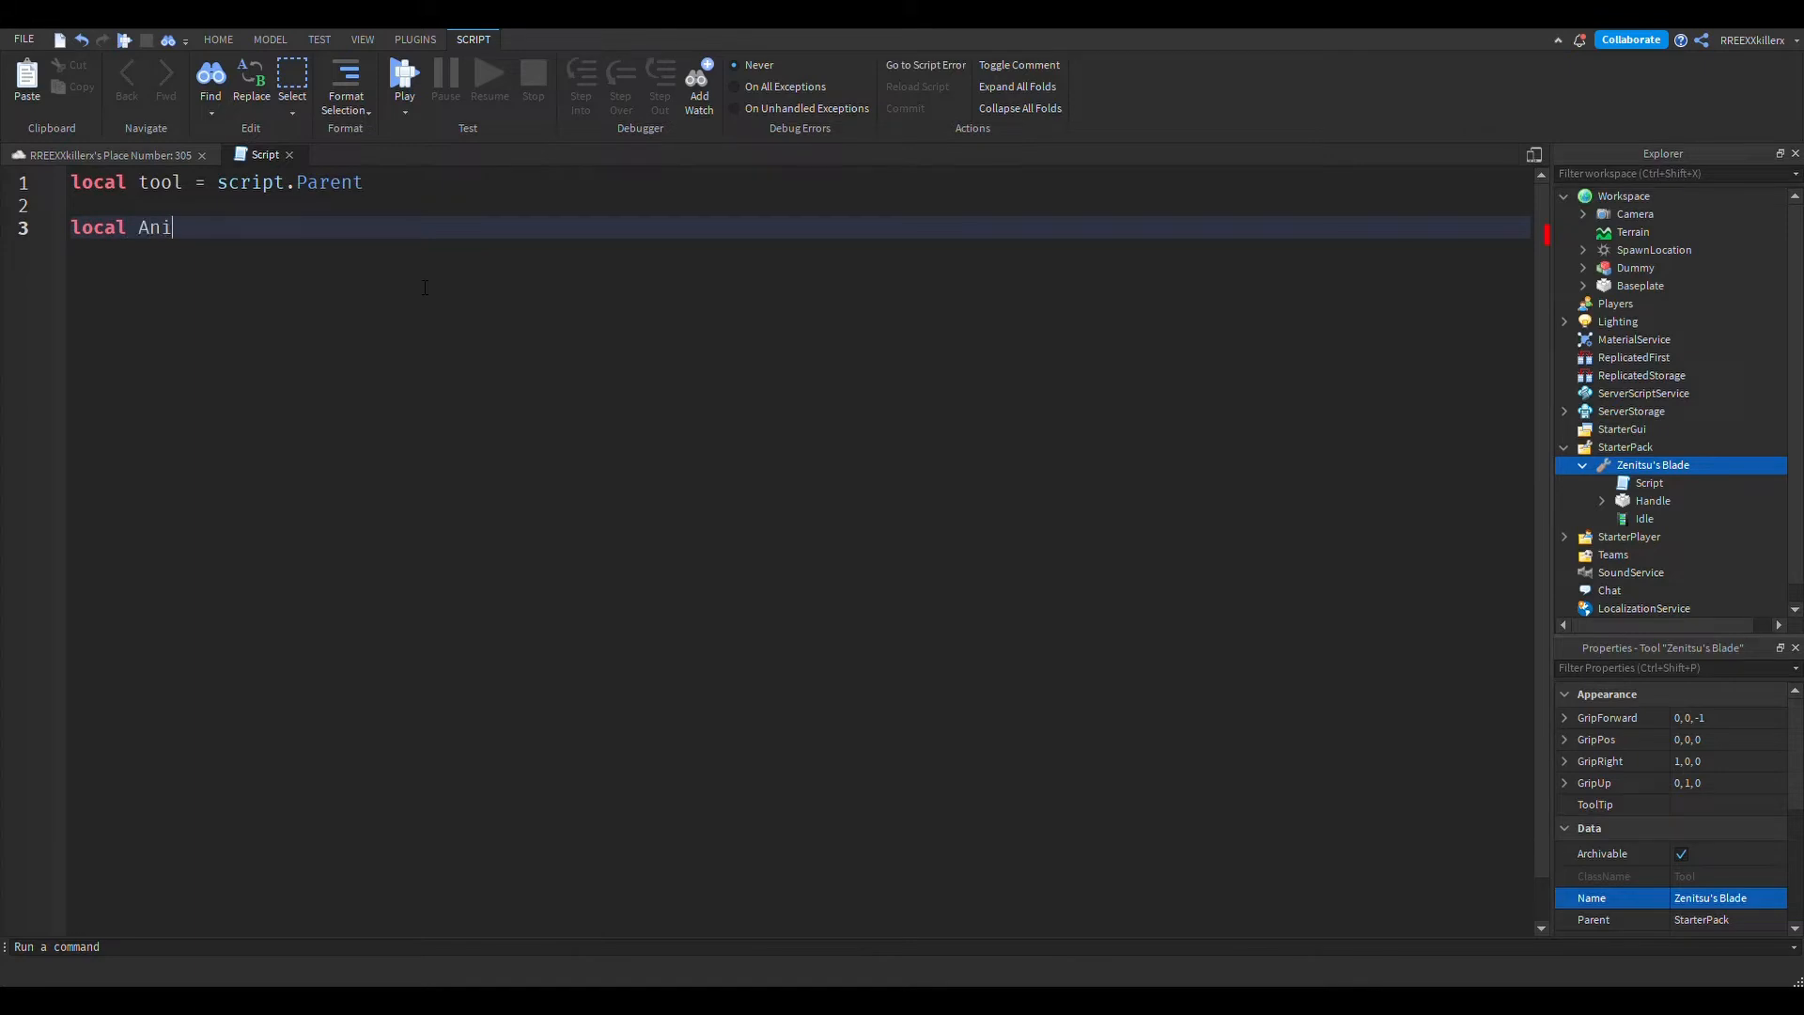
type("m")
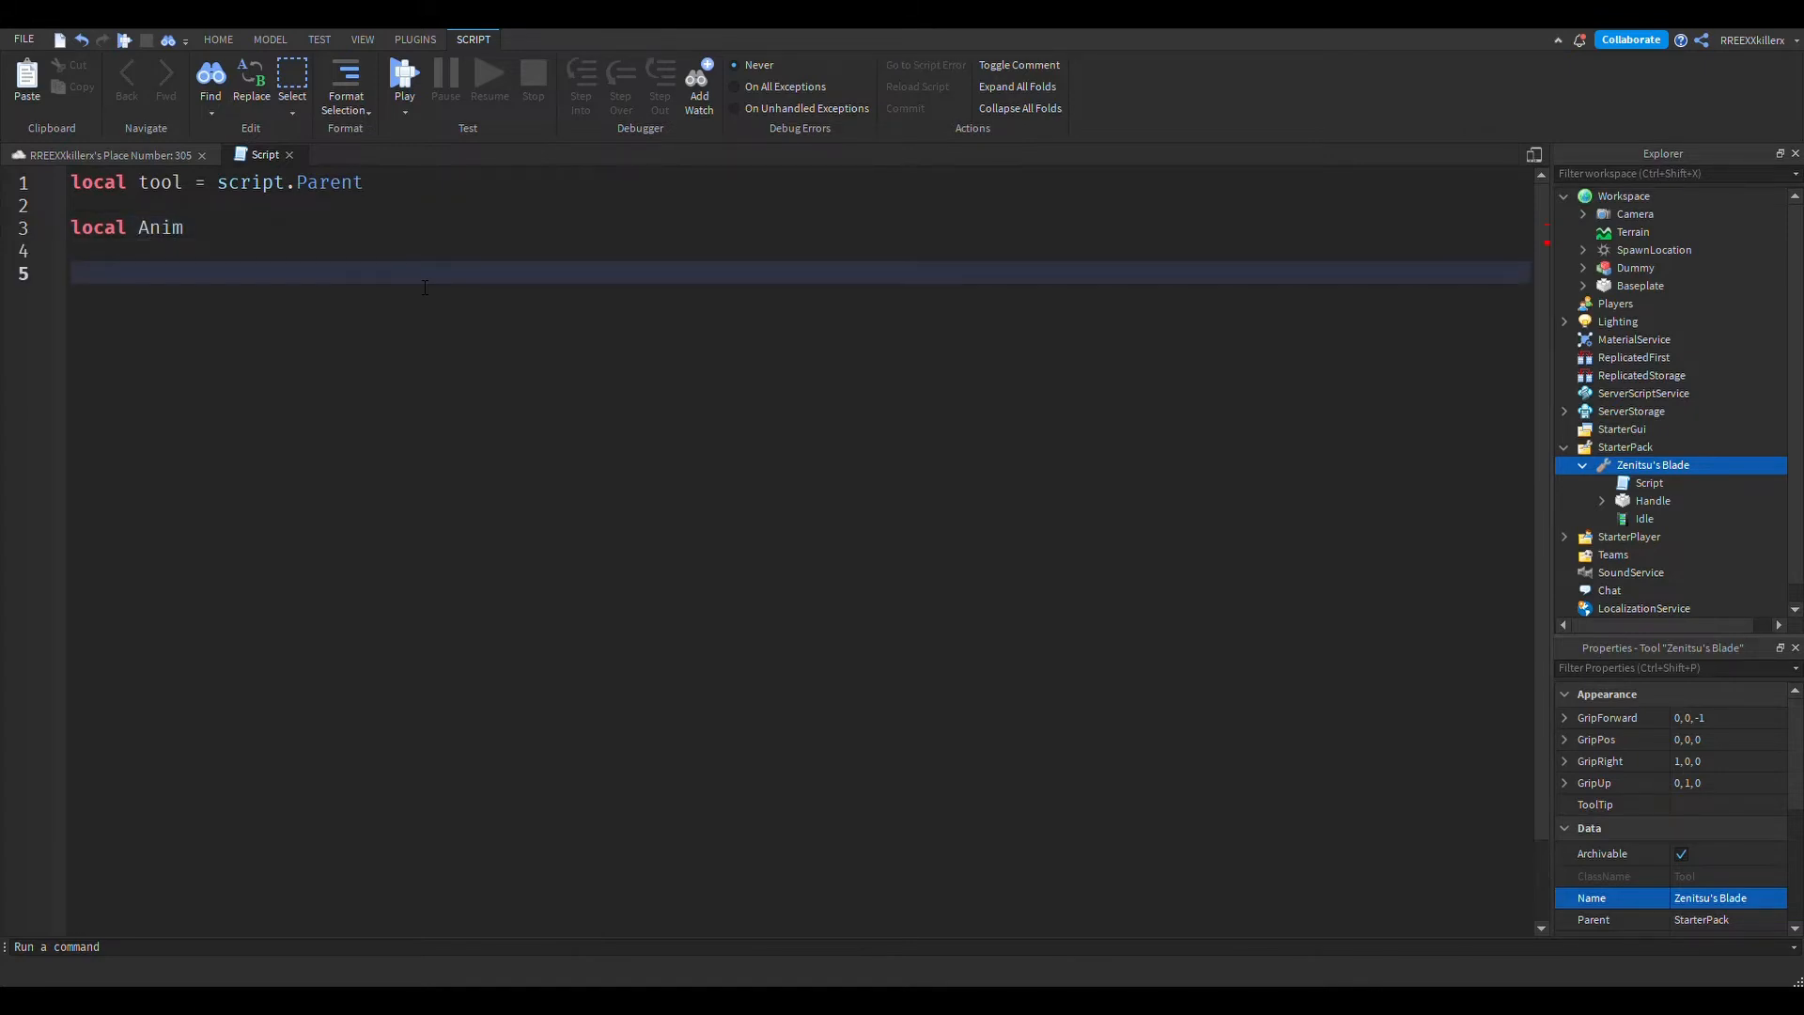
type("tool.Equipped")
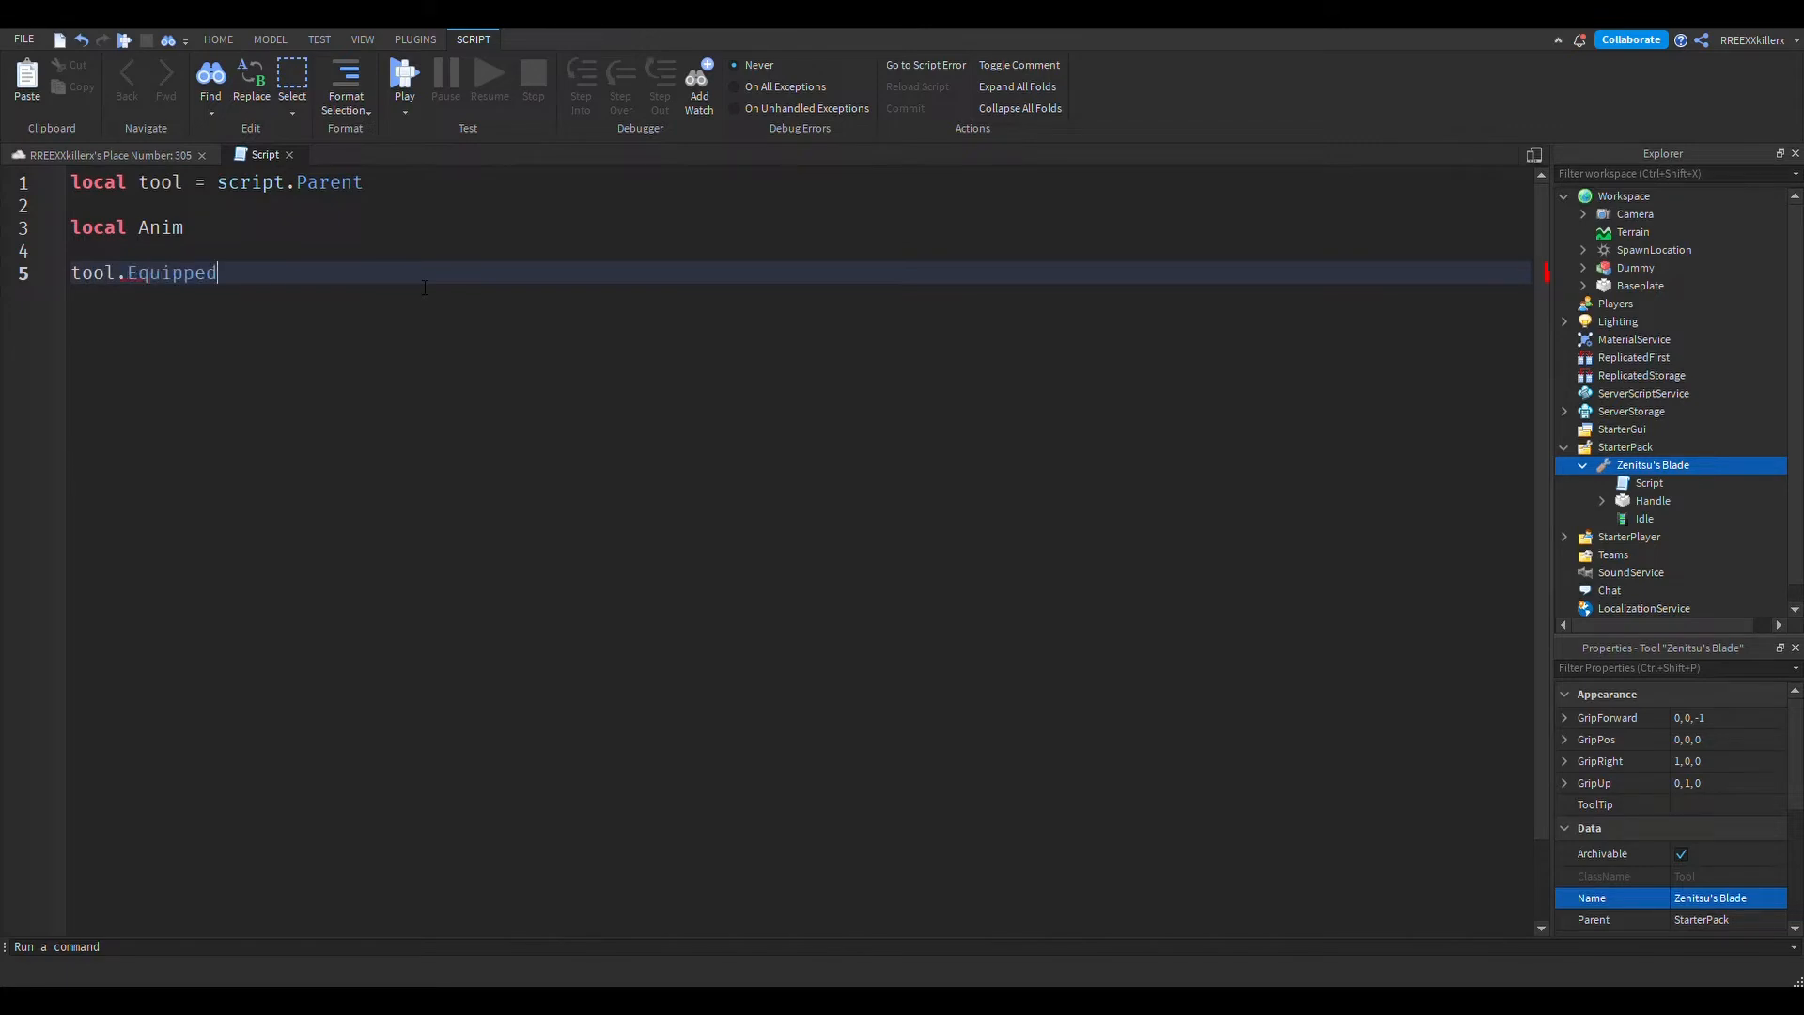
Step: Write tool.Equipped:Connect(function() with 'local Char = tool.Parent' inside
type(":Connect(function(")
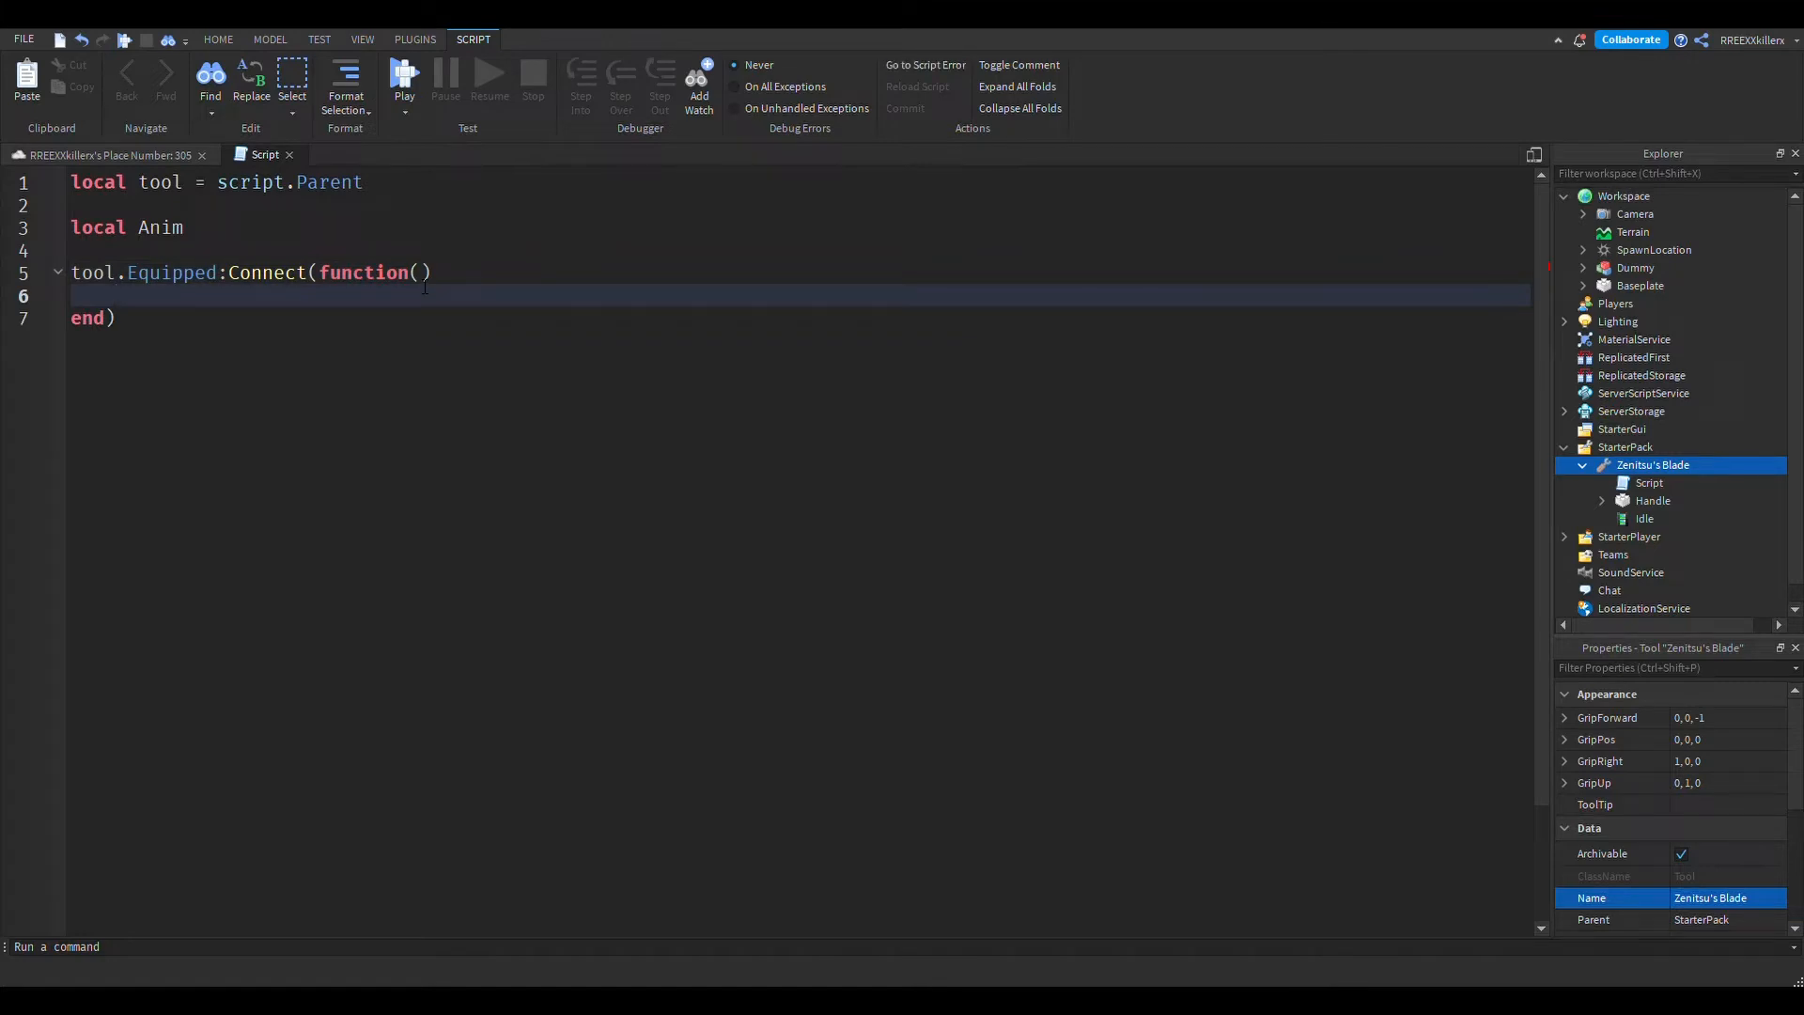
type("local Char")
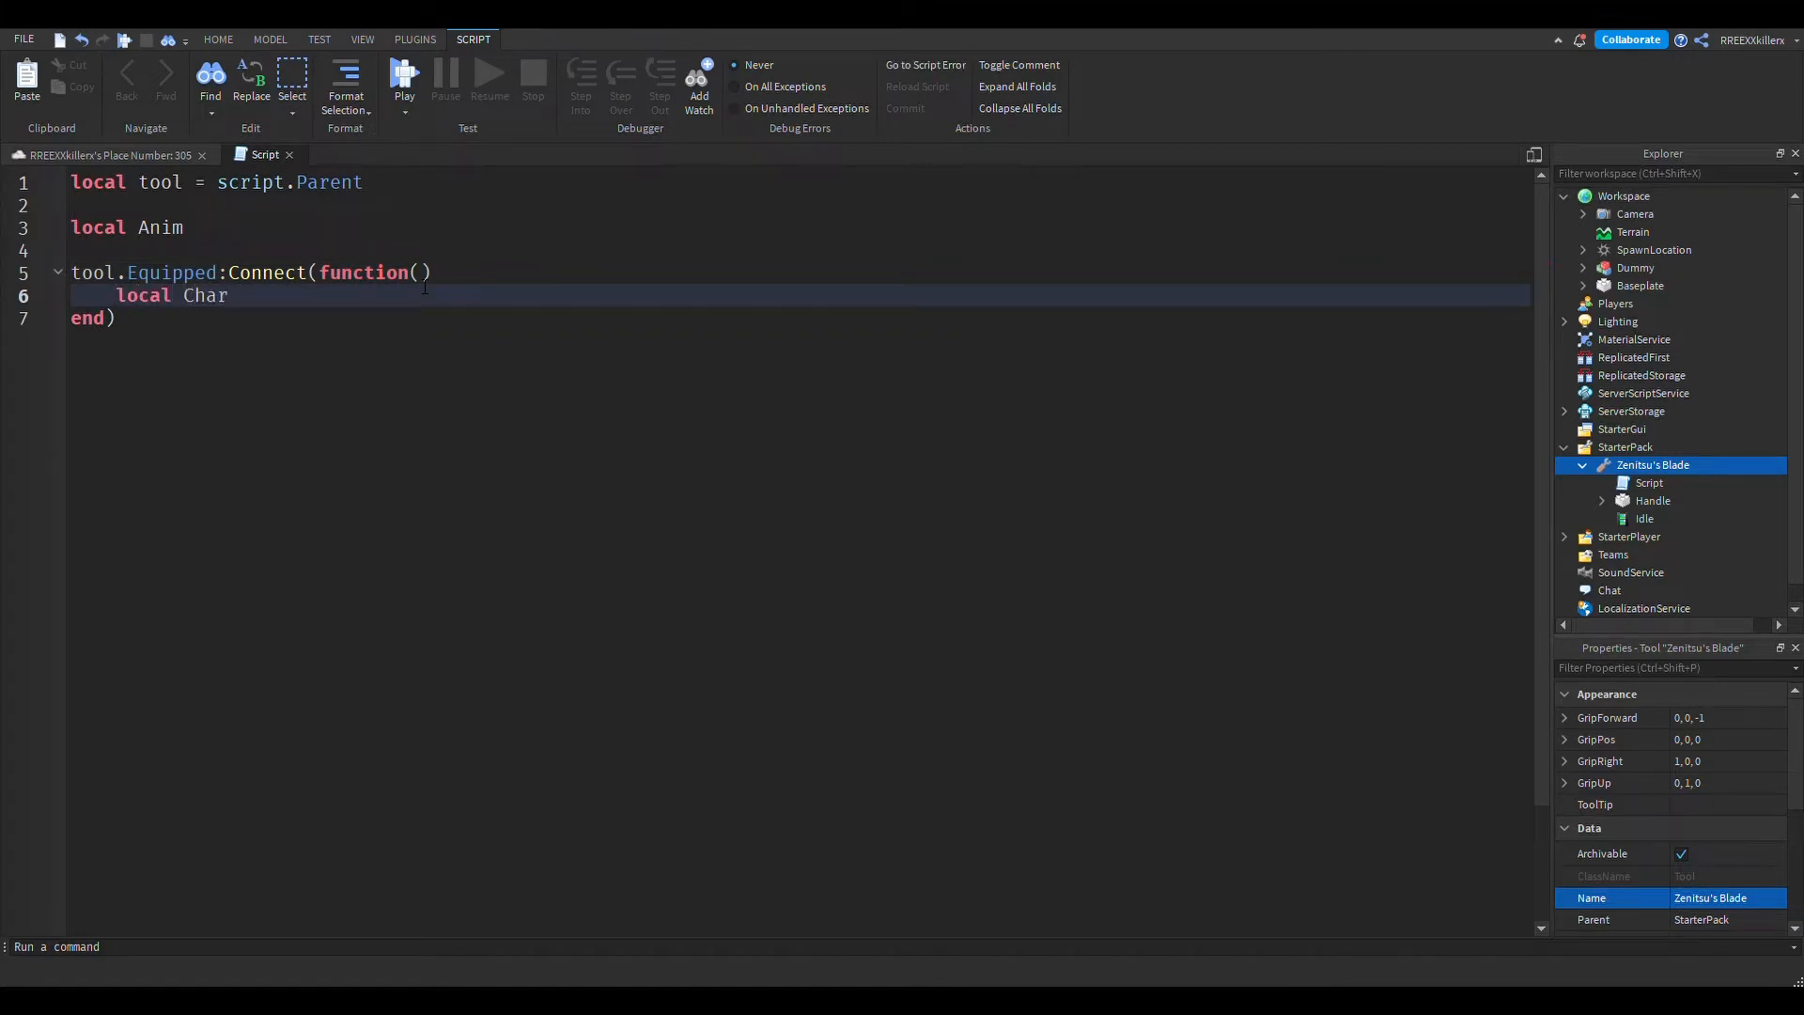
type("= t")
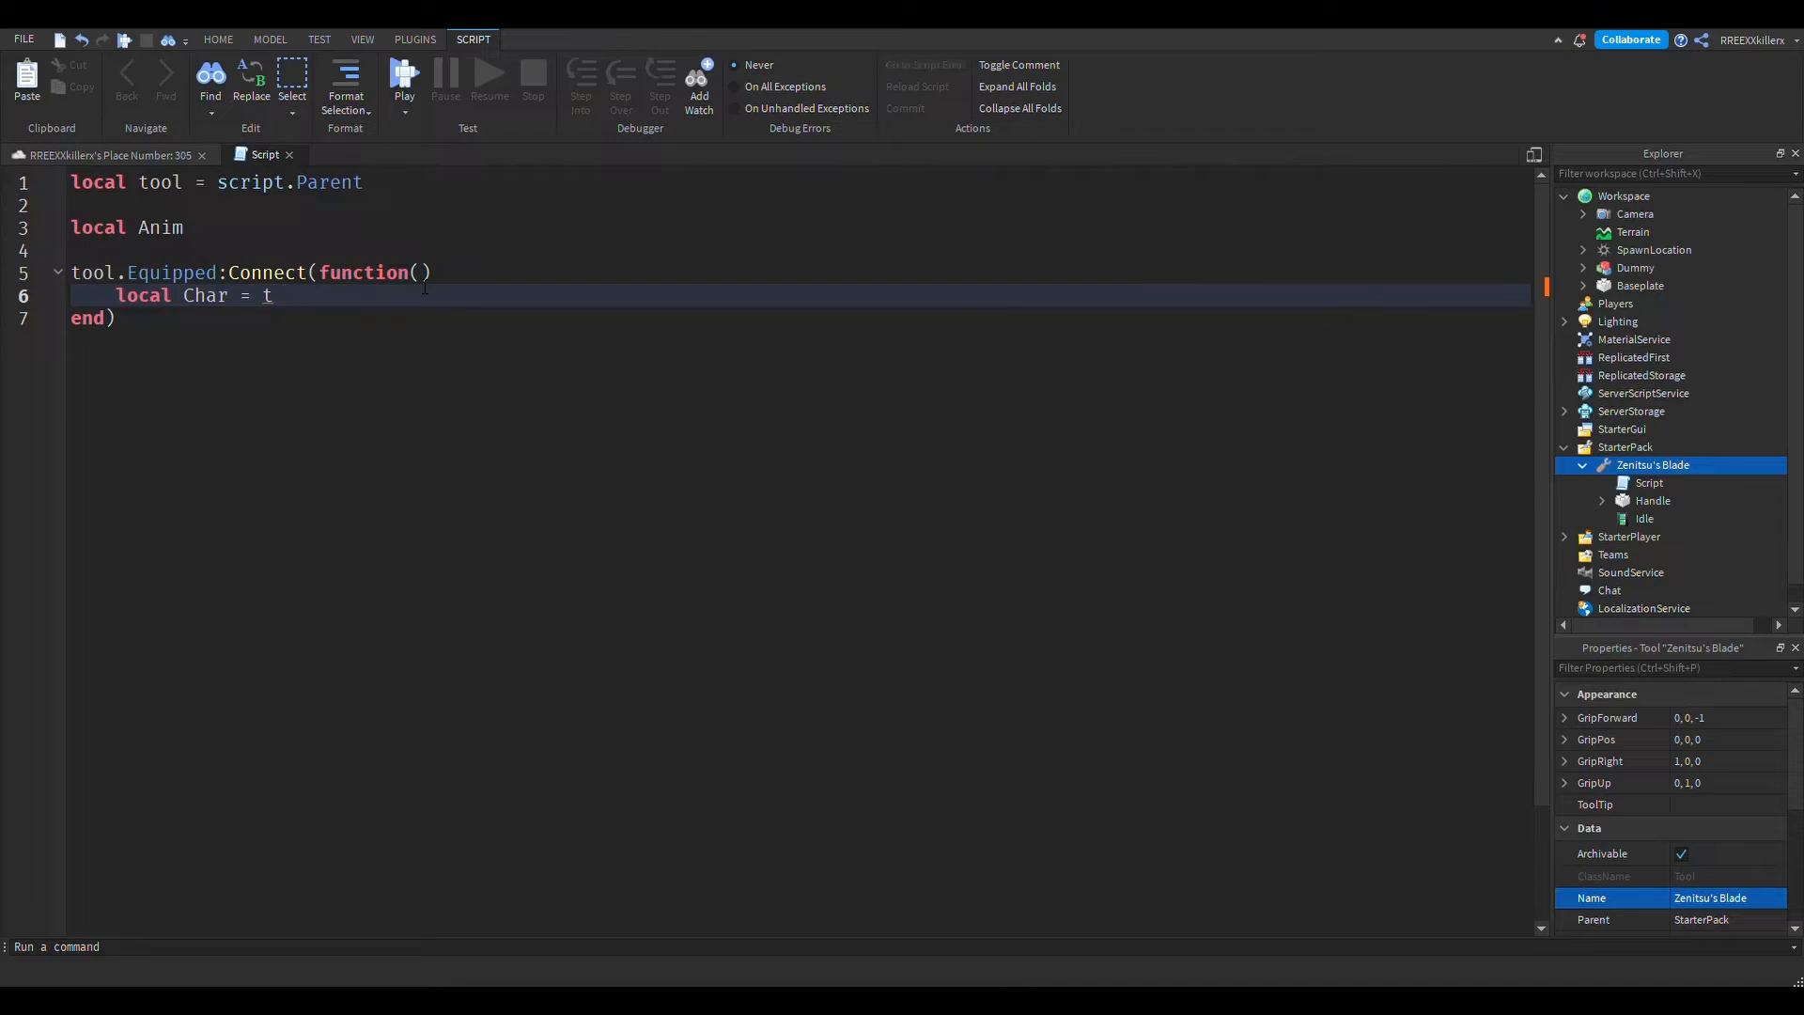
type("ool.Parent")
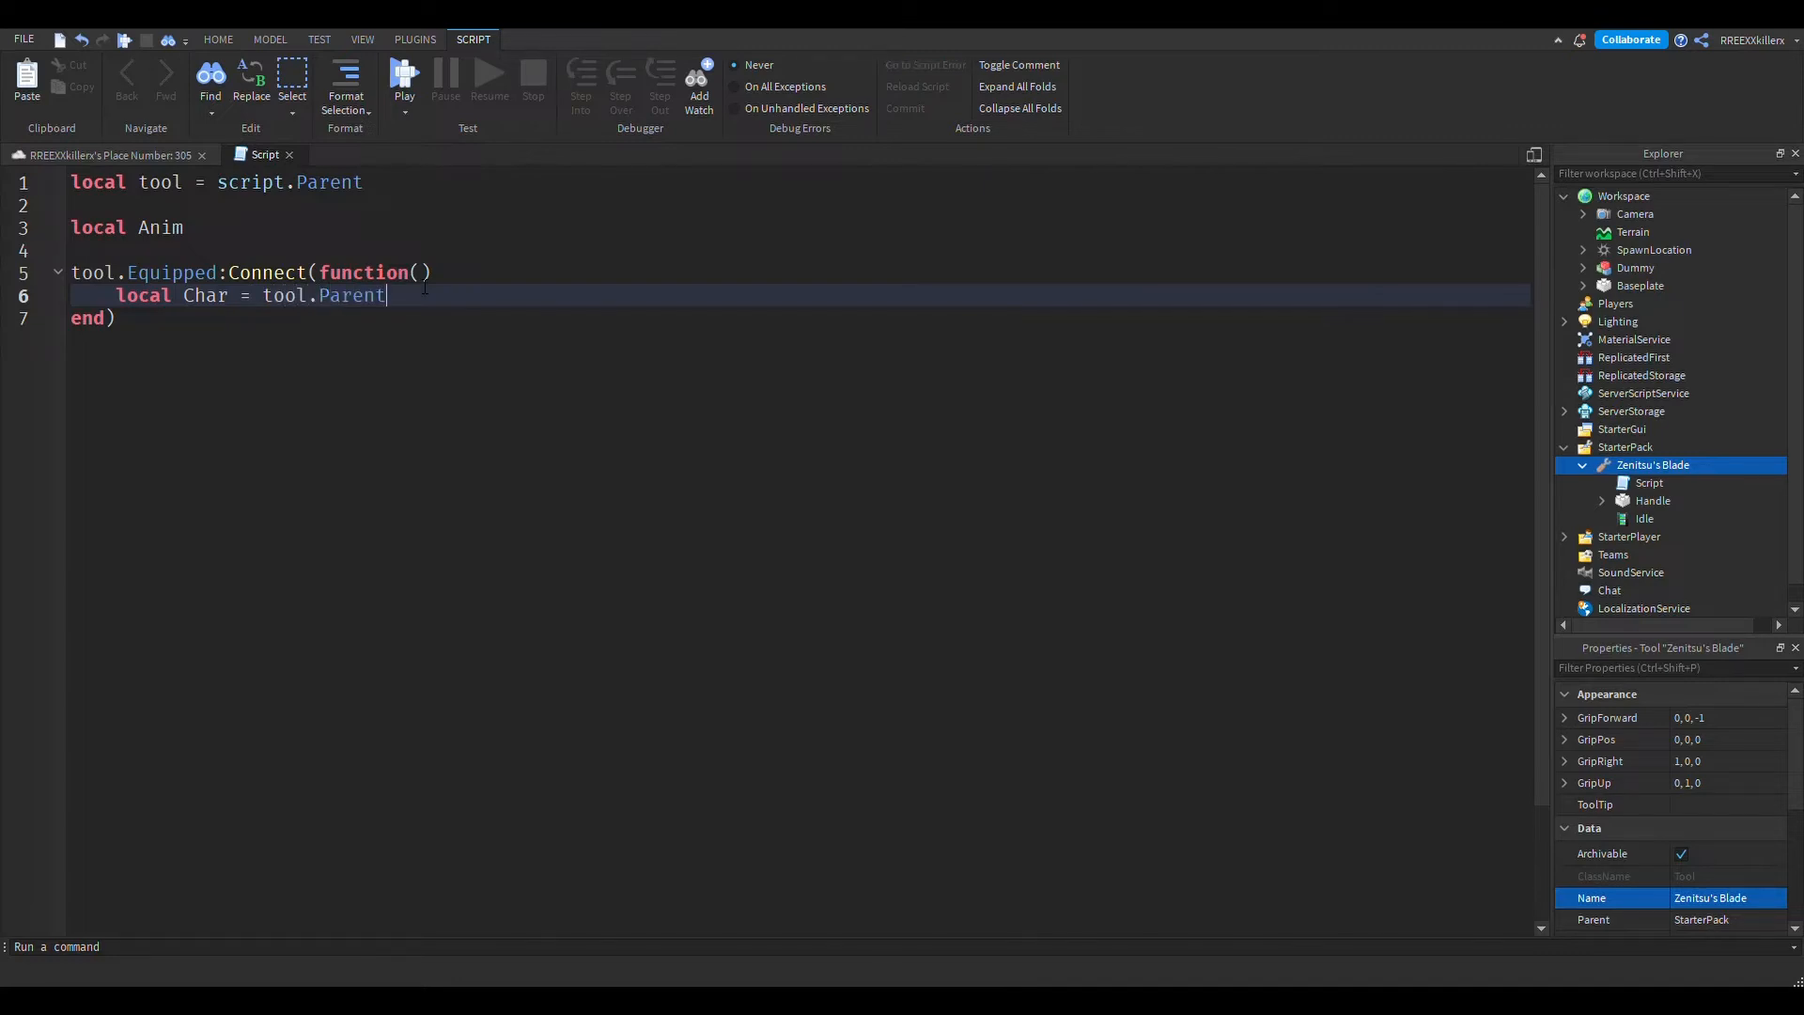
key("Enter")
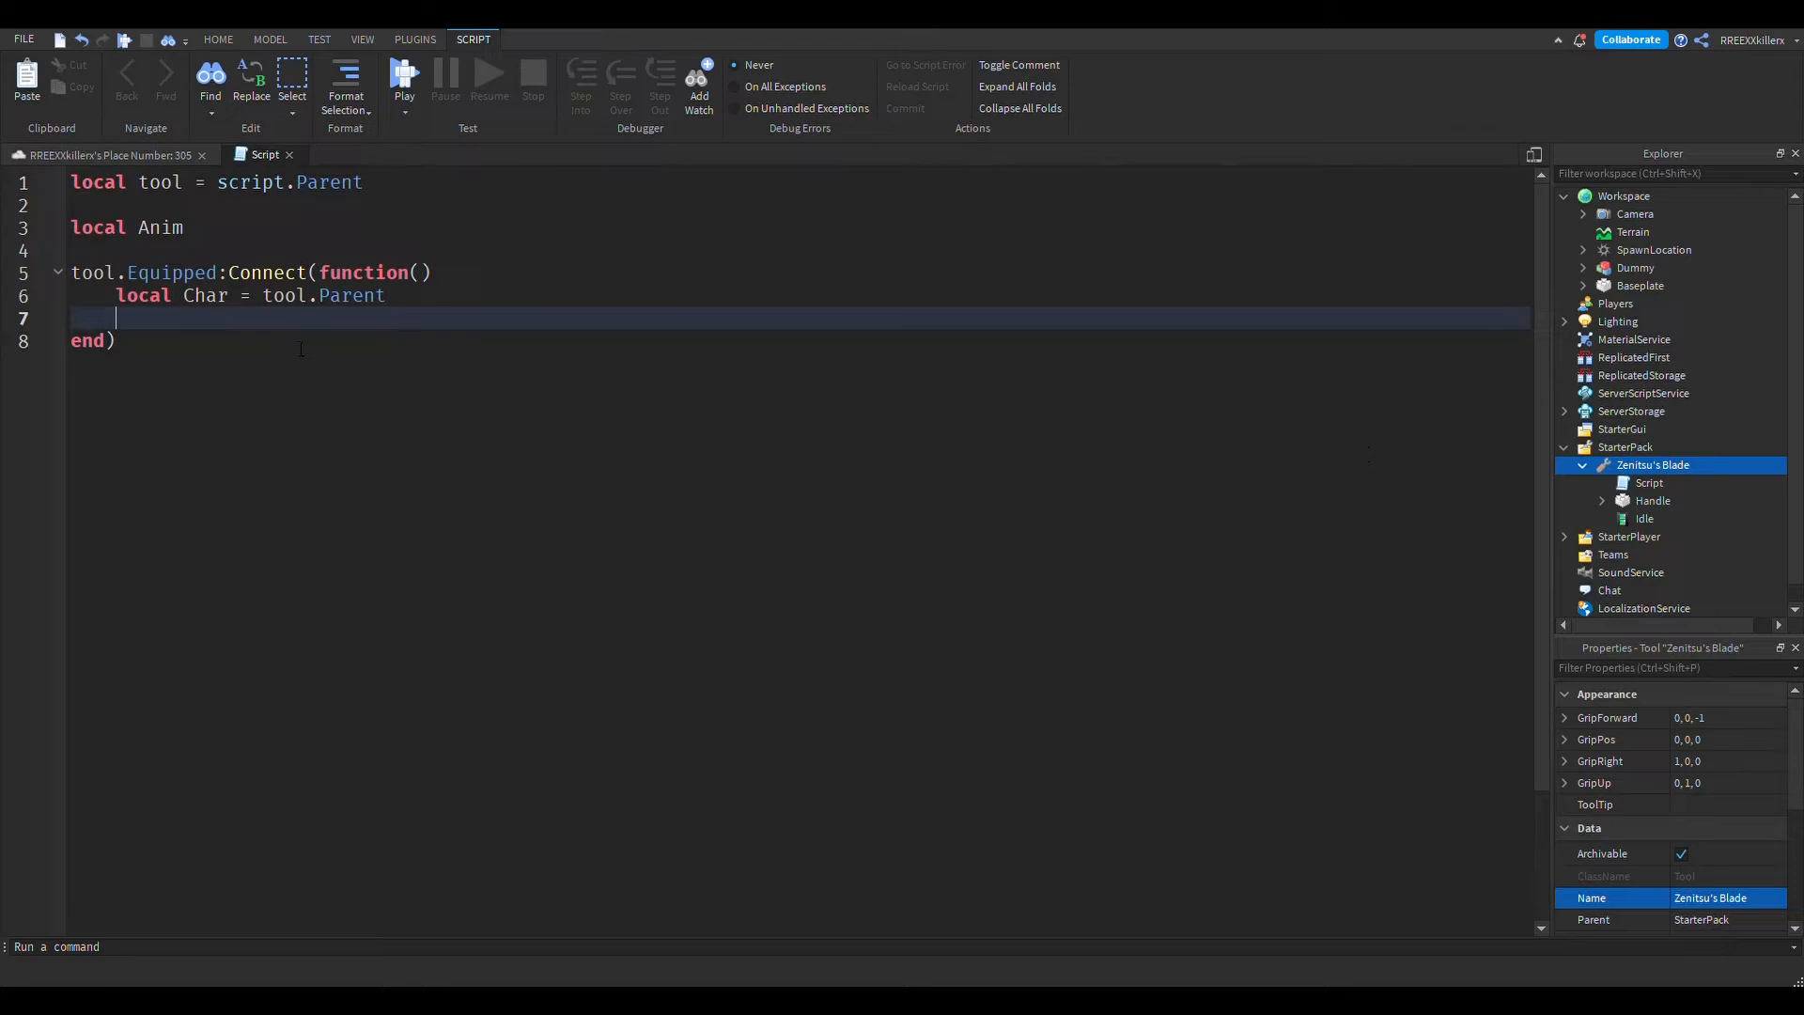
Step: Write 'Anim = Char.Humanoid:LoadAnimation(script.Parent.Idle)' inside the Equipped handler
type("C")
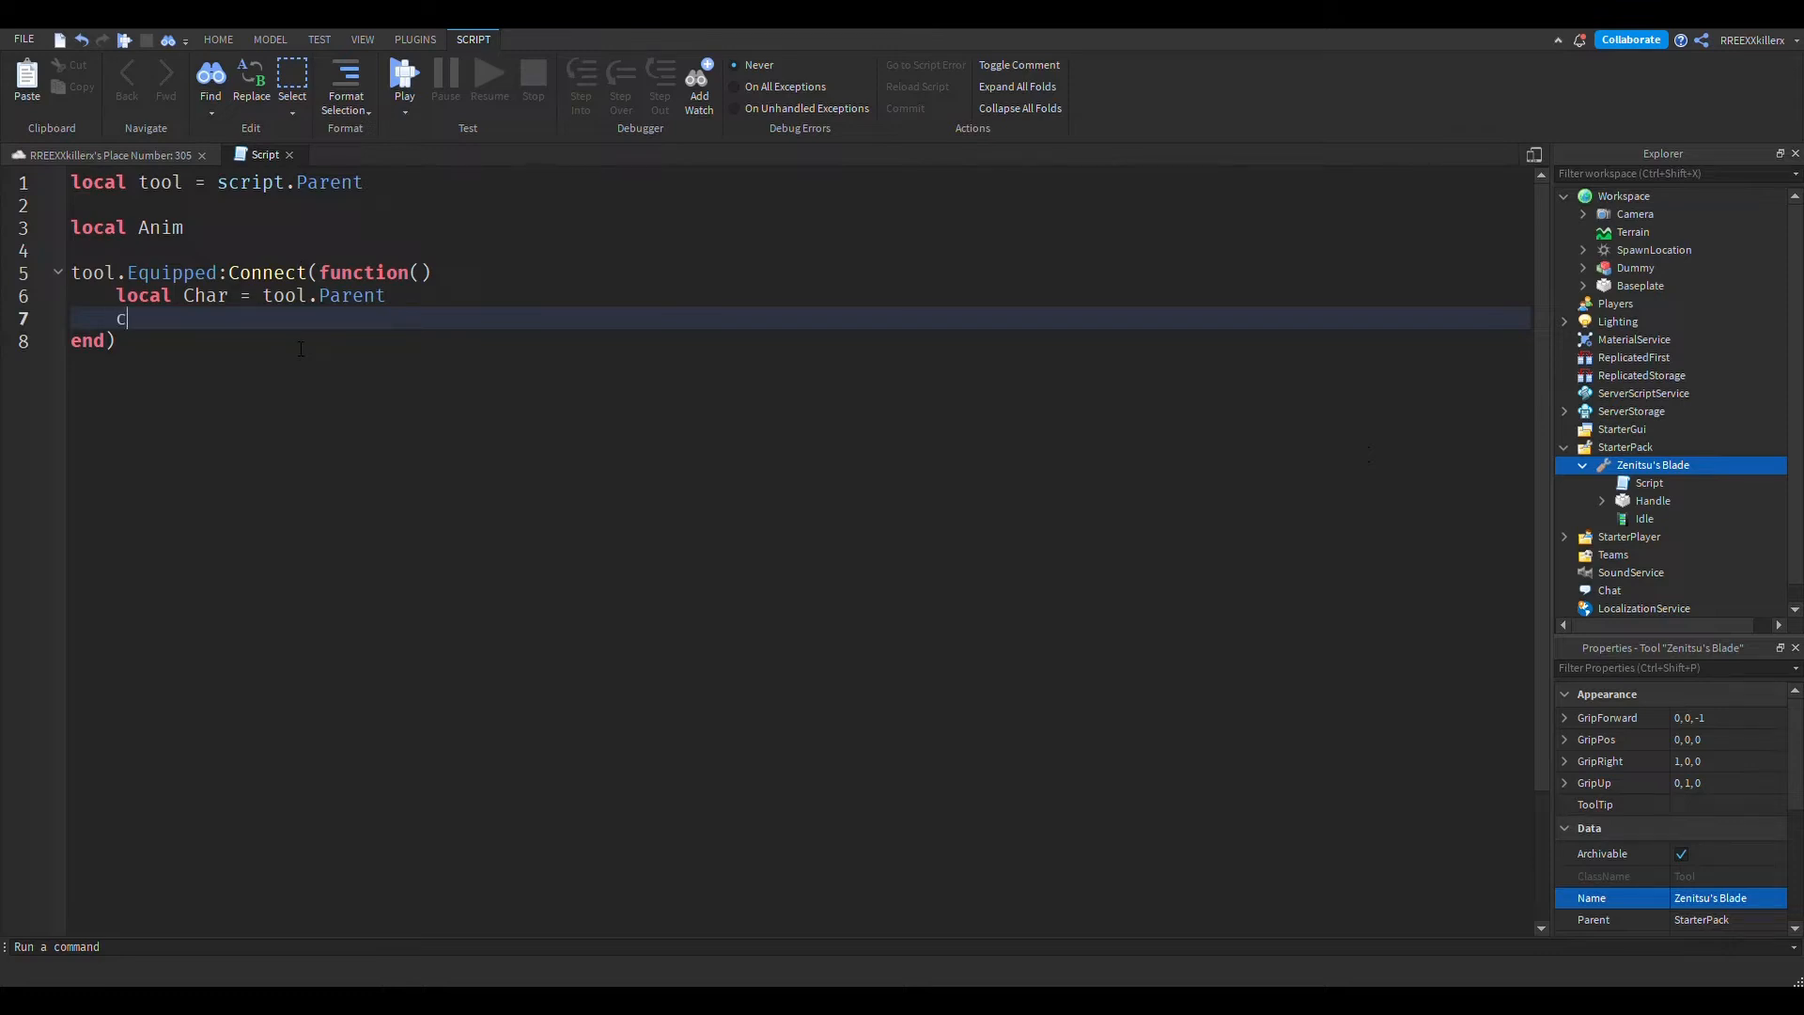
type("ocal")
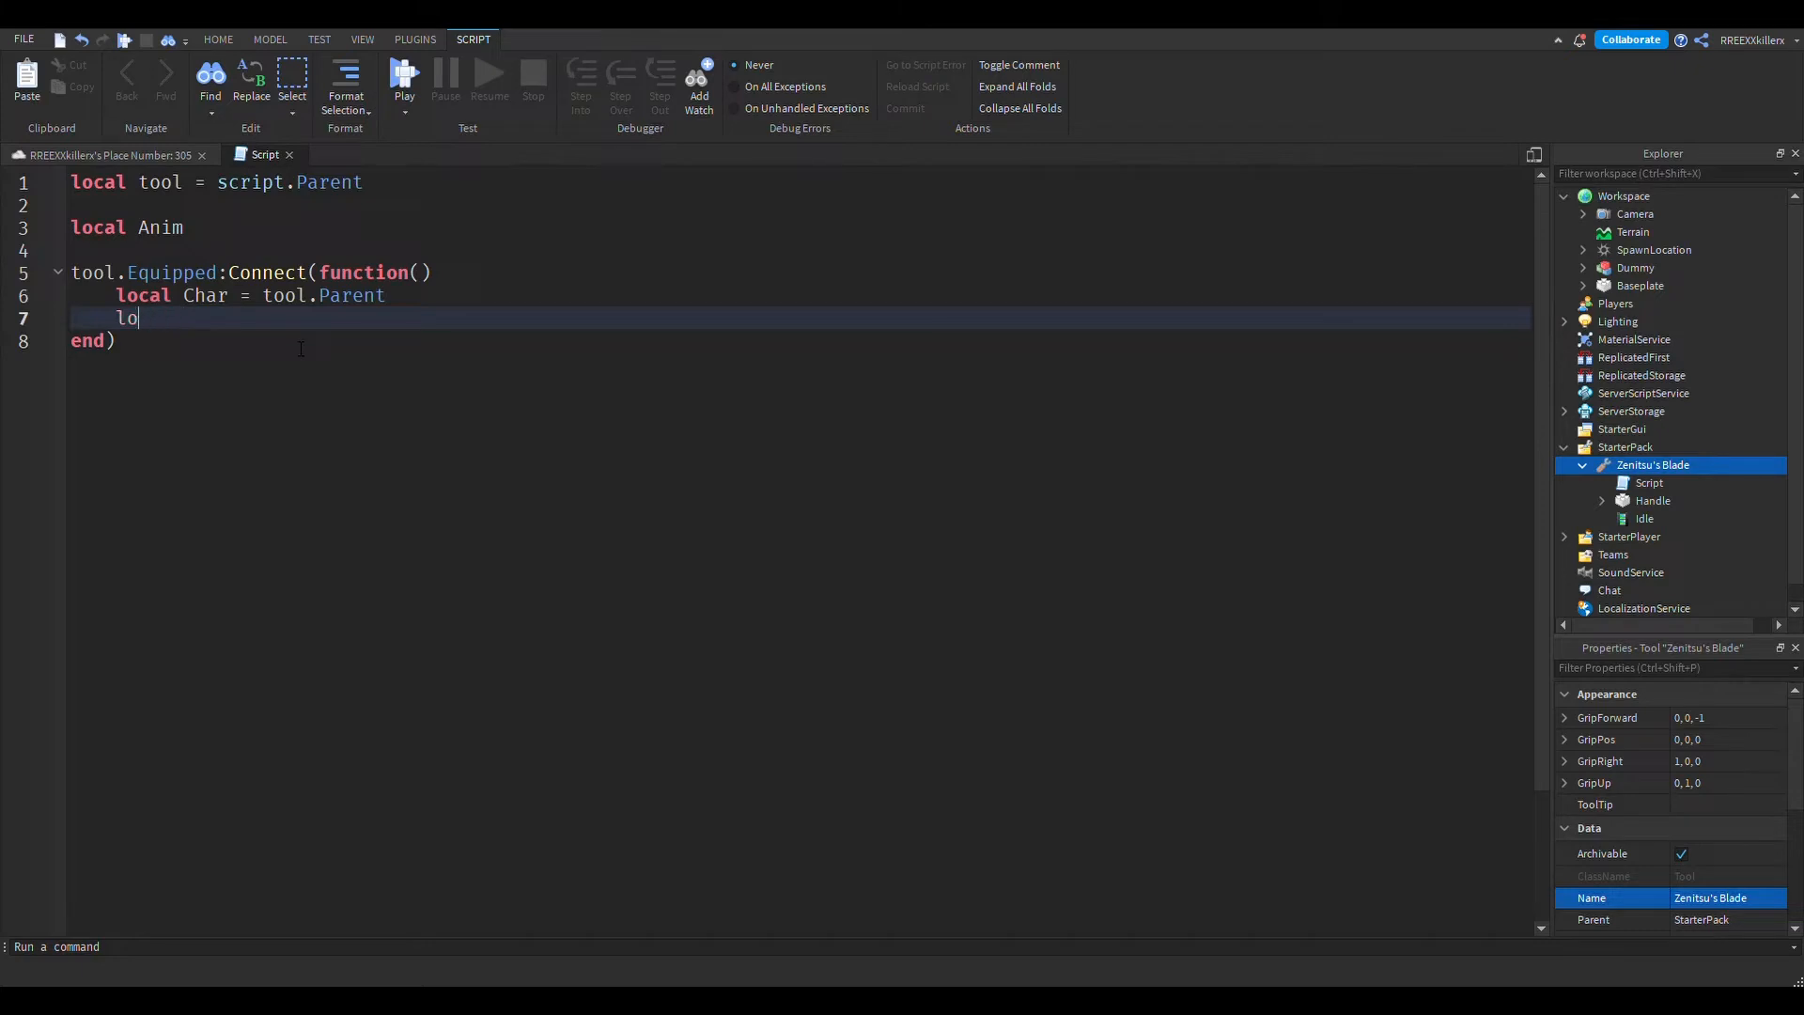
type("Anim =")
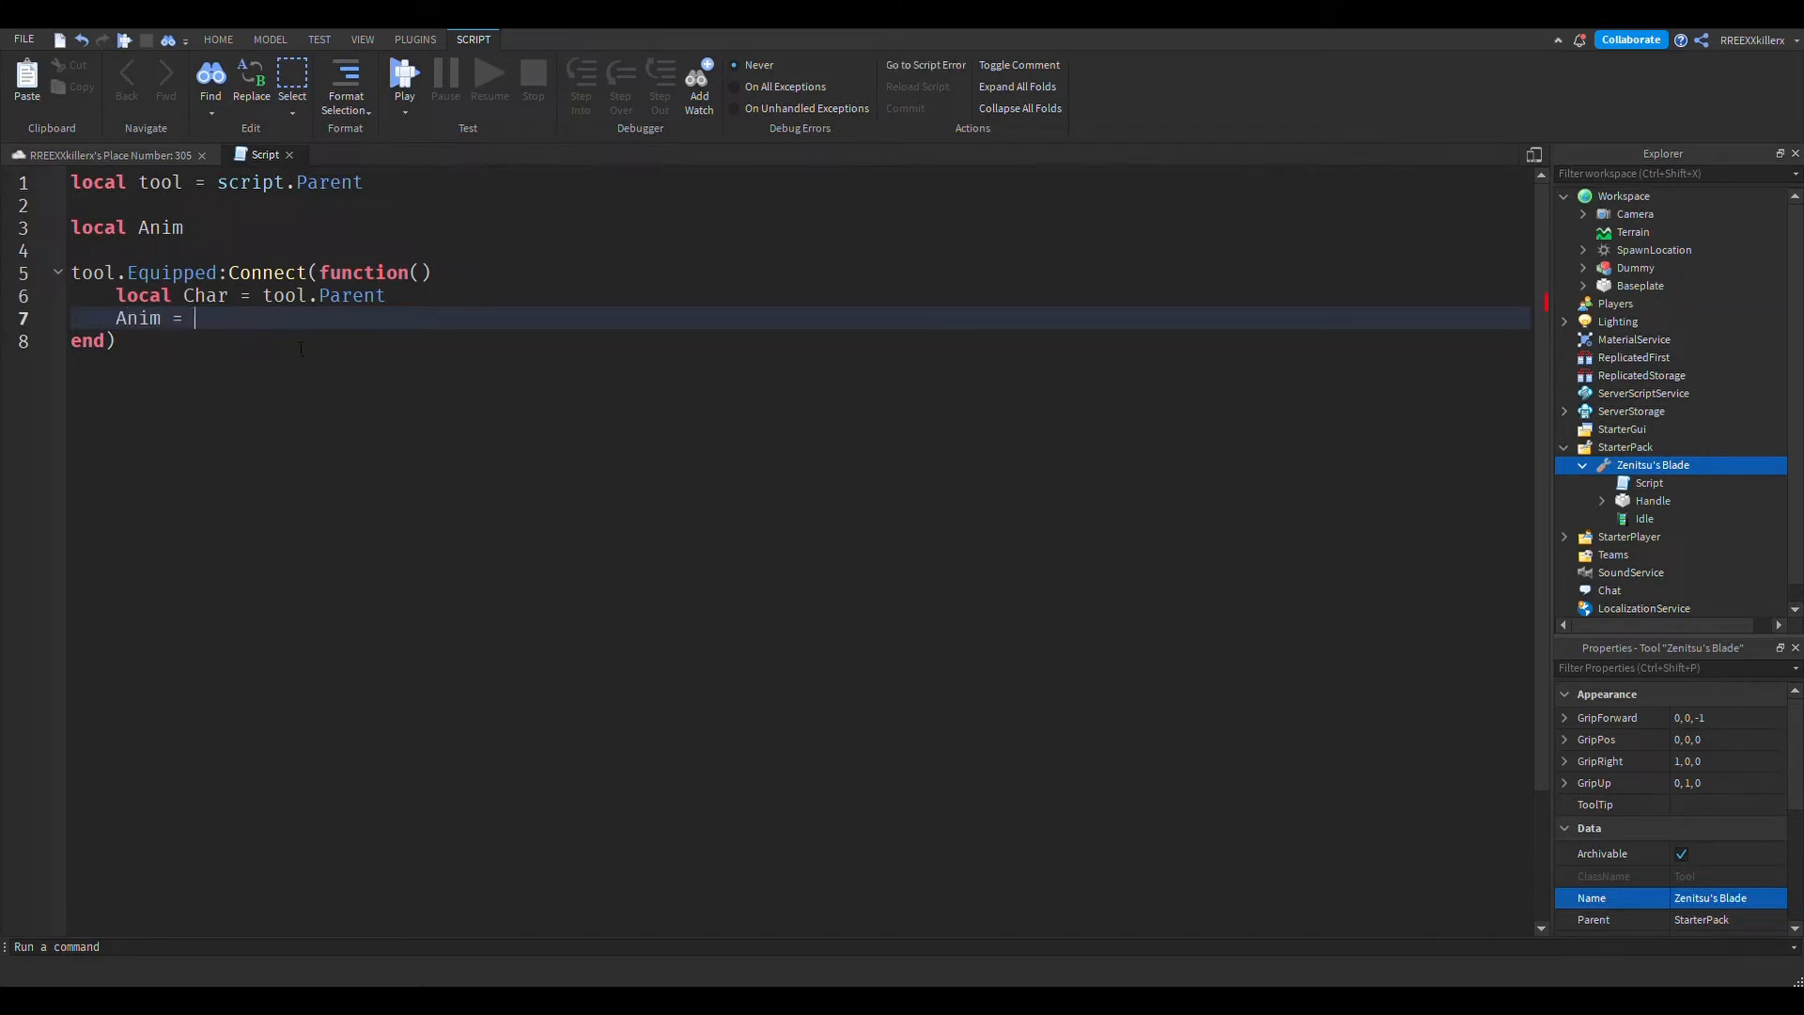
type("cv")
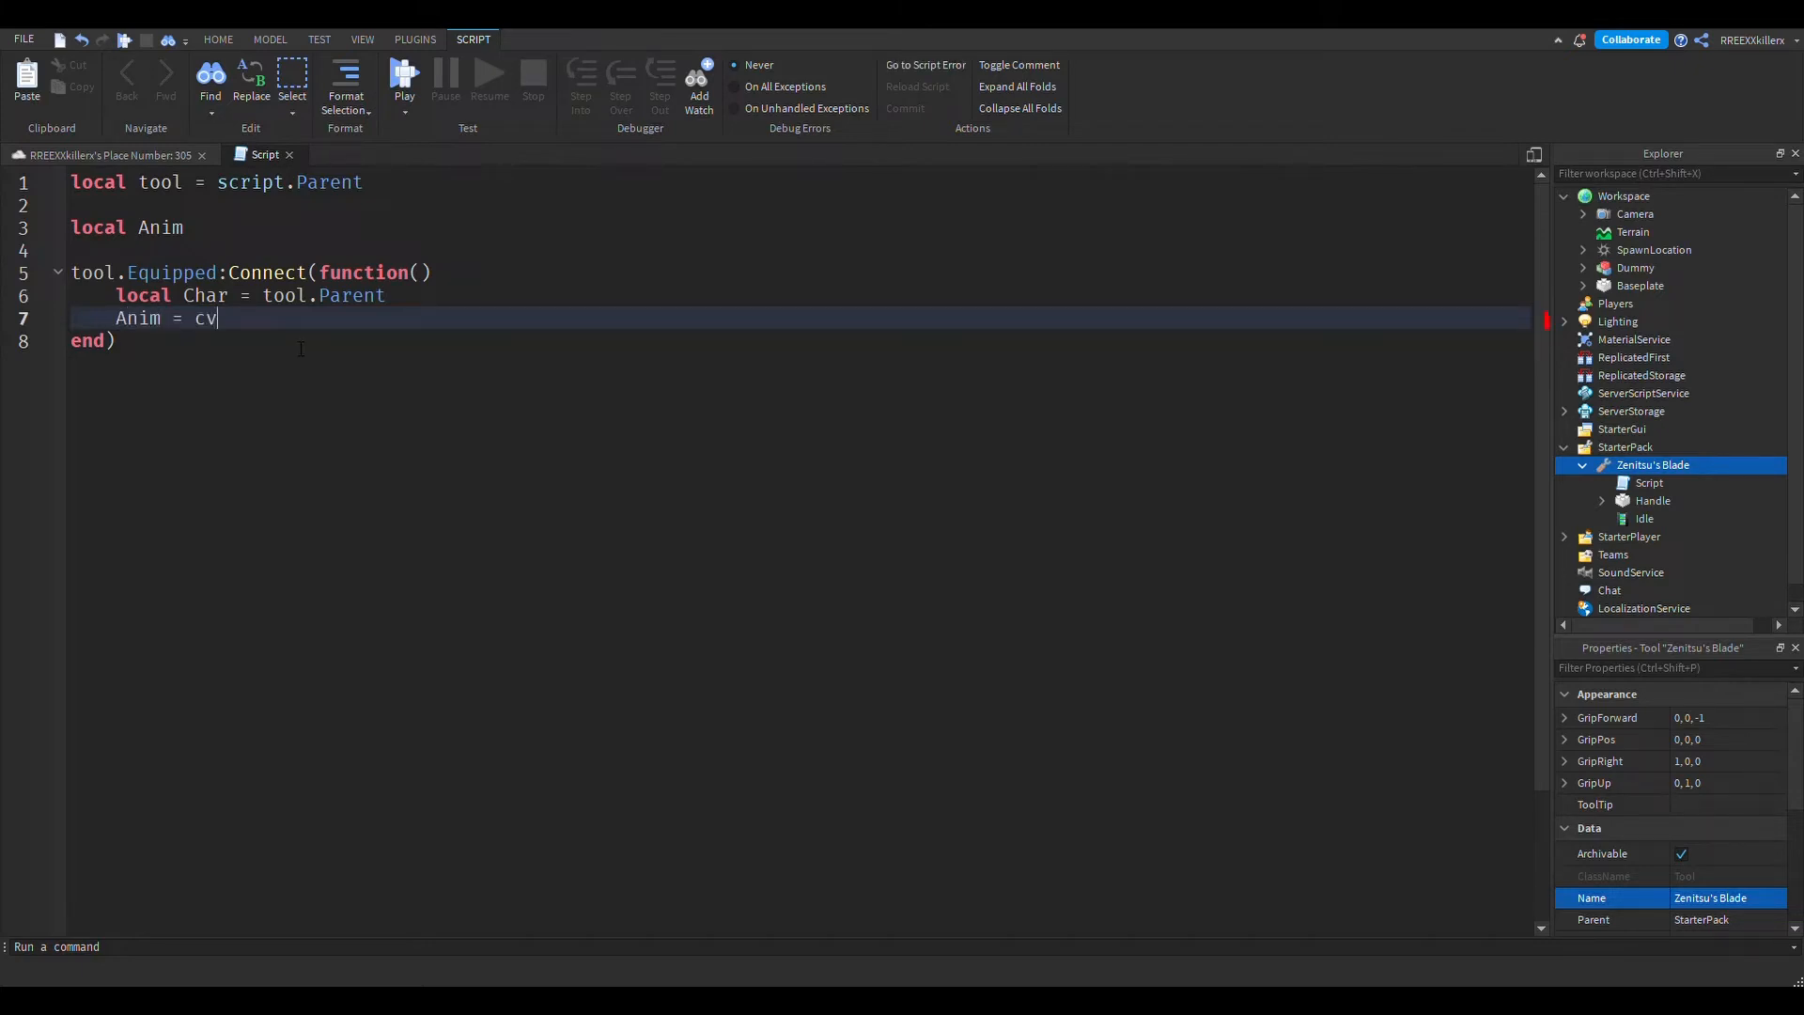
type("Char.H")
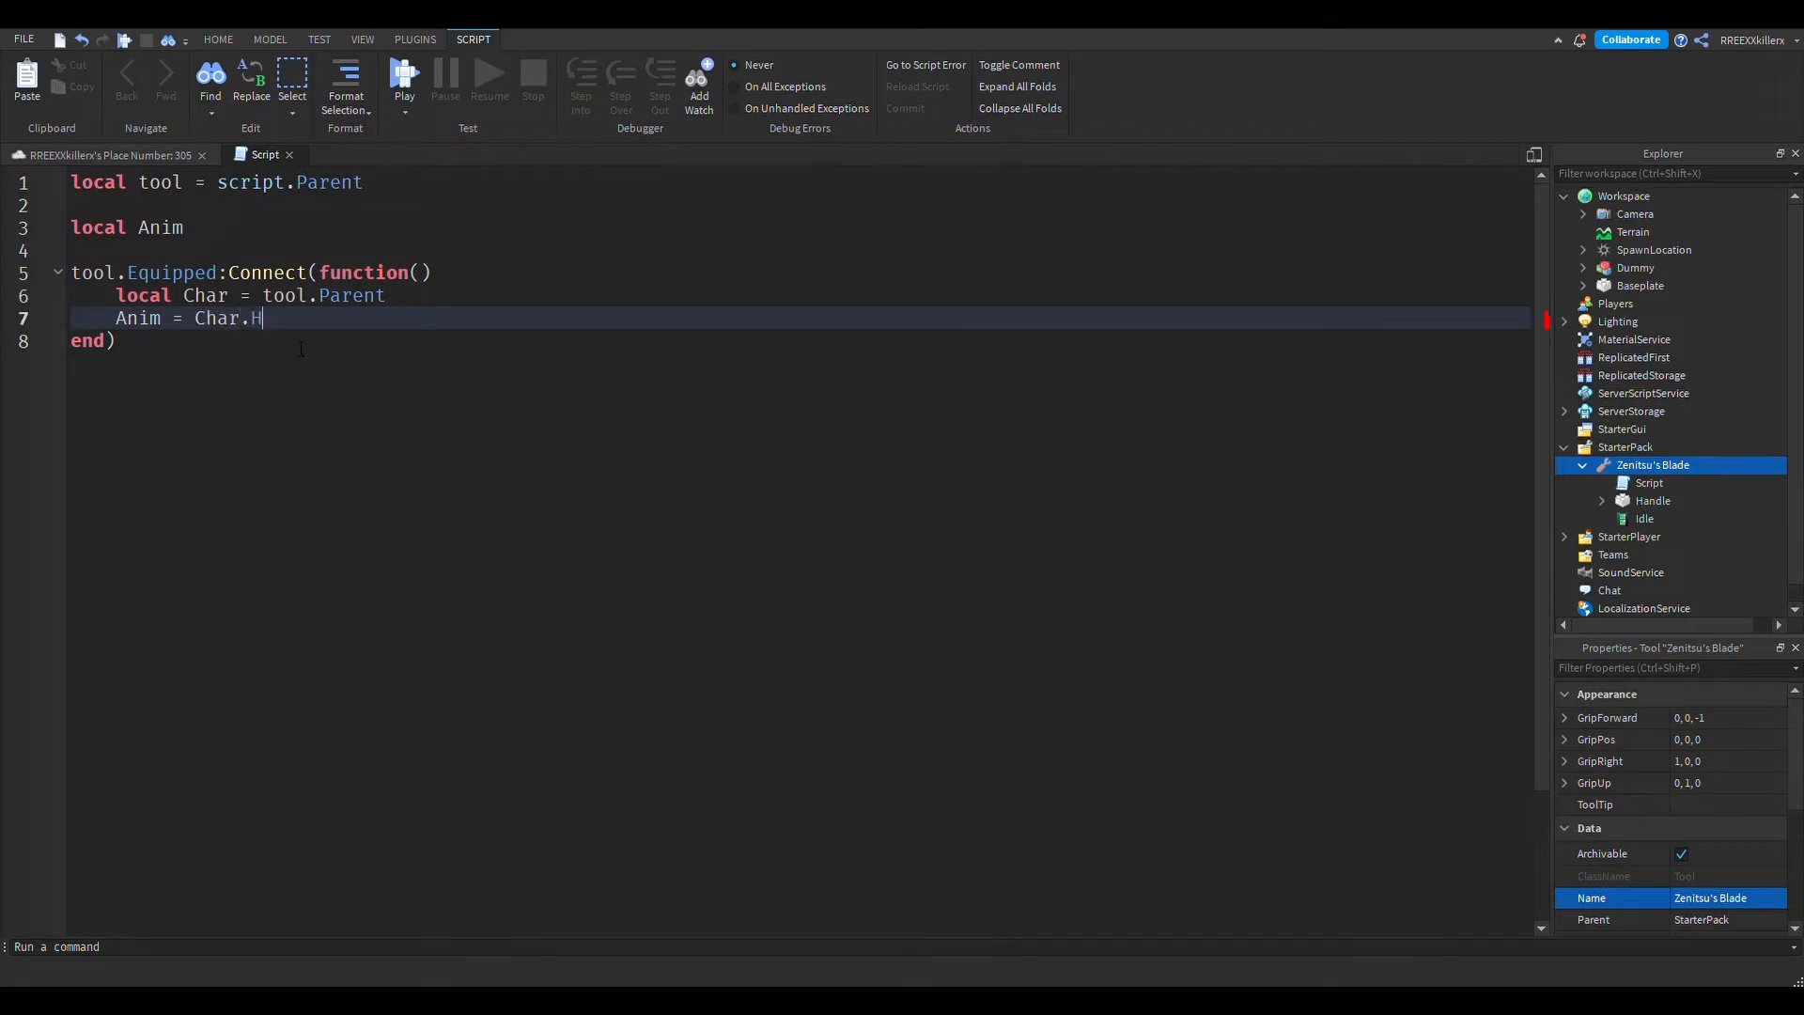
type("umanoid")
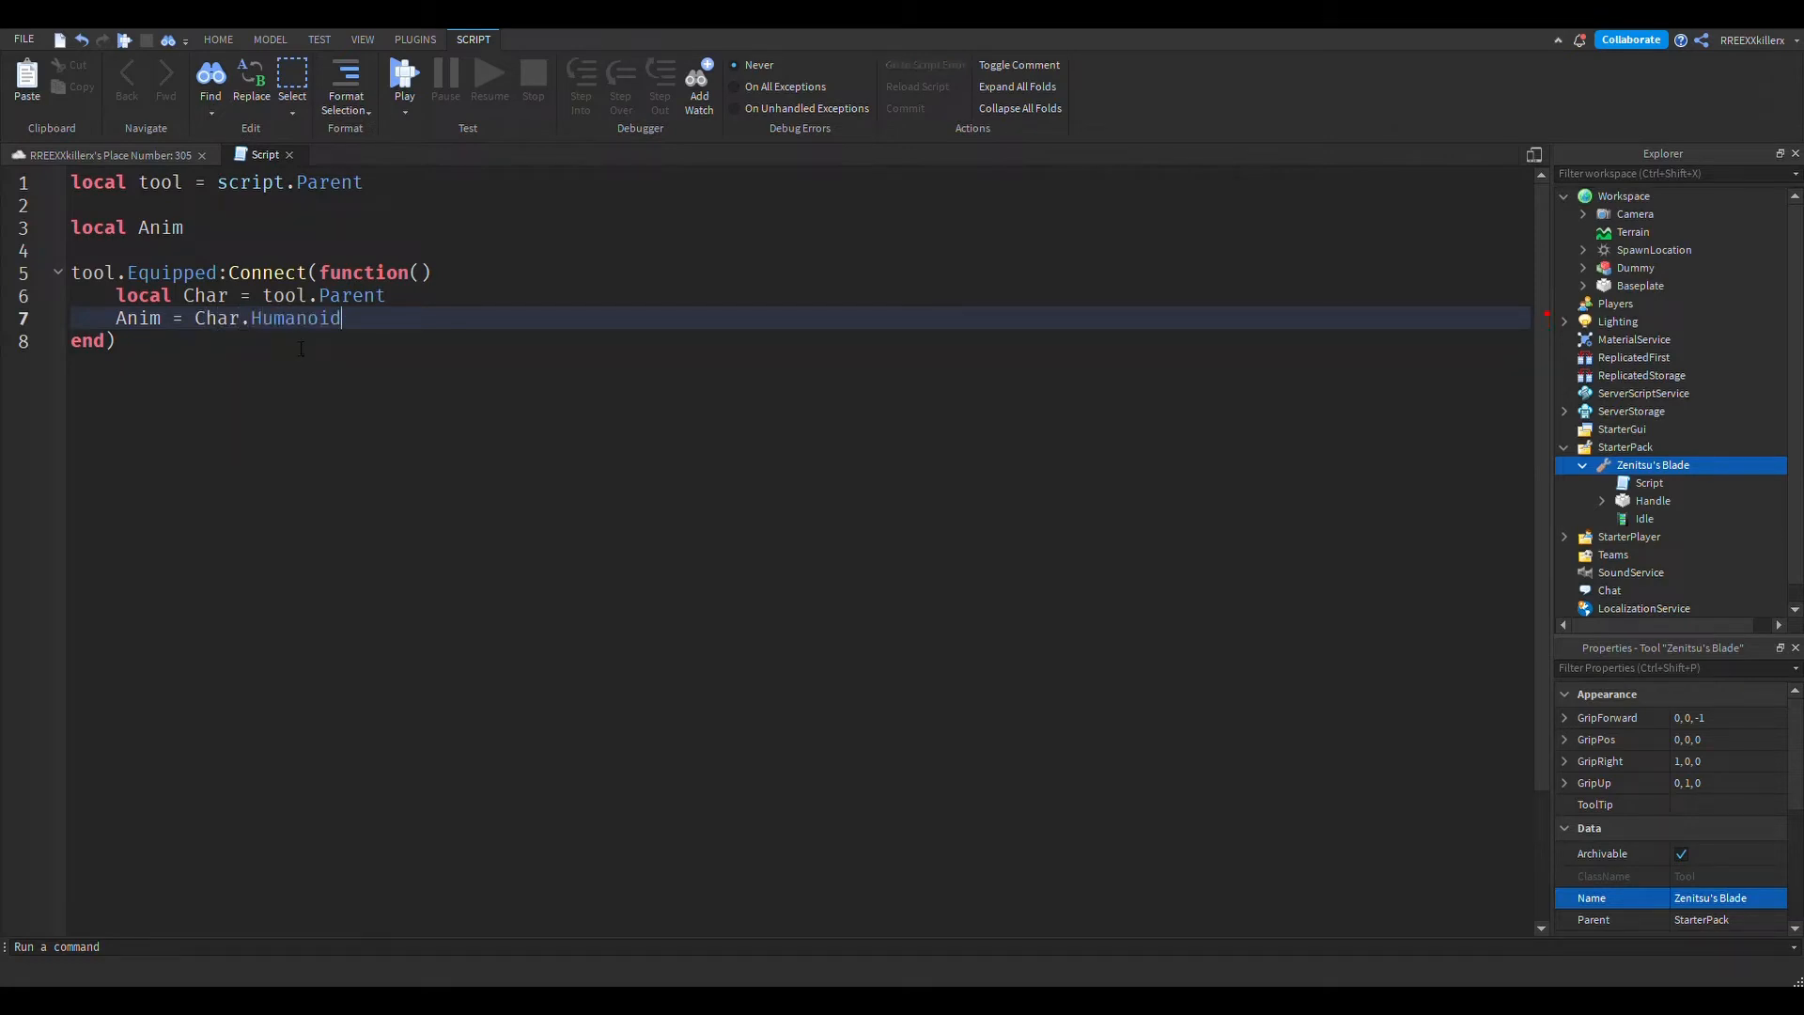
type(":LoadAn")
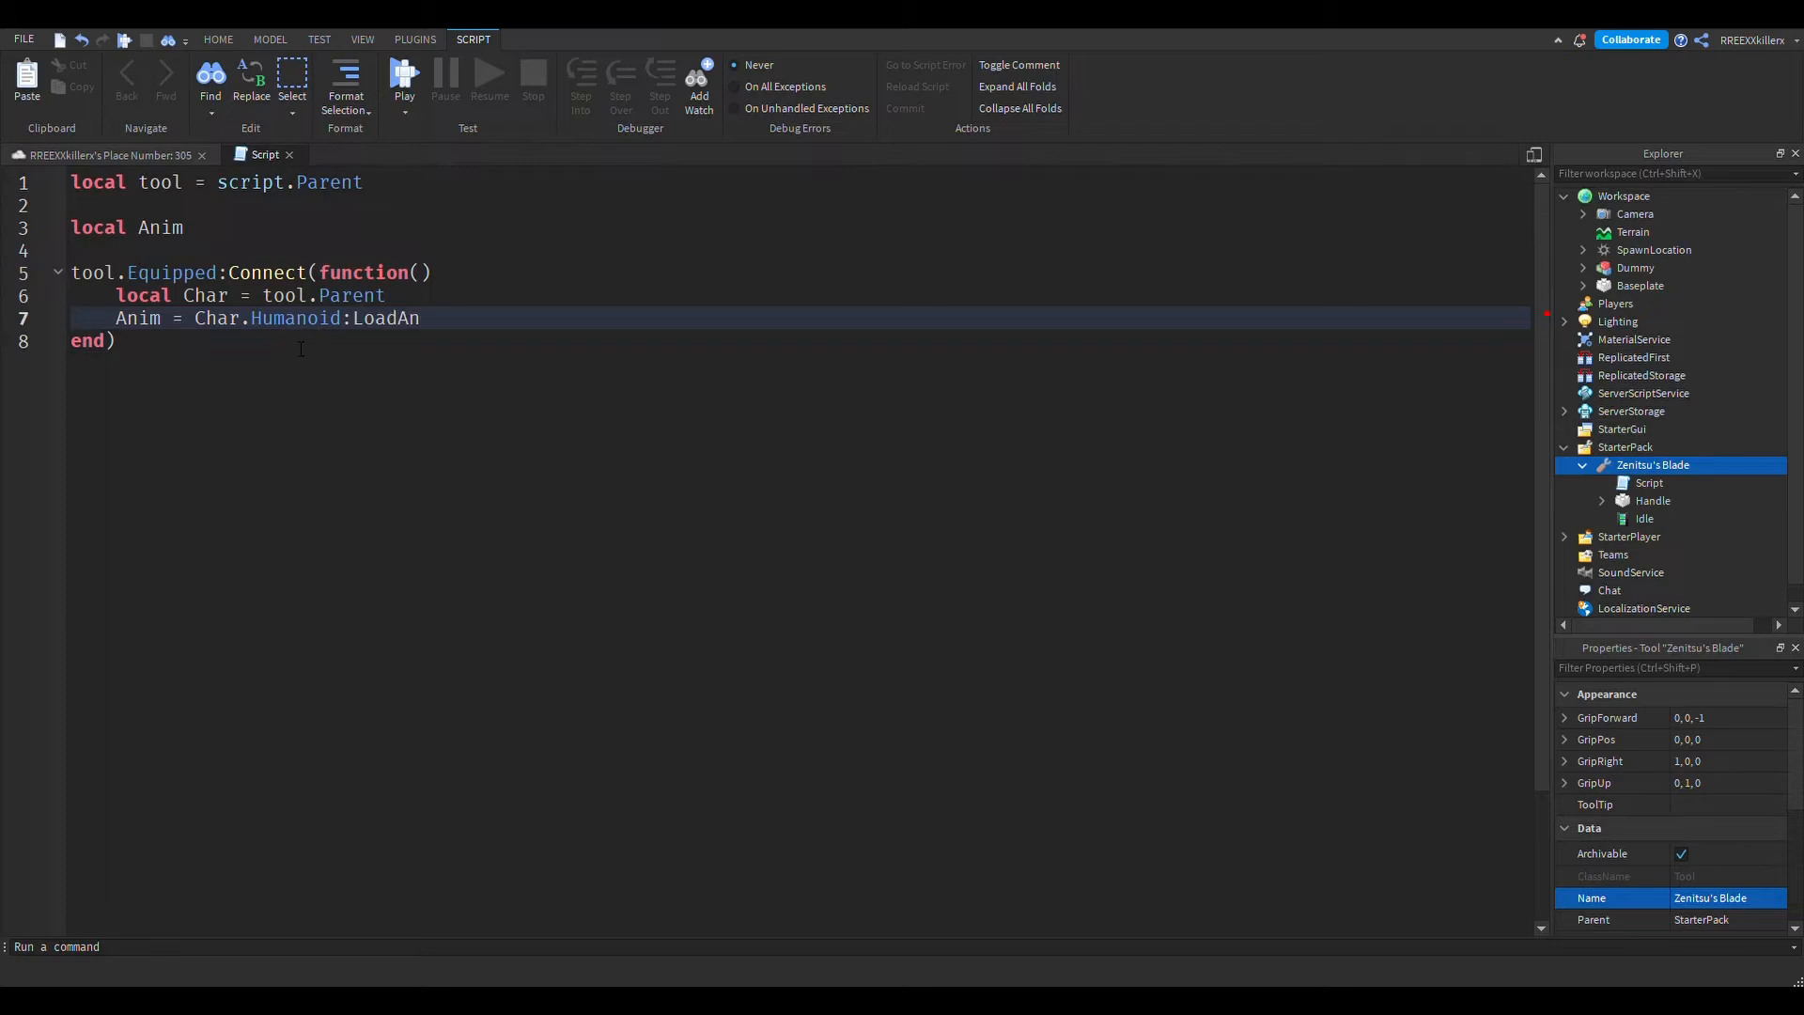
type("imatio")
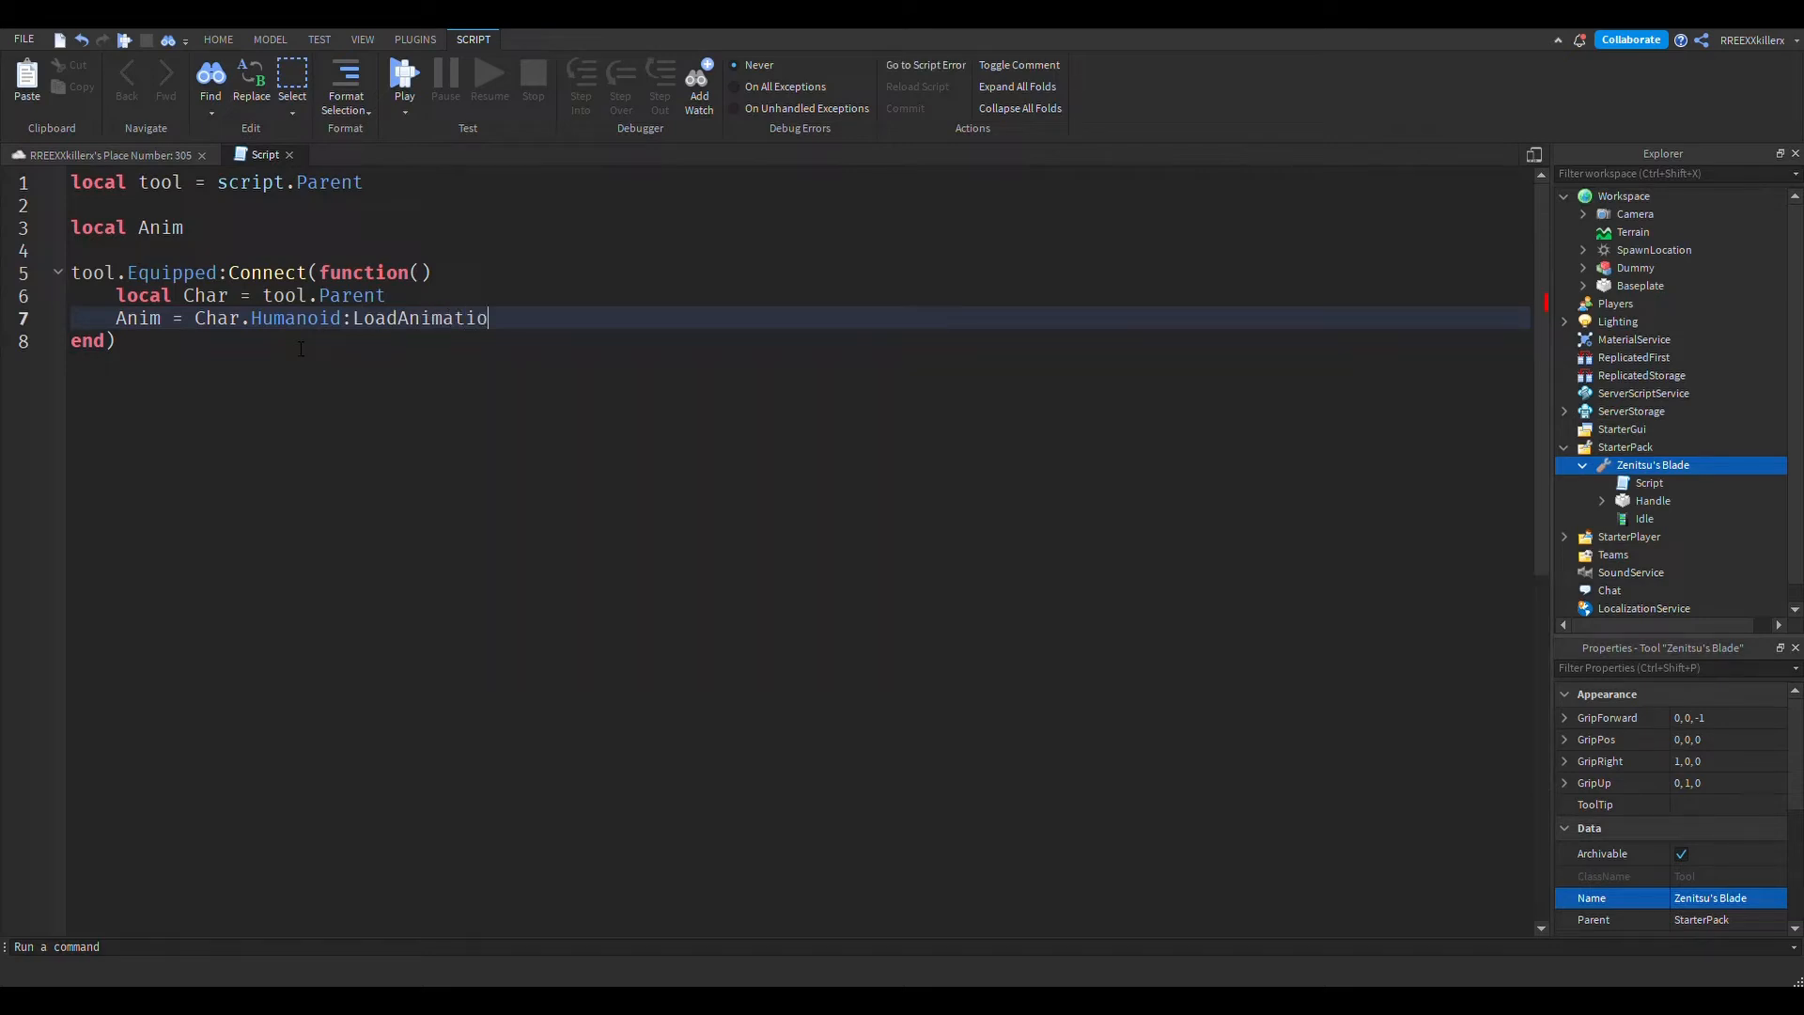
type("n")
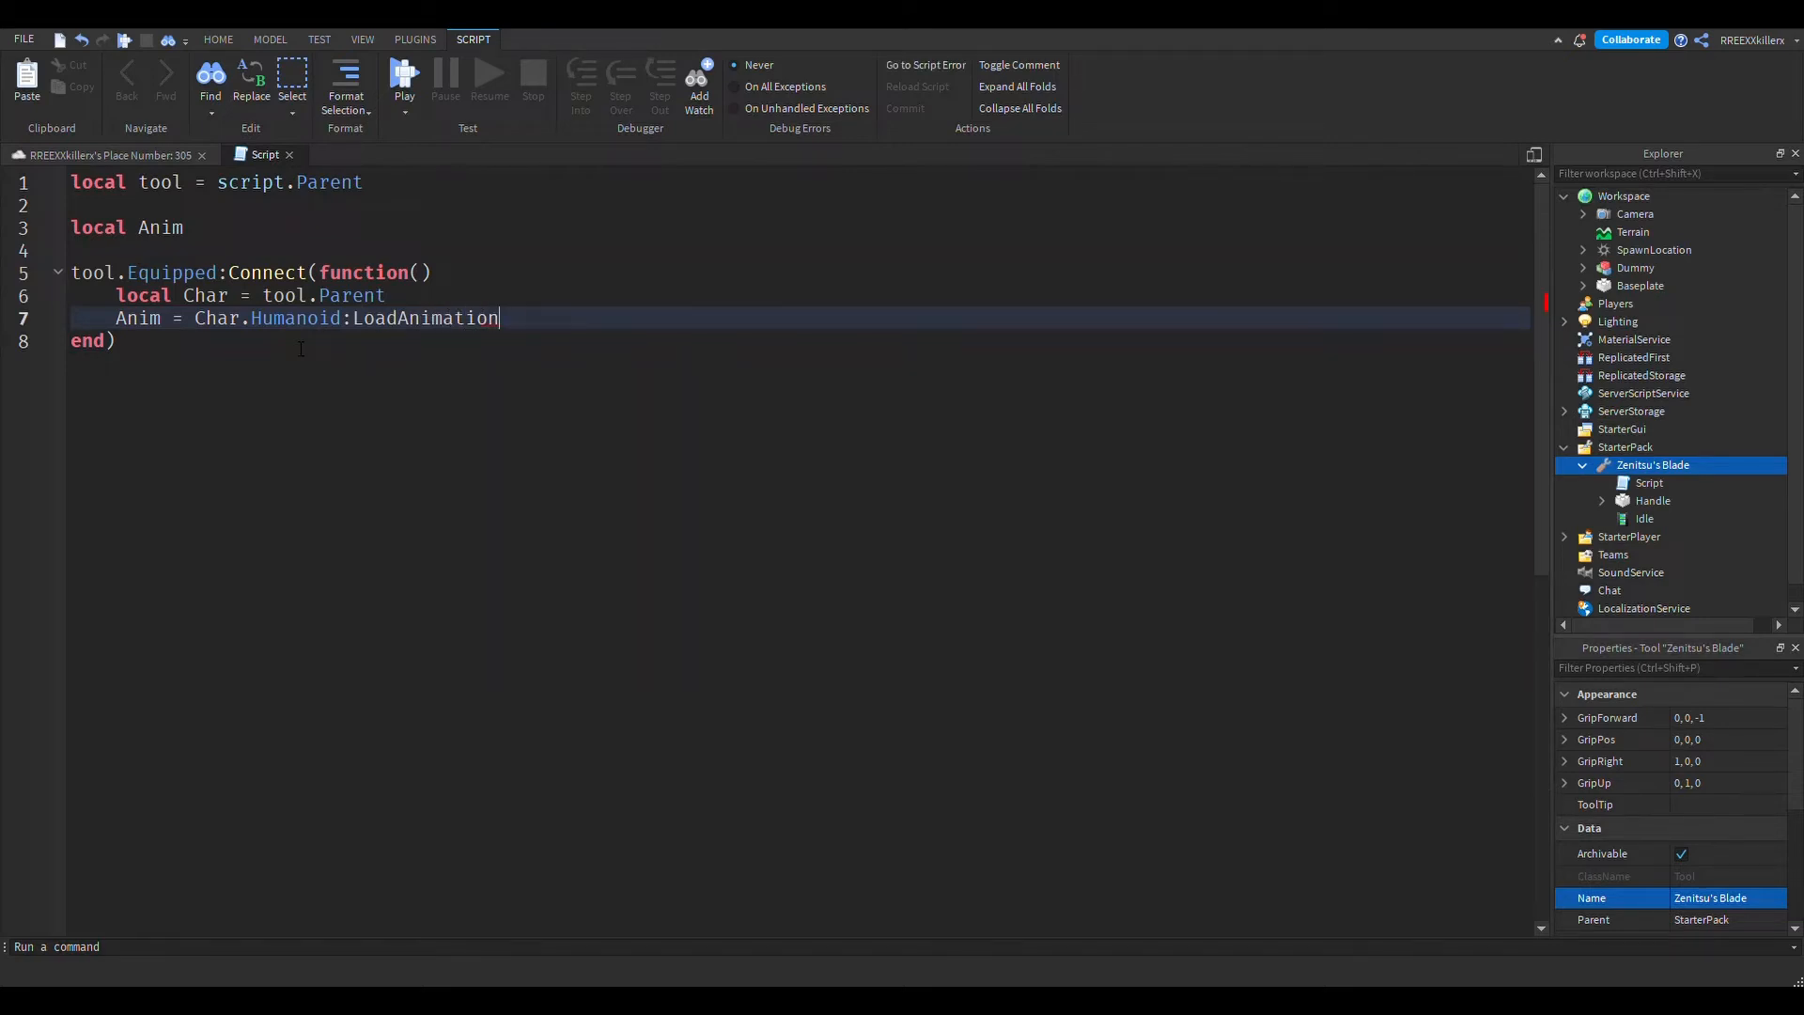
type("()")
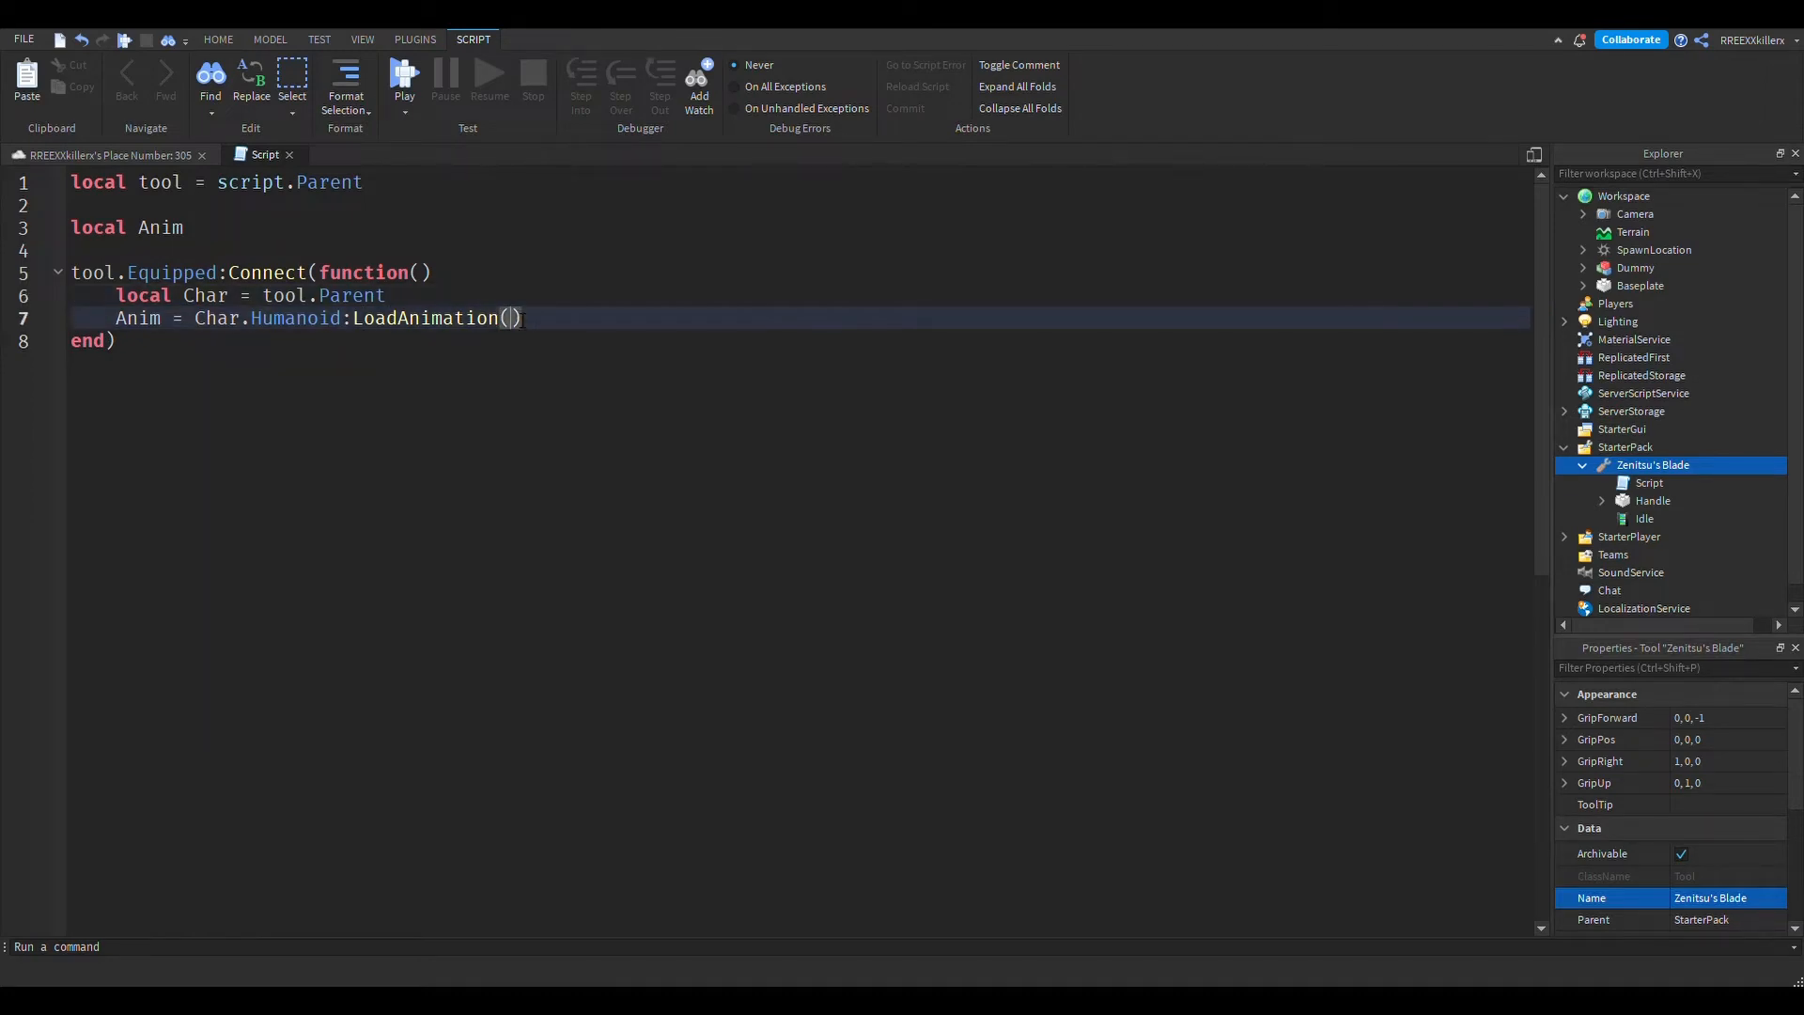
type("script.i")
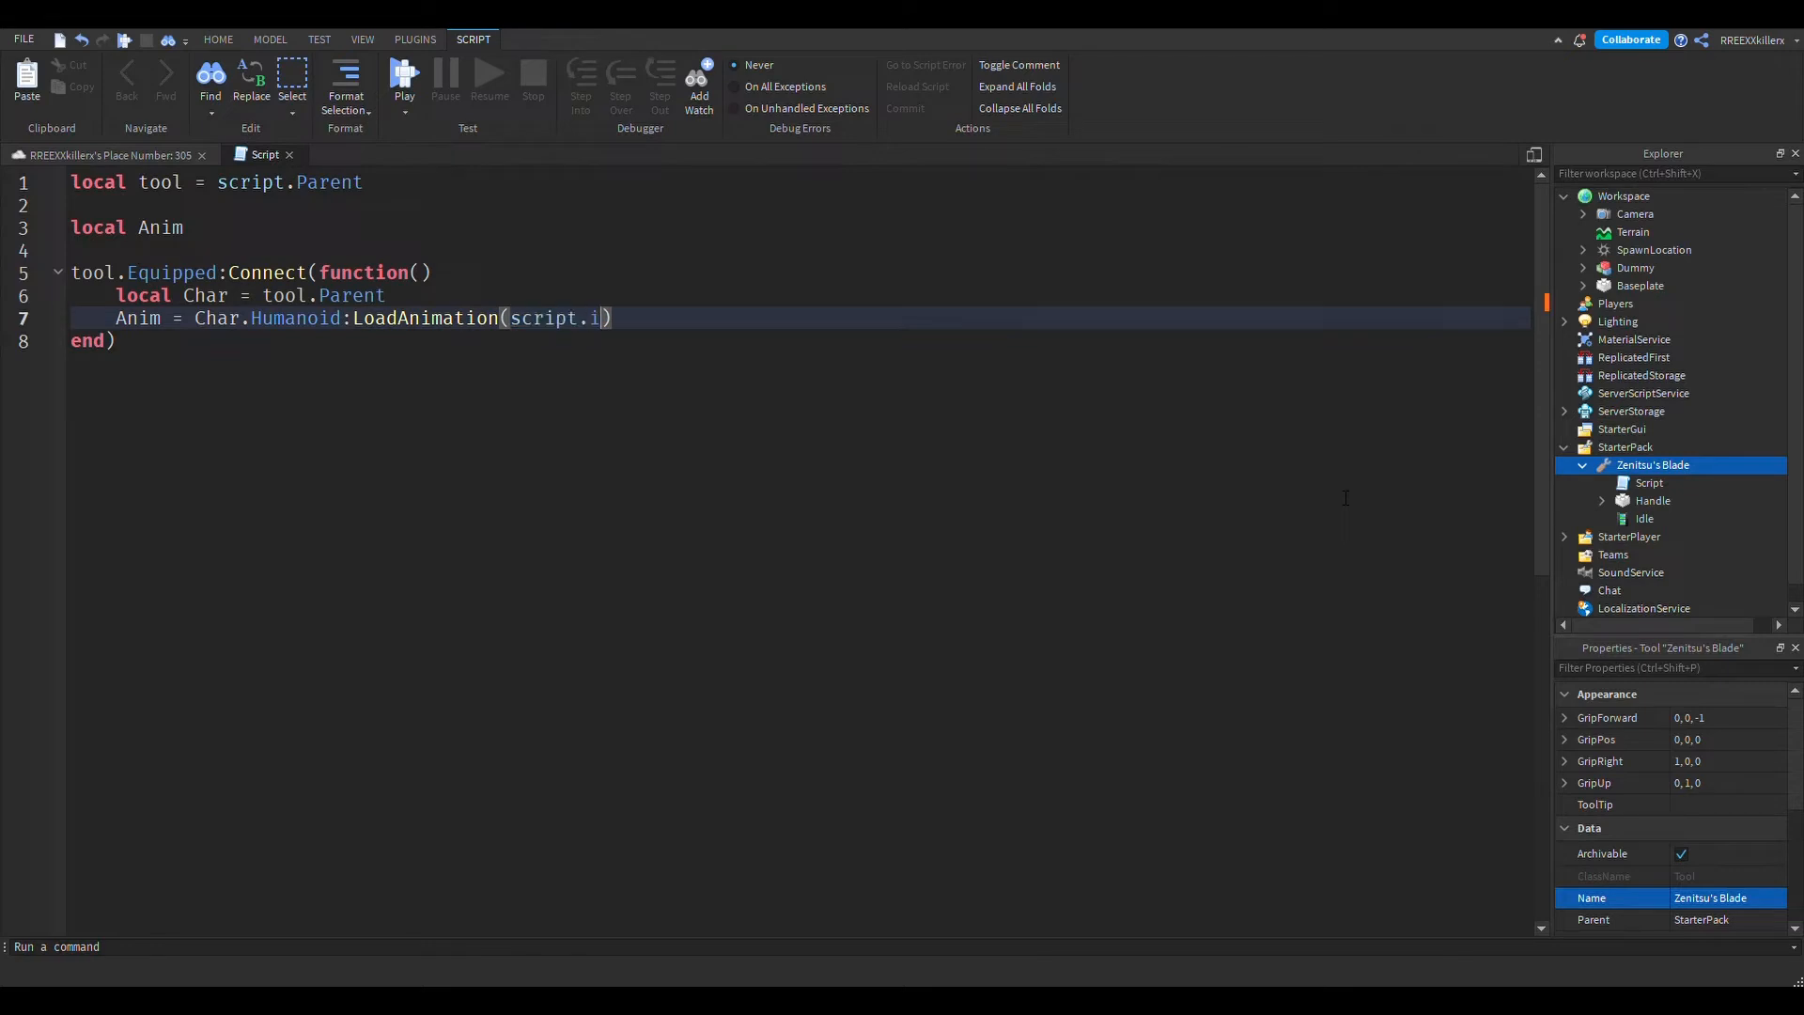
key("Backspace")
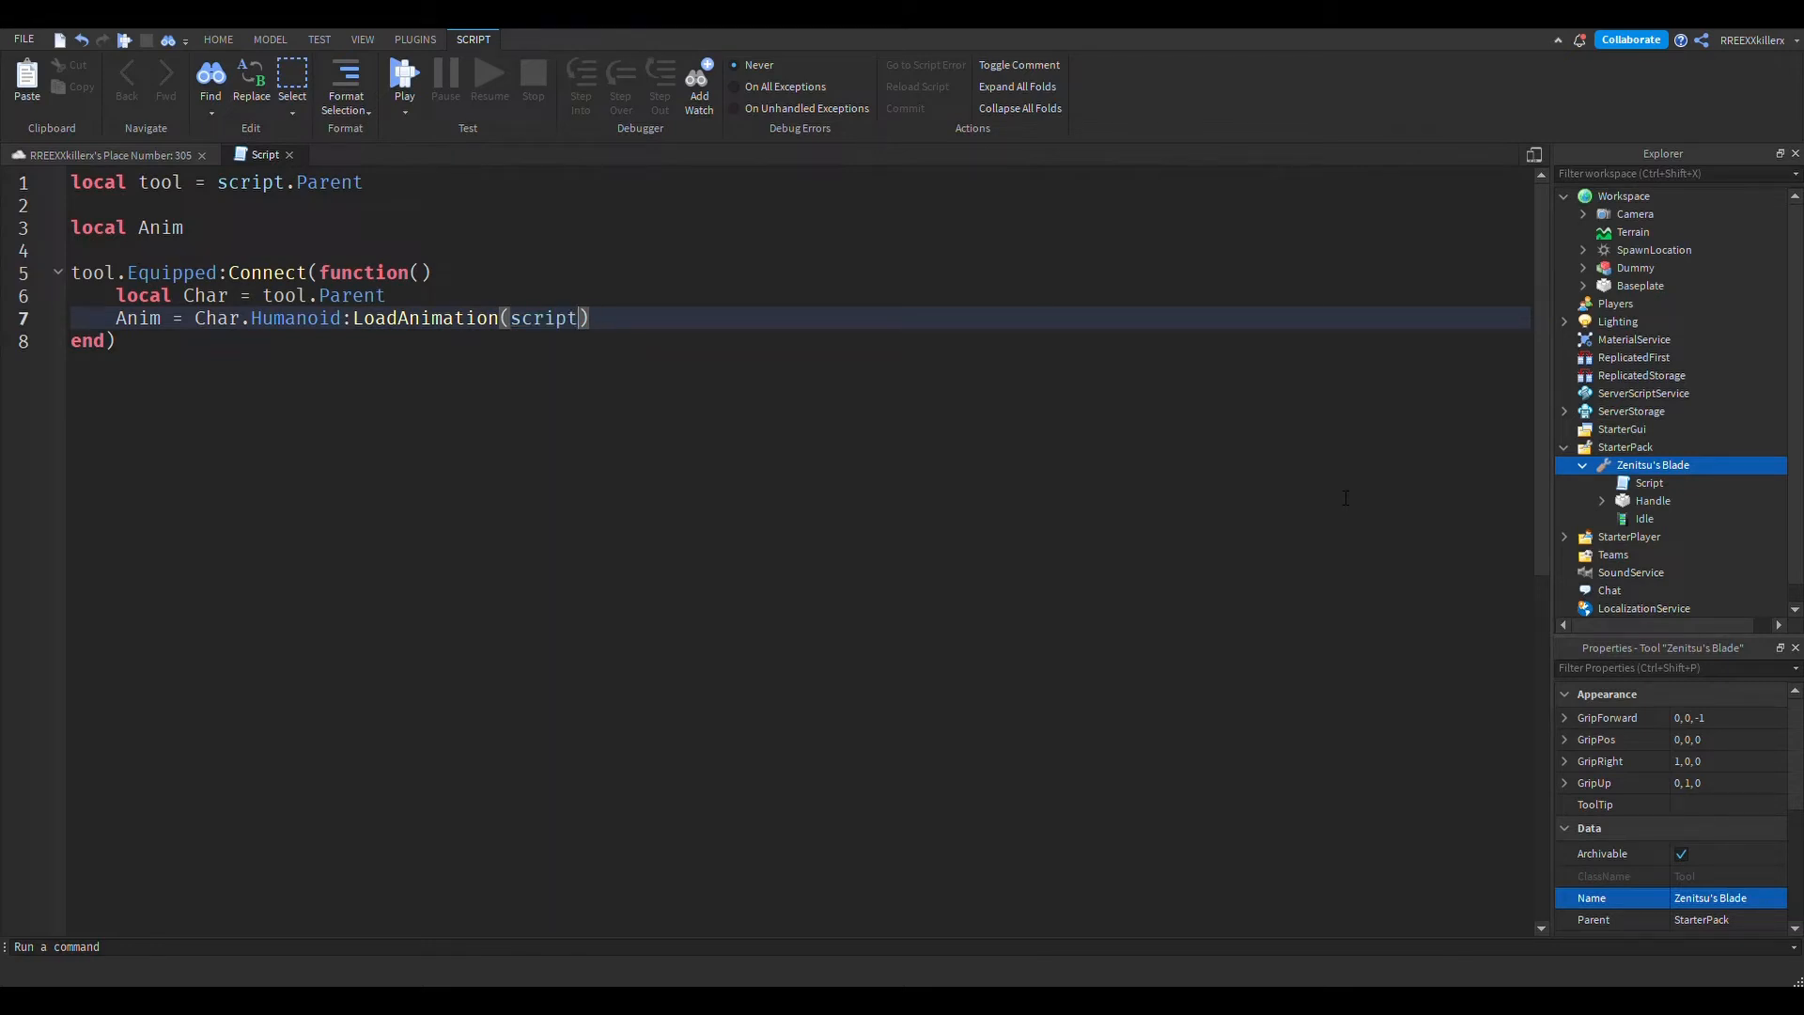
type(".Parent.")
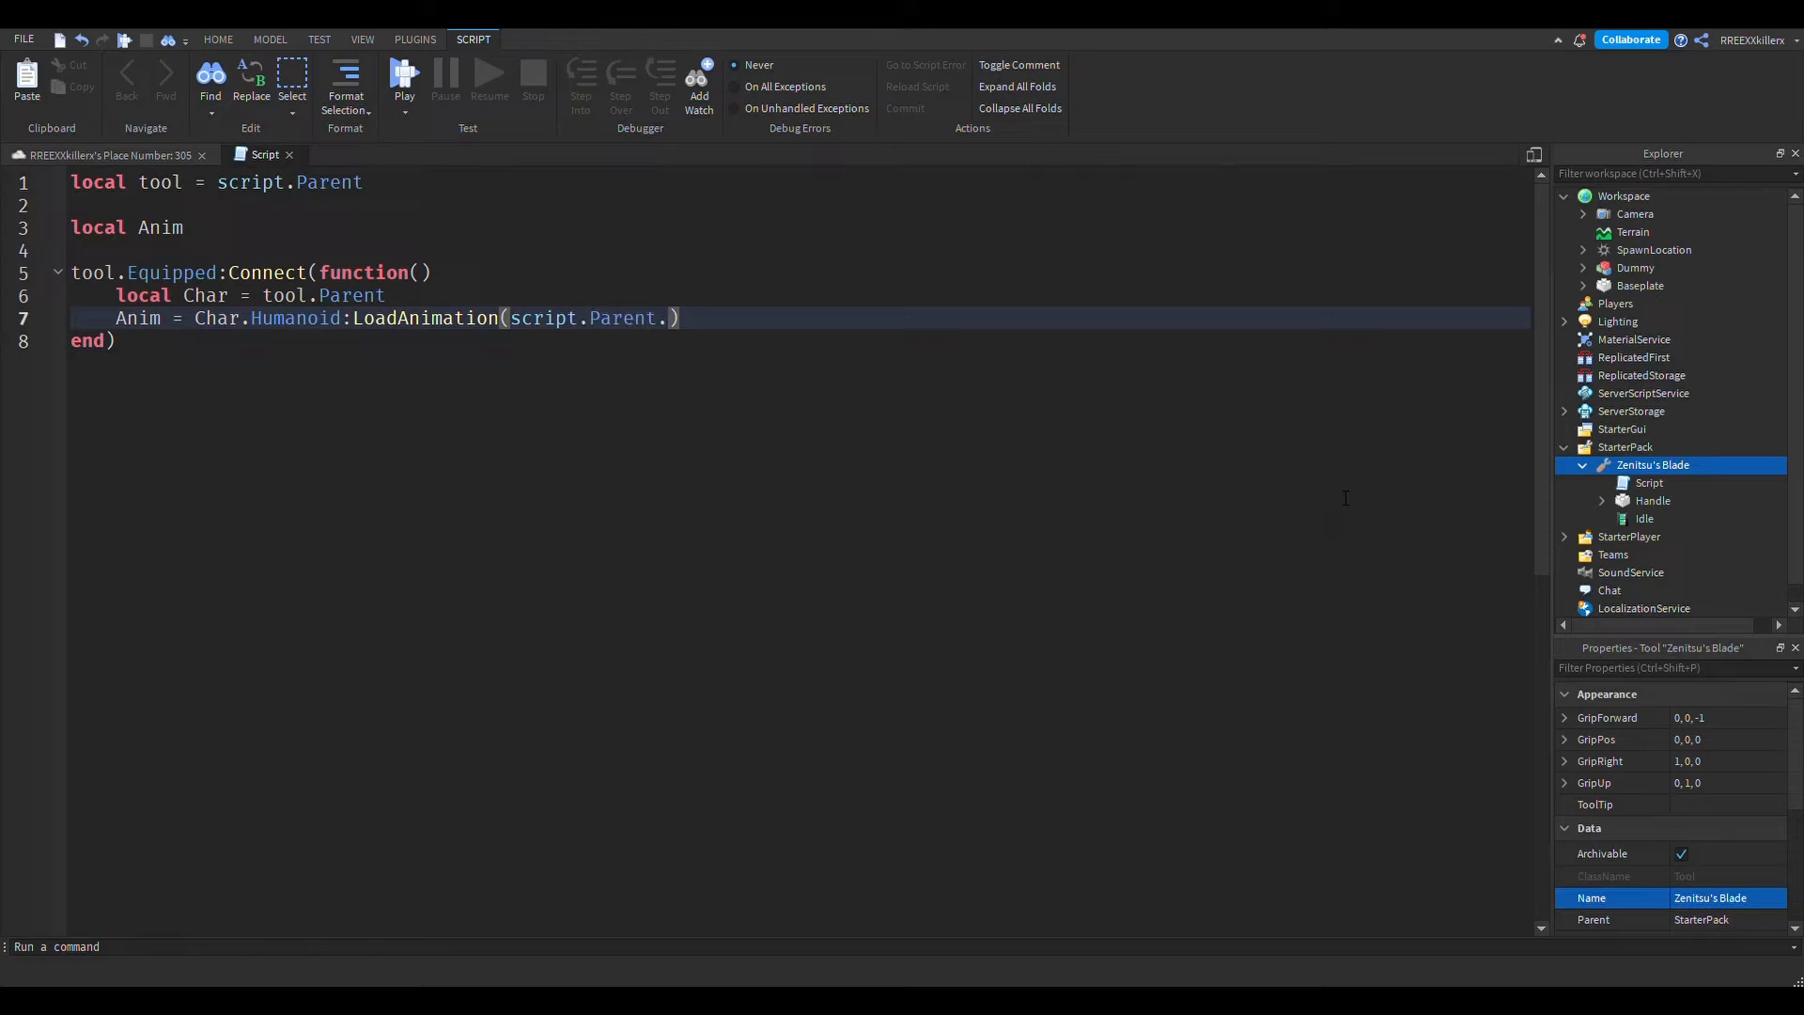
type("Idle.")
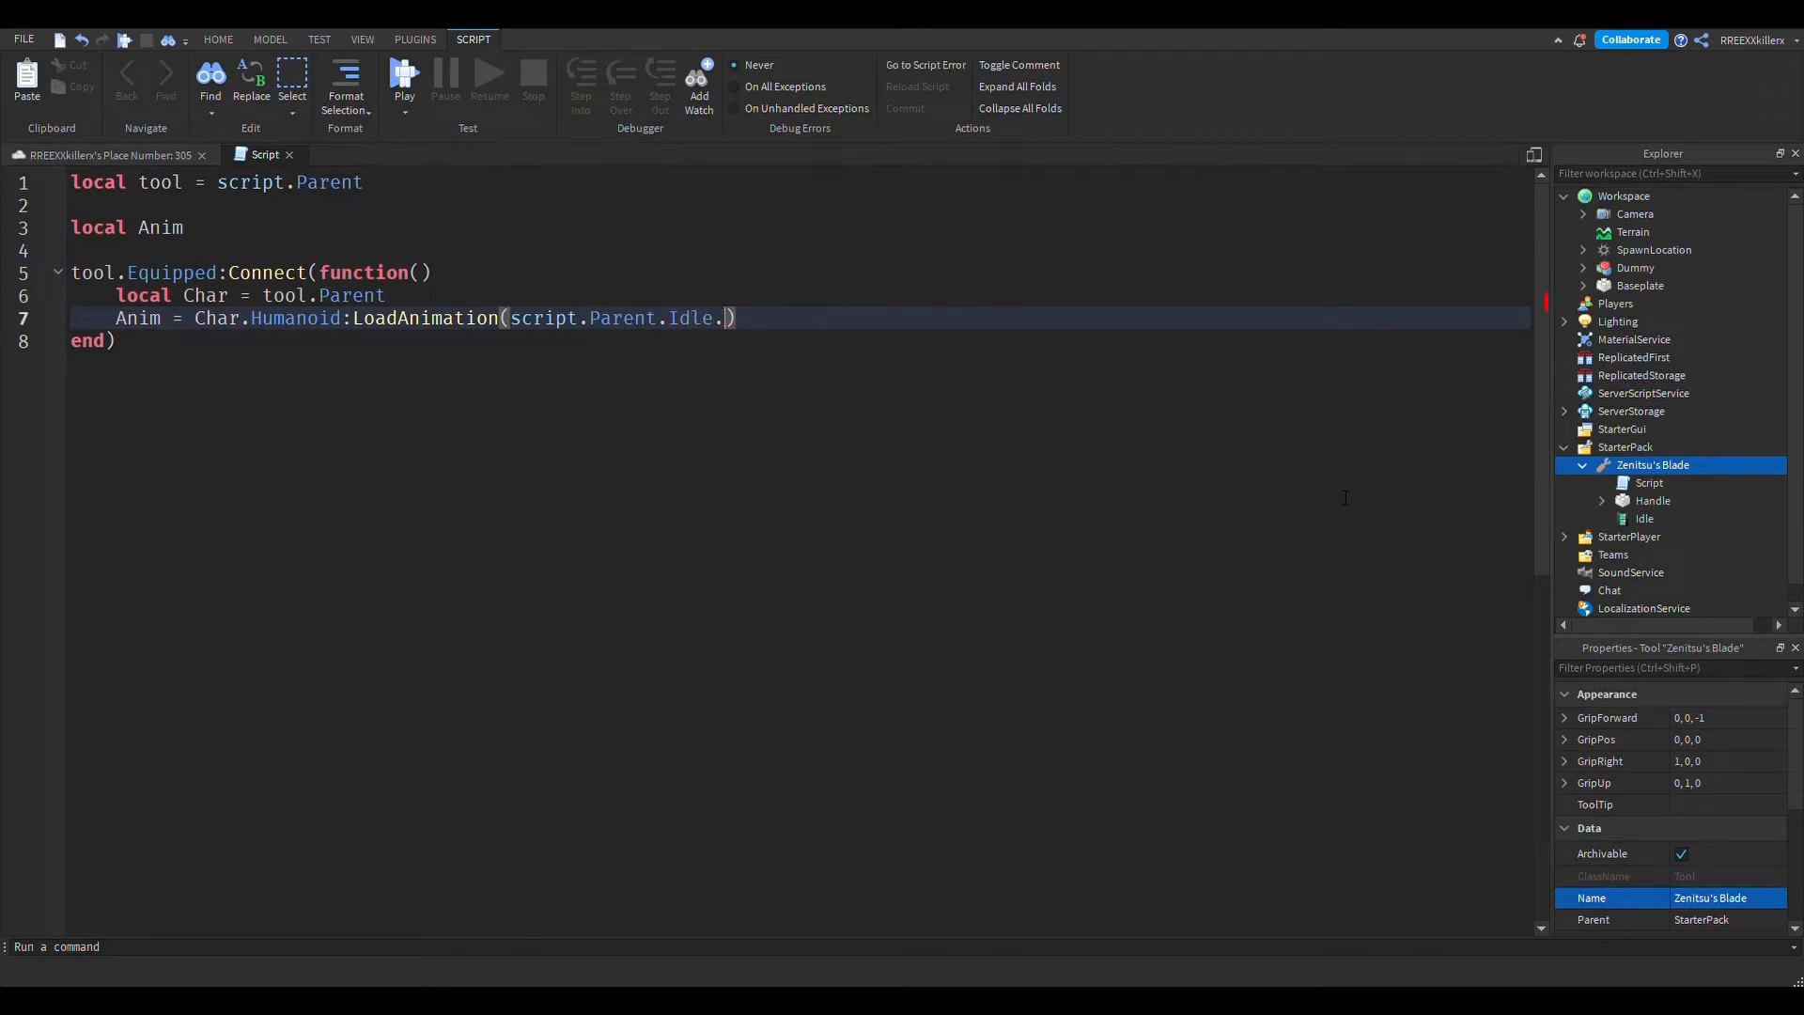
key("BackSpace")
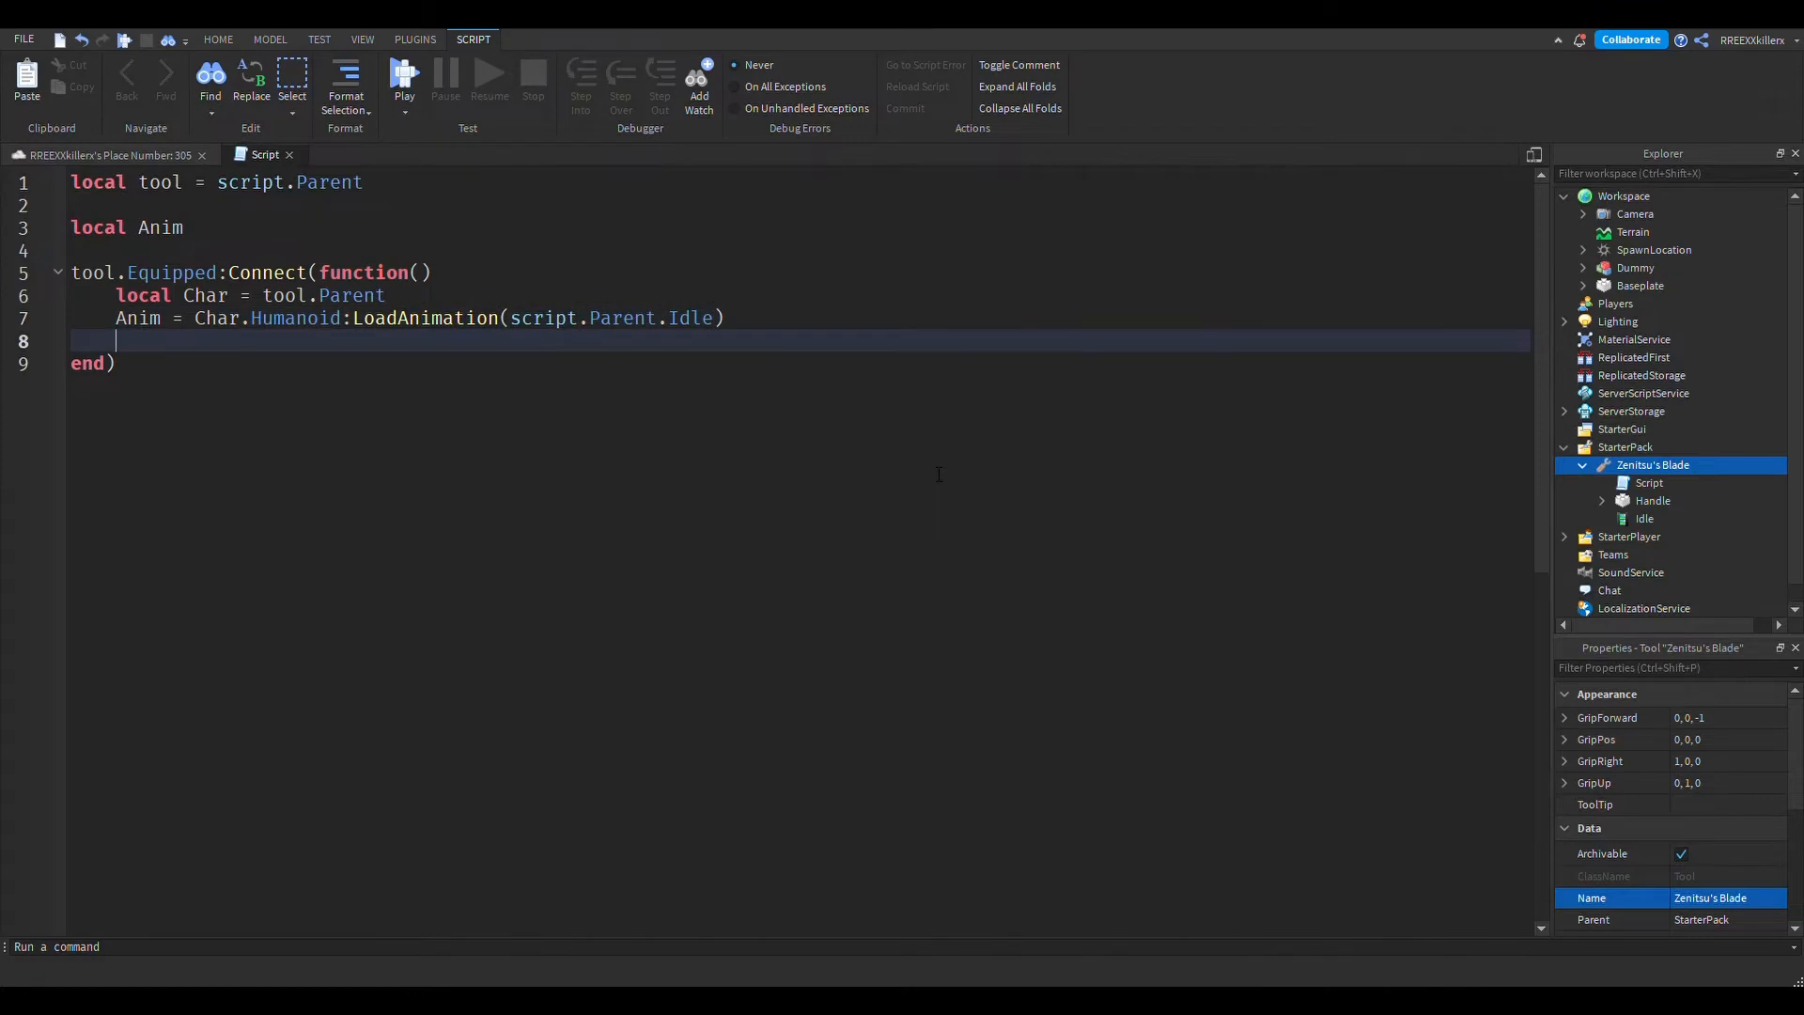
Step: Add 'Anim:Play()' on the next line so the idle animation plays on equip
type("Anim:Pla")
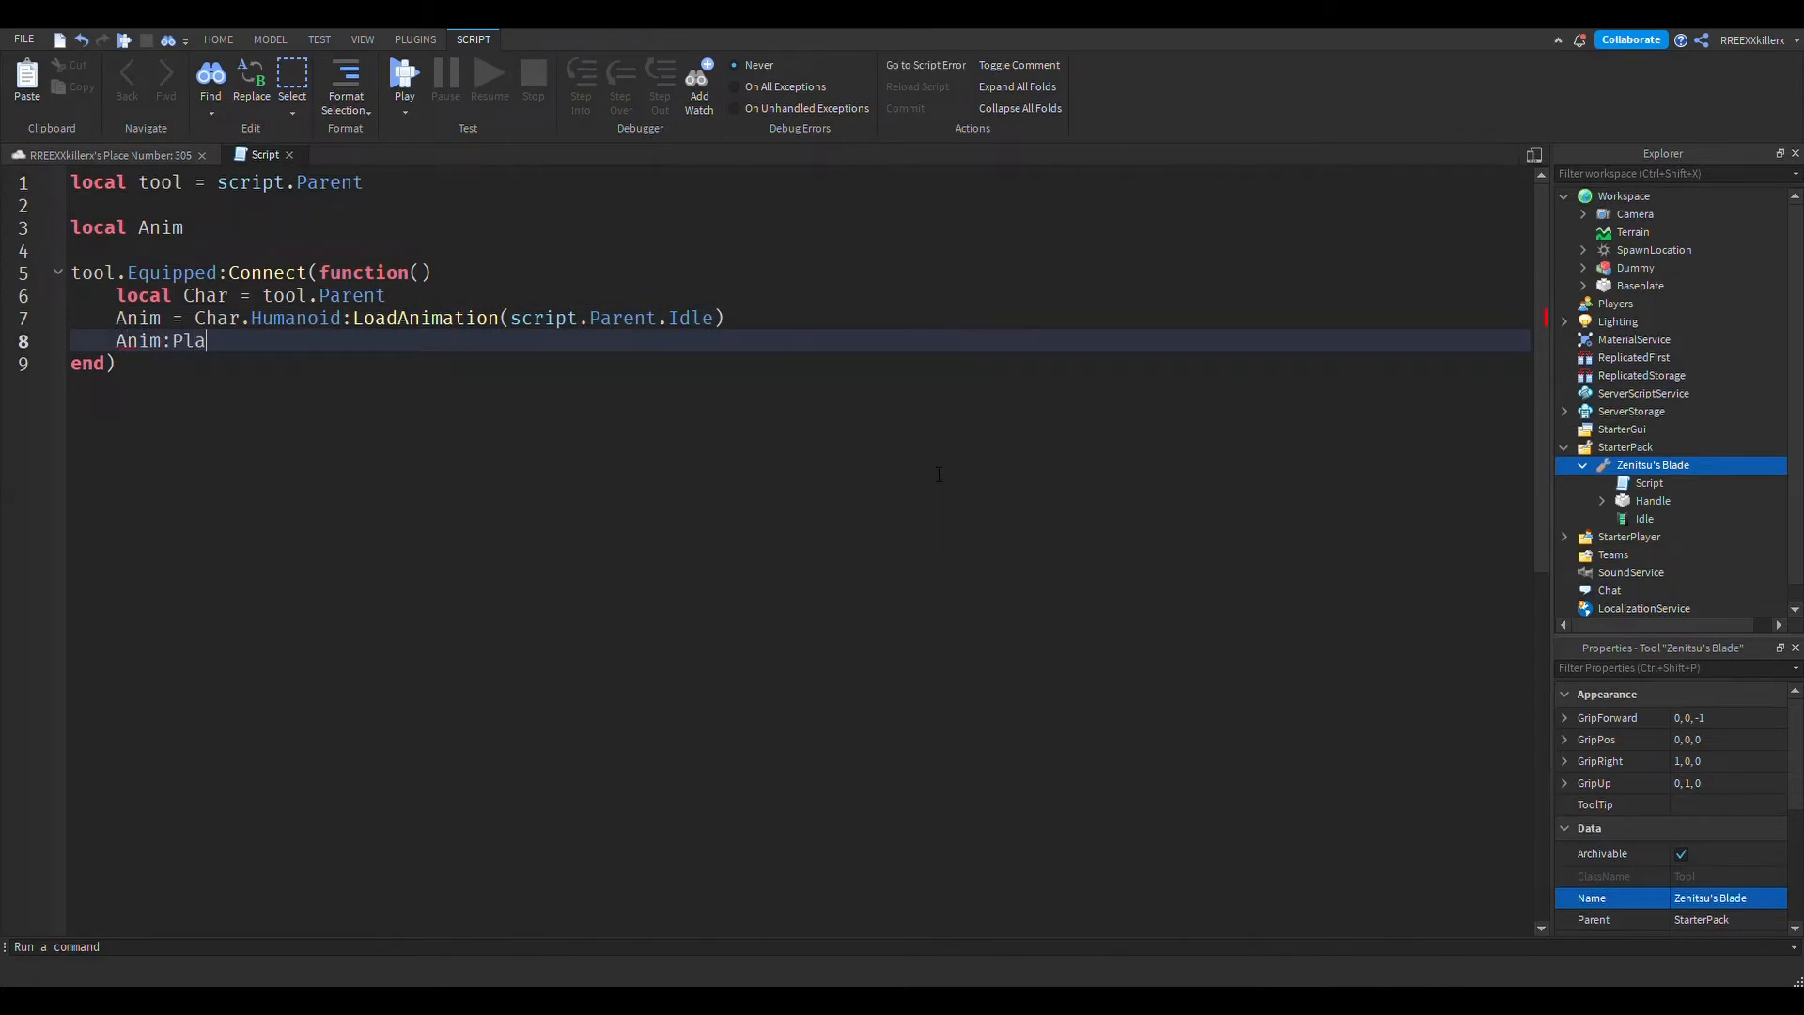
type("y()")
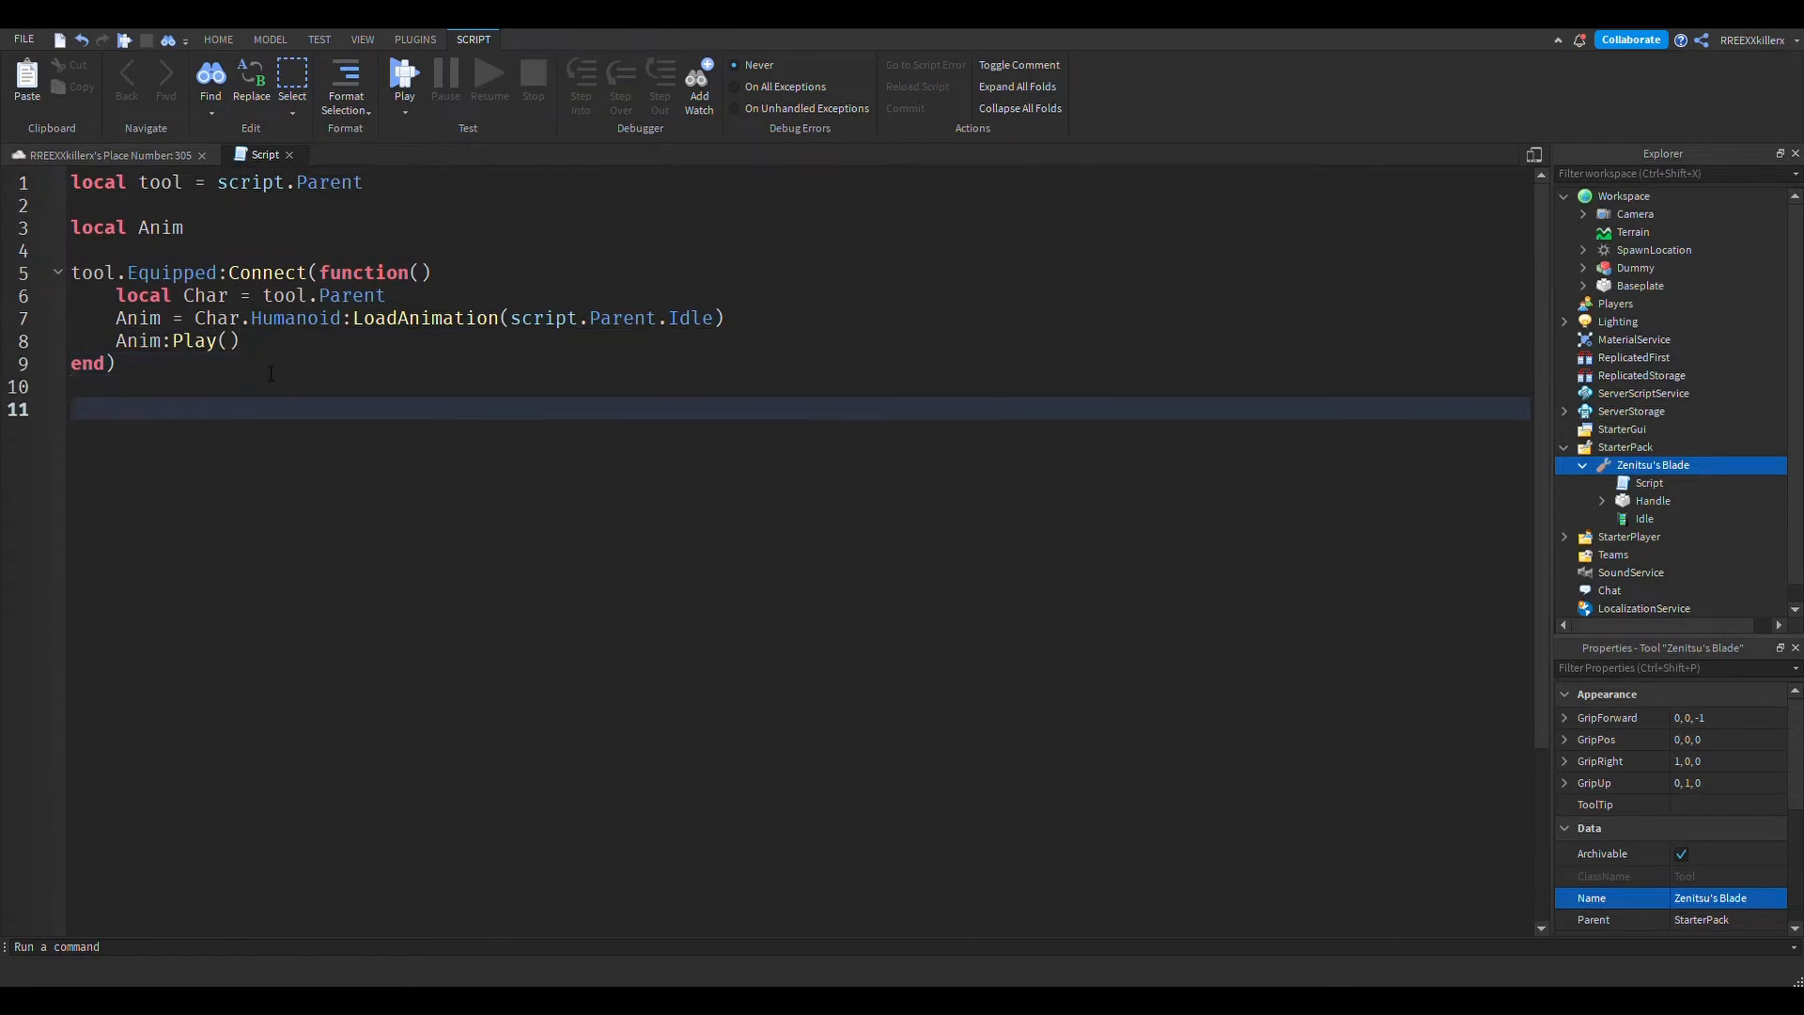
type("tool.e")
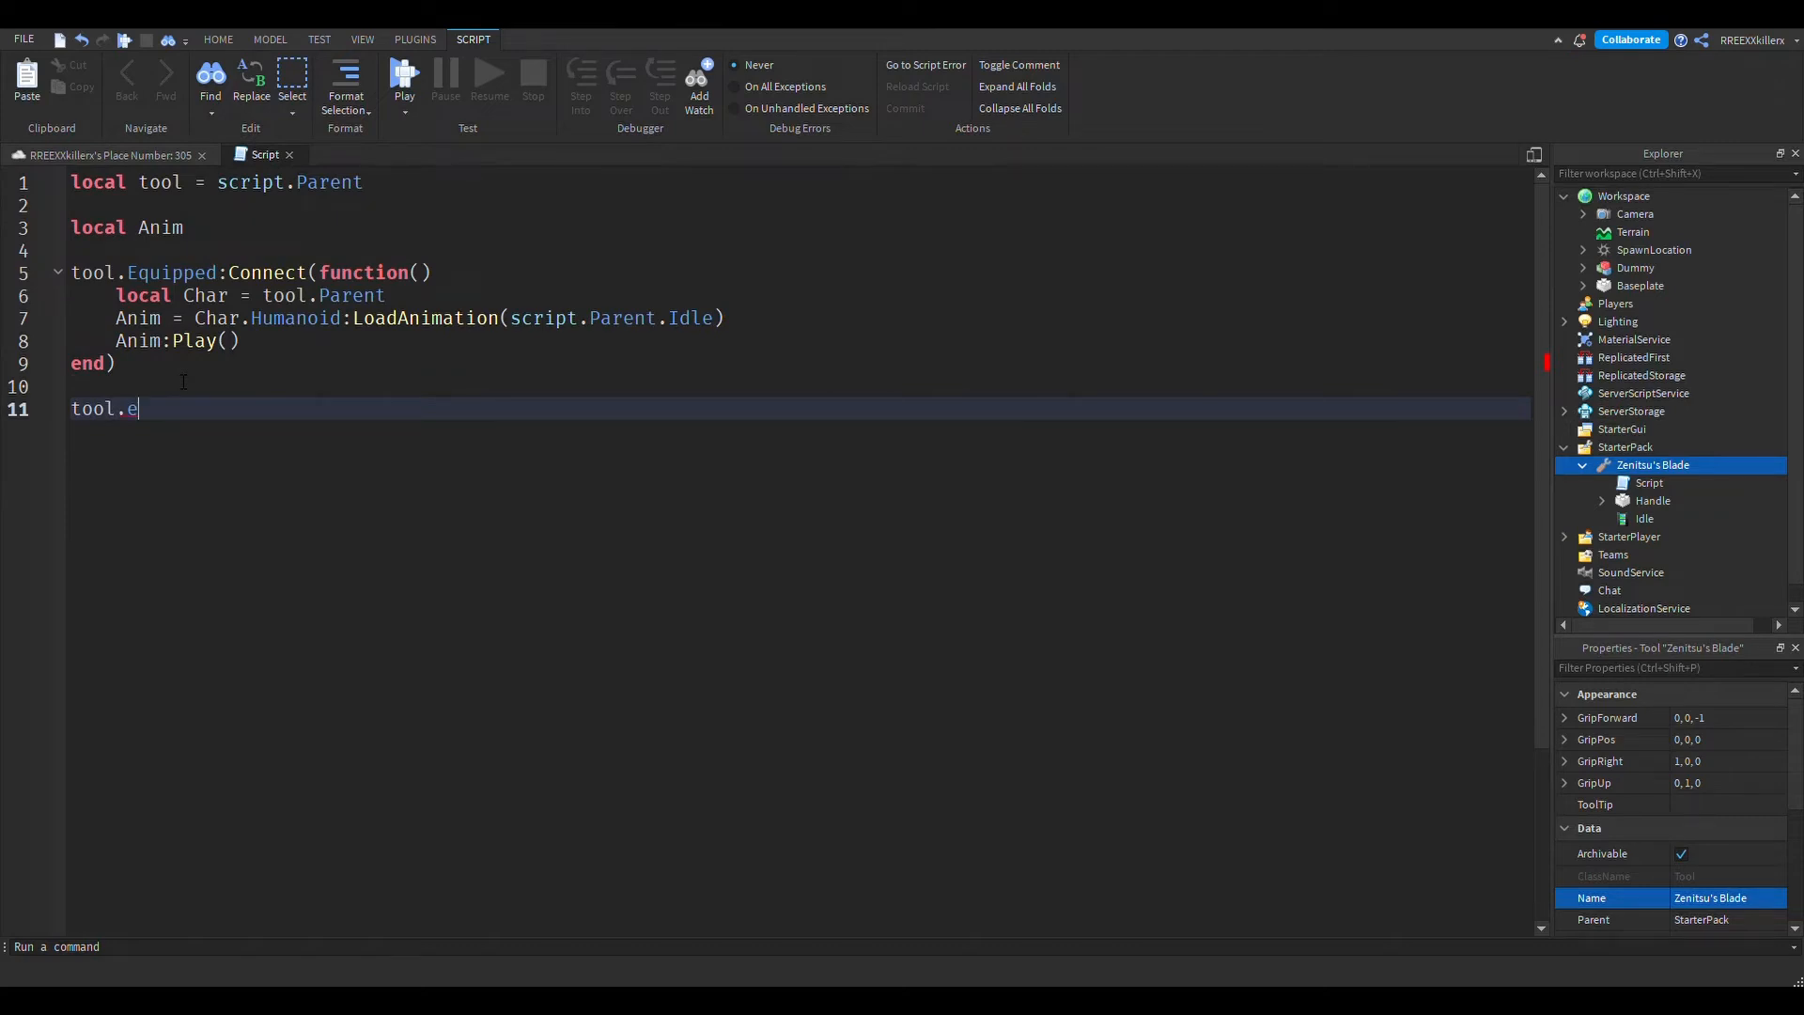
Step: Add a tool.Unequipped handler containing 'Anim:Stop()' and review both handlers
type("un")
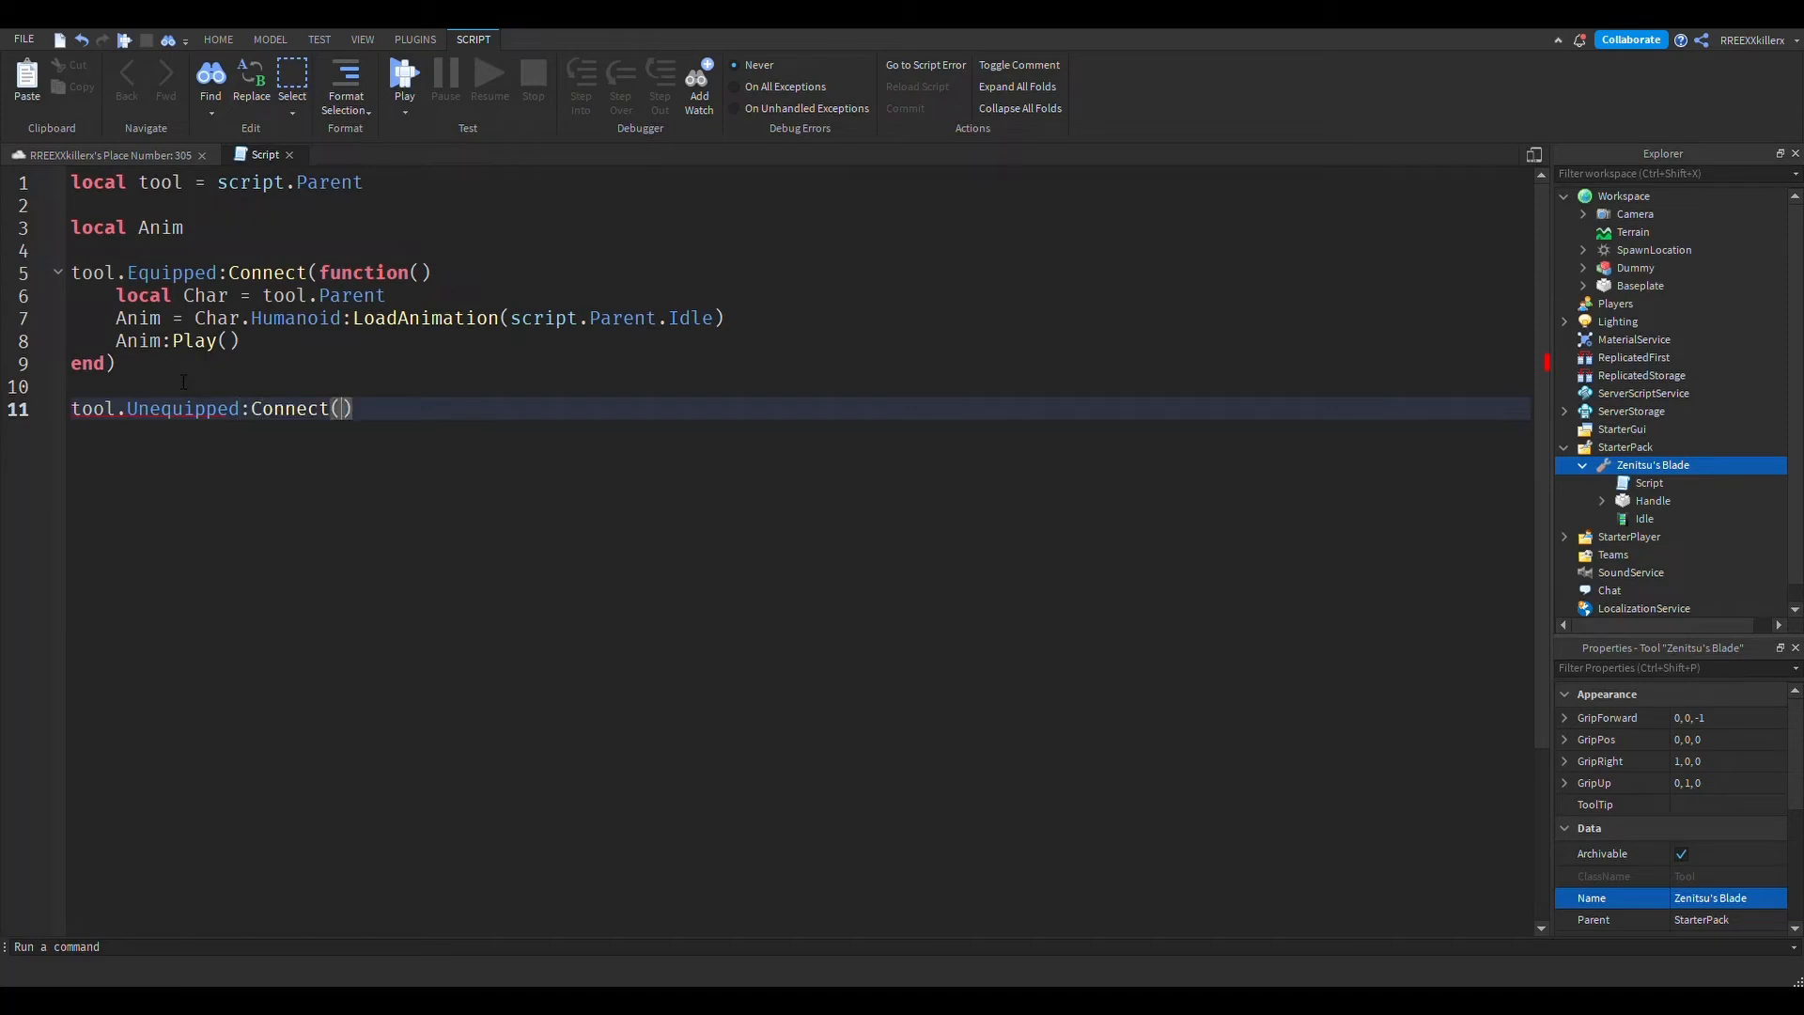
type("function()")
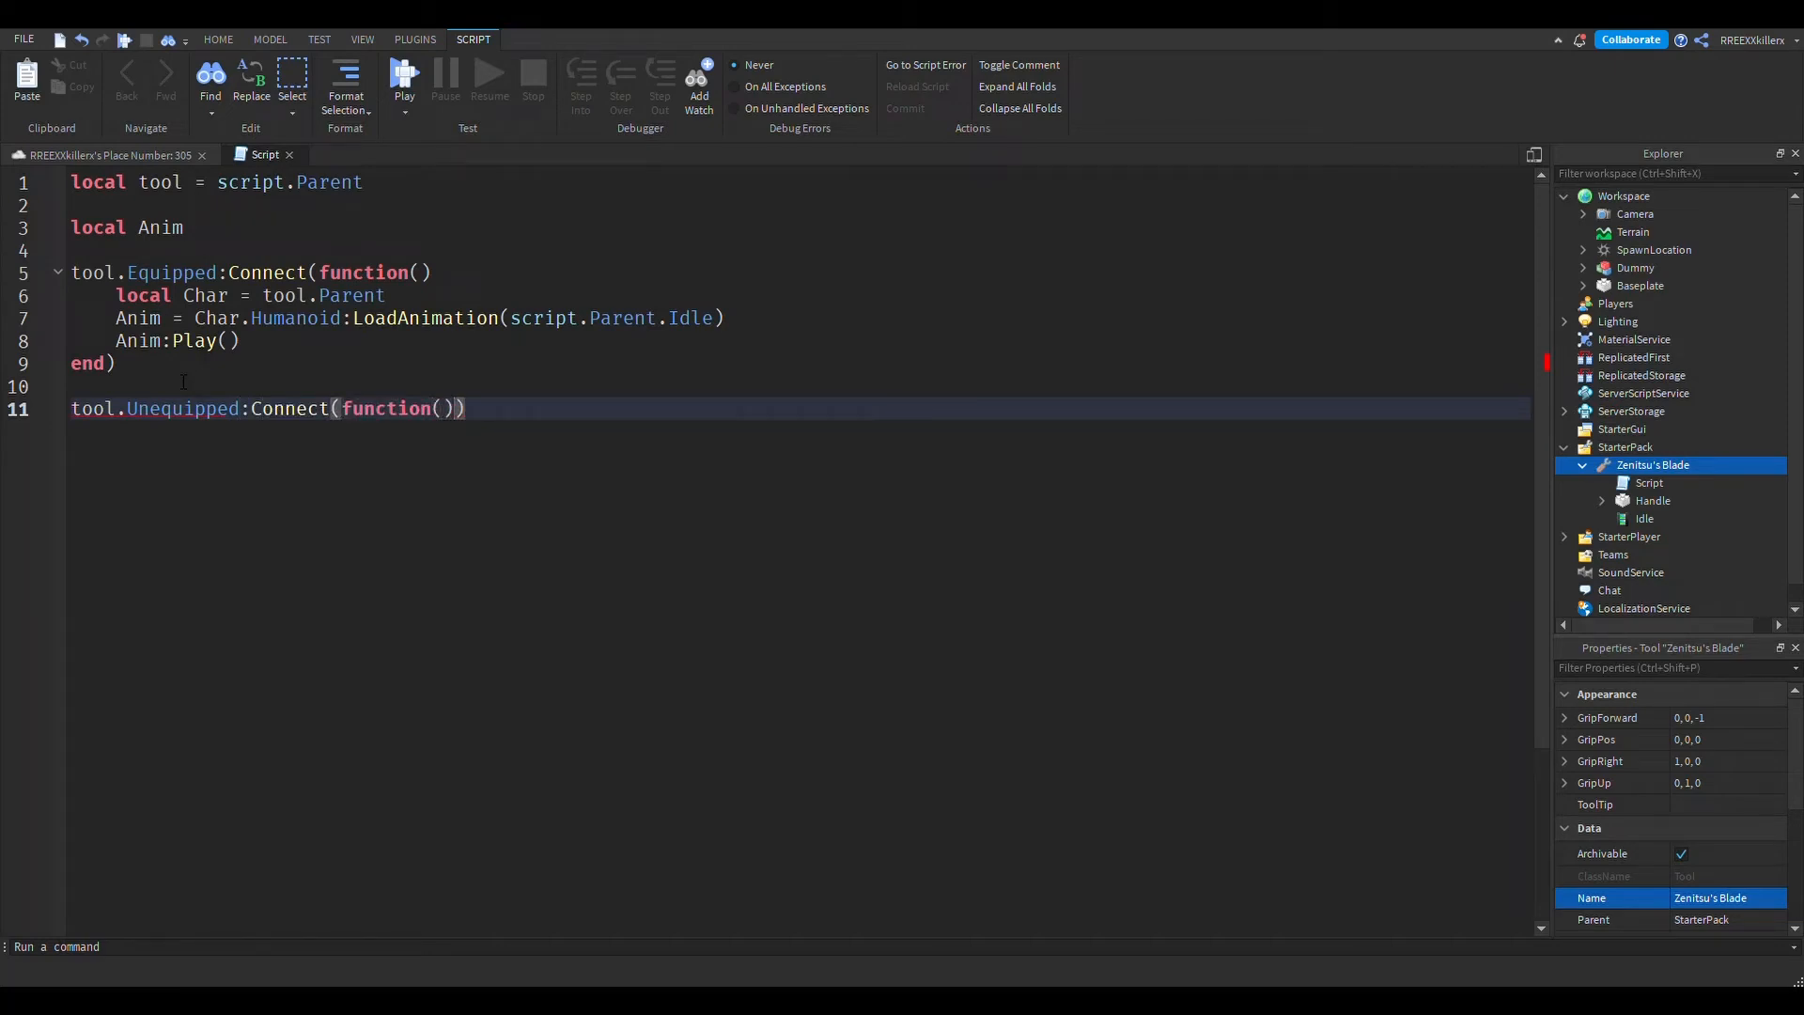
type("Anim:")
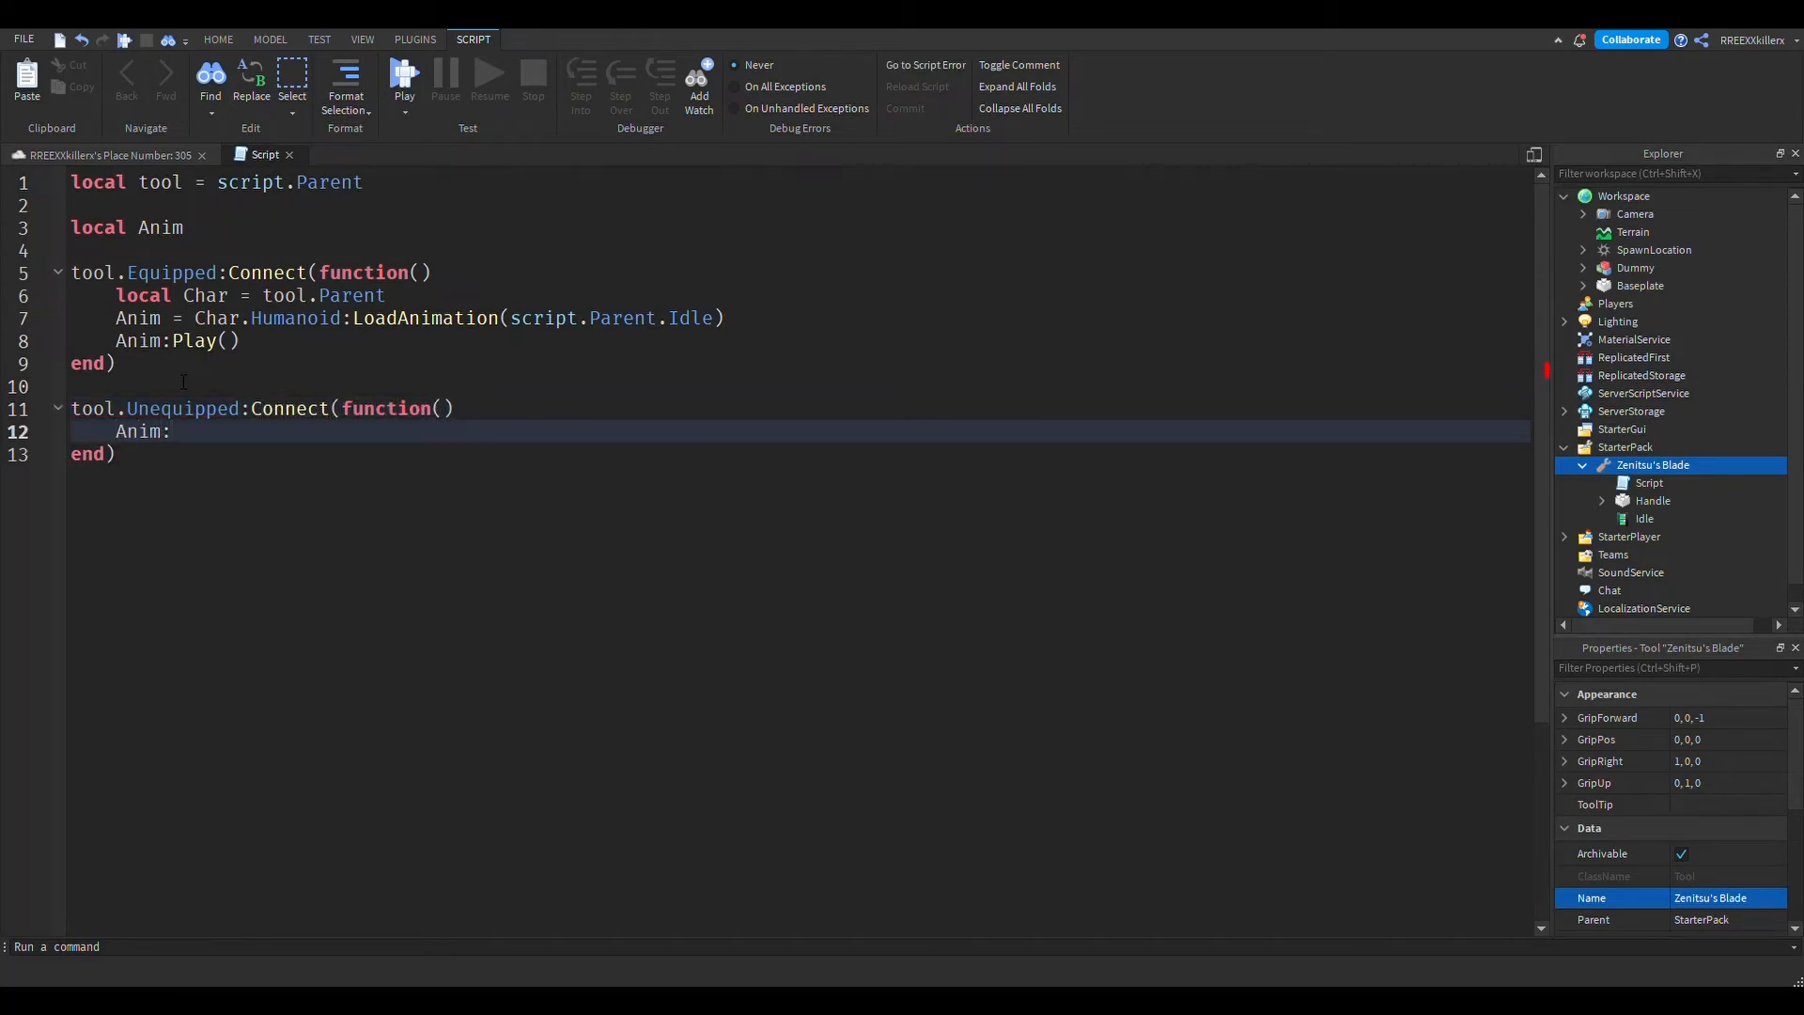
type("Stop()")
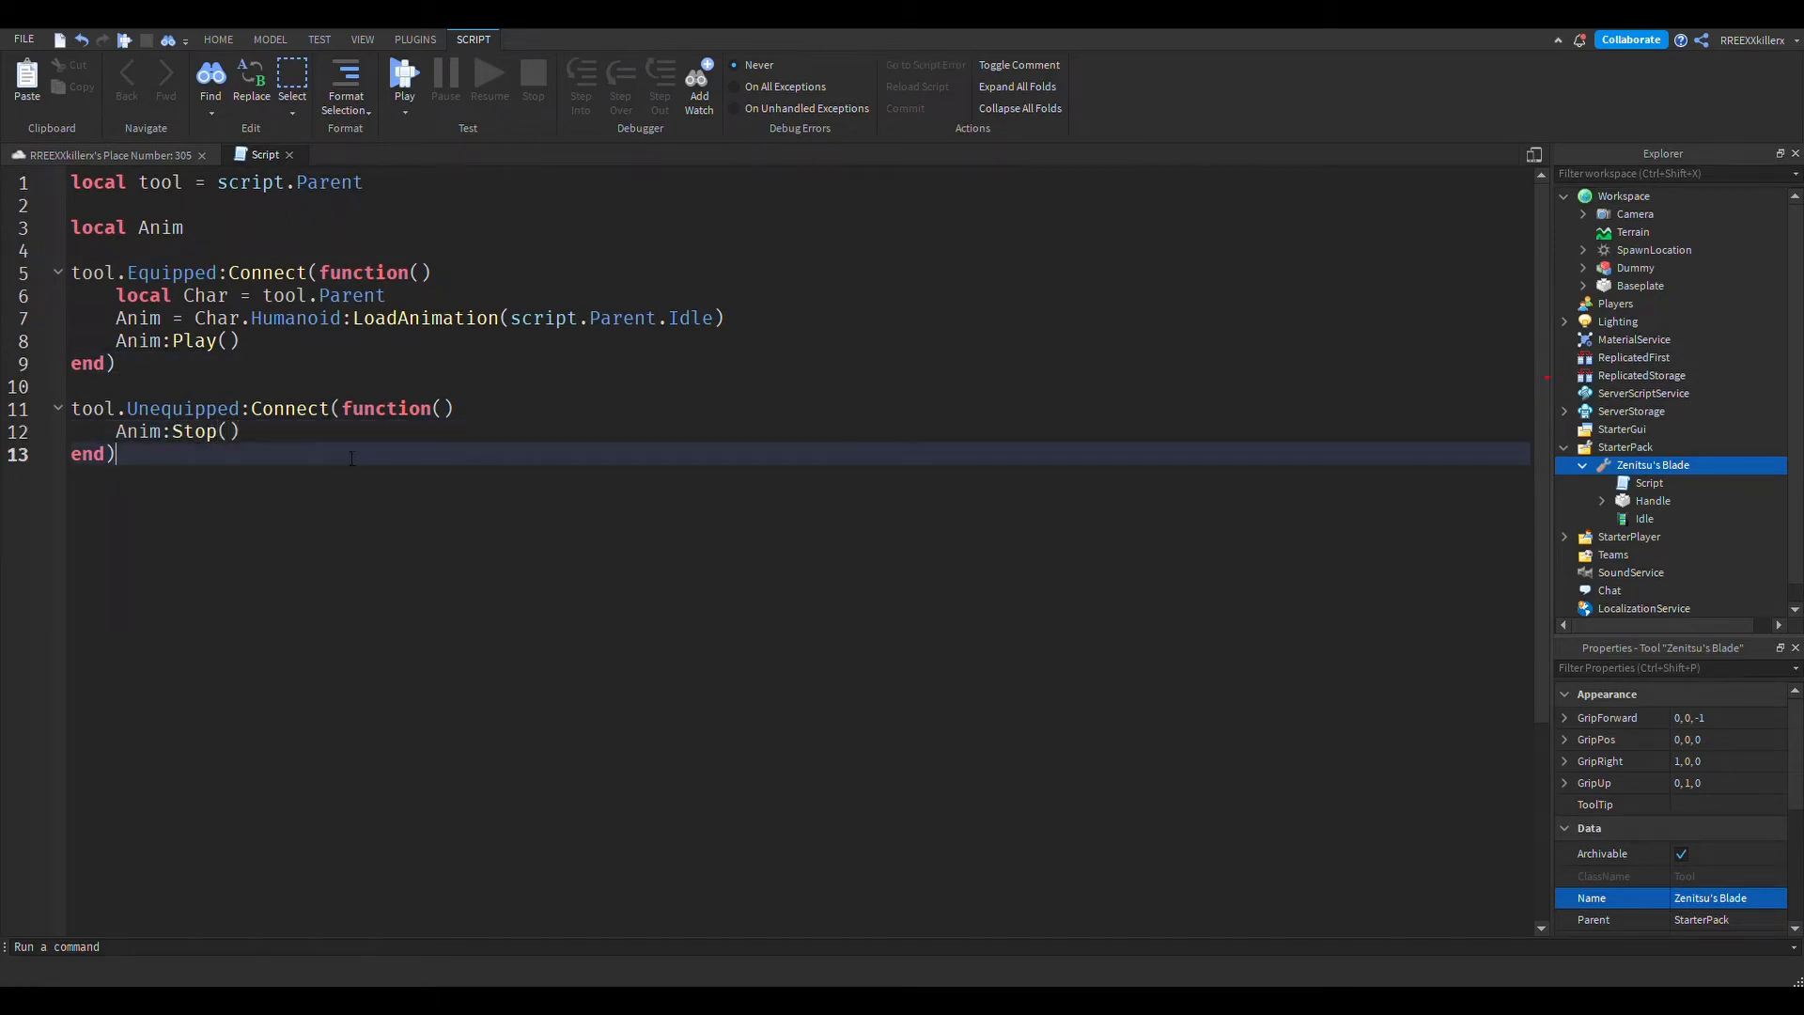
left_click_drag(115, 340, 114, 453)
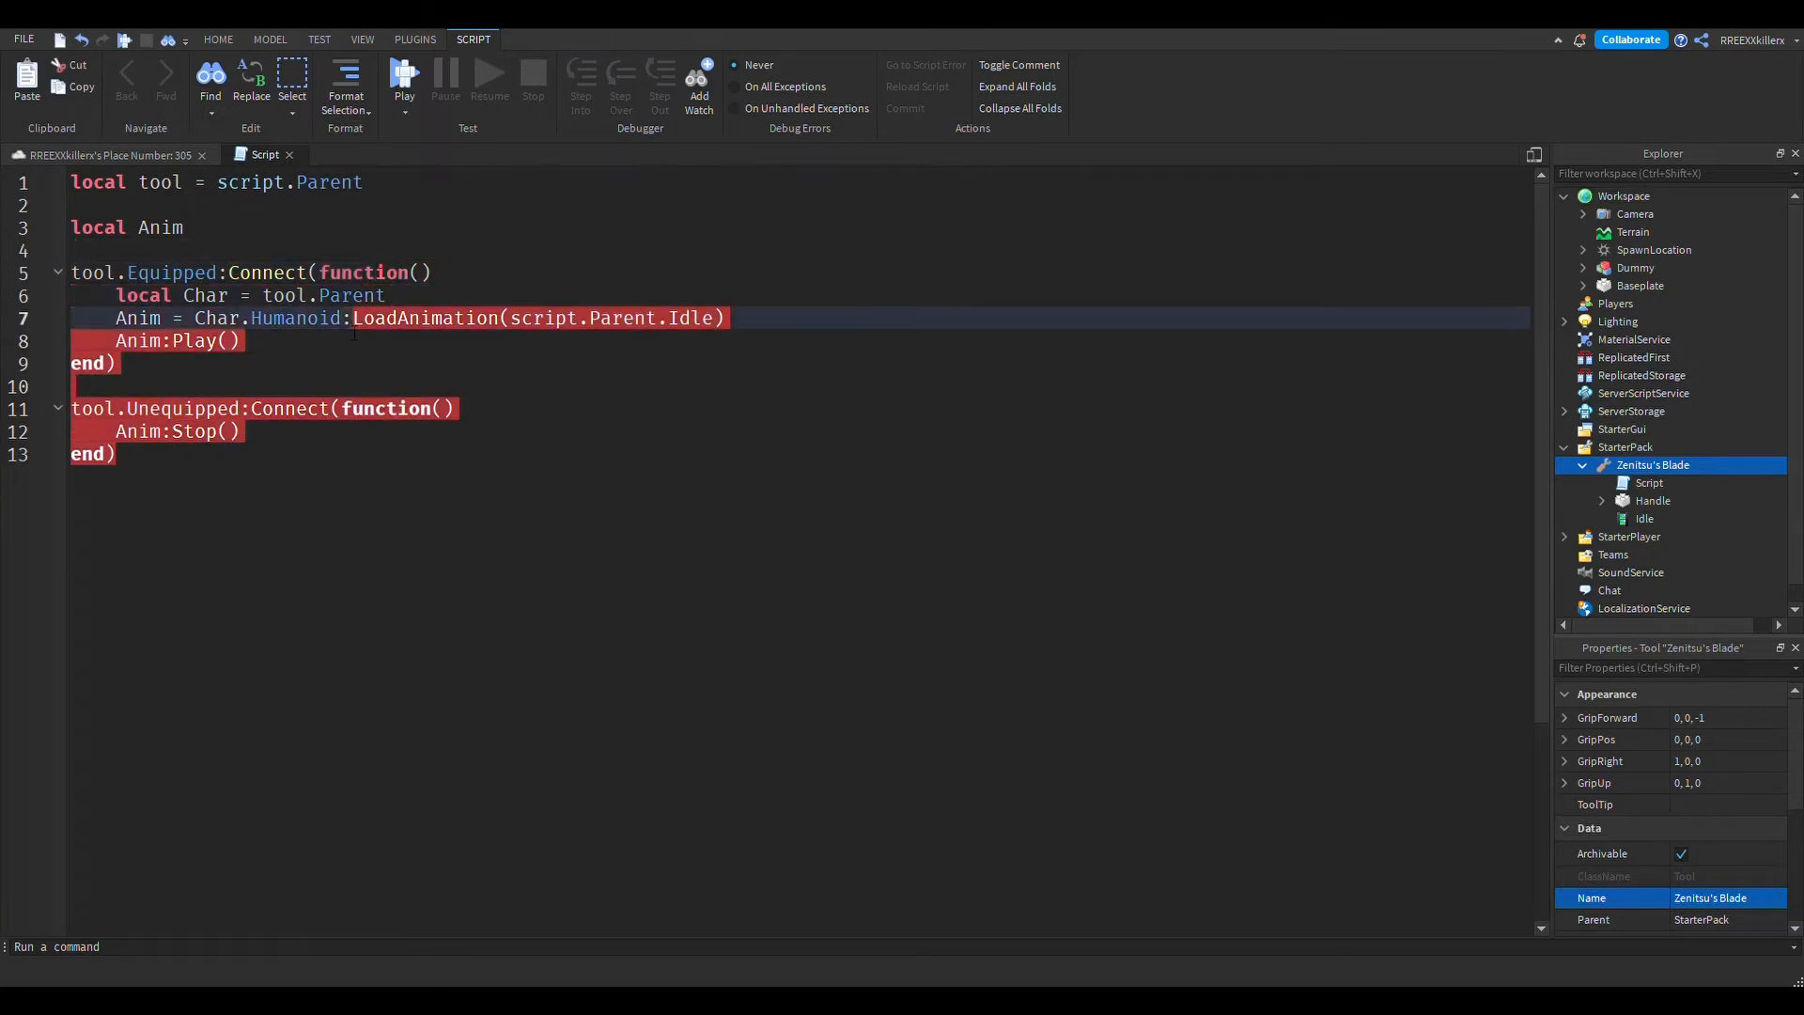
left_click(311, 205)
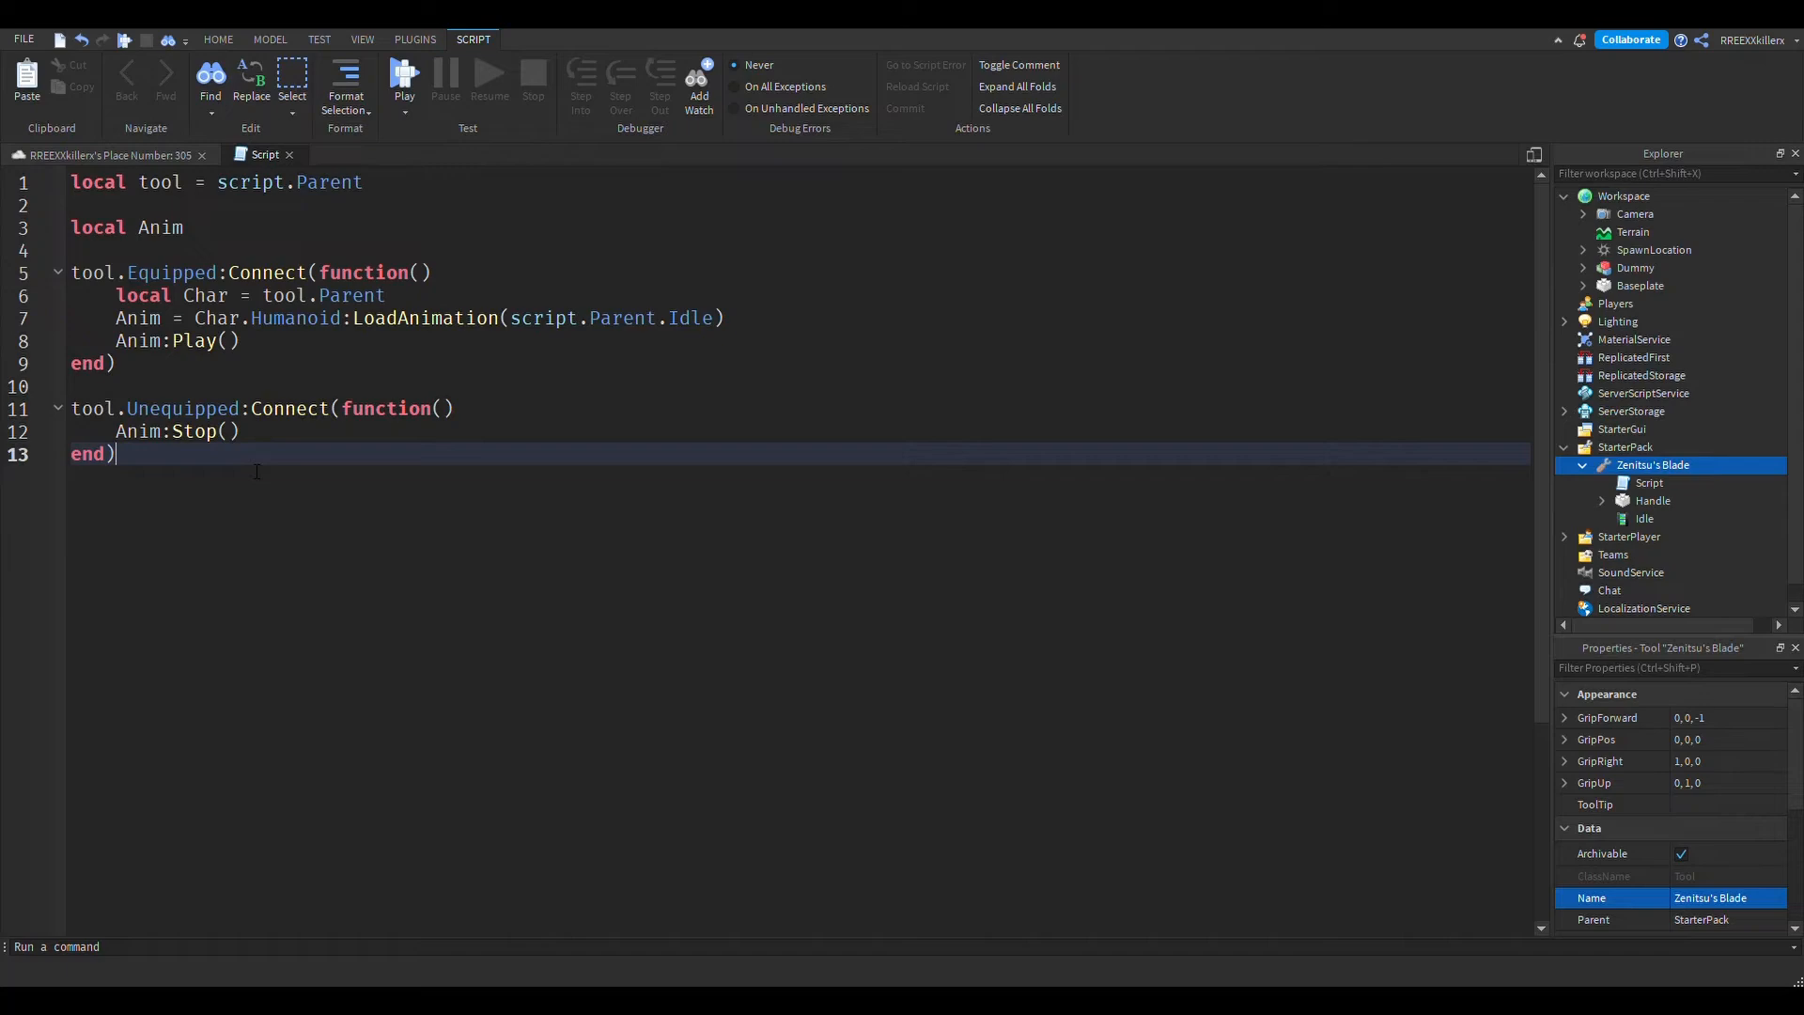
mouse_move(135, 137)
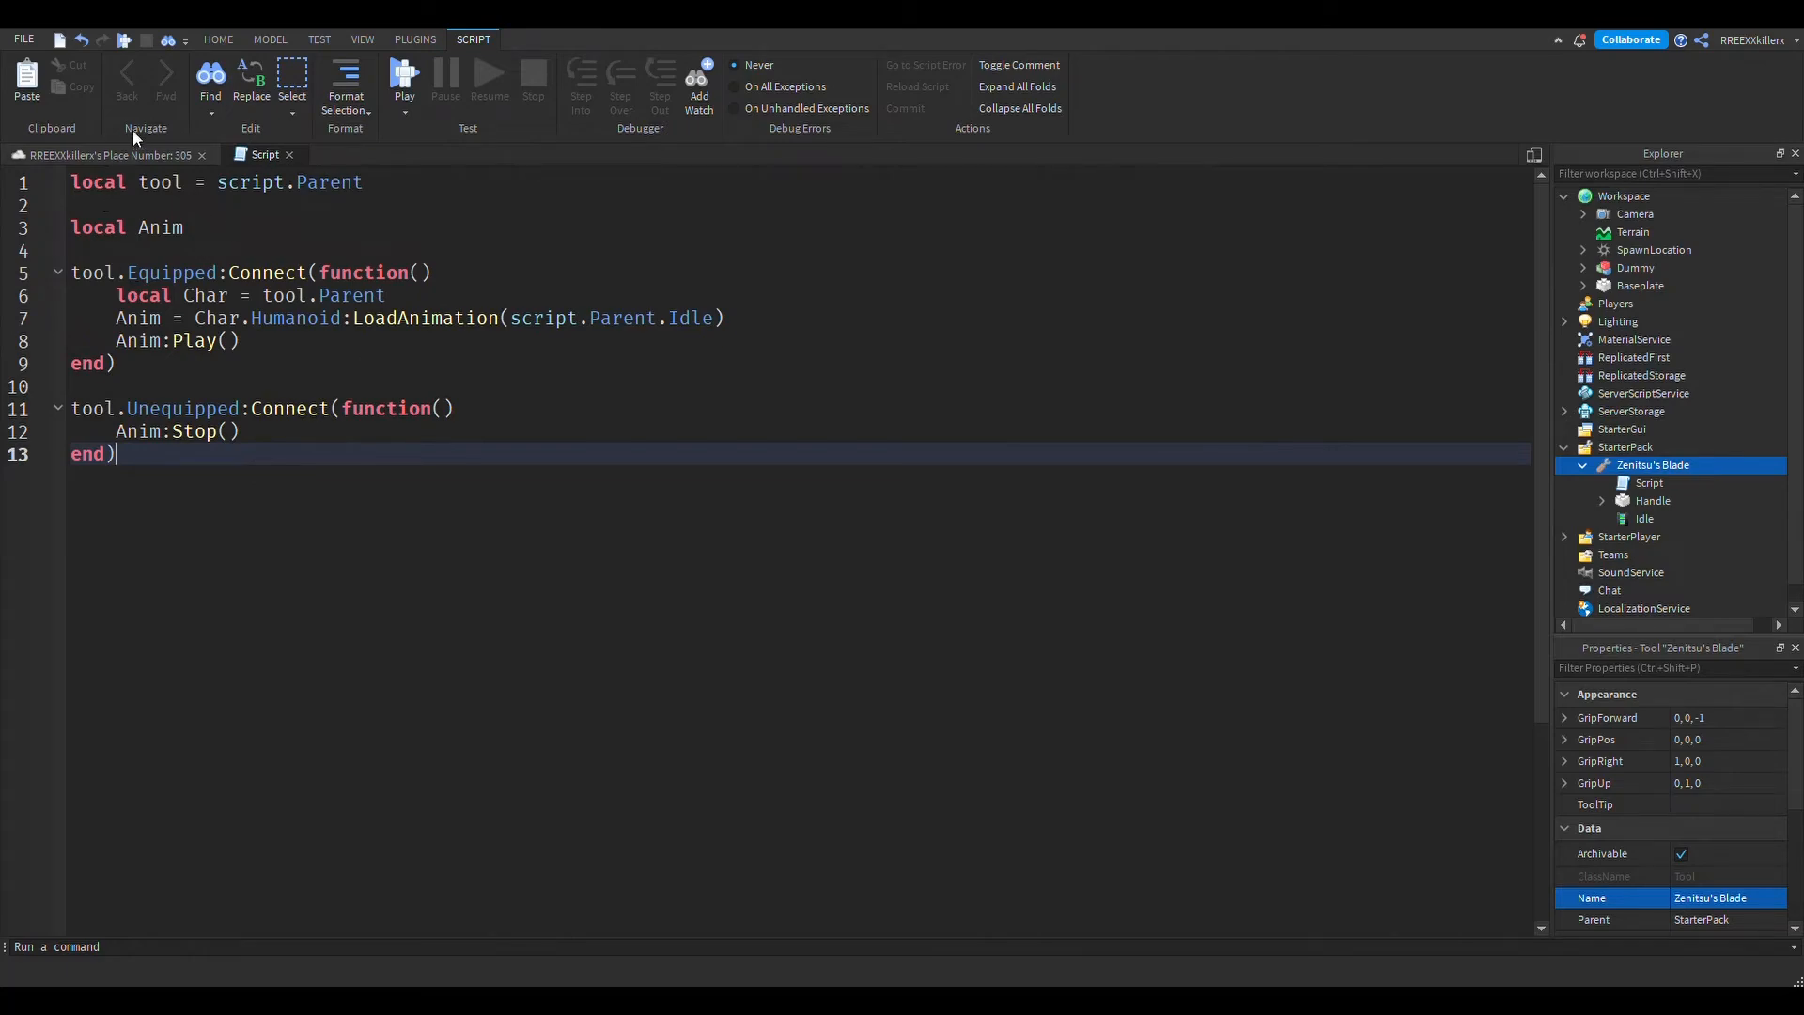
left_click(413, 39)
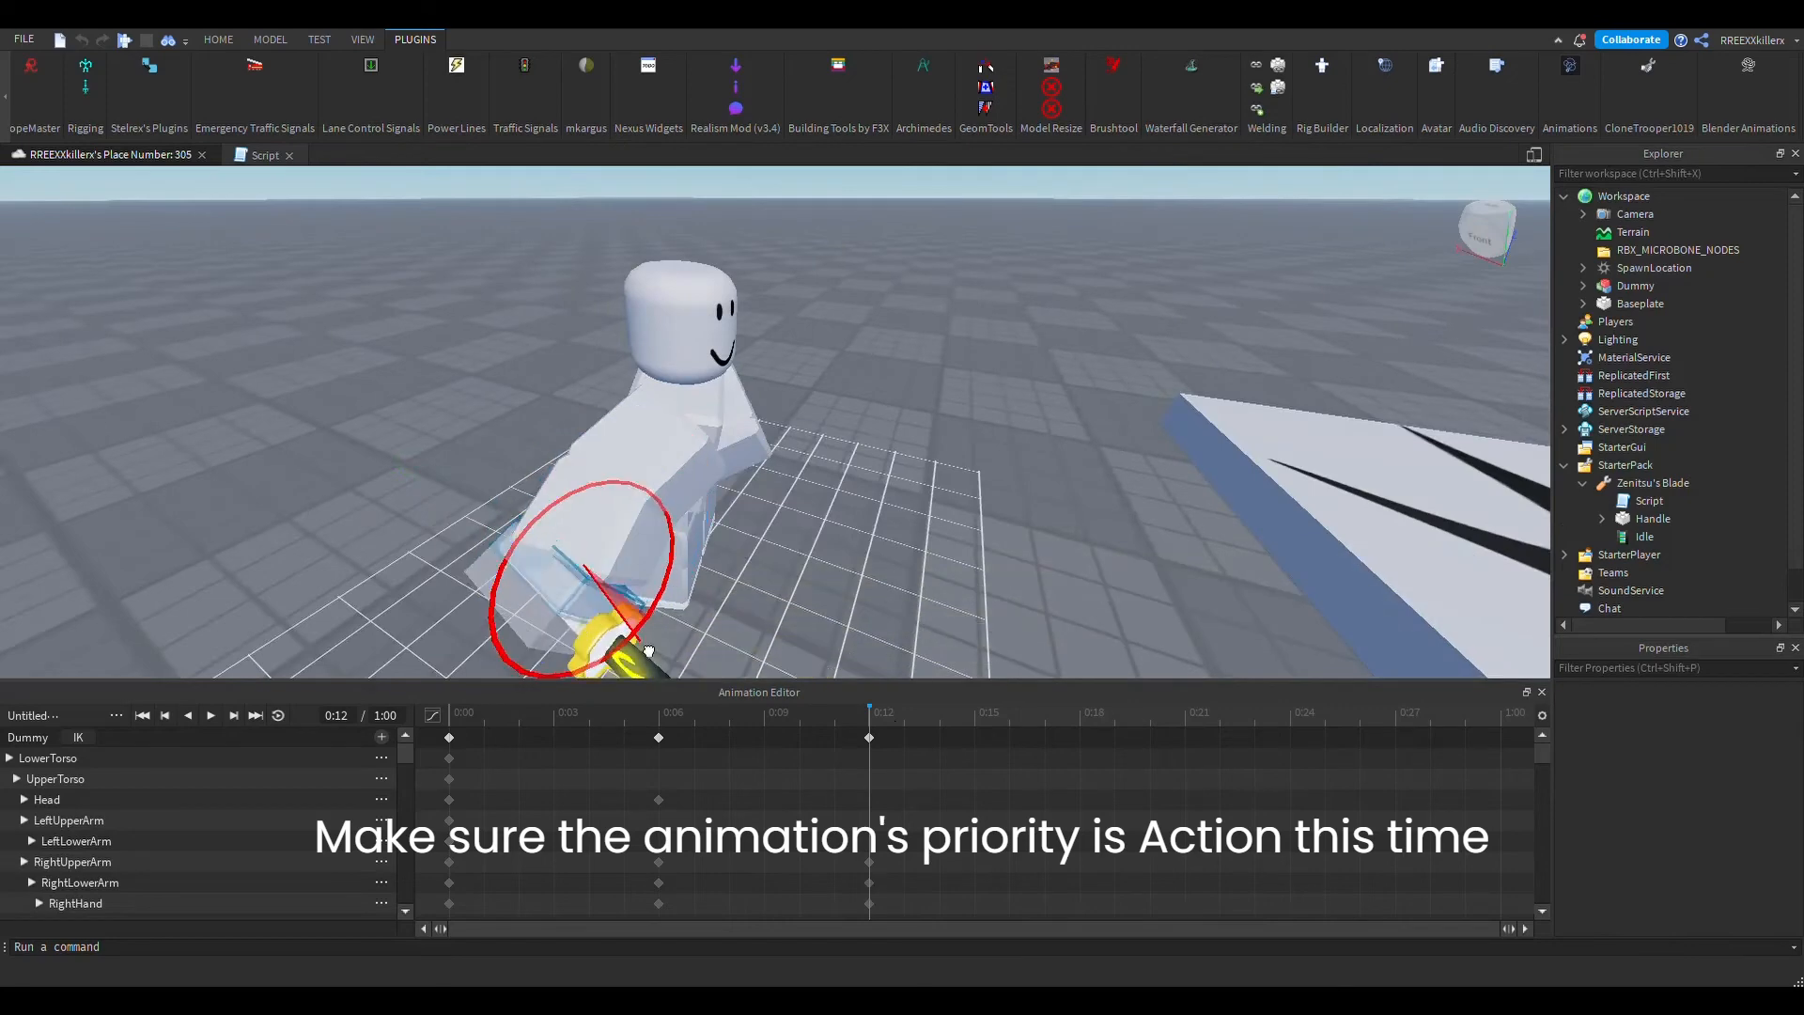
Step: Duplicate the Idle animation and rename the copy 'Slash' in Properties
left_click(208, 714)
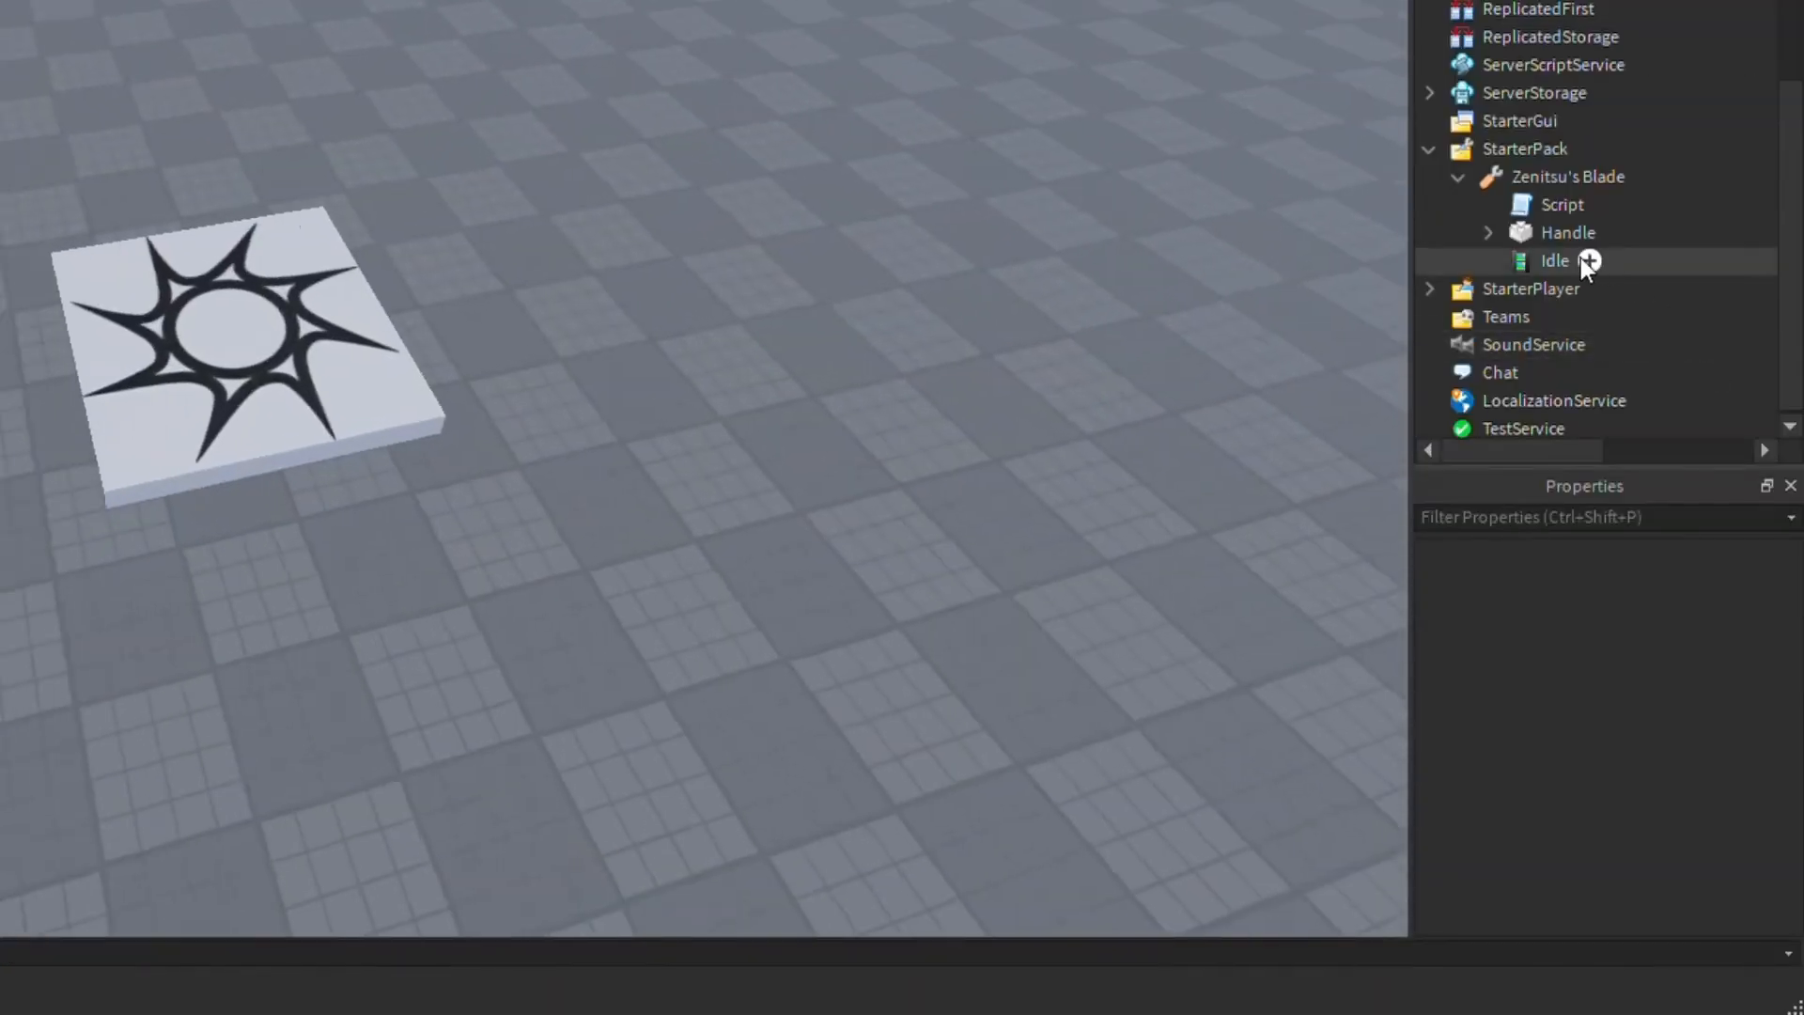
left_click(1555, 260)
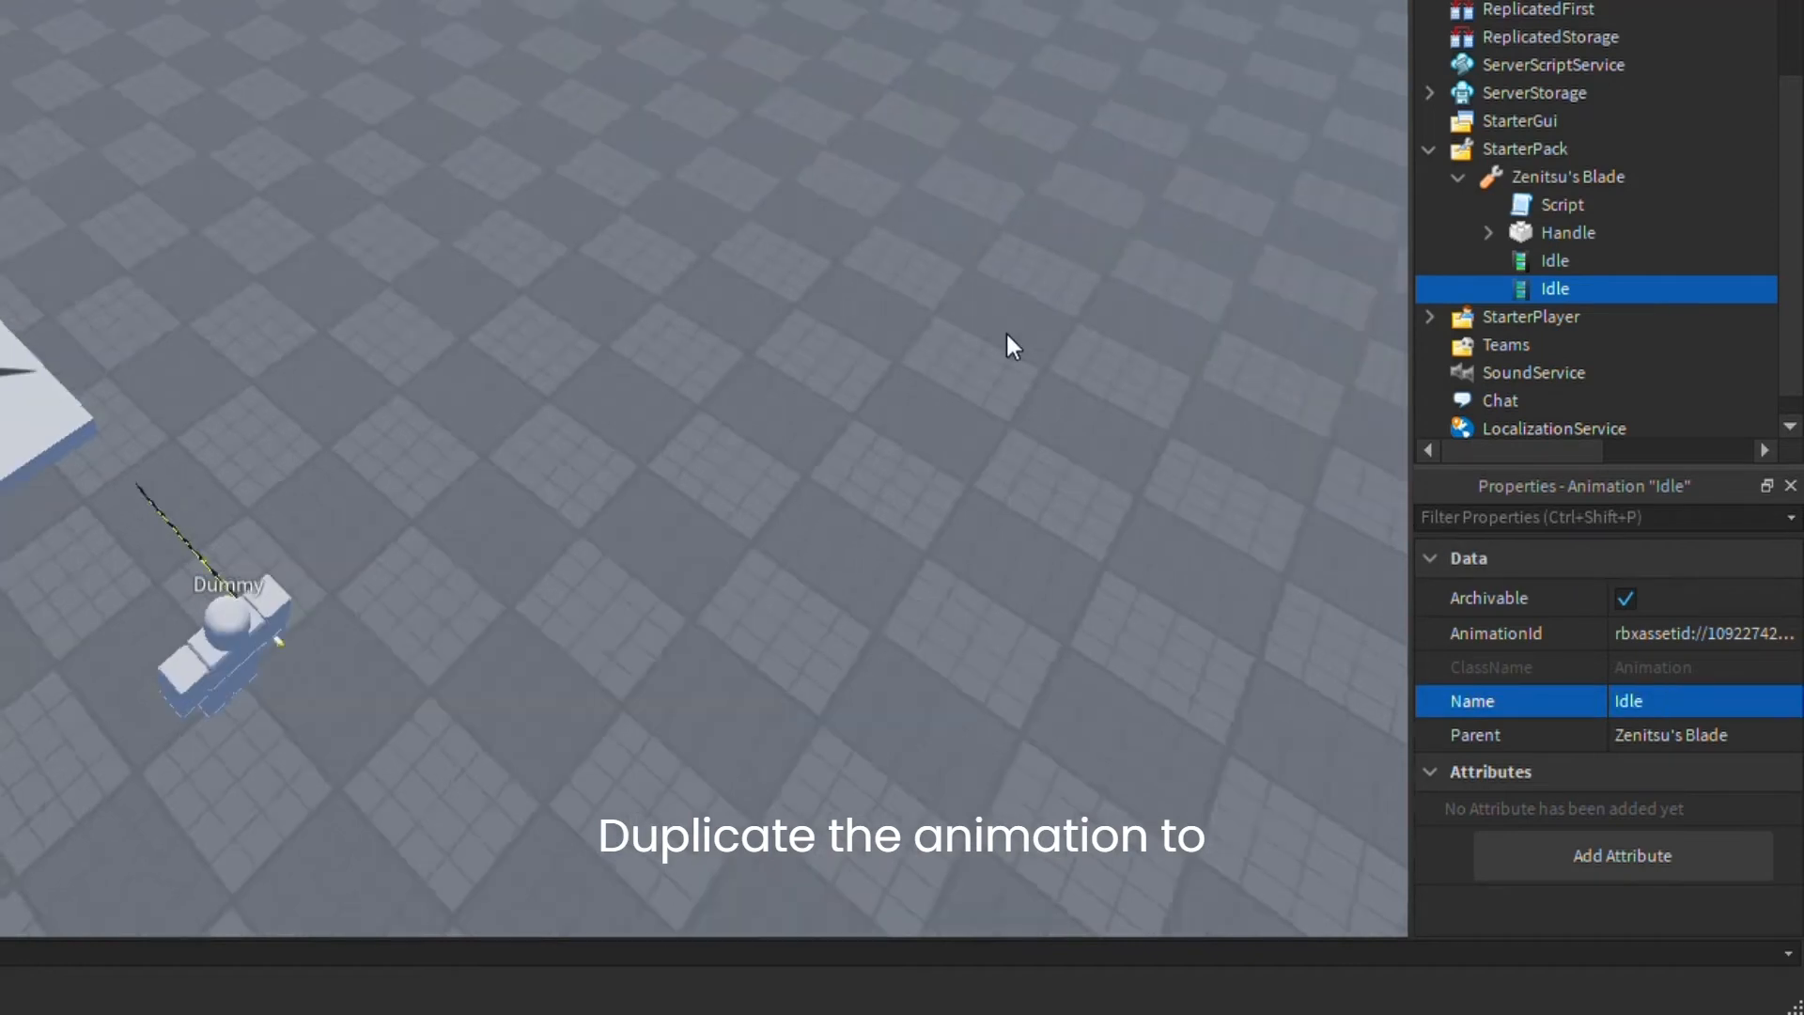
double_click(1669, 701)
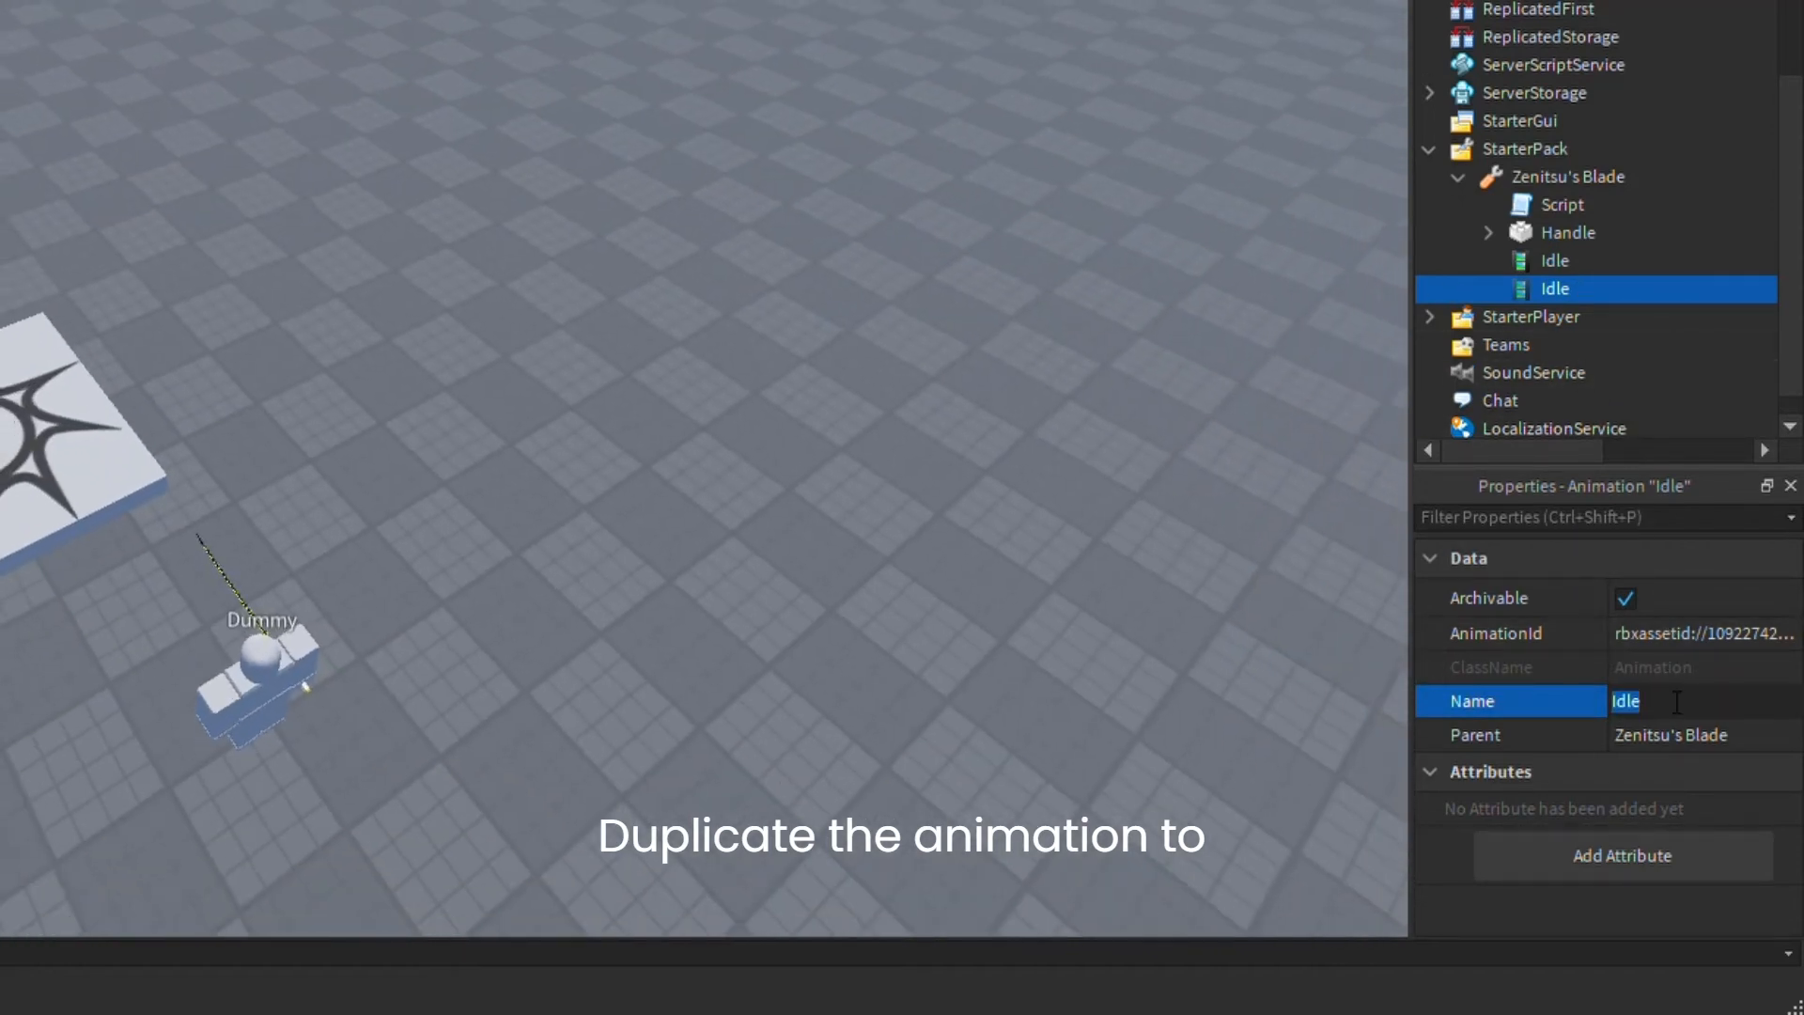
type("Slash")
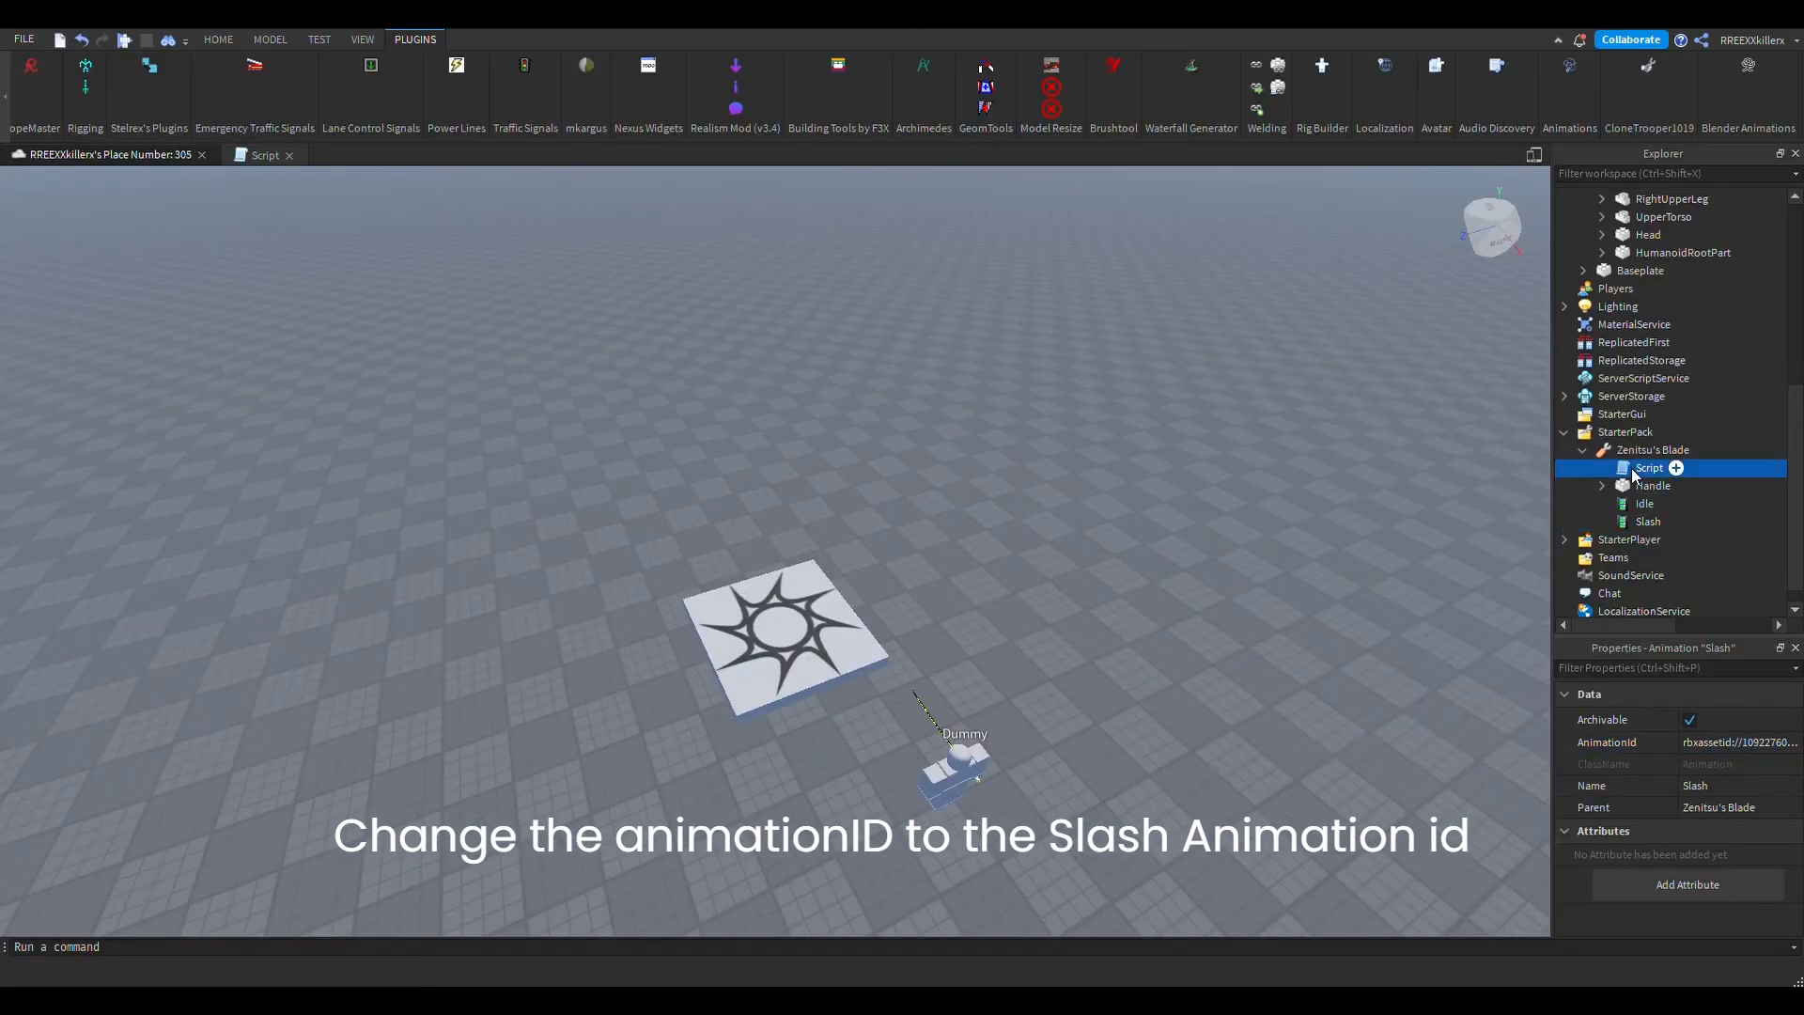
Step: Declare 'local SlashAnim' below 'local Anim' at the top of the blade script
double_click(1648, 468)
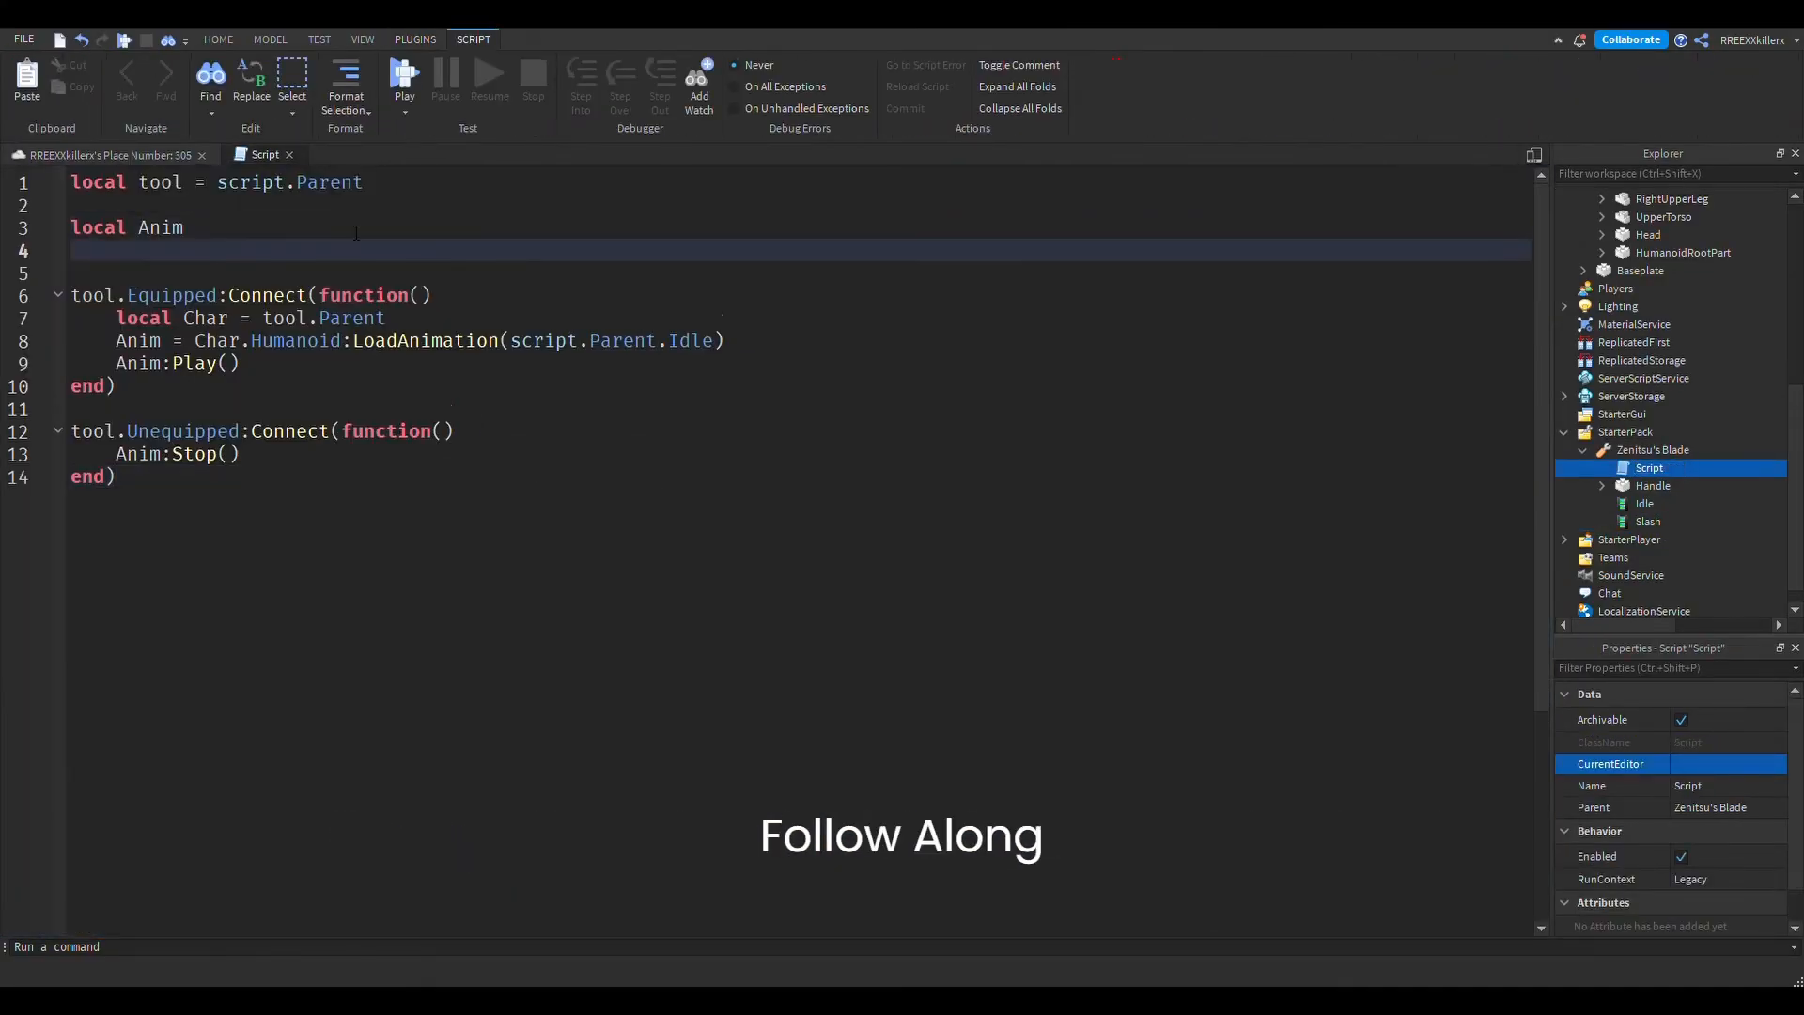
type("local")
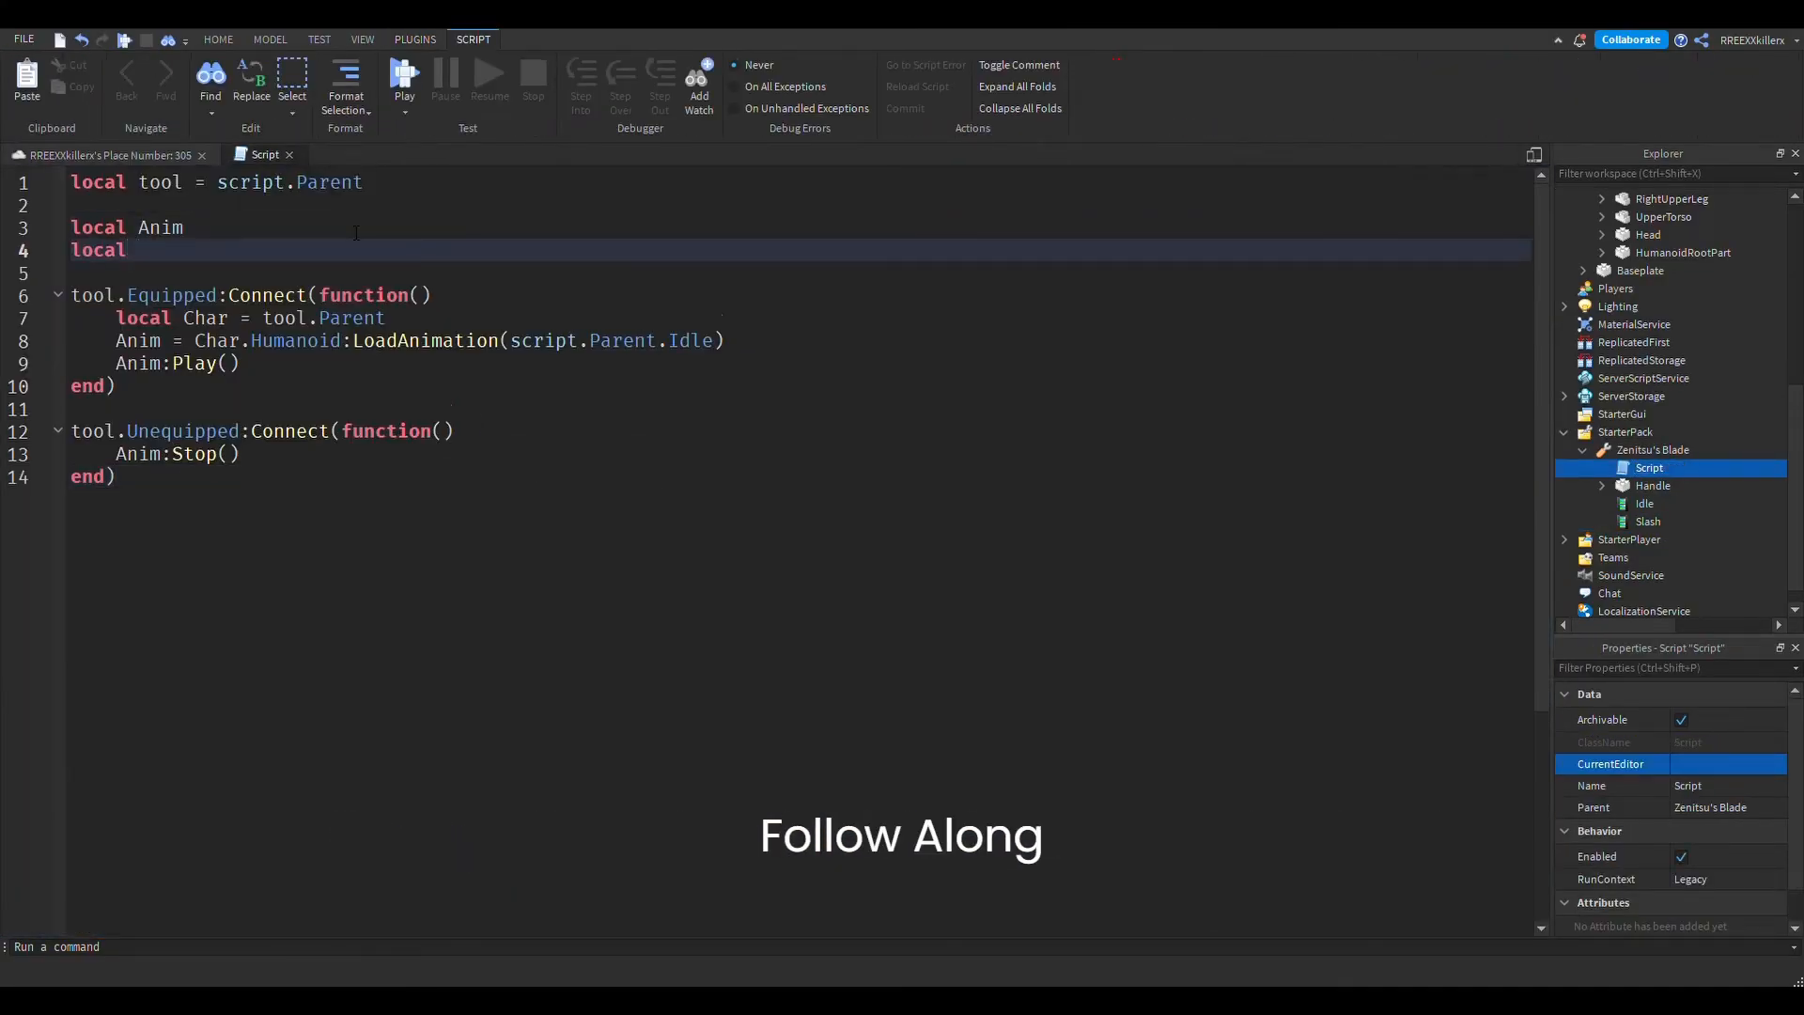
type("SlashANim =")
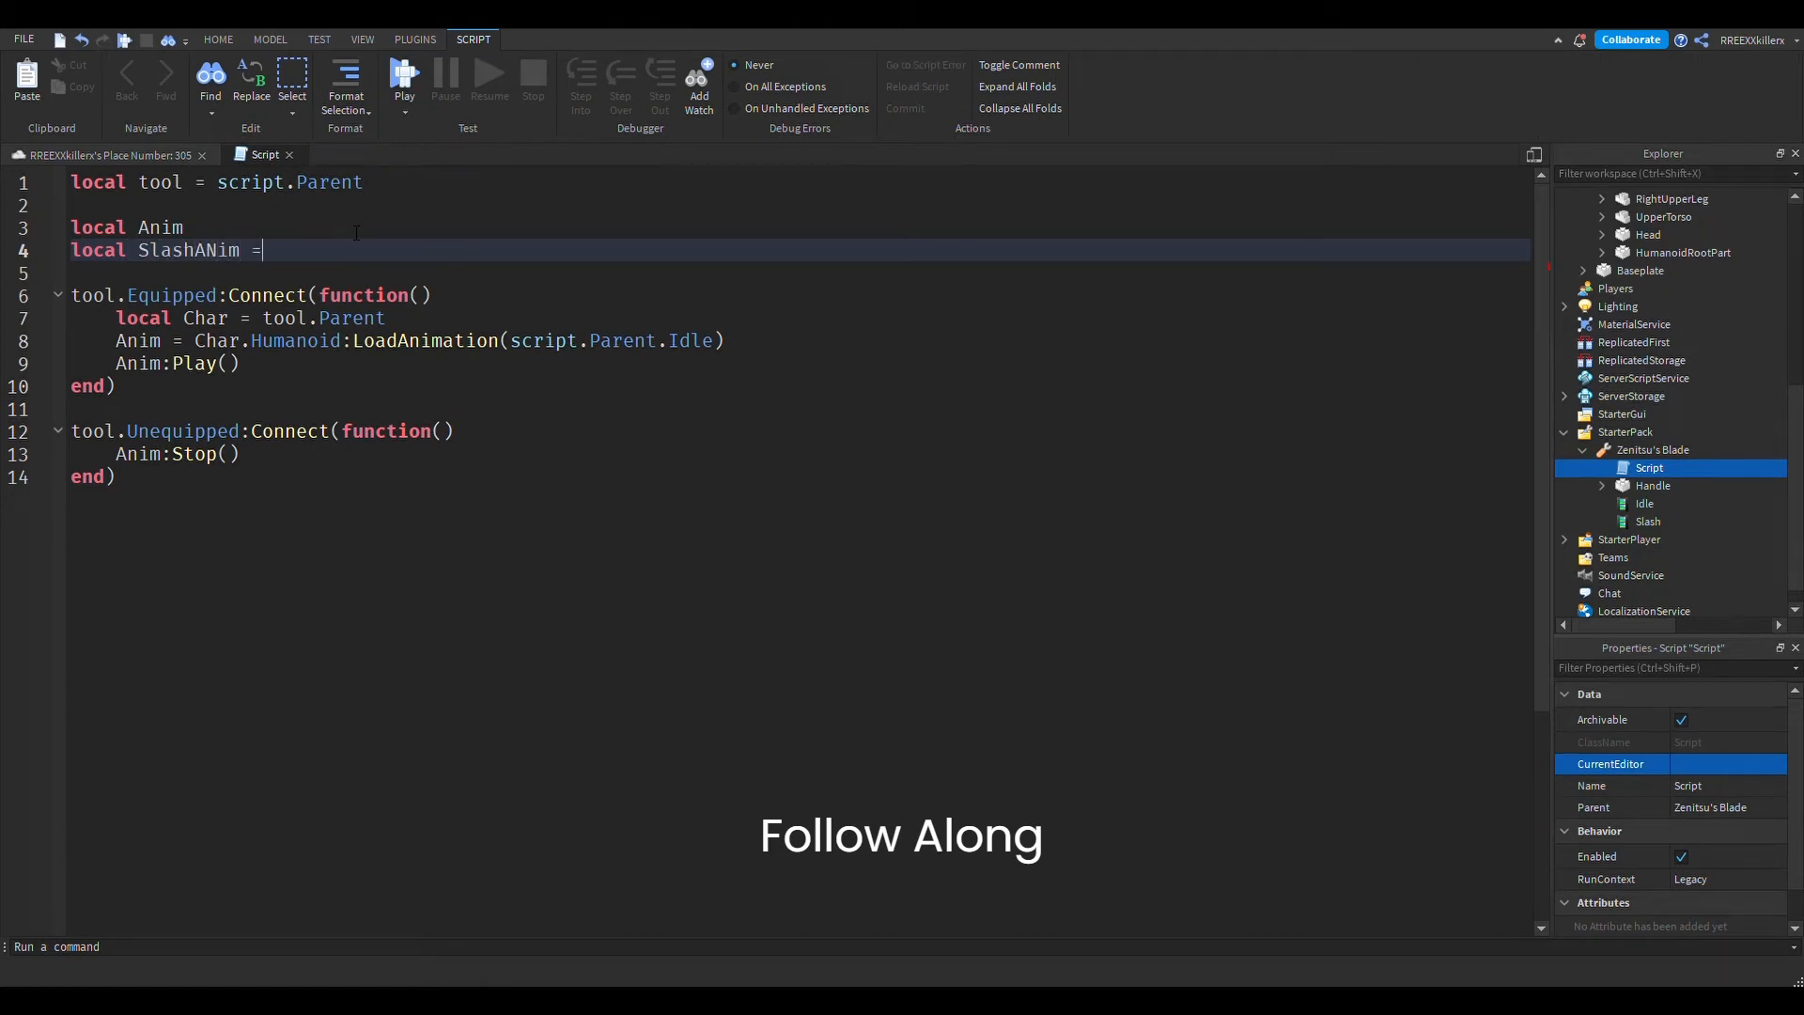
key("Backspace")
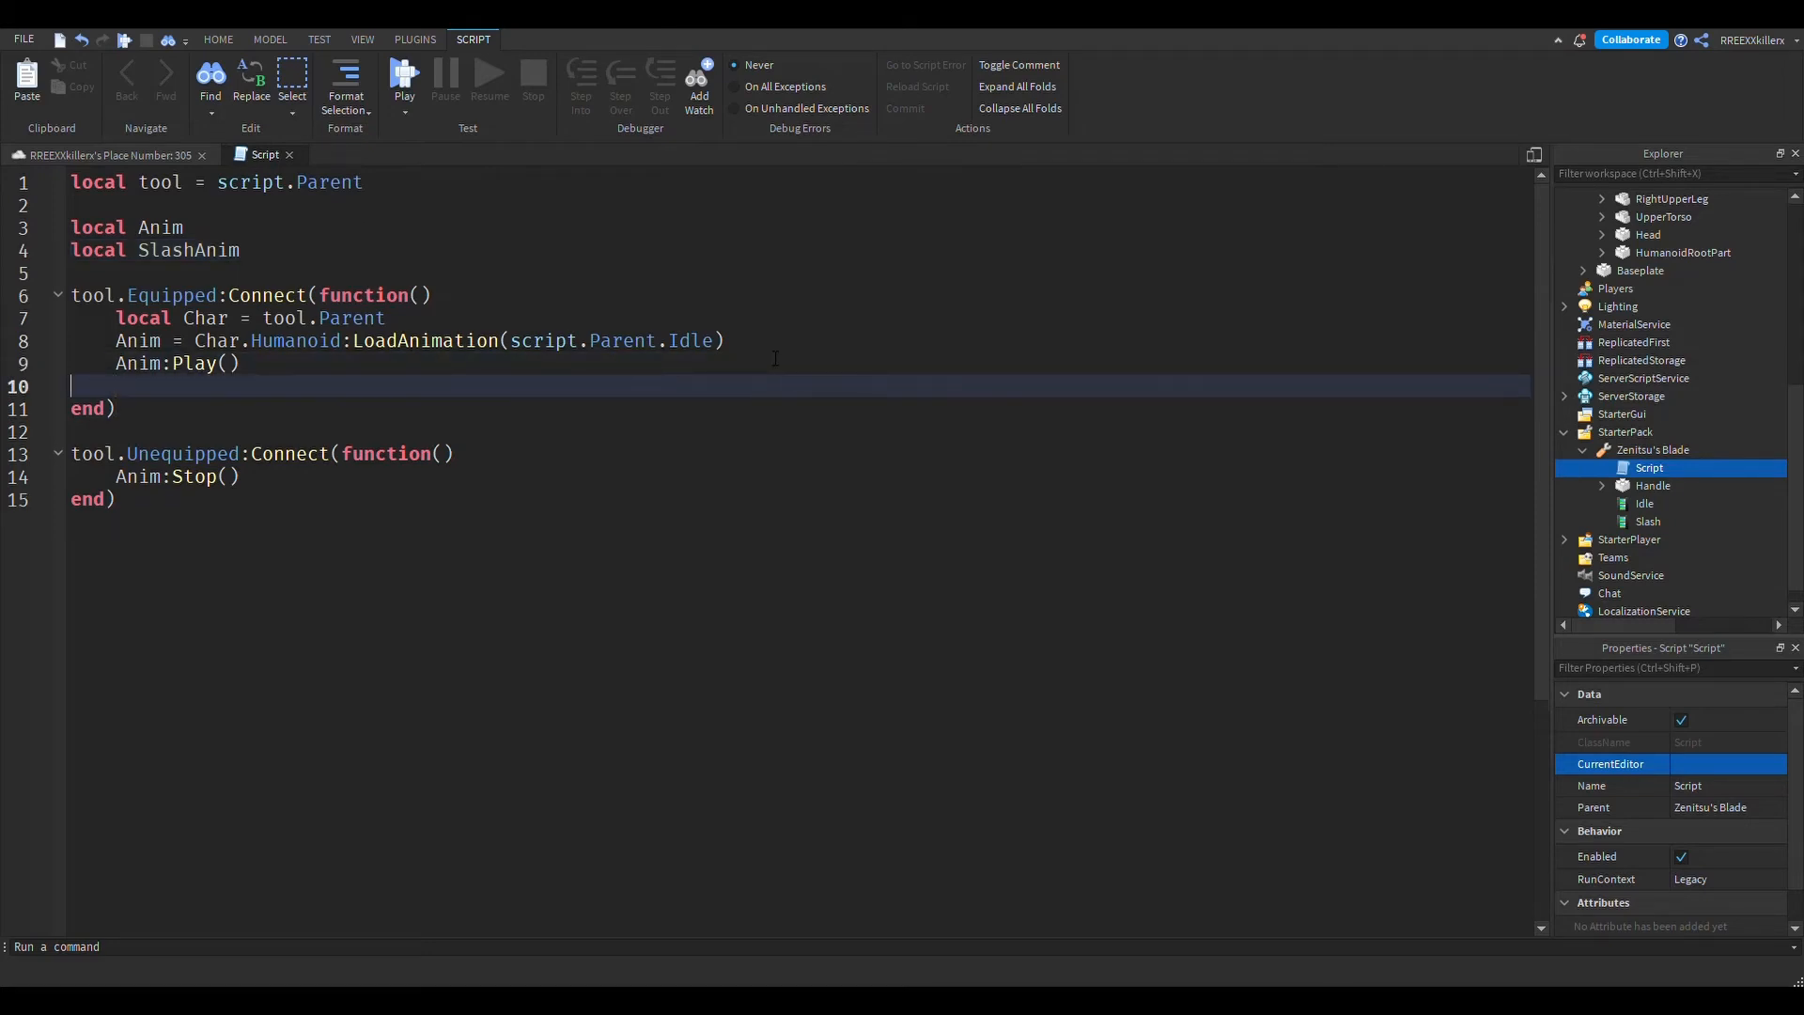
key("Backspace")
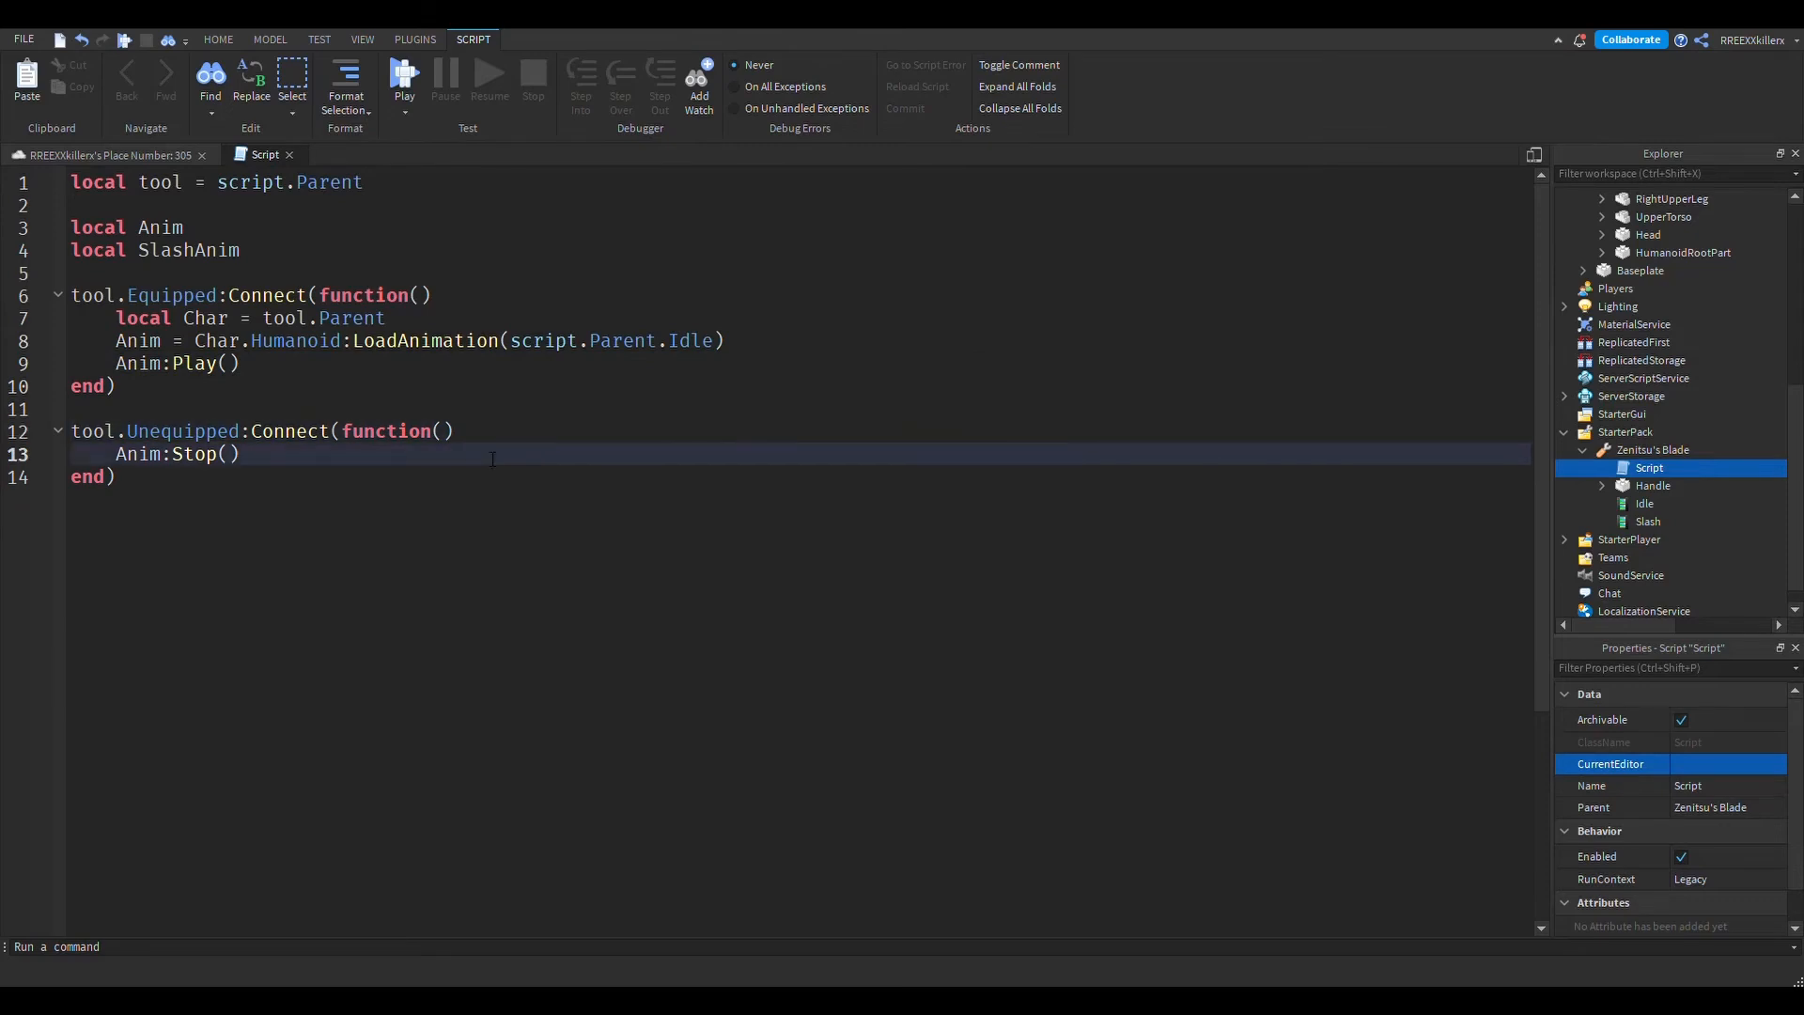
Step: Add 'Anim:Destroy()' after Anim:Stop() in the Unequipped handler
key("enter")
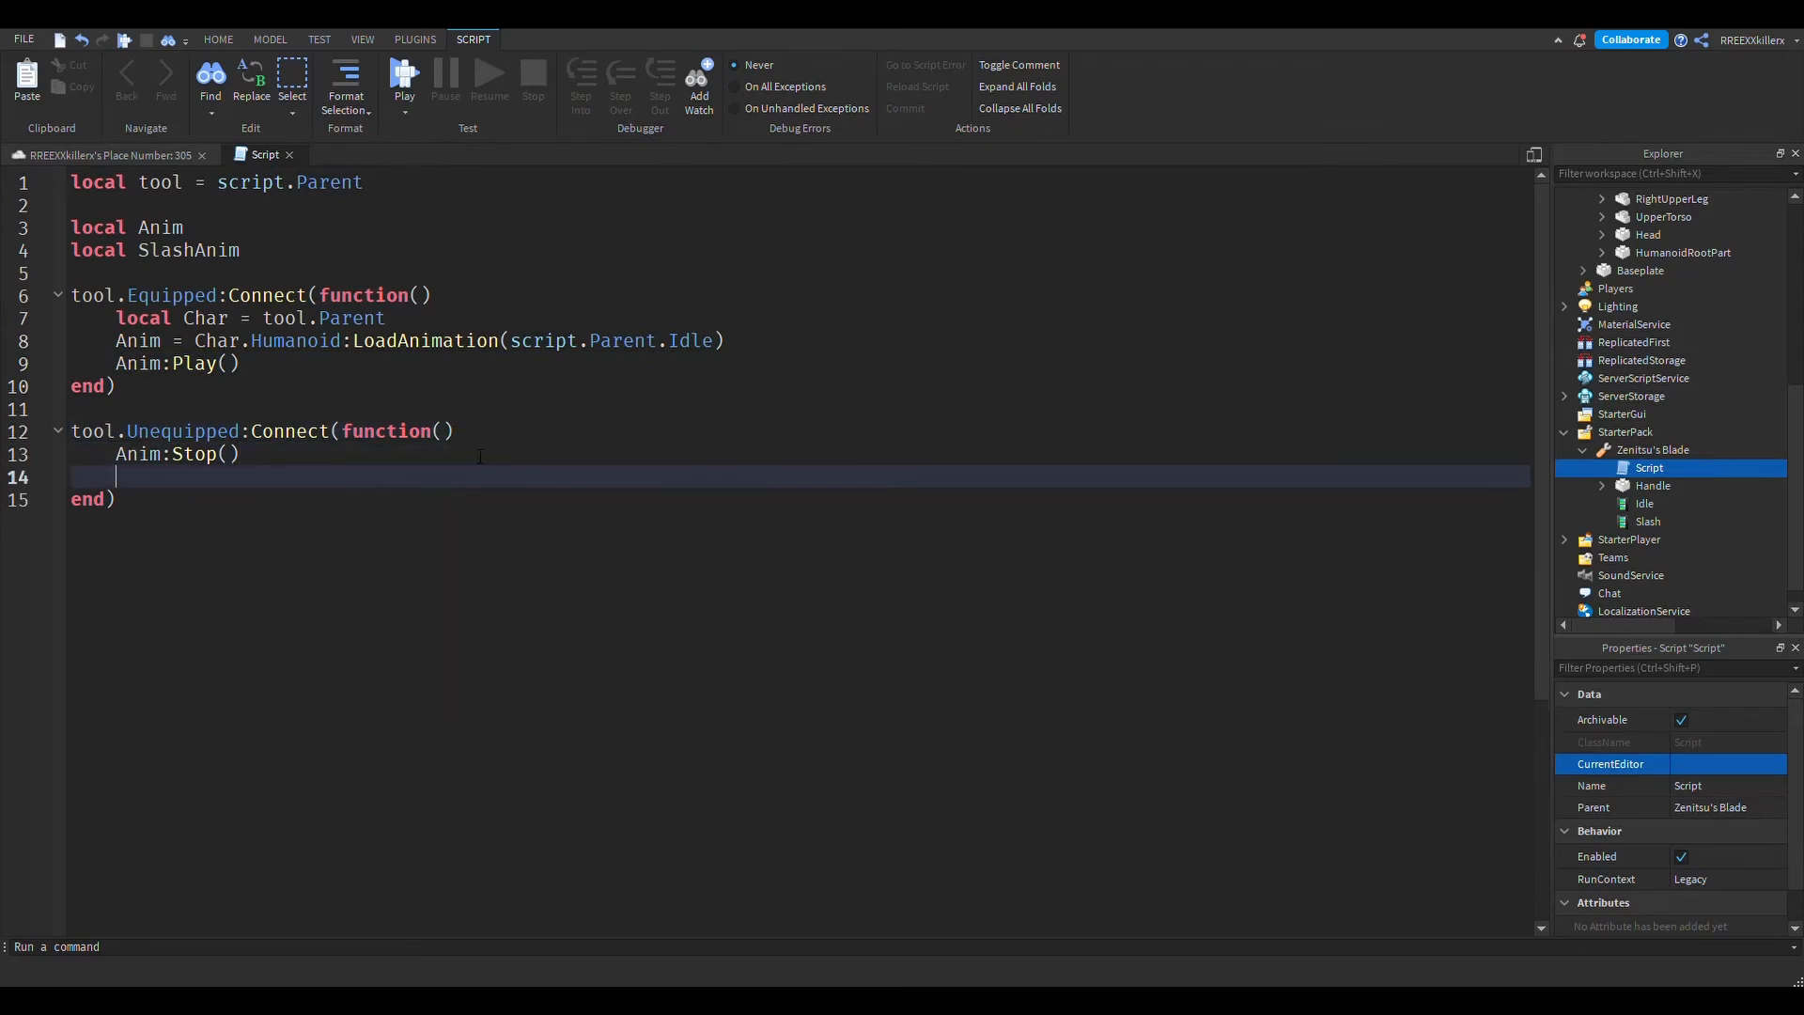
type("Anim")
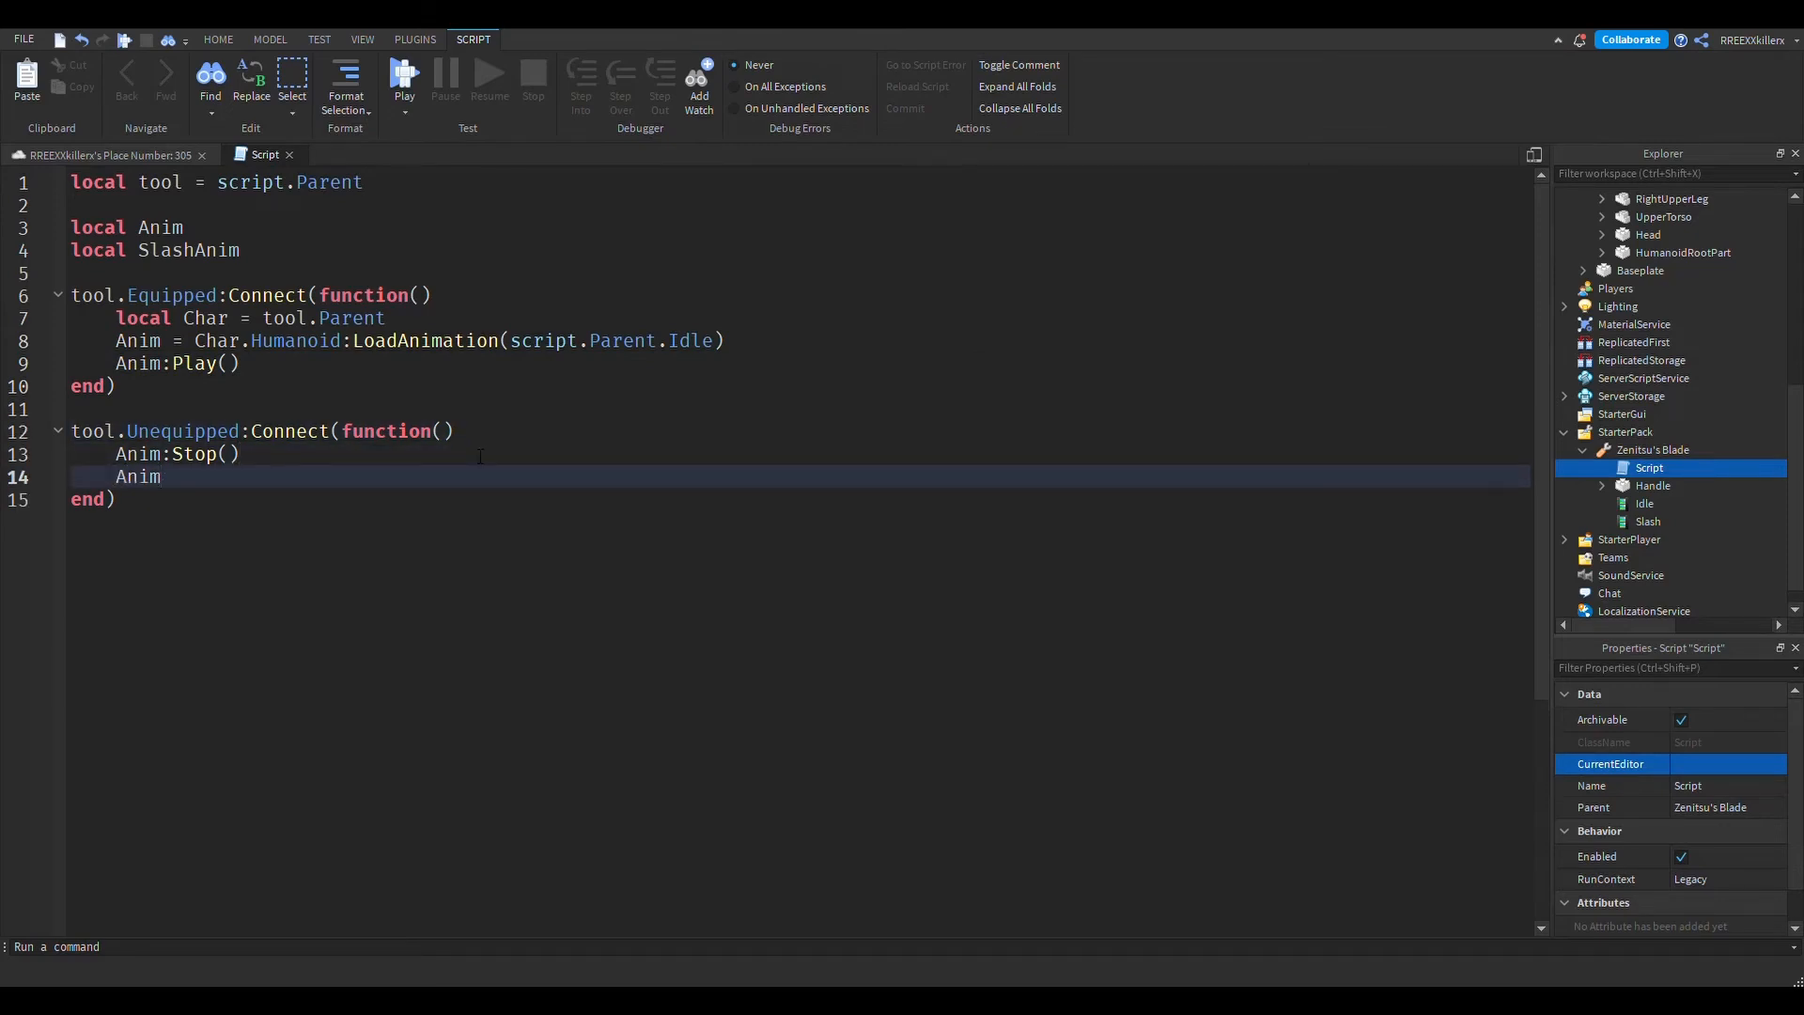
type(":Dest")
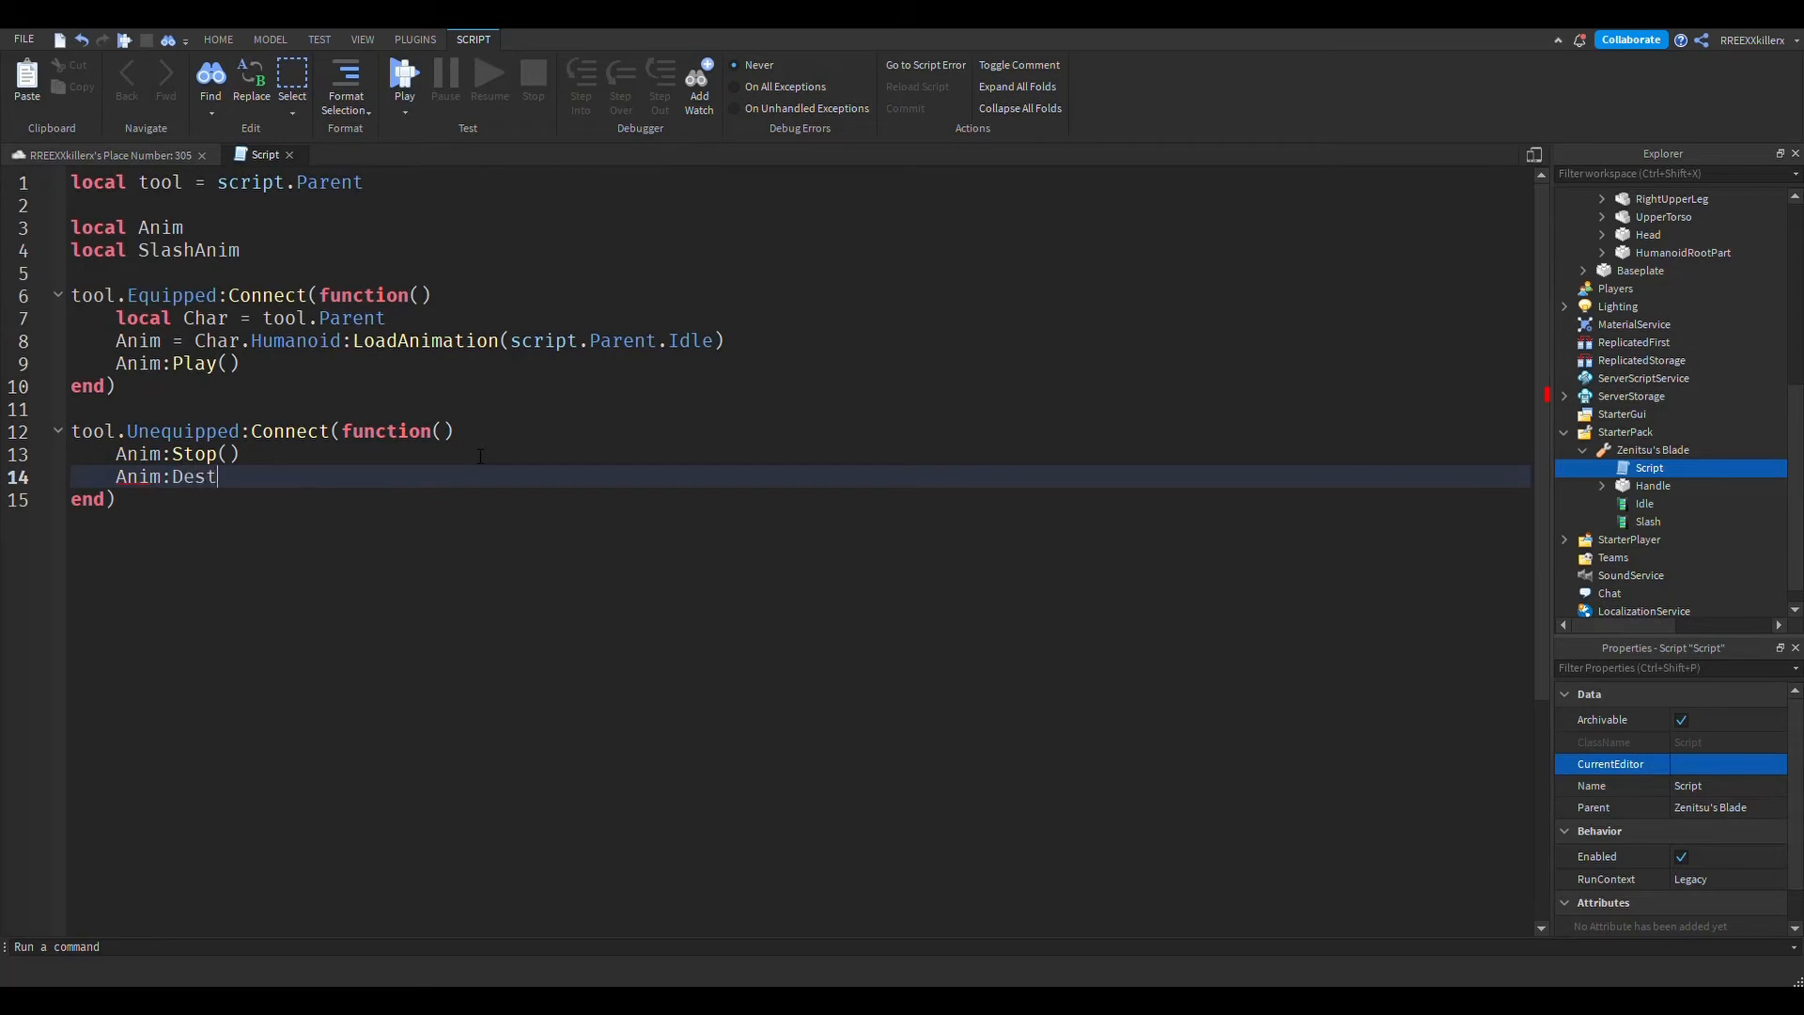
type("roy()")
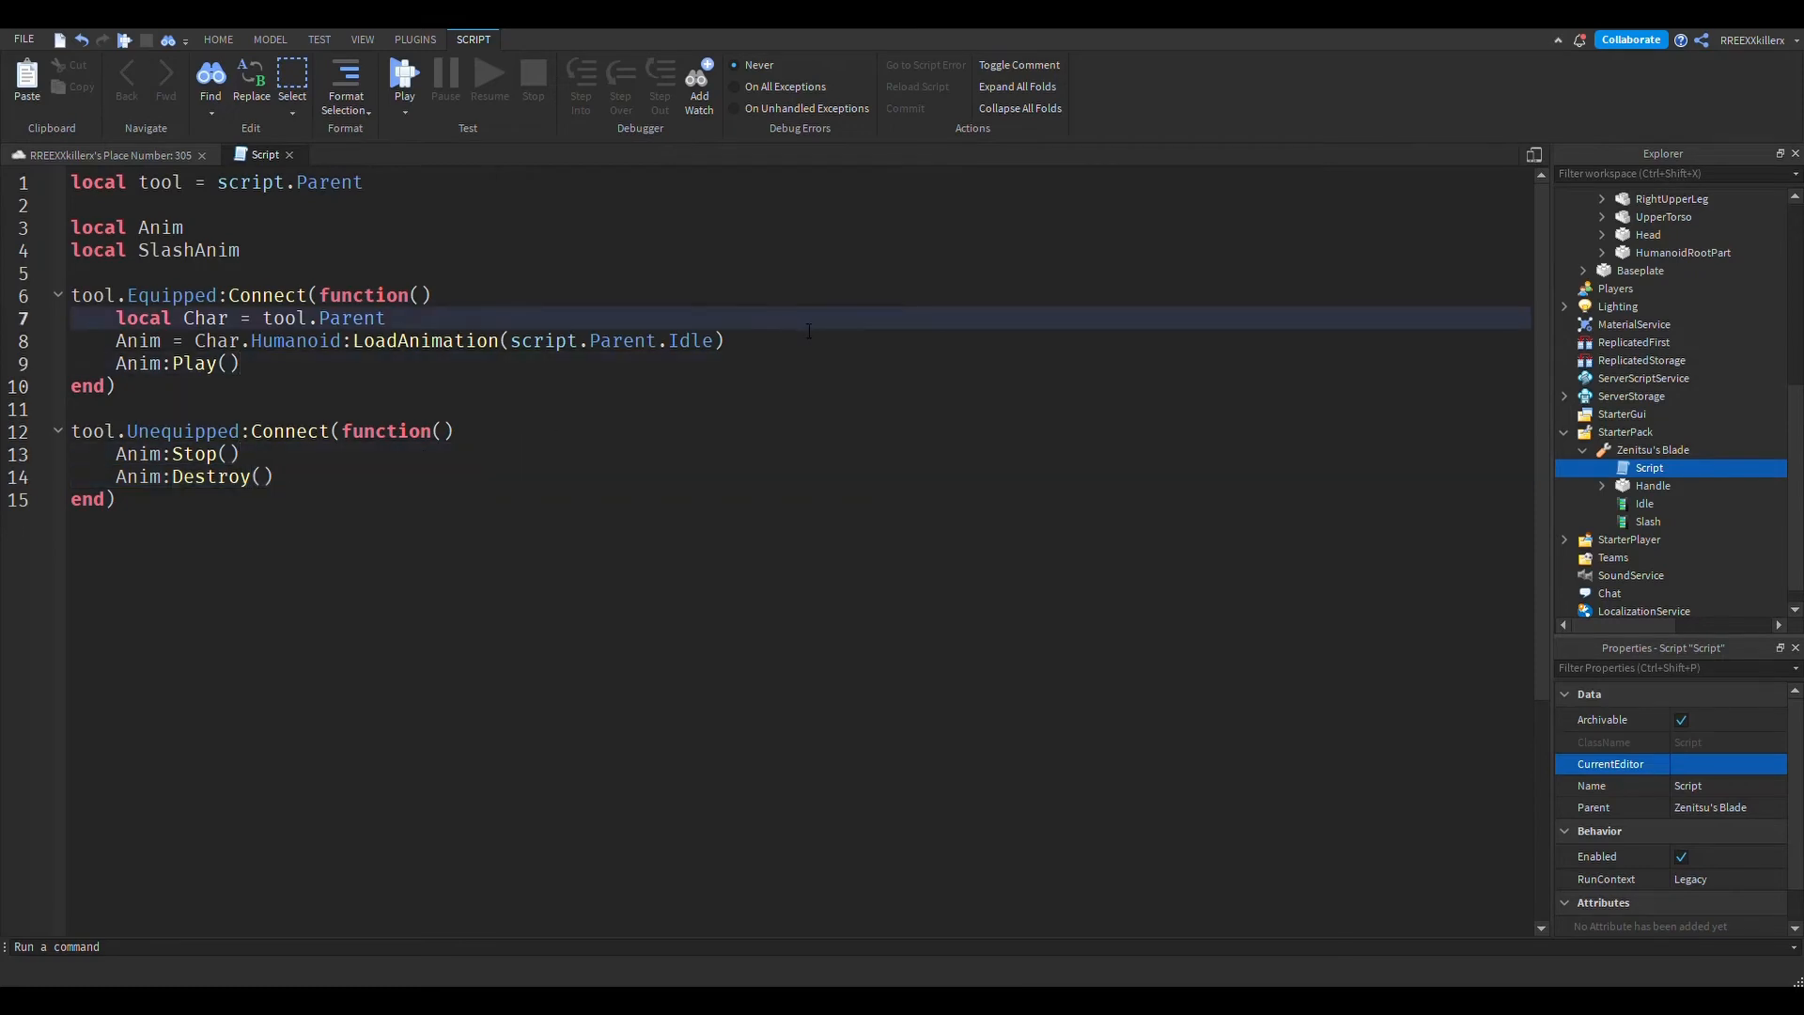
left_click(573, 340)
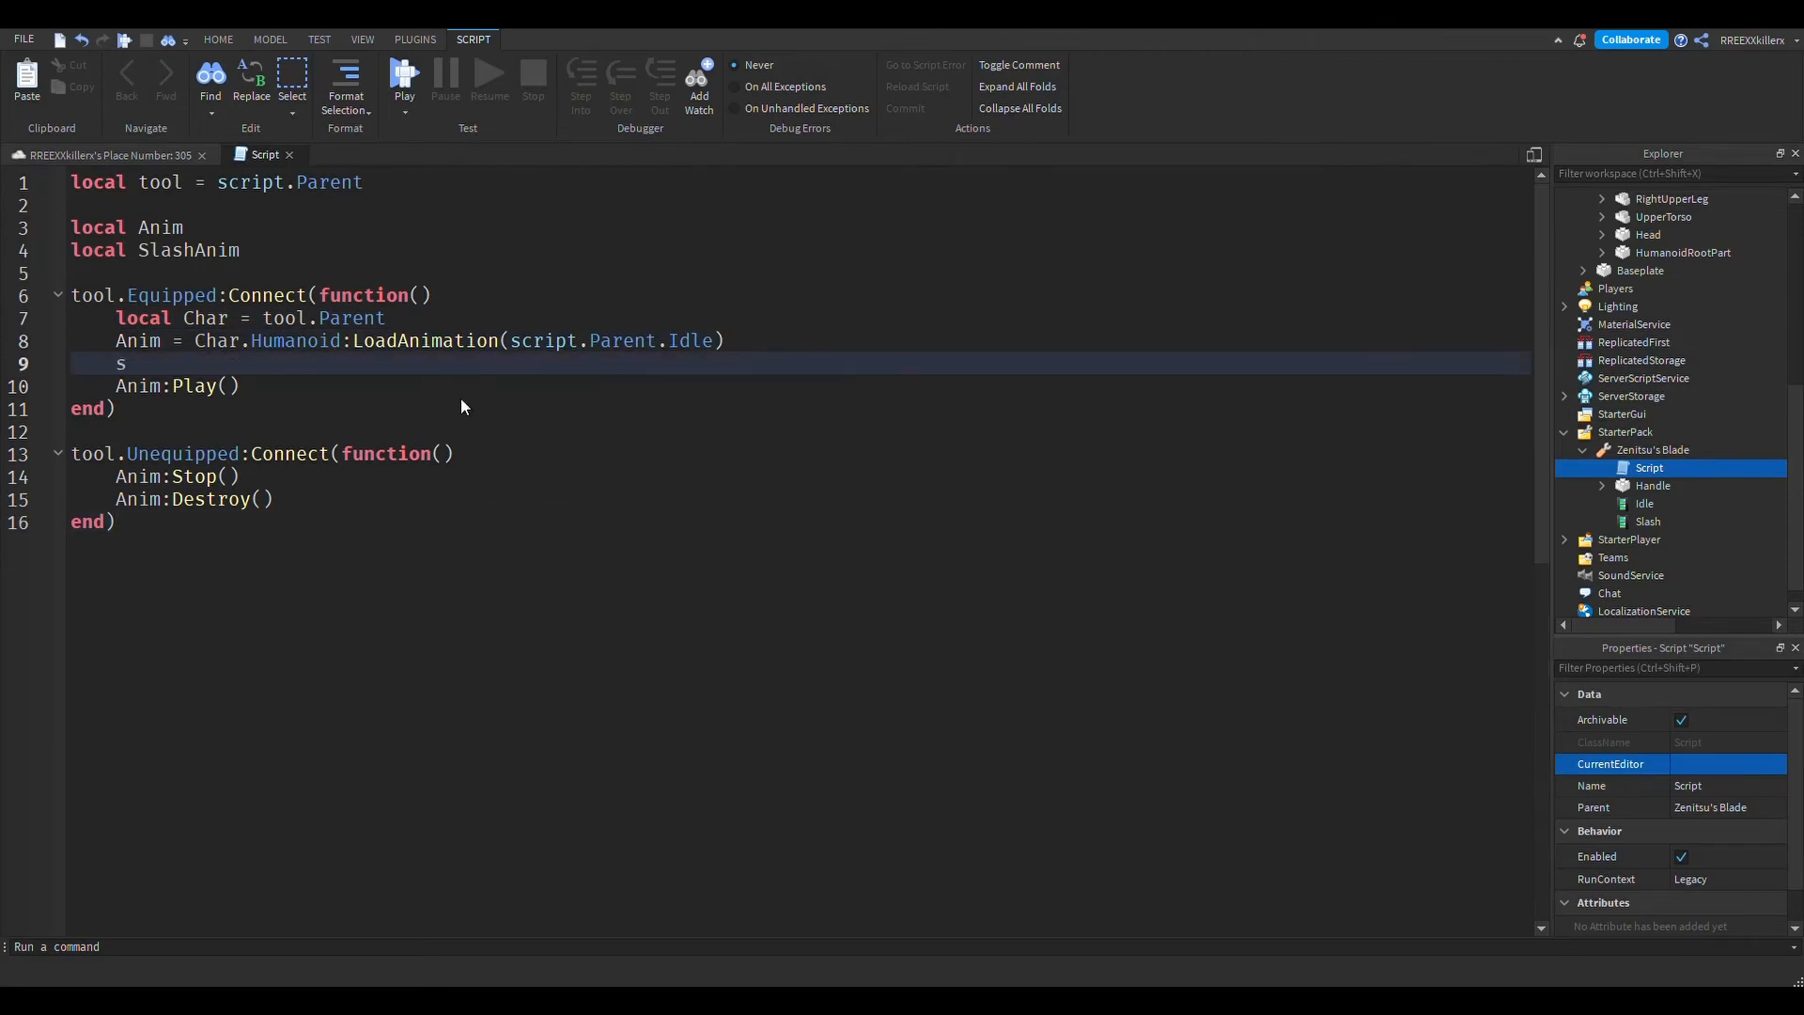
Step: Add 'SlashAnim = Char.Humanoid:LoadAnimation(script.Parent.Slash)' in the Equipped handler
type("lashAnim =")
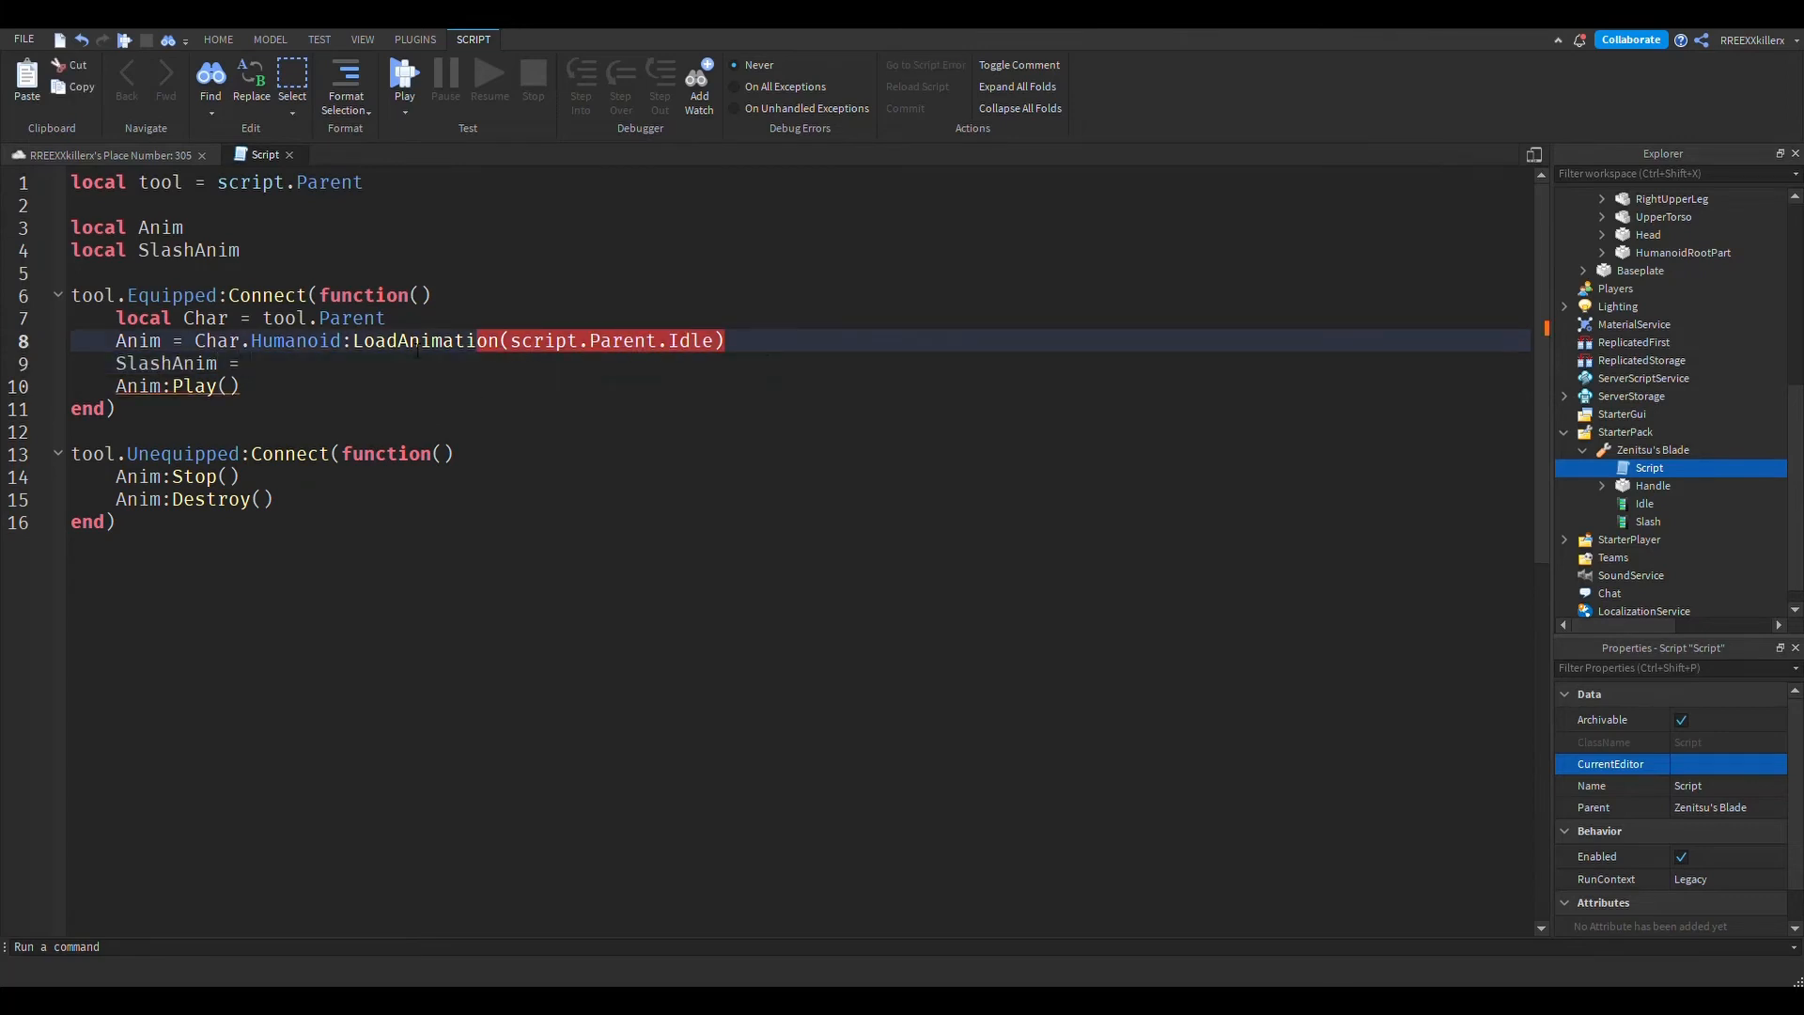
type("Char.Humanoid:LoadAnimation(script.Parent.Idle)")
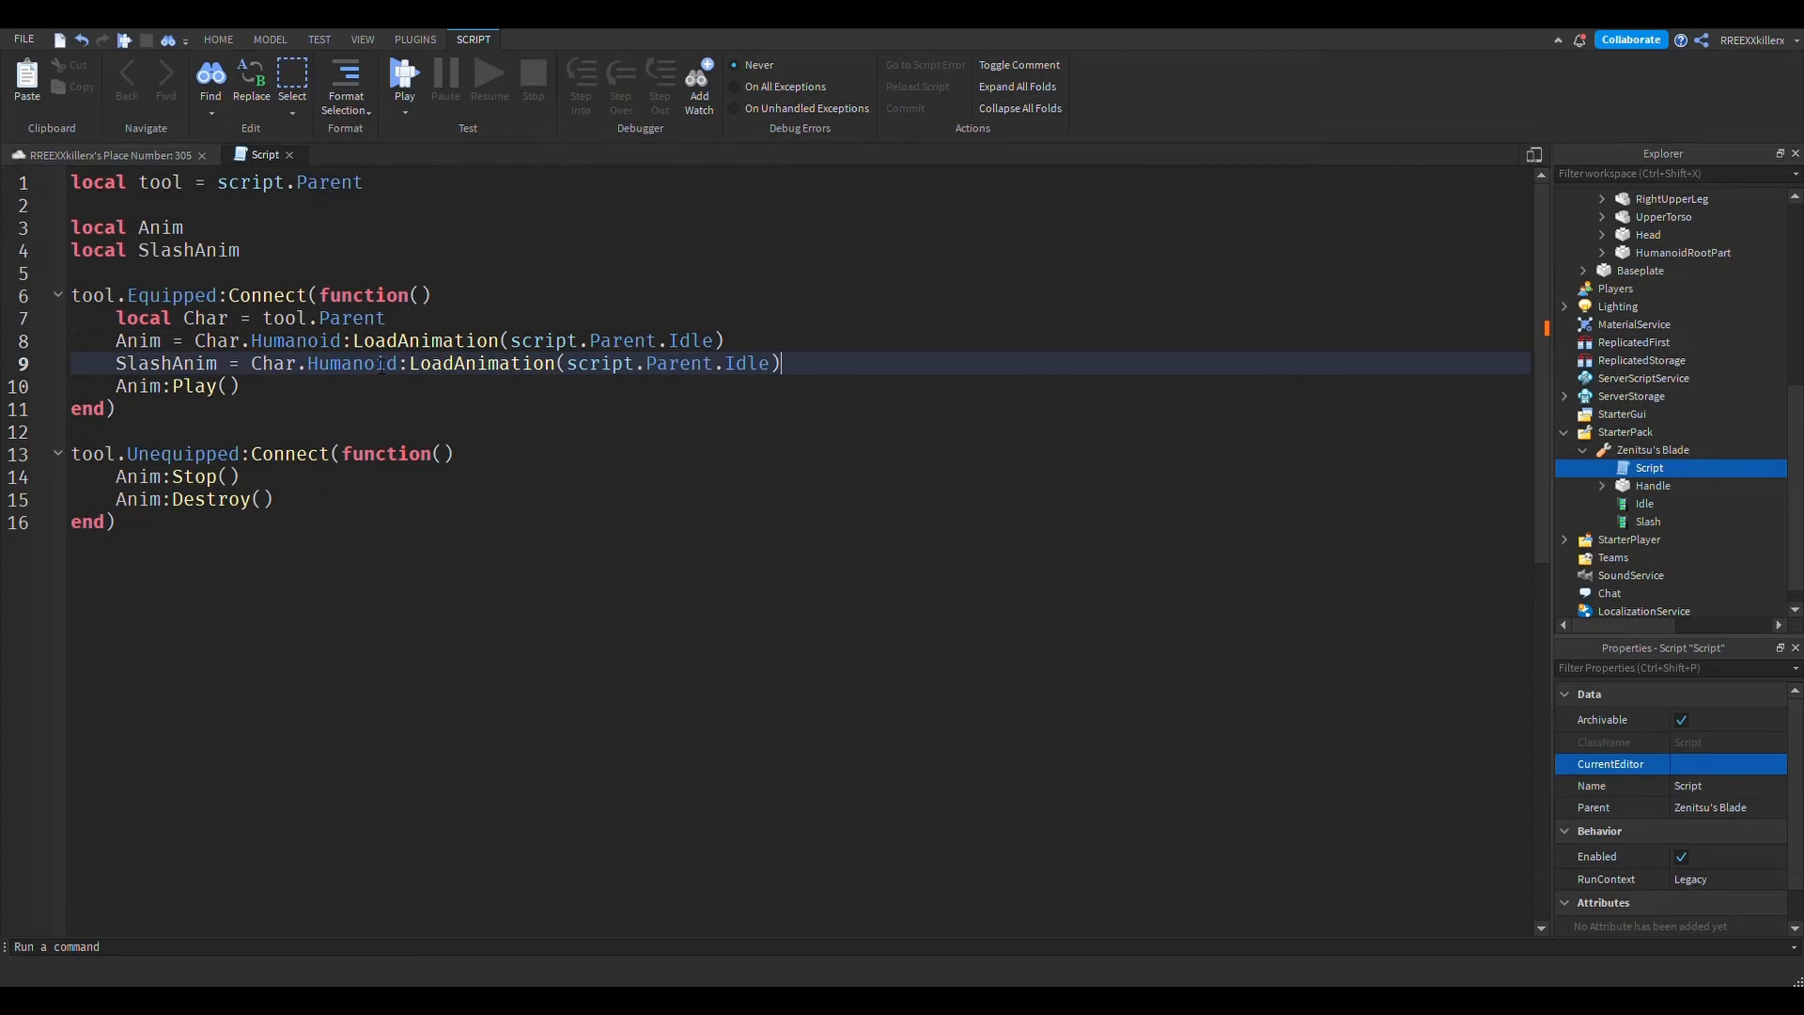
double_click(748, 363)
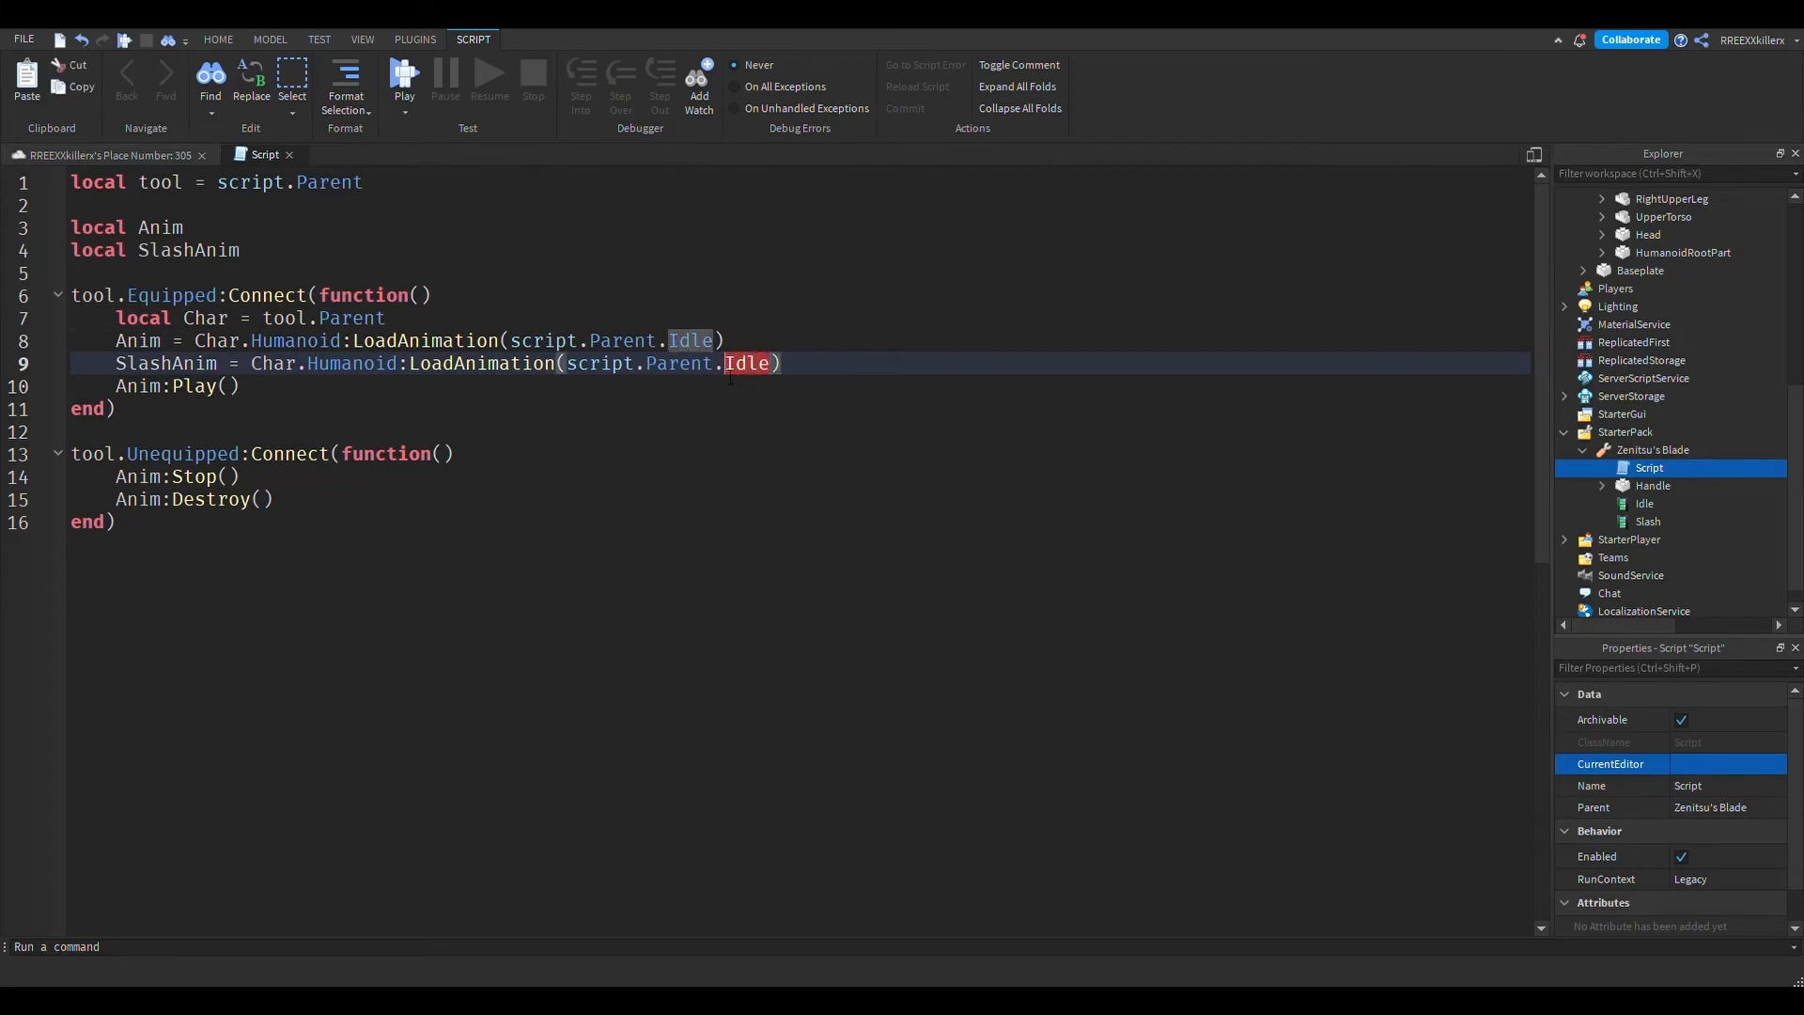
type("Slash")
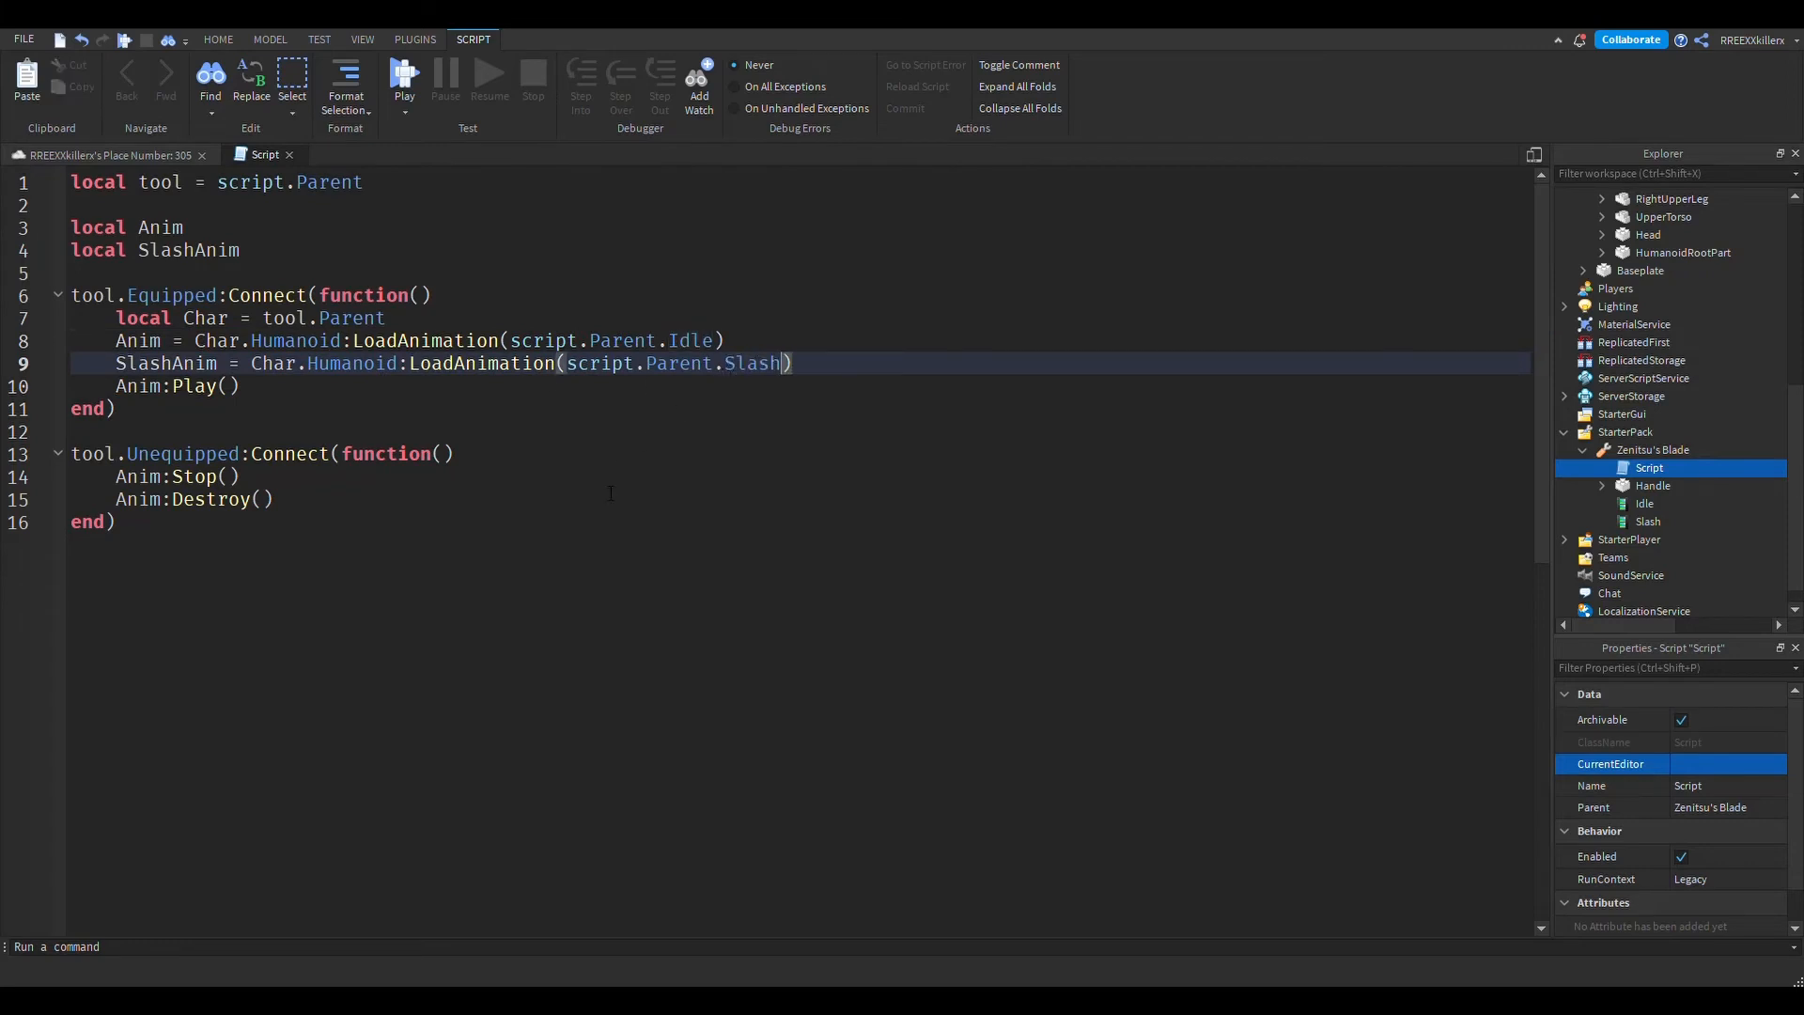
Step: Add 'SlashAnim:Destroy()' after Anim:Destroy() in the Unequipped handler
left_click(504, 500)
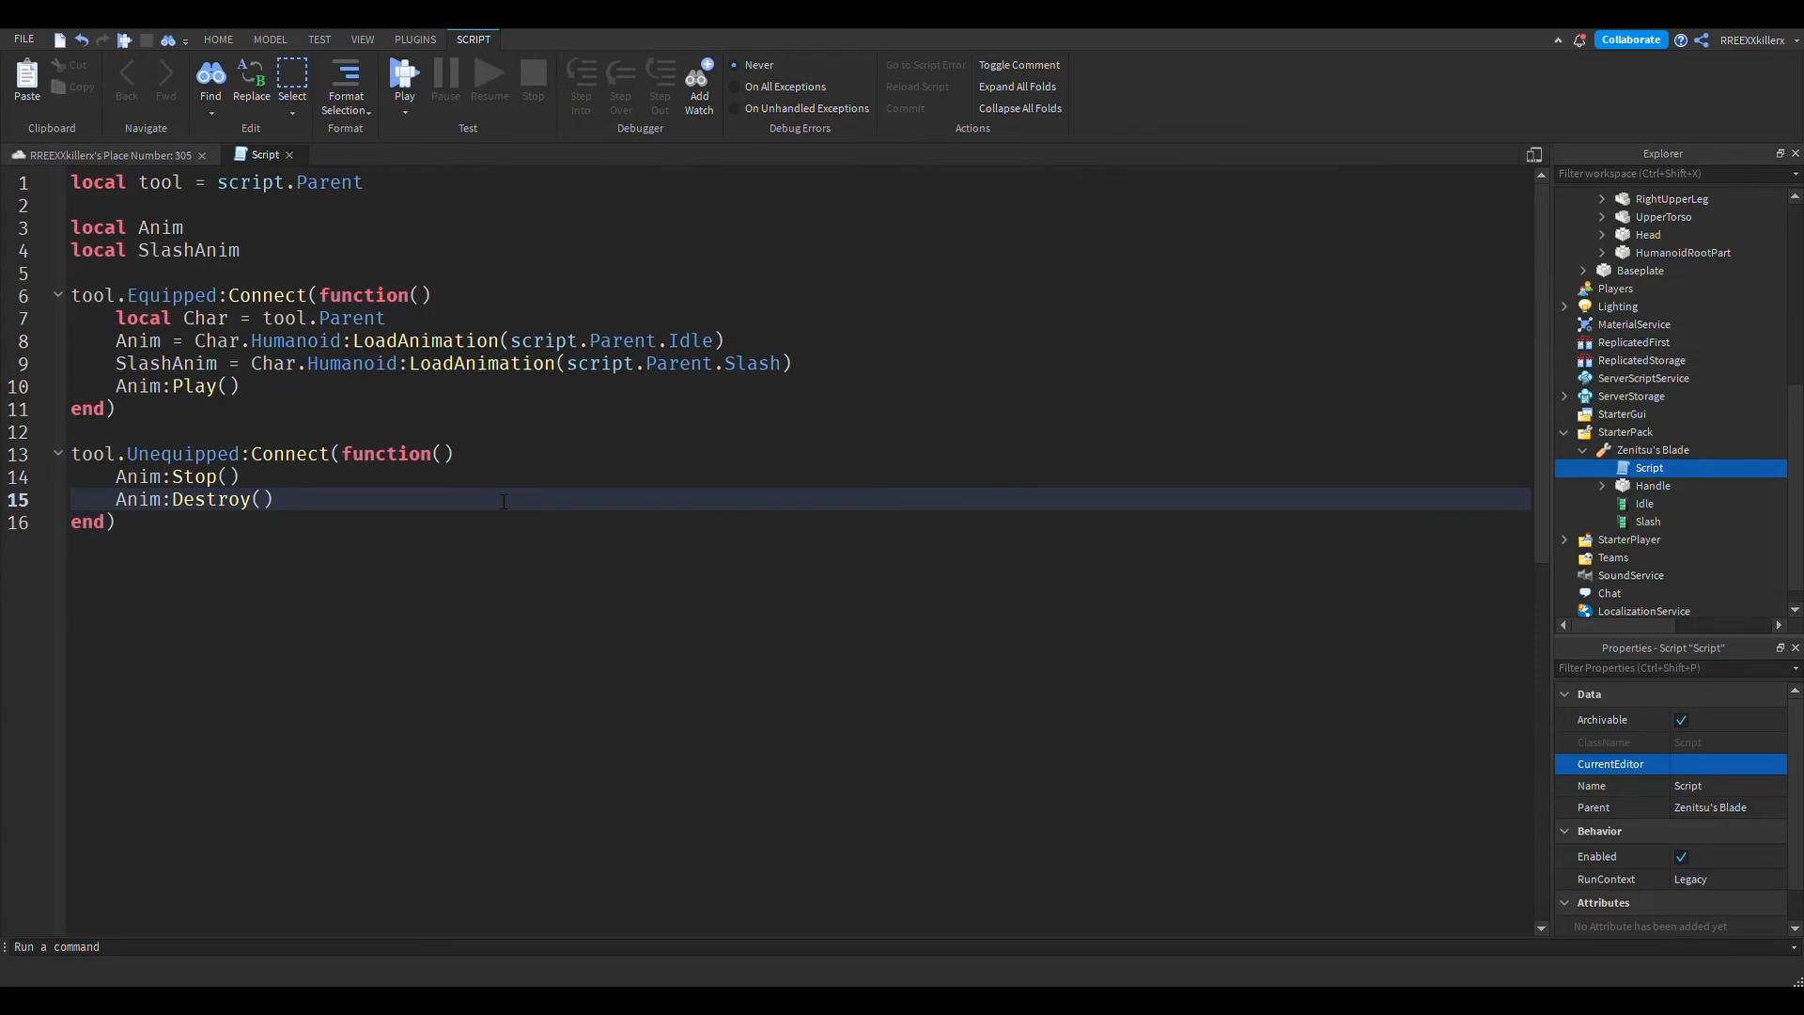
type("sl")
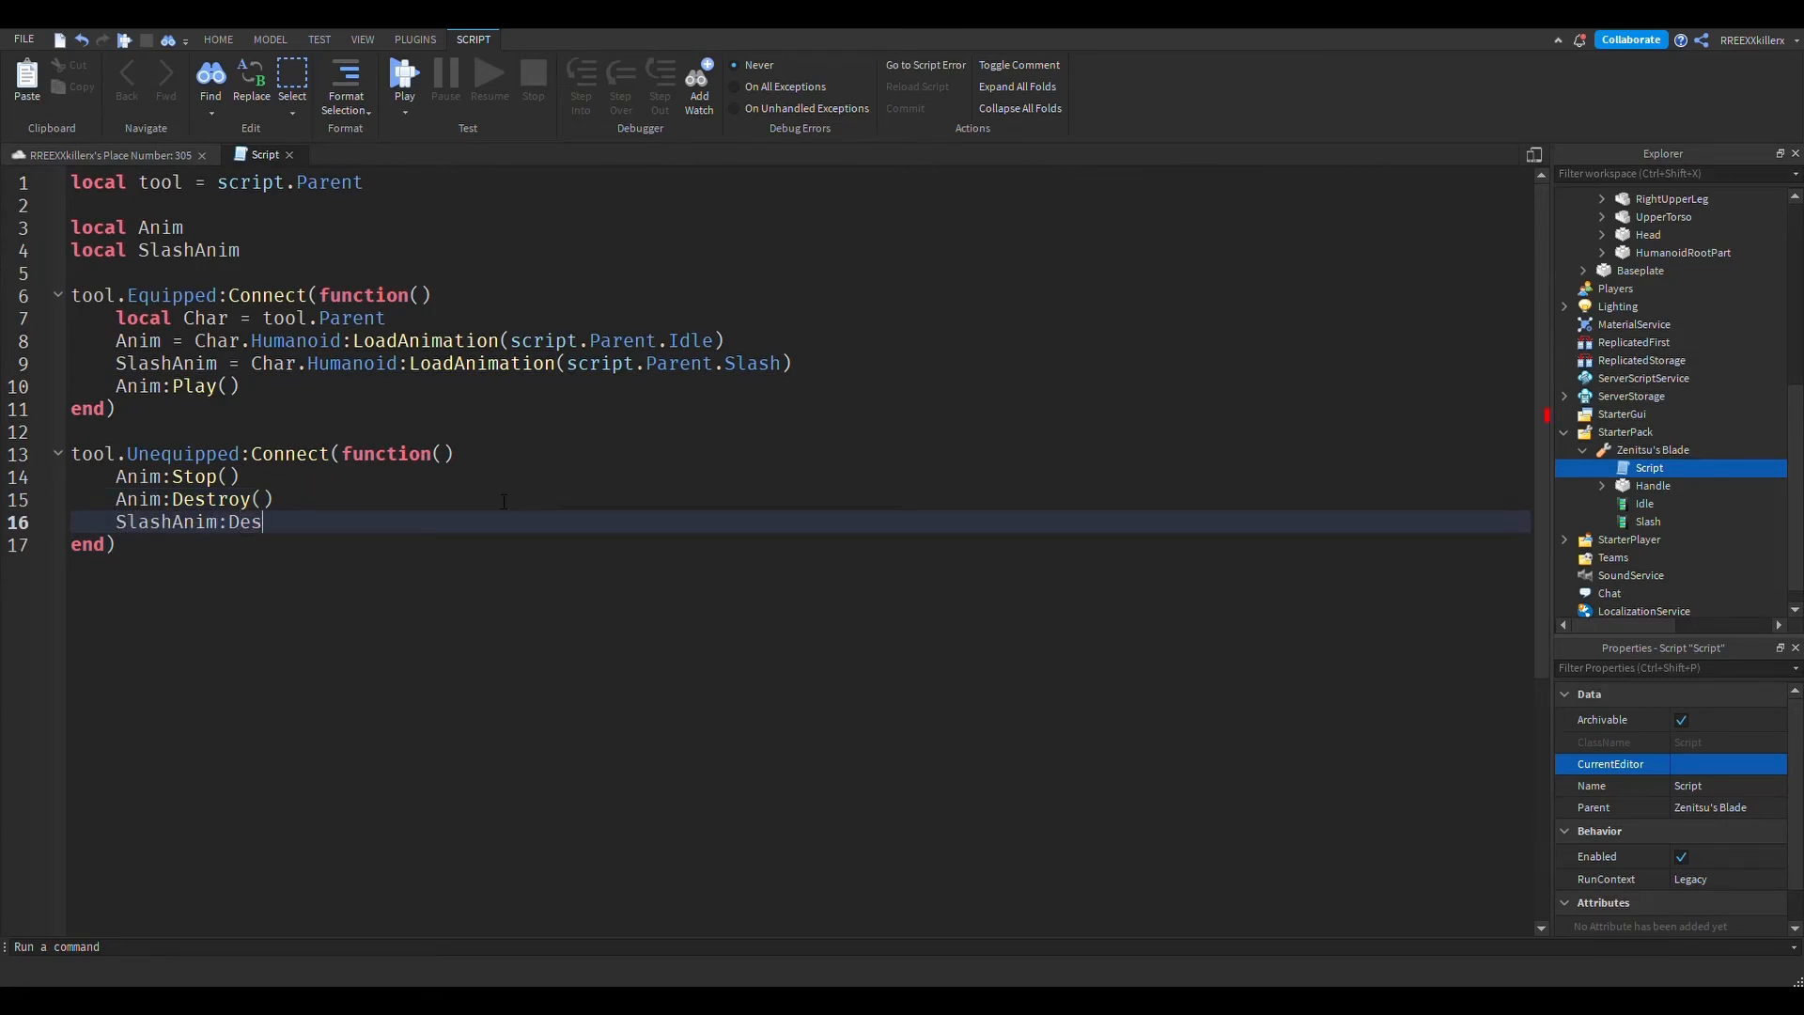
type("try")
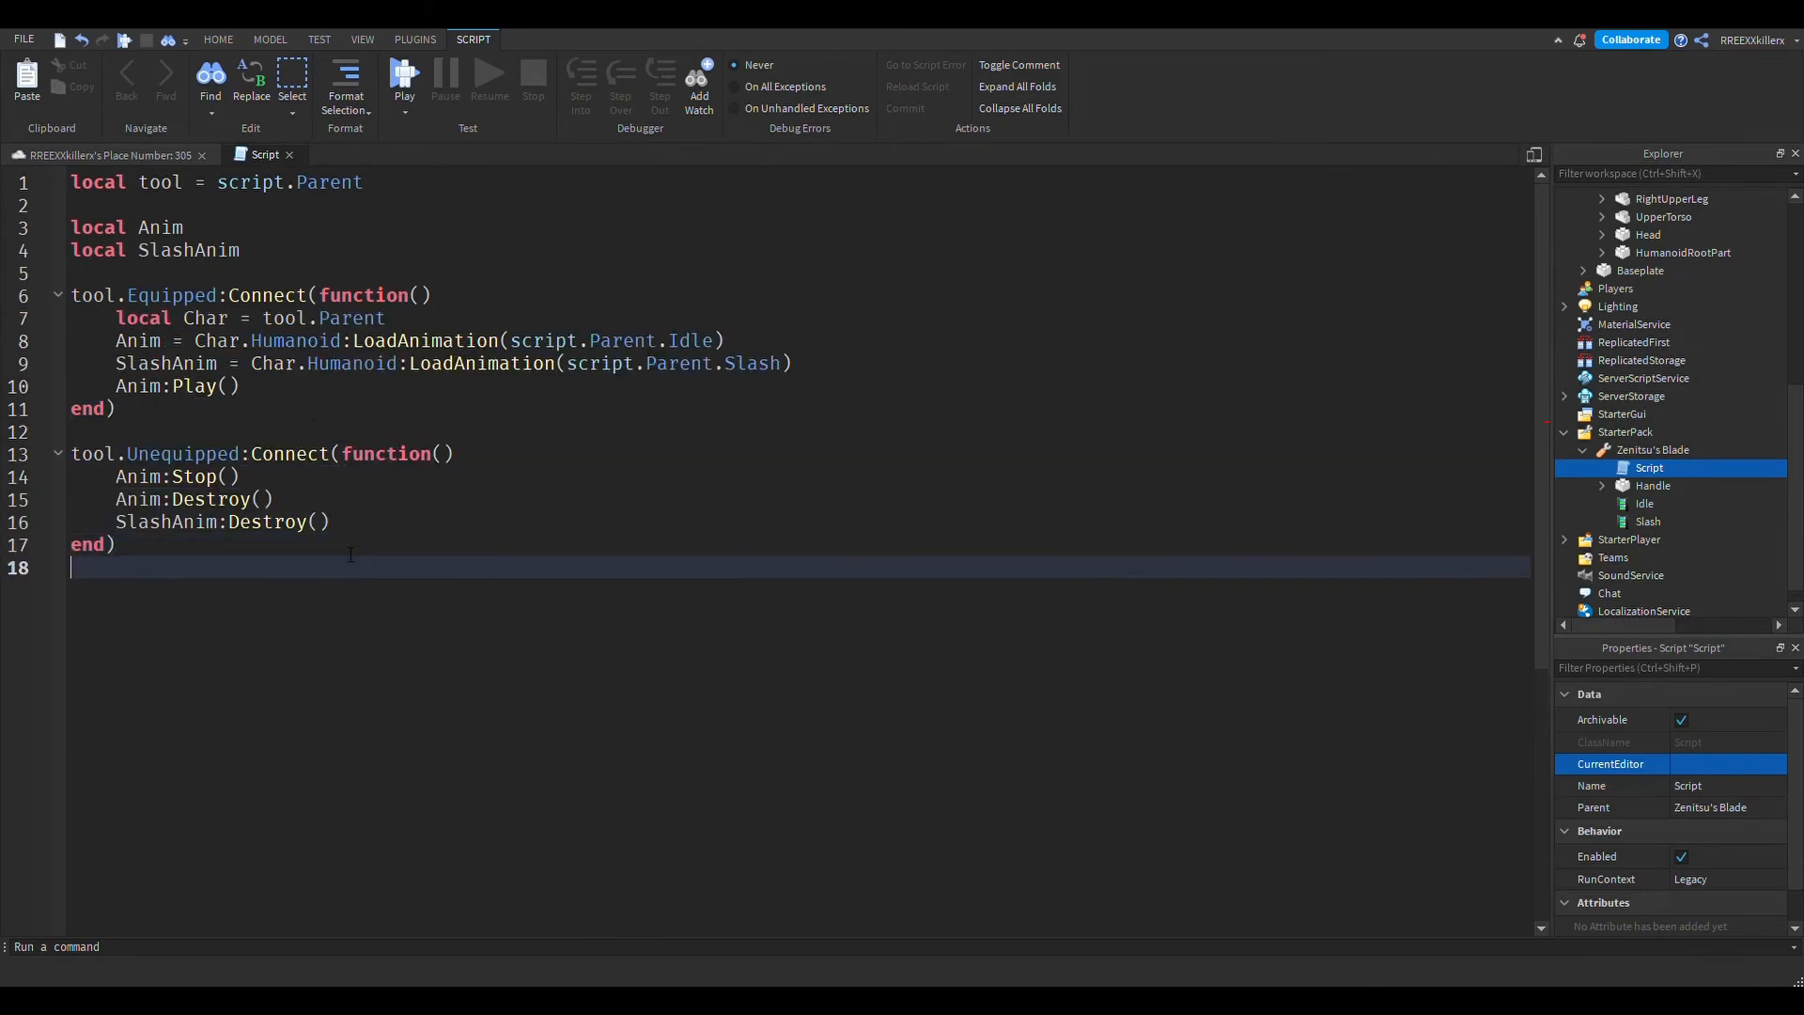
Step: Start a tool.Activated:Connect(function() handler with 'local char = tool.Parent'
type("tool.")
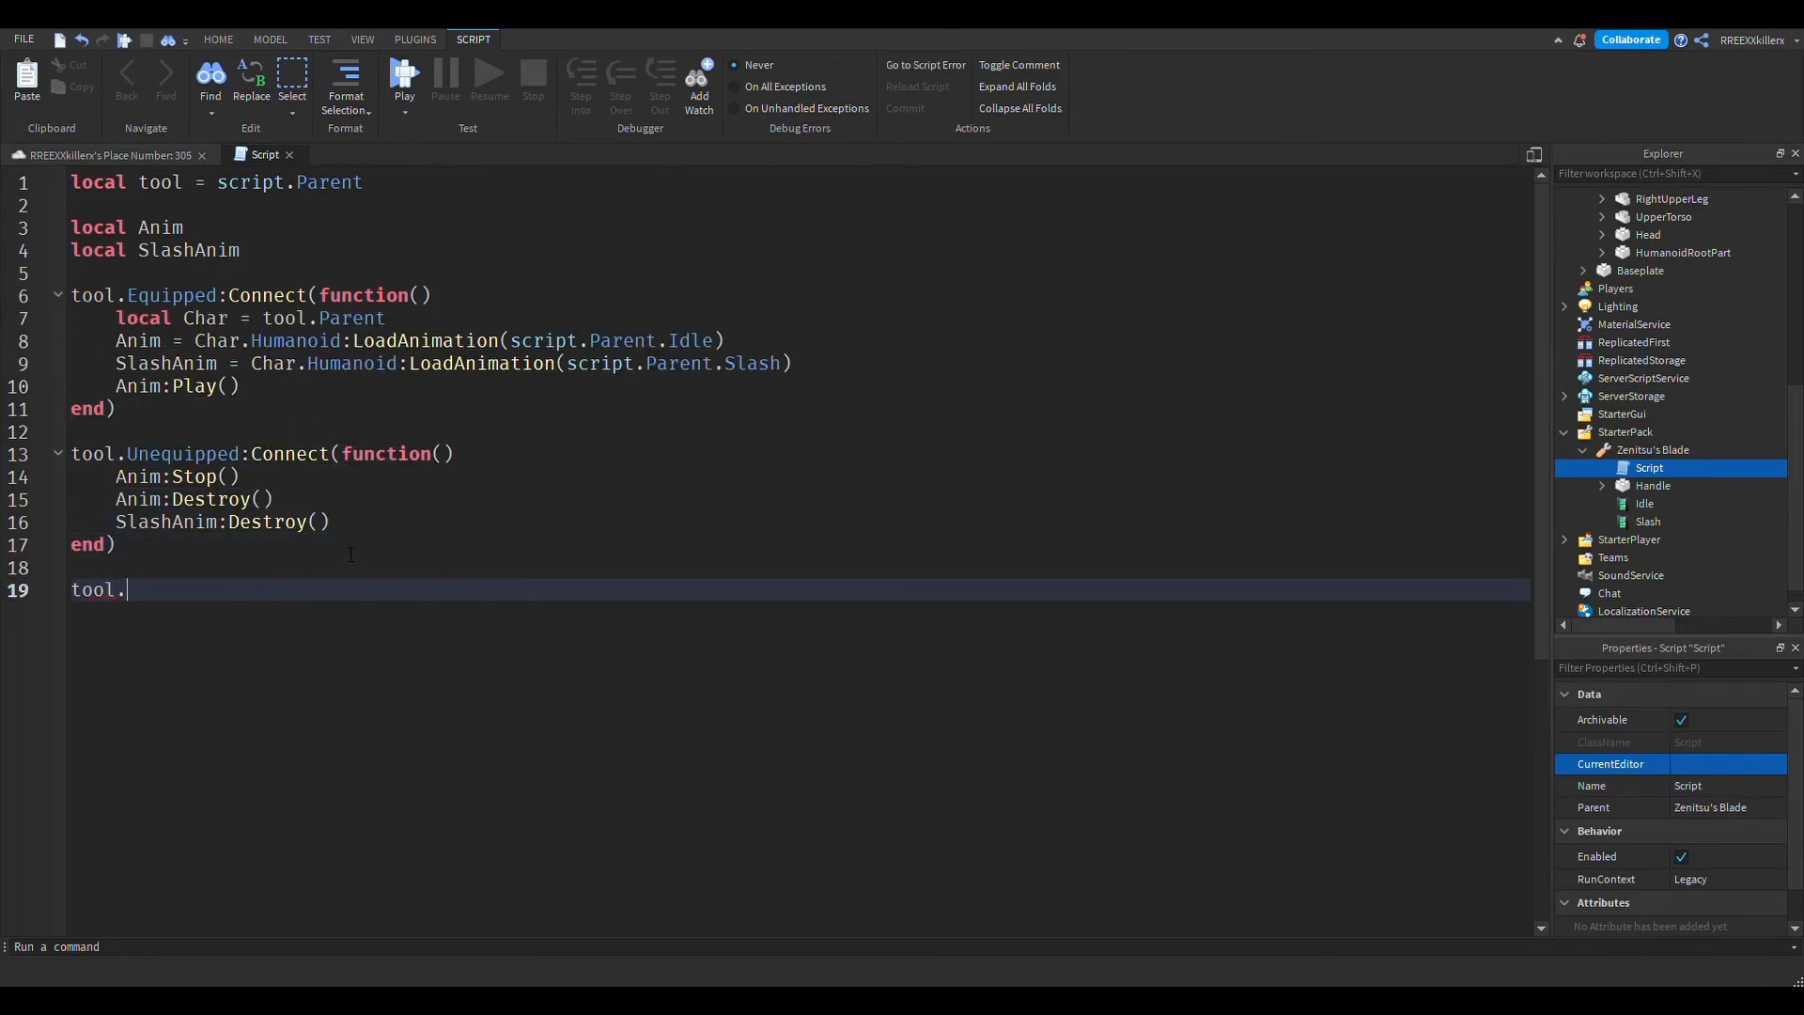
type("Activated:C")
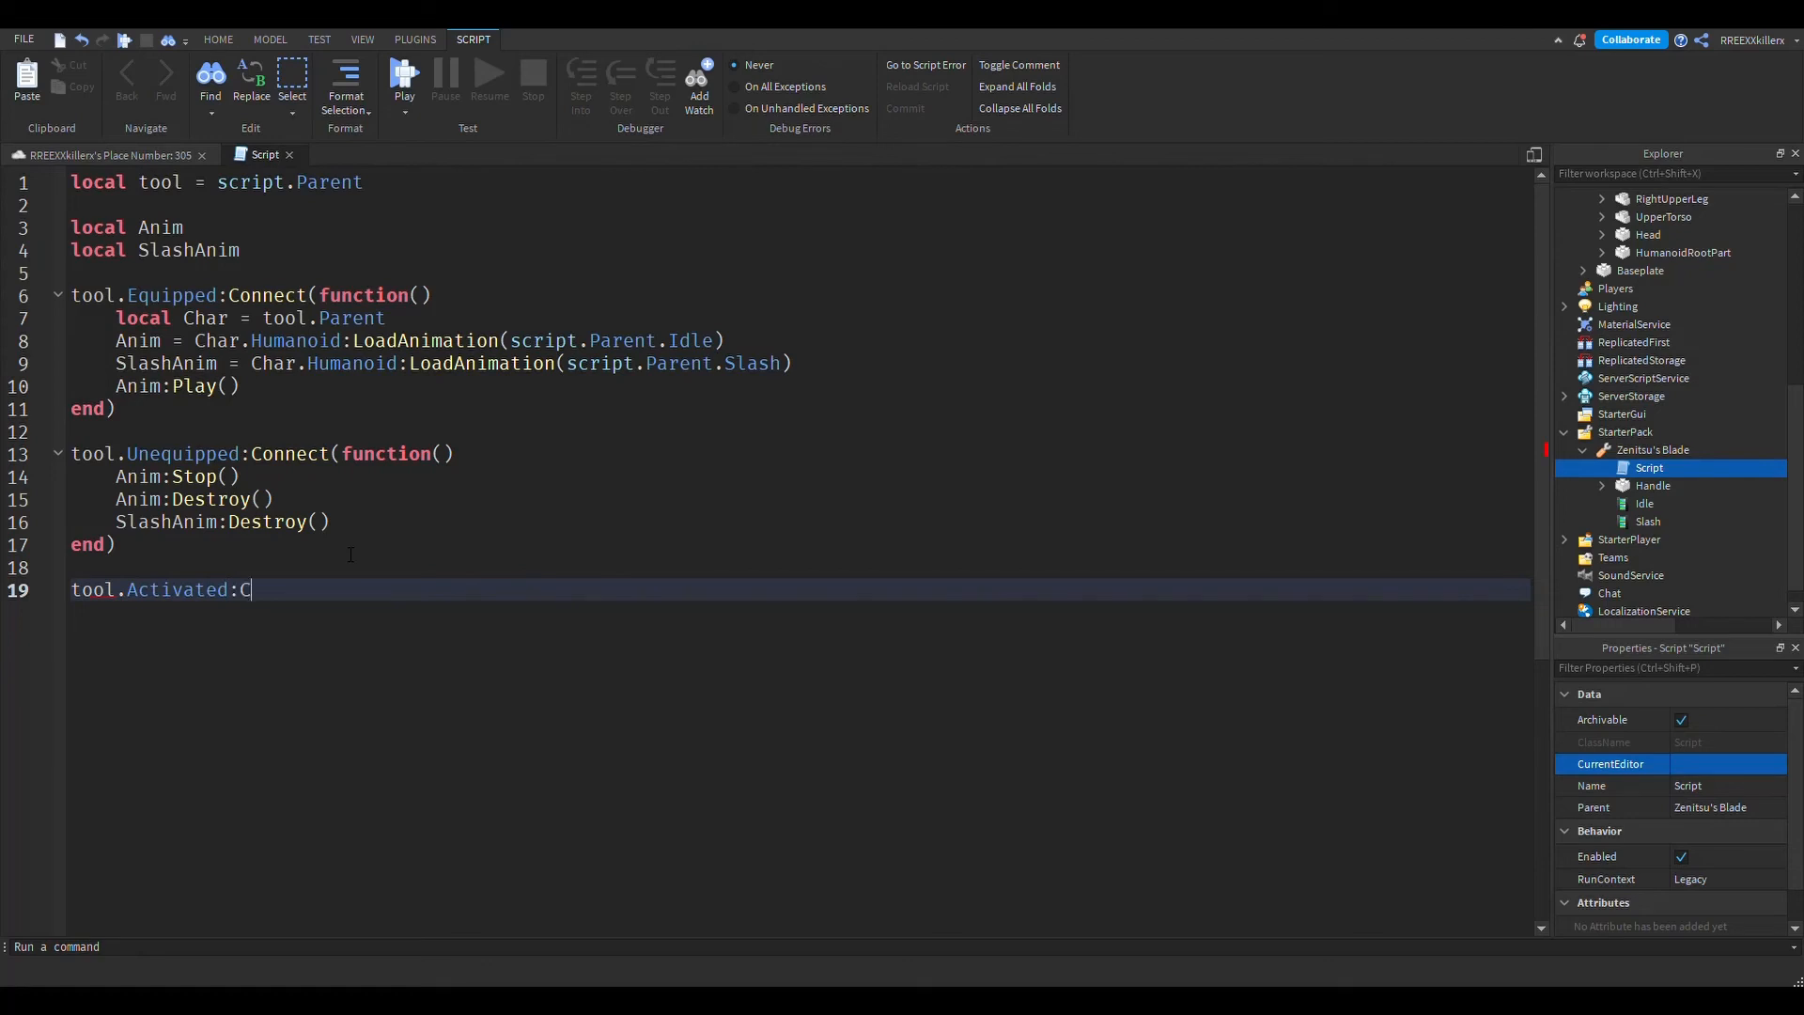
type("onnect(function()")
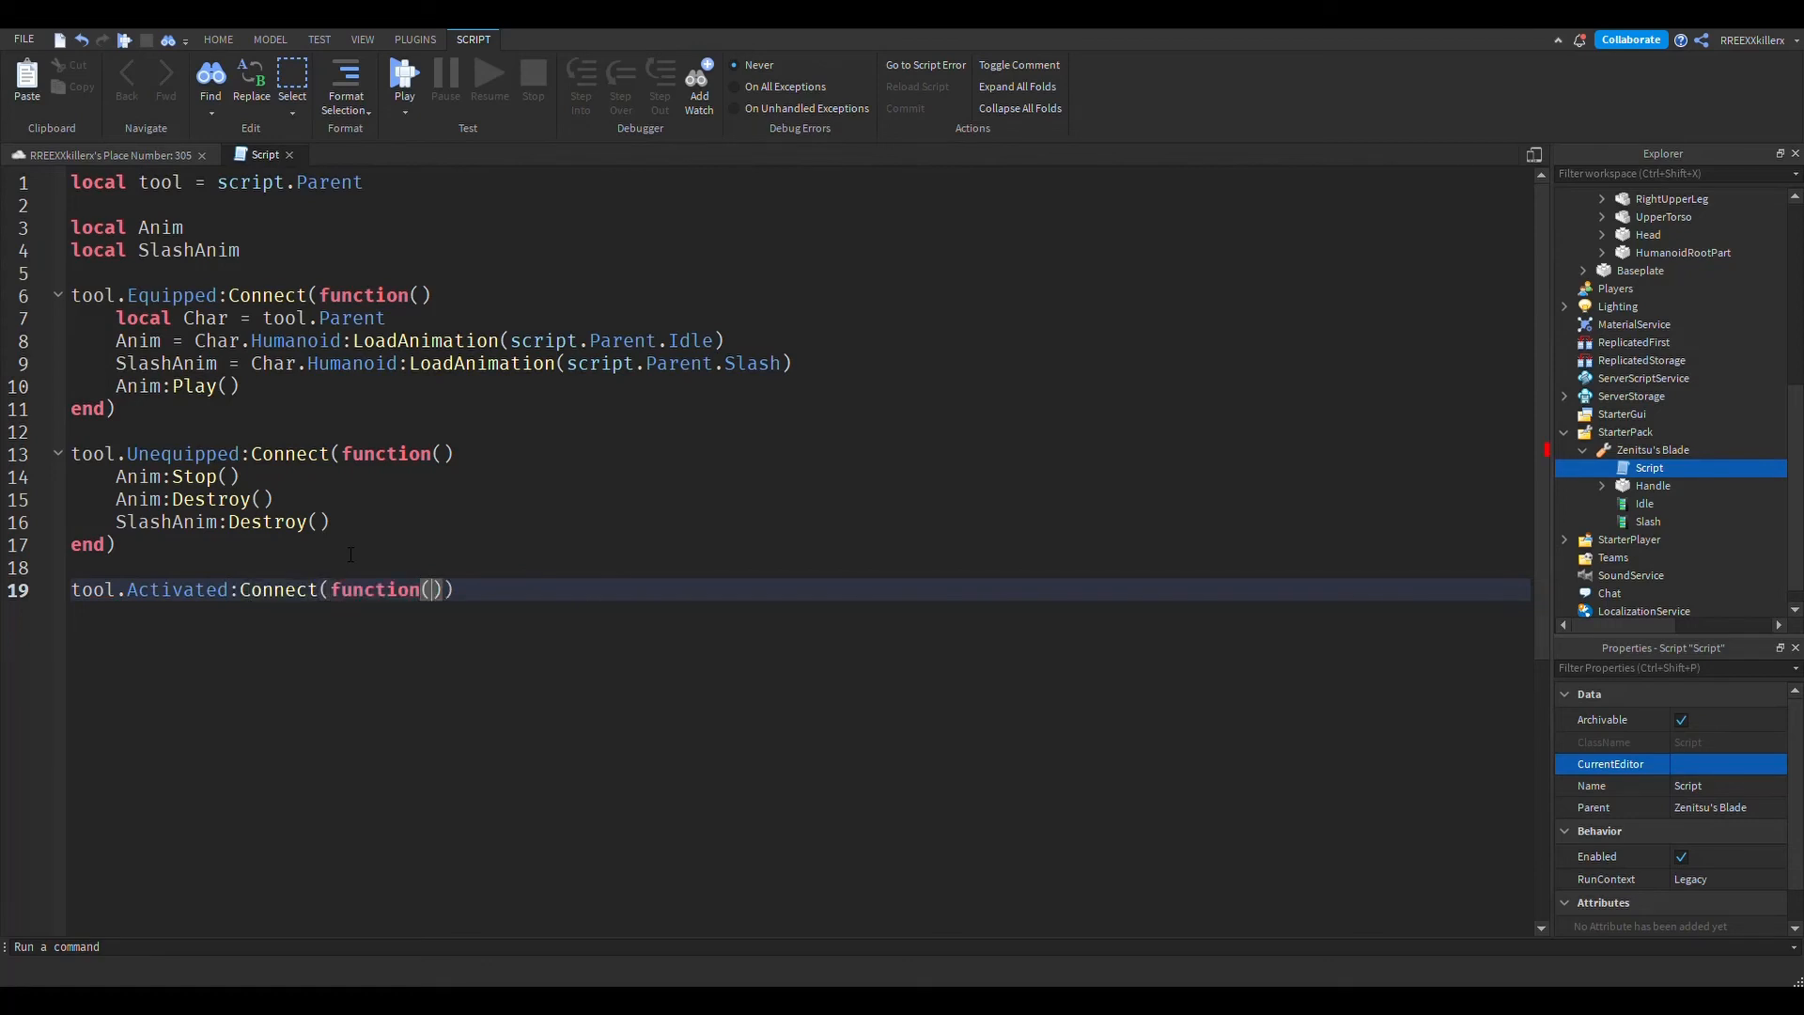
key("enter")
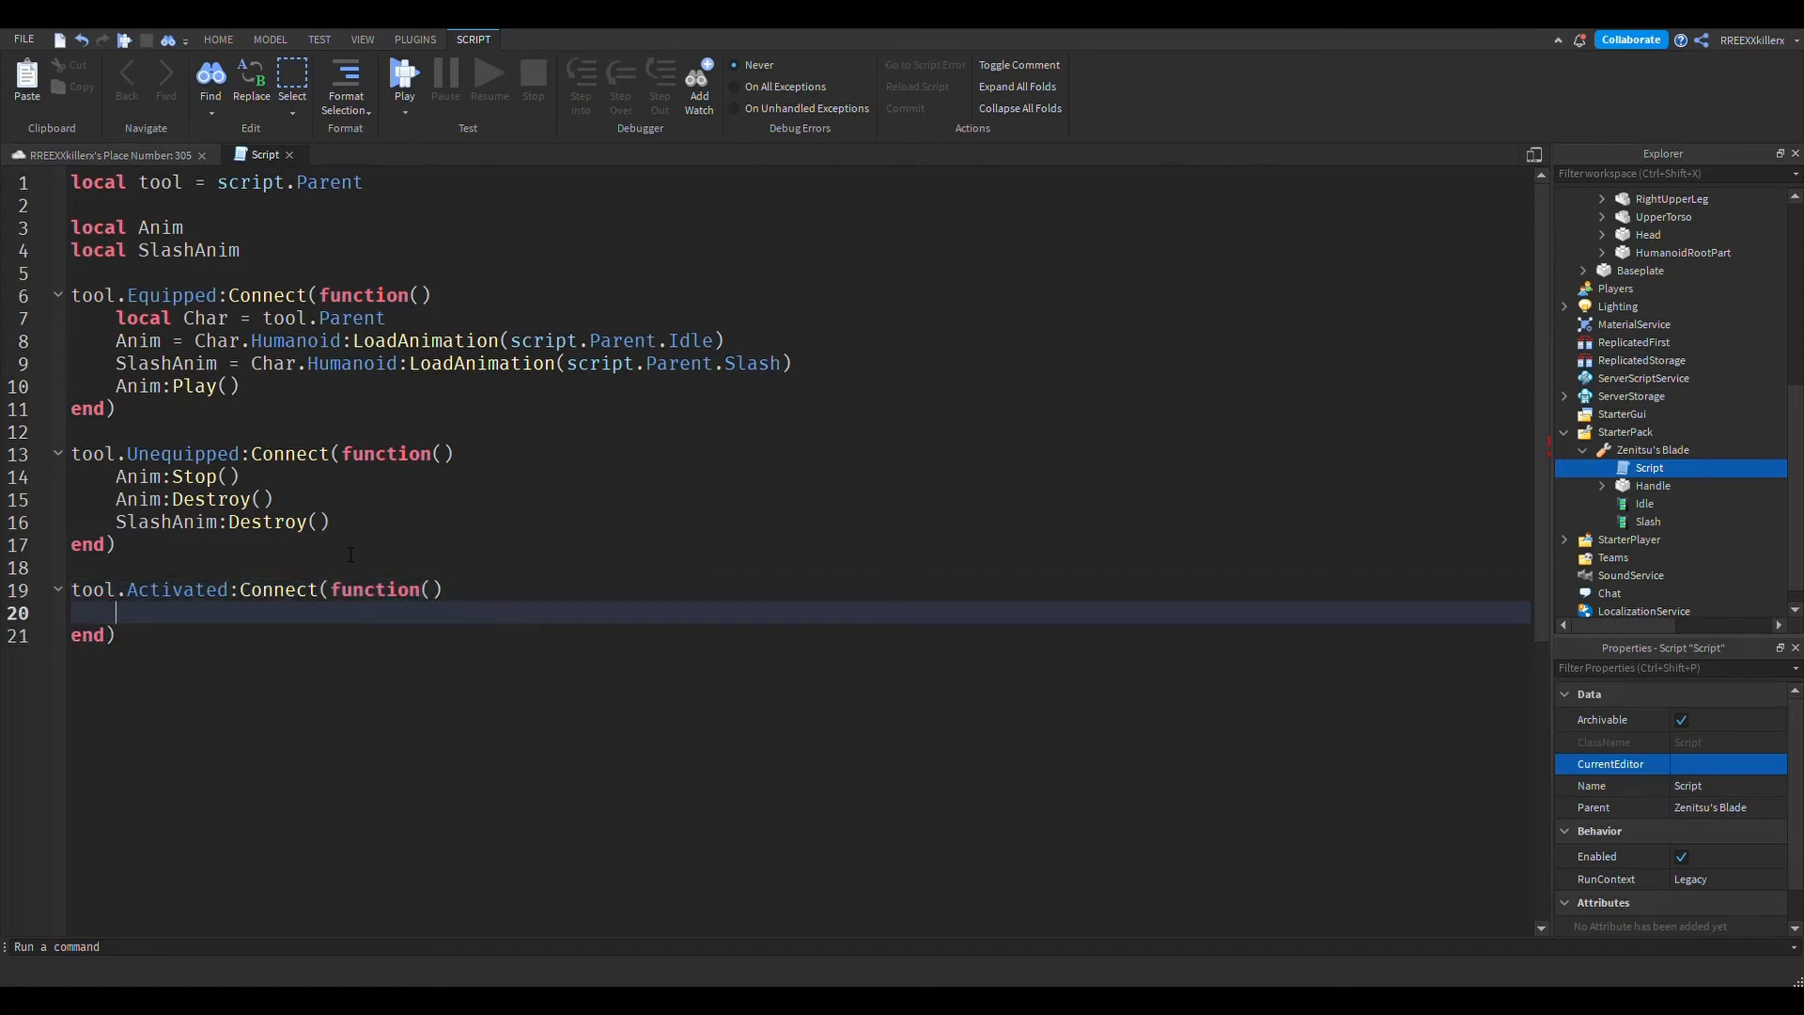
type("local char = tool")
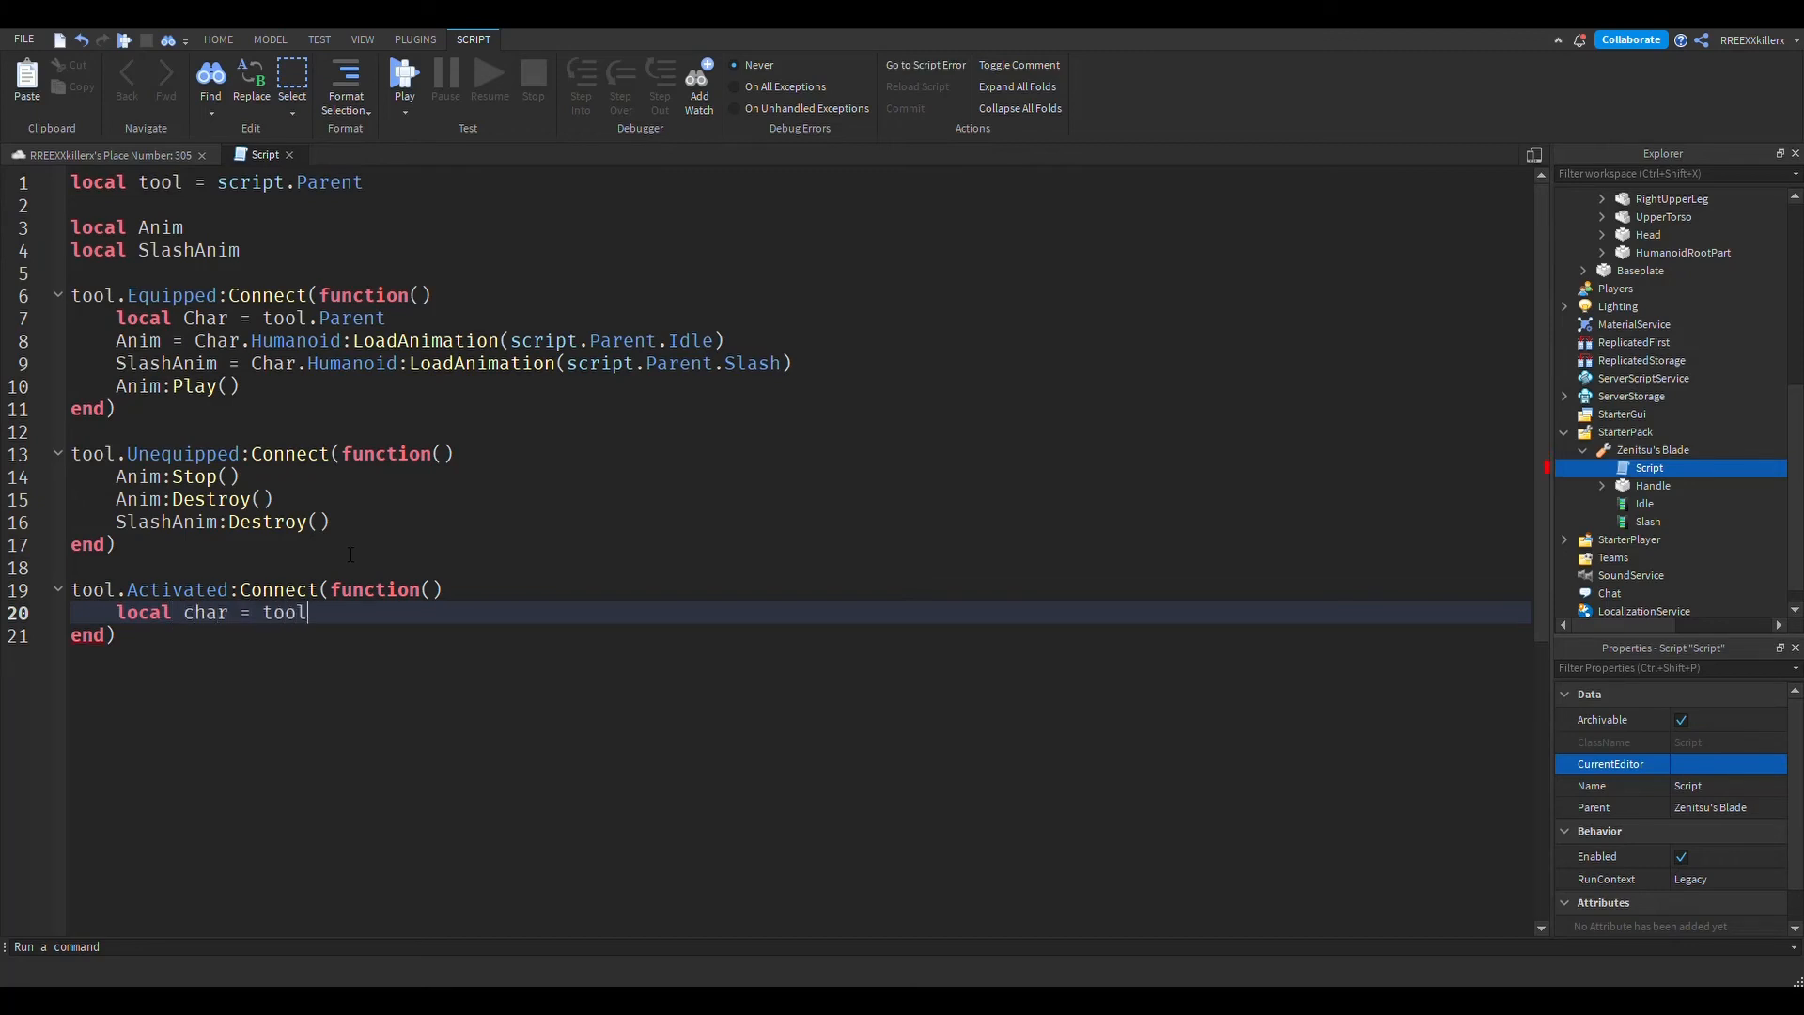
type(".Parent")
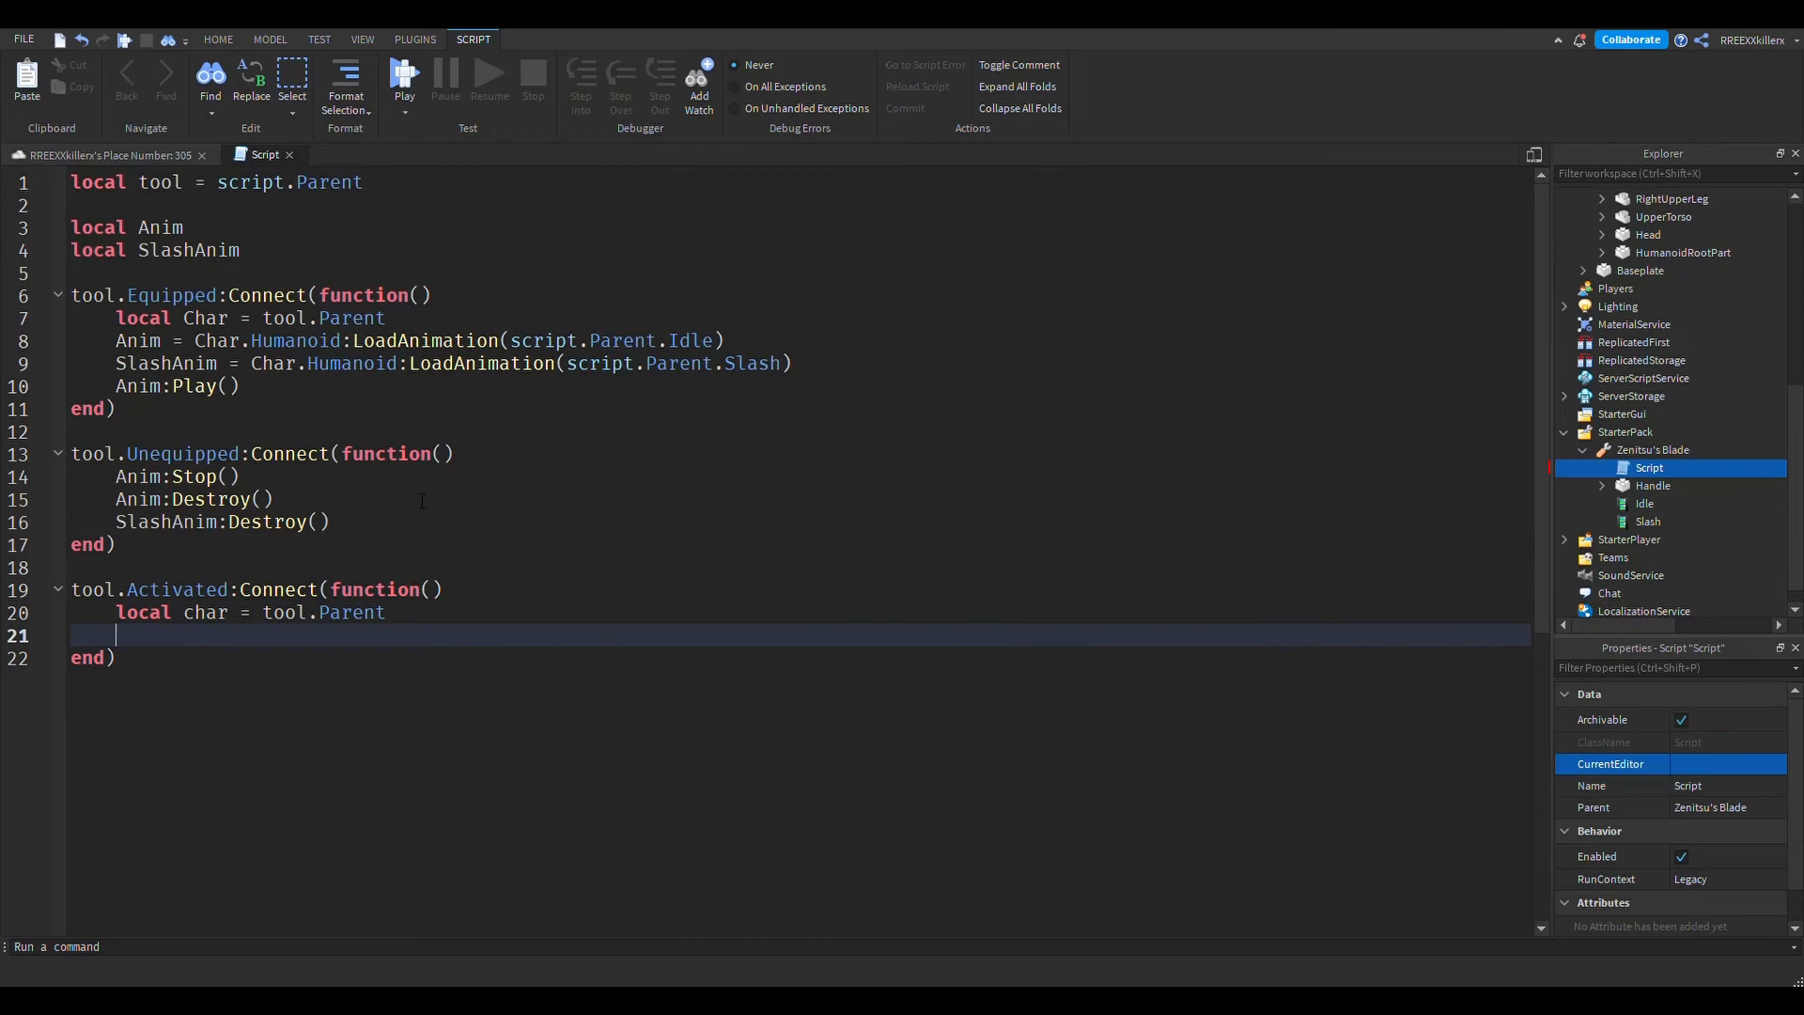
Step: Call 'SlashAnim:Play()' in the Activated handler and launch play mode to test
type("SlashAnim;")
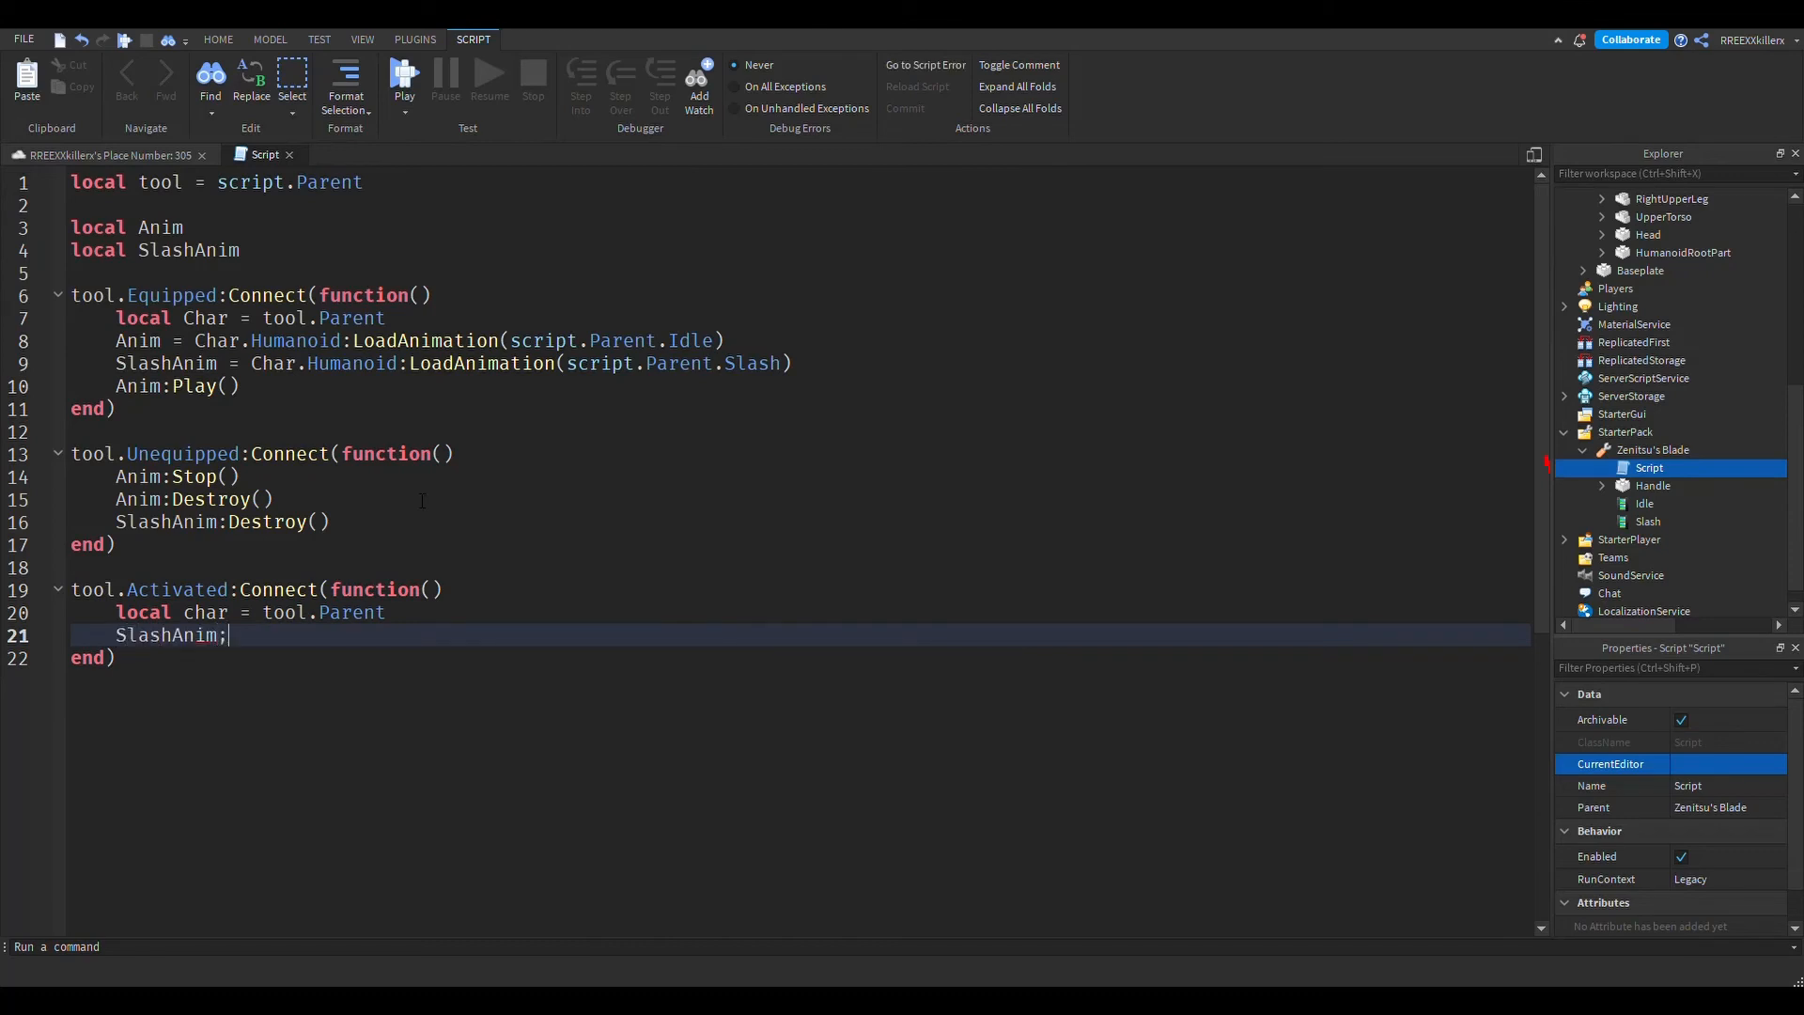
key("Backspace")
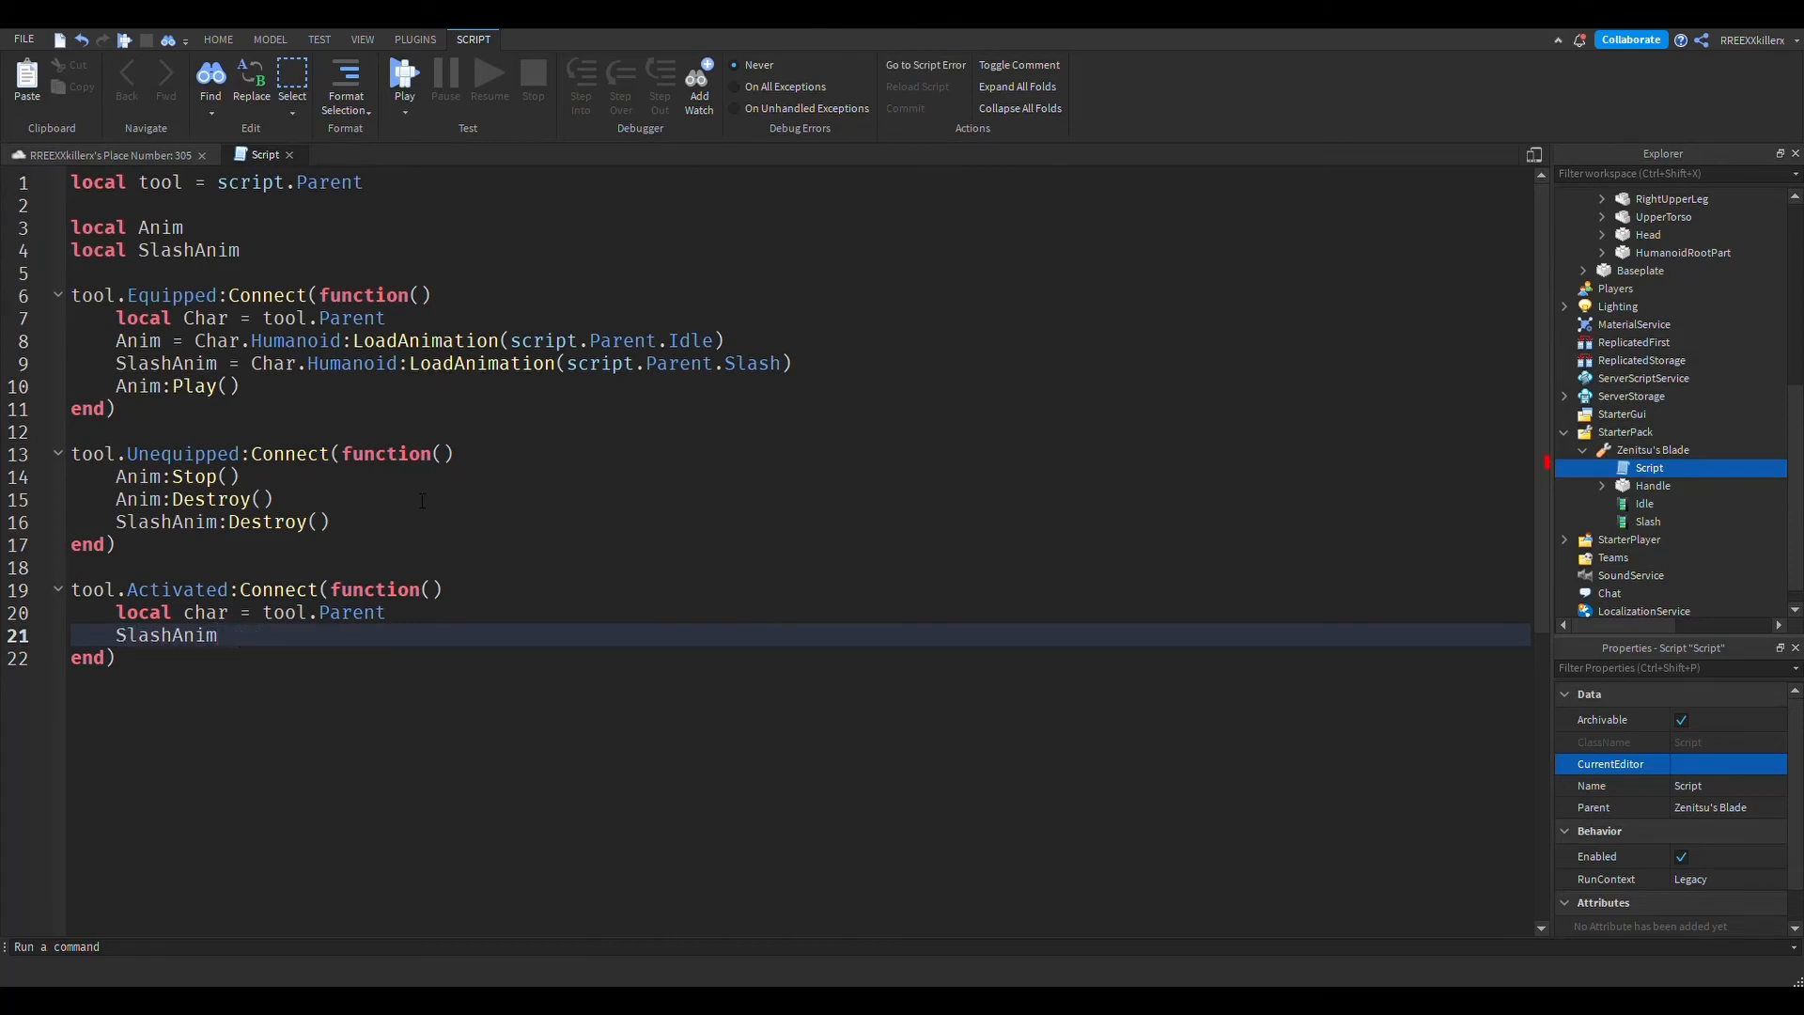
type(":Play()")
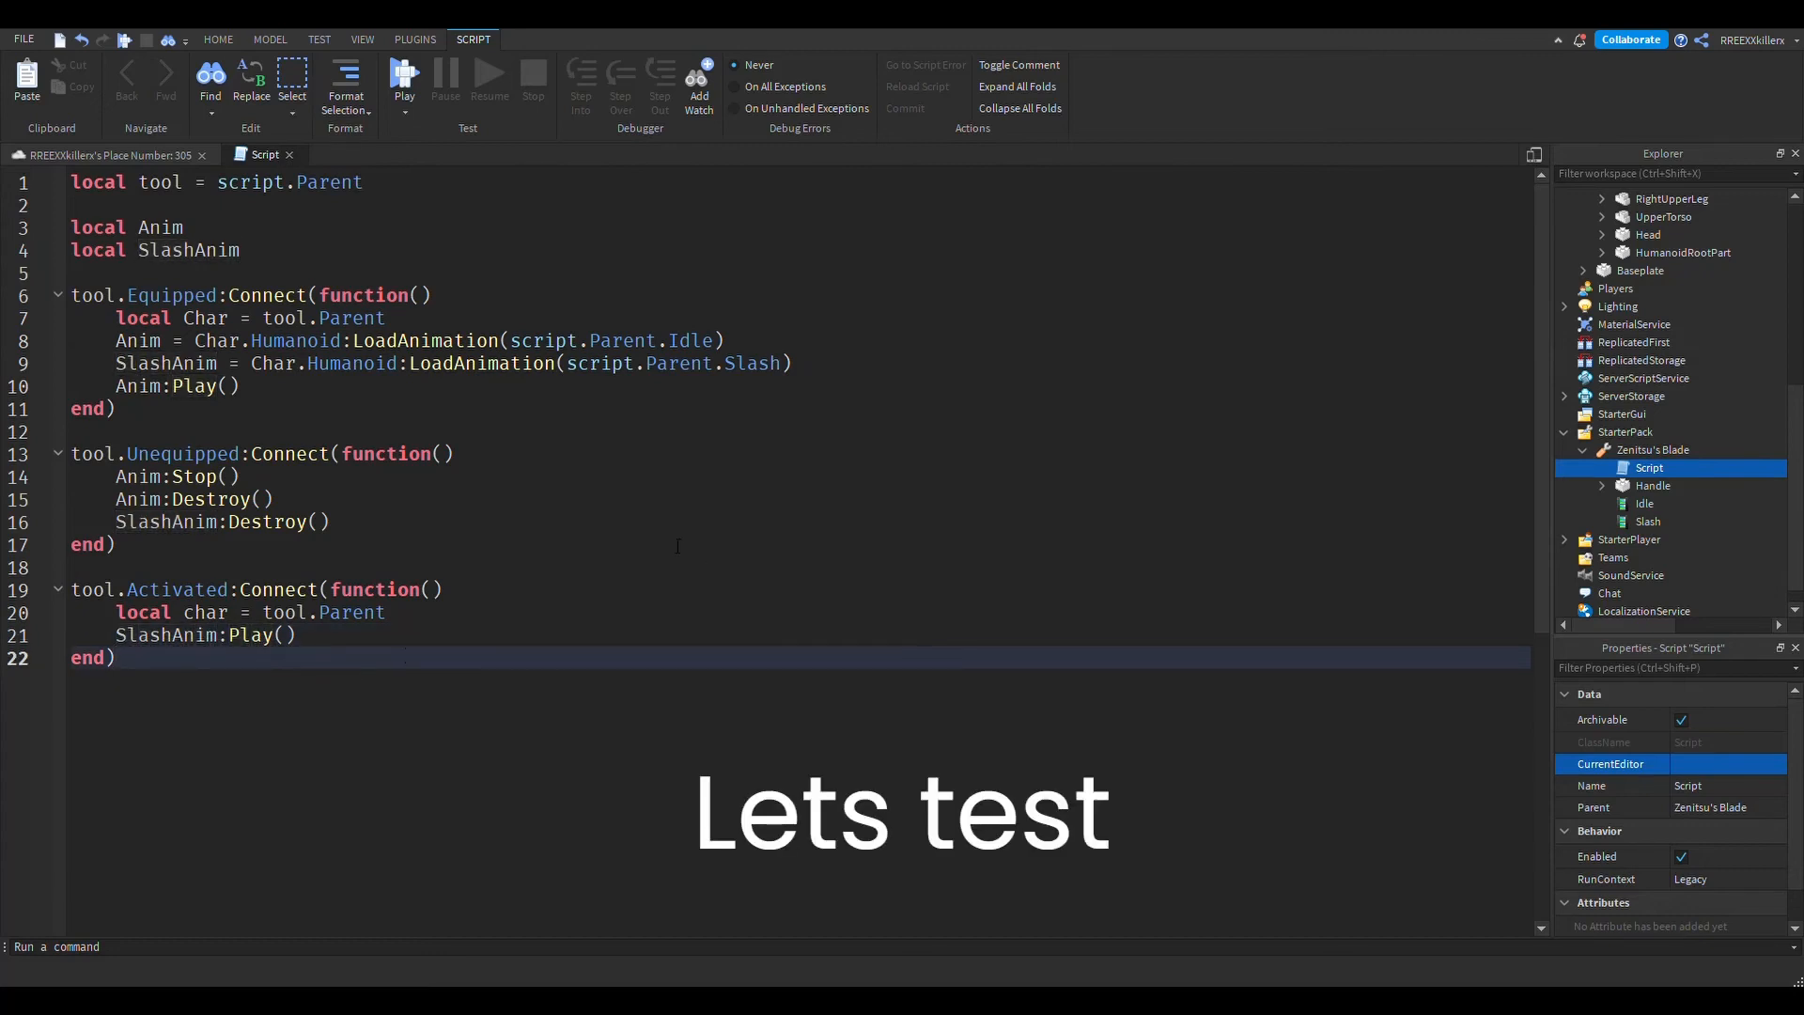
left_click(404, 79)
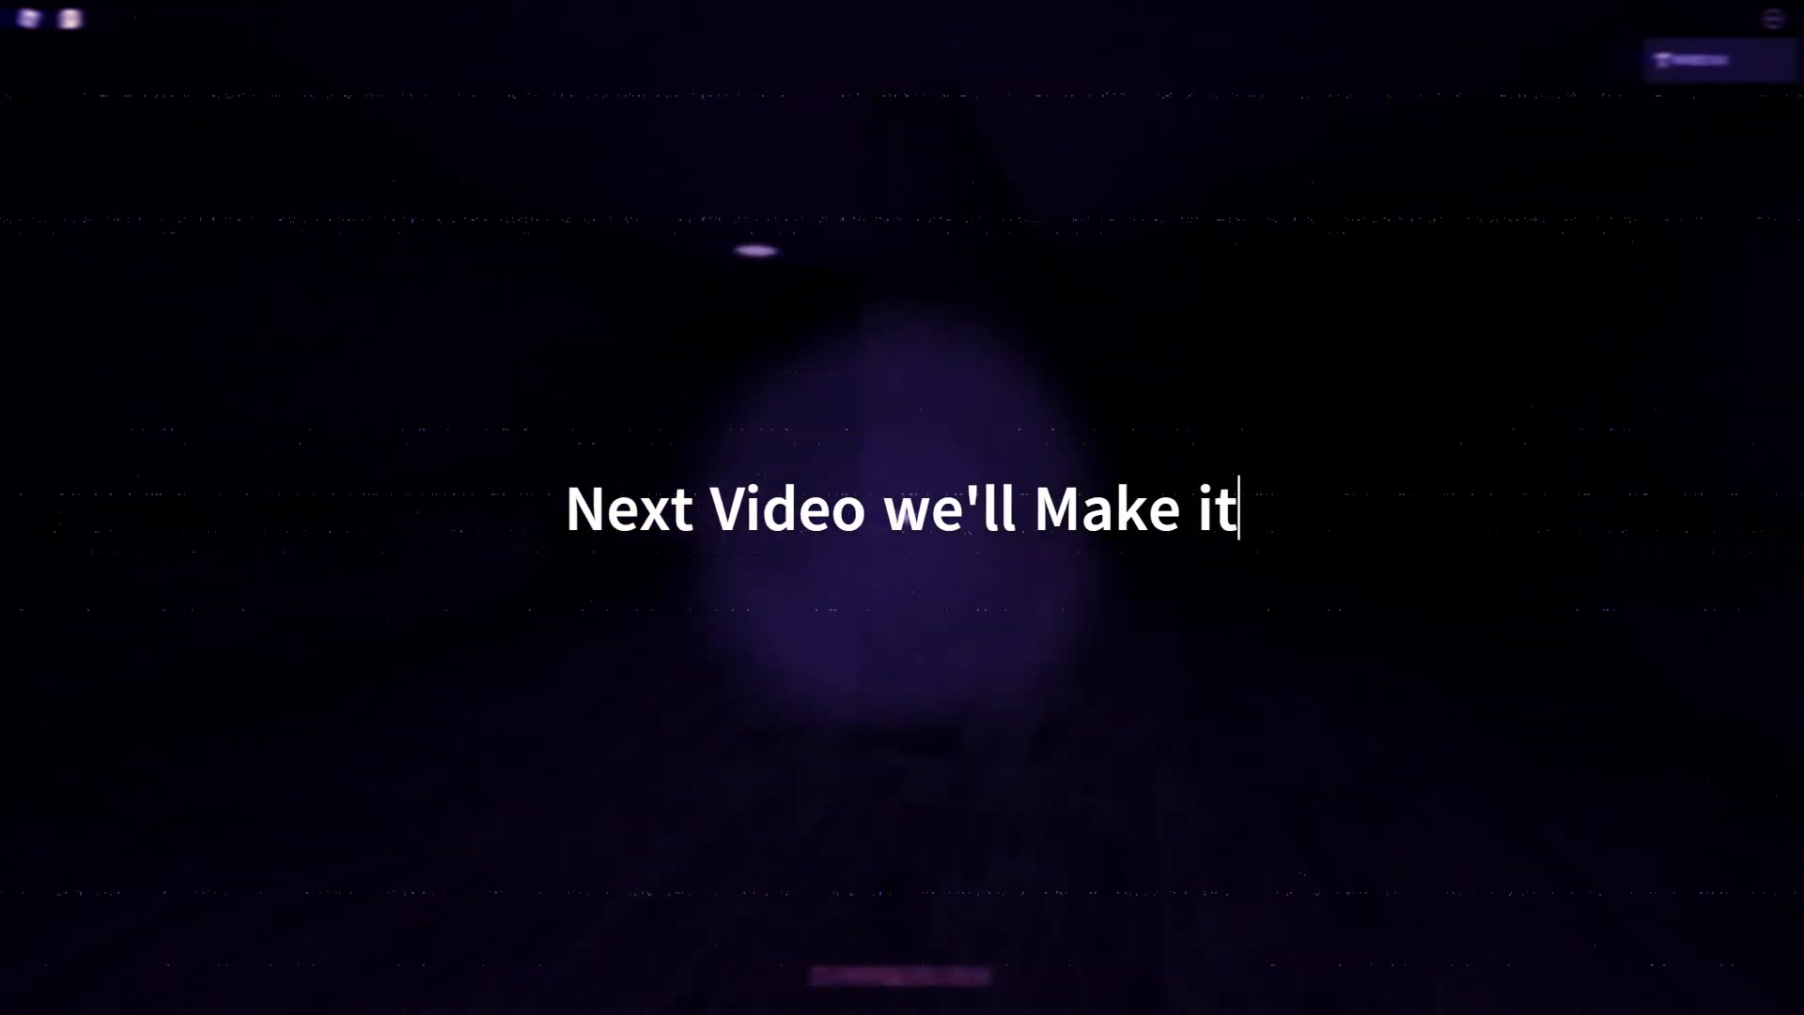
type("with Effects and Hitboxes")
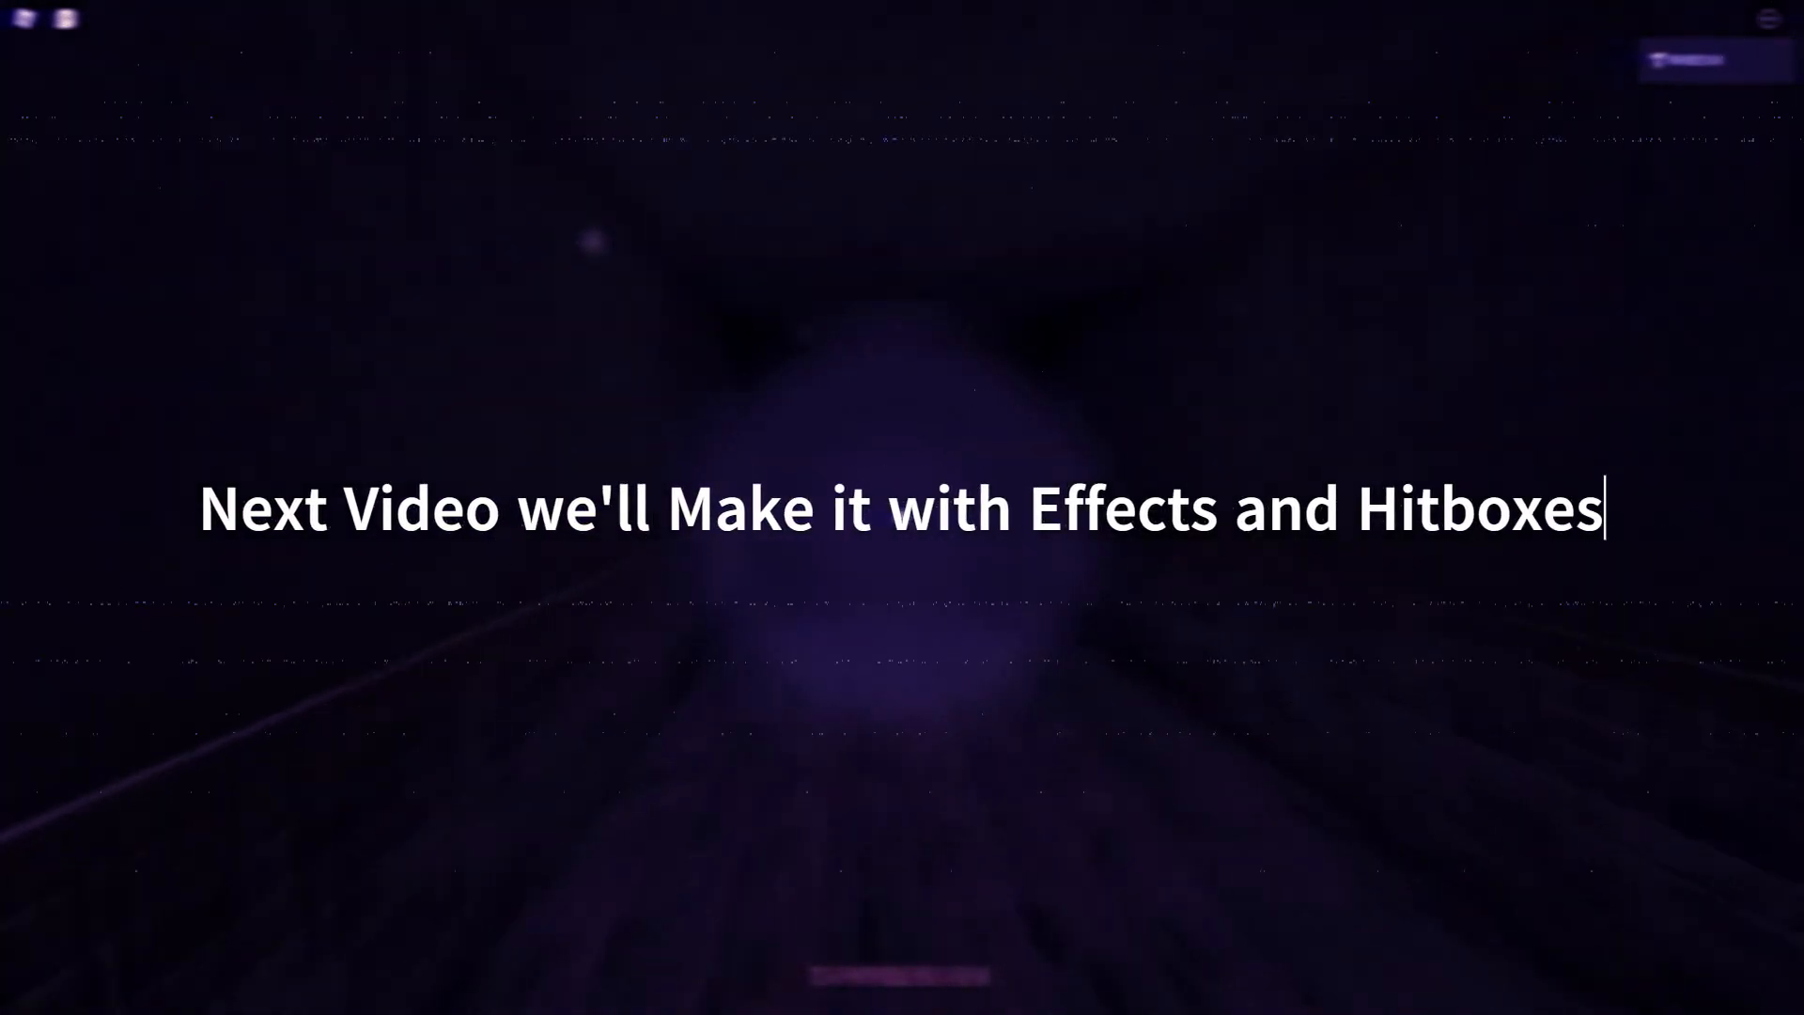